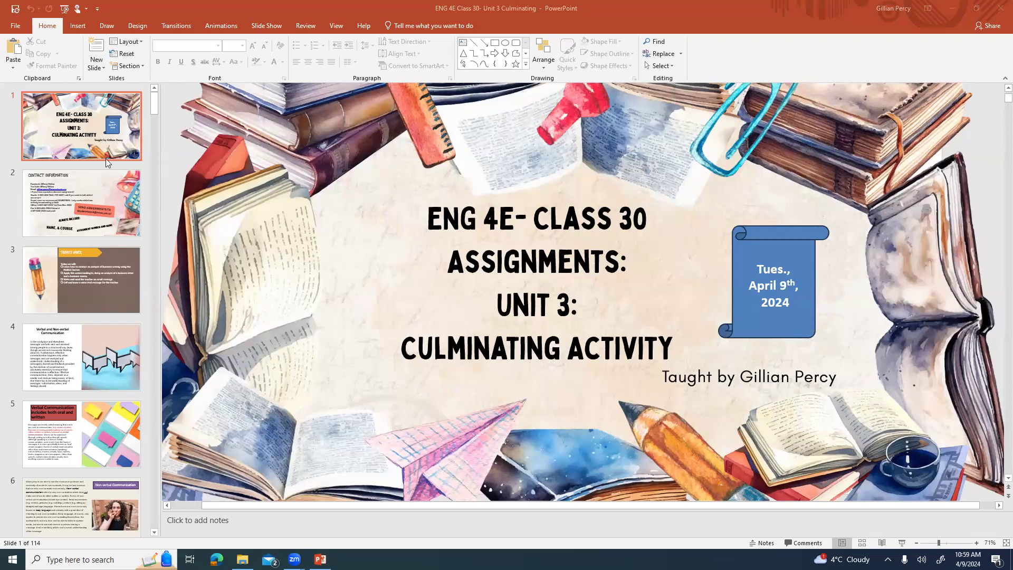
{"action": "mouse_move", "coordinate": [83, 187]}
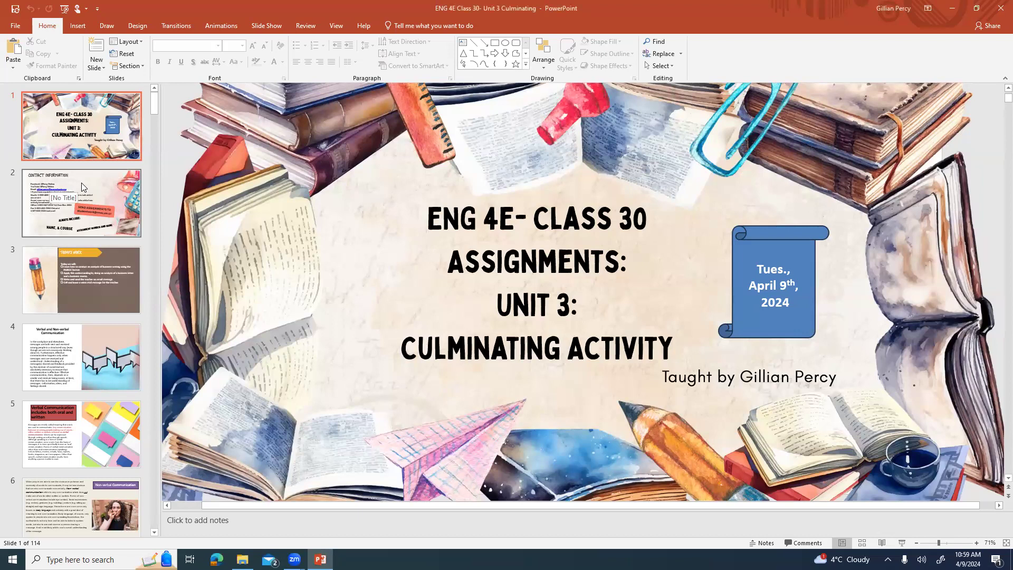
Go to slide 2, the Contact Information slide.
{"action": "left_click", "coordinate": [81, 202]}
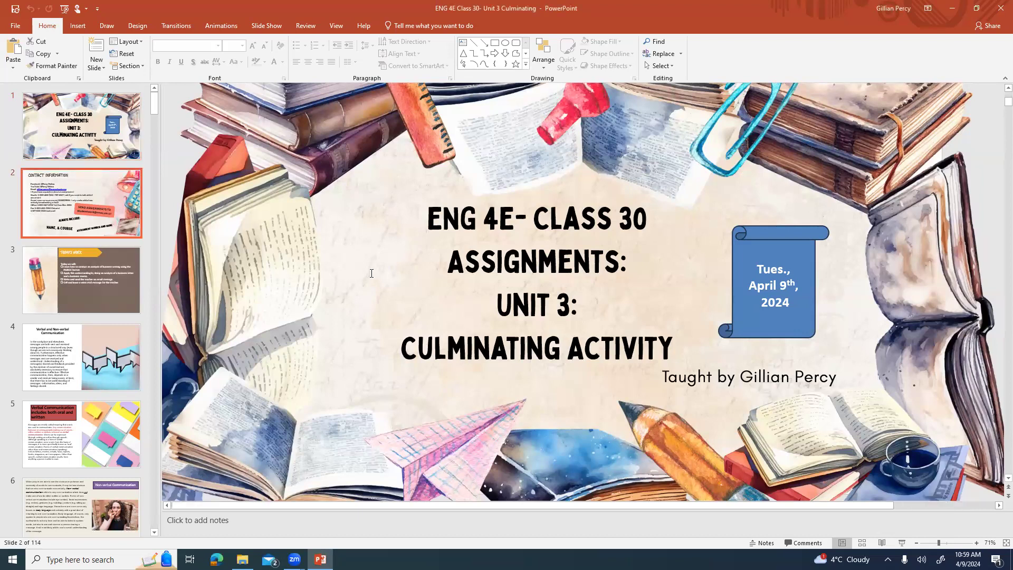
{"action": "left_click", "coordinate": [81, 202]}
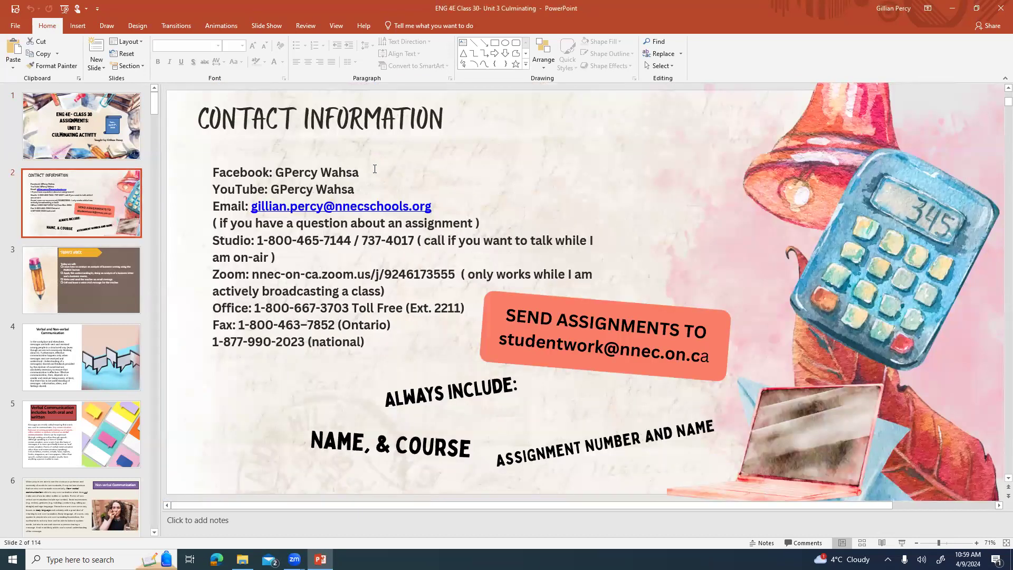
{"action": "mouse_move", "coordinate": [368, 185]}
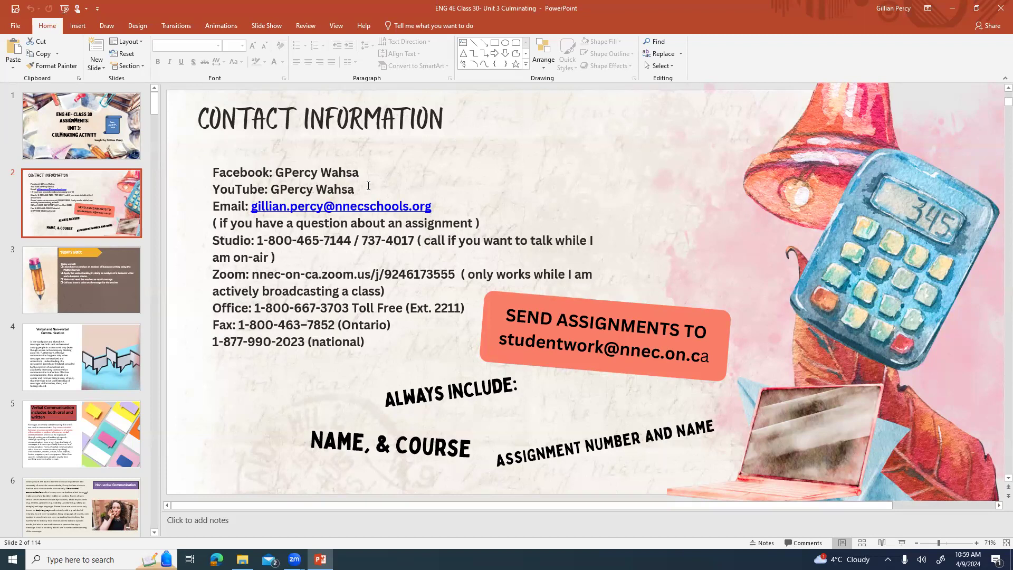
{"action": "mouse_move", "coordinate": [471, 203]}
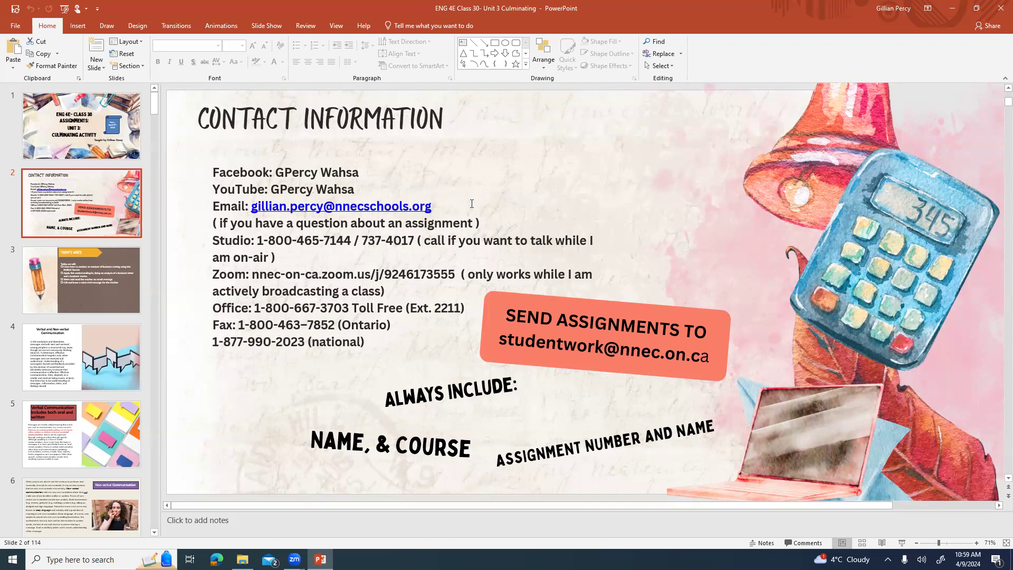
{"action": "mouse_move", "coordinate": [446, 209]}
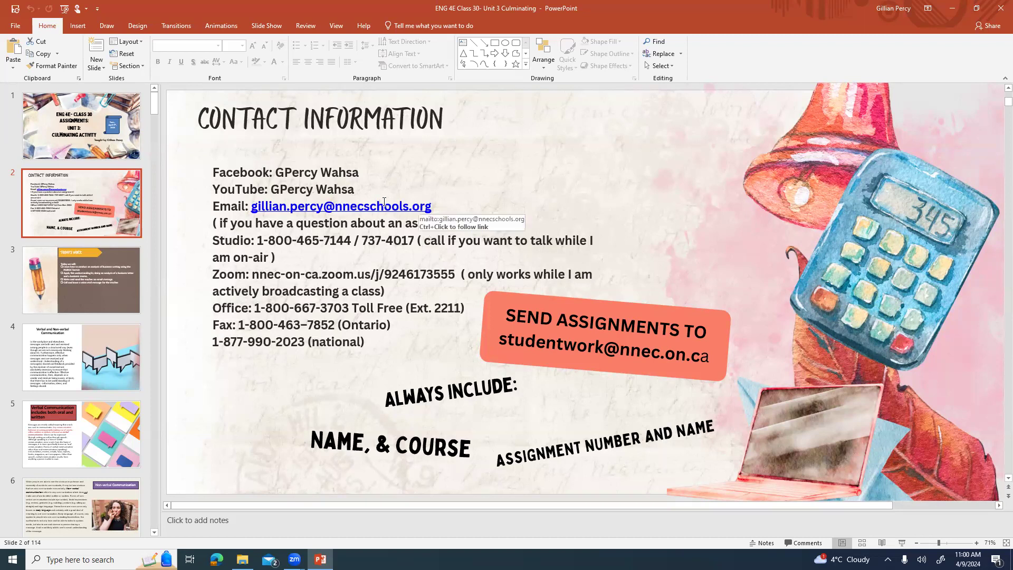
Display slide 3, Today's Work, then move toward the communication slide.
{"action": "left_click", "coordinate": [81, 280]}
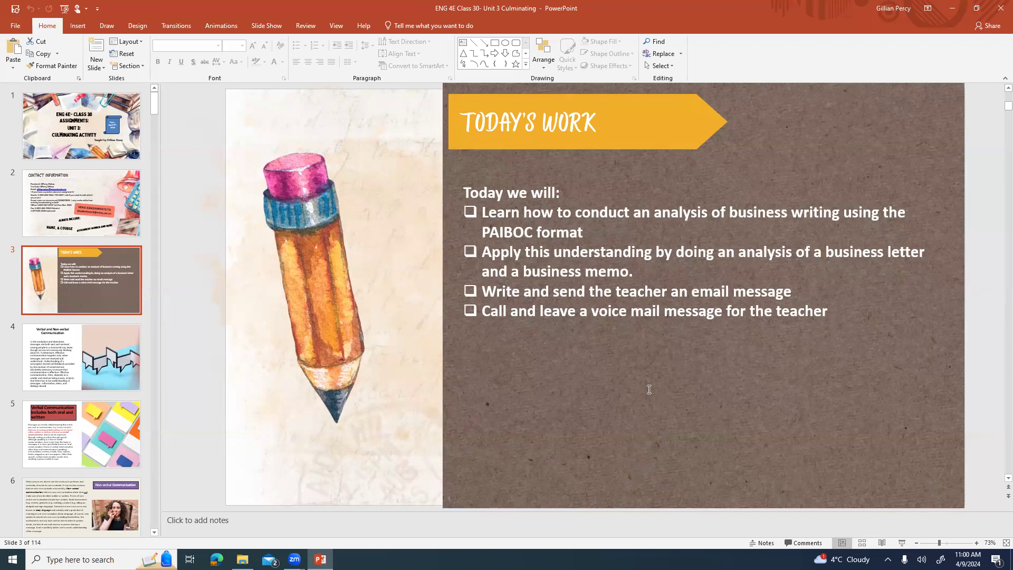
{"action": "mouse_move", "coordinate": [588, 278]}
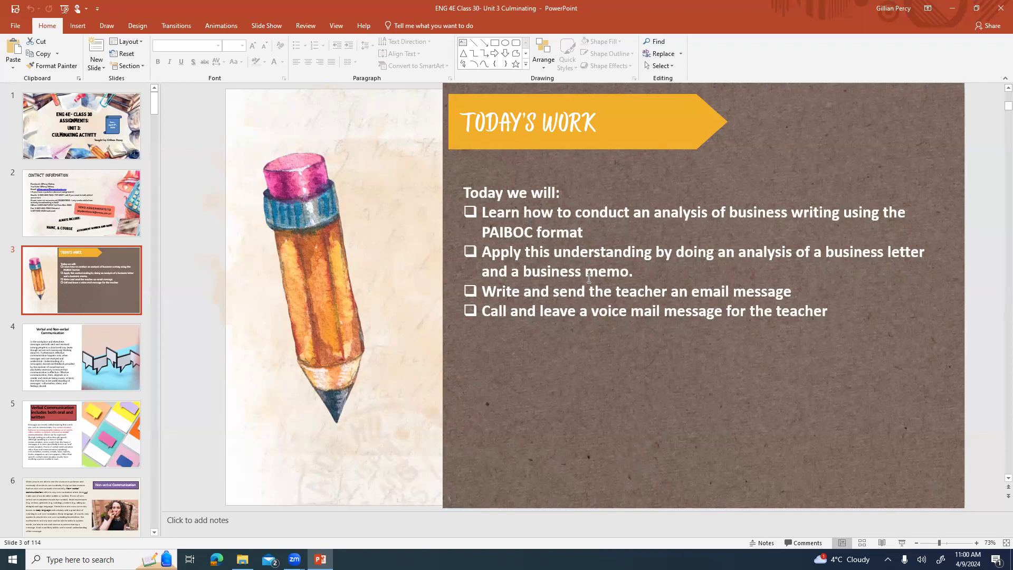
{"action": "left_click", "coordinate": [81, 357]}
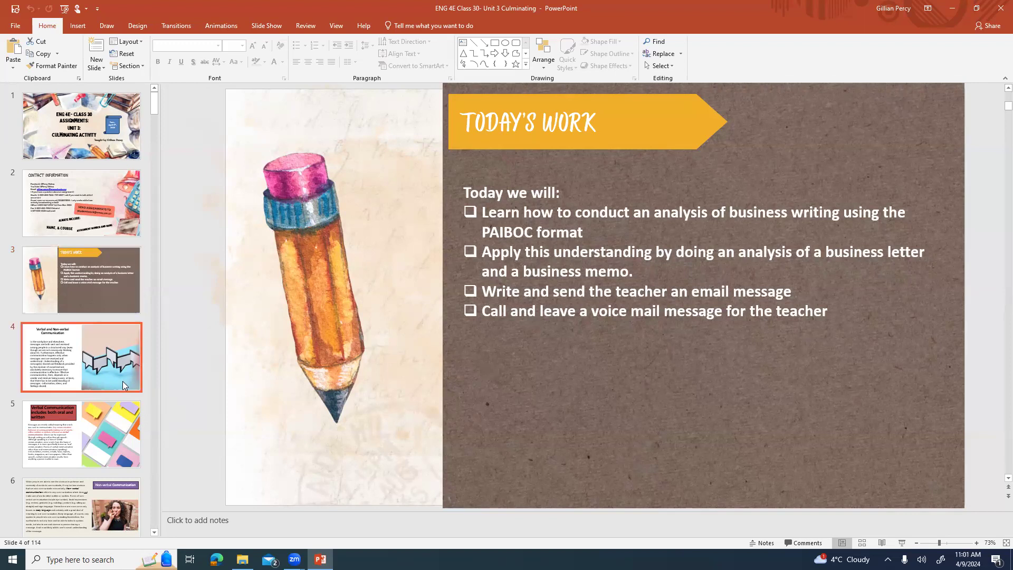
Display slide 4, Verbal and Non-verbal Communication, with the speech-bubble image.
{"action": "left_click", "coordinate": [81, 358]}
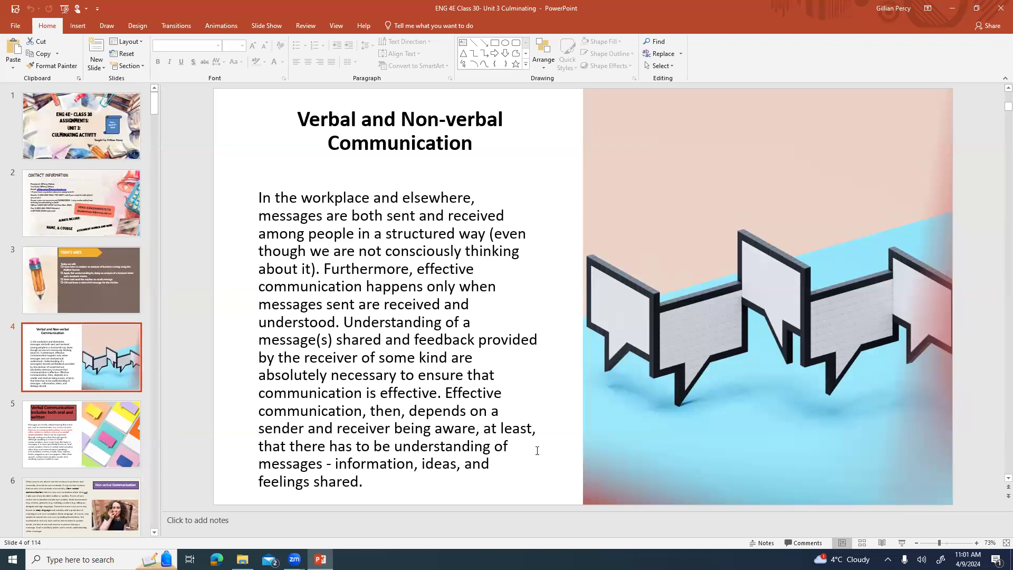
{"action": "mouse_move", "coordinate": [144, 472]}
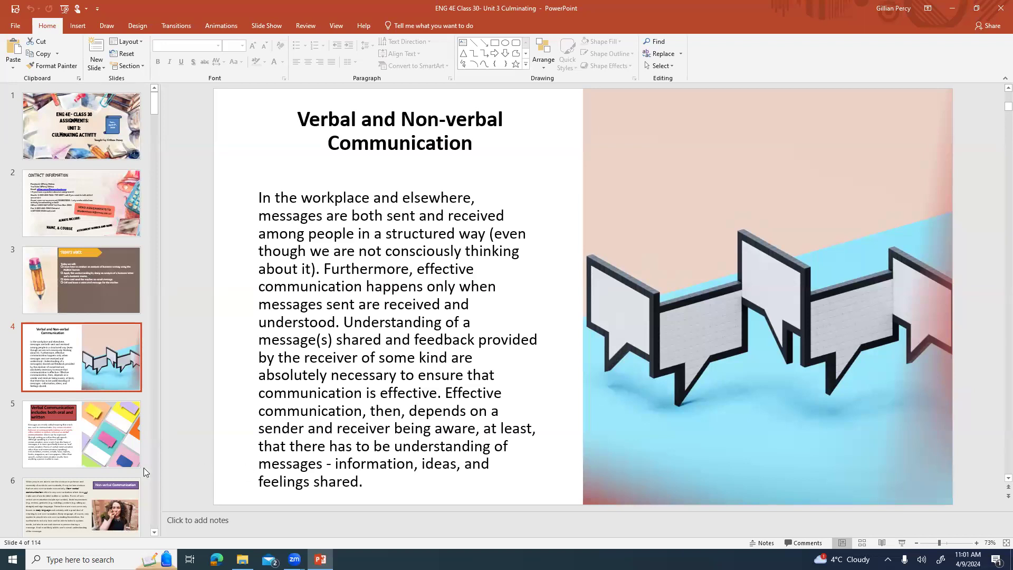
Go to slide 5, defining verbal communication as oral and written.
{"action": "left_click", "coordinate": [81, 433]}
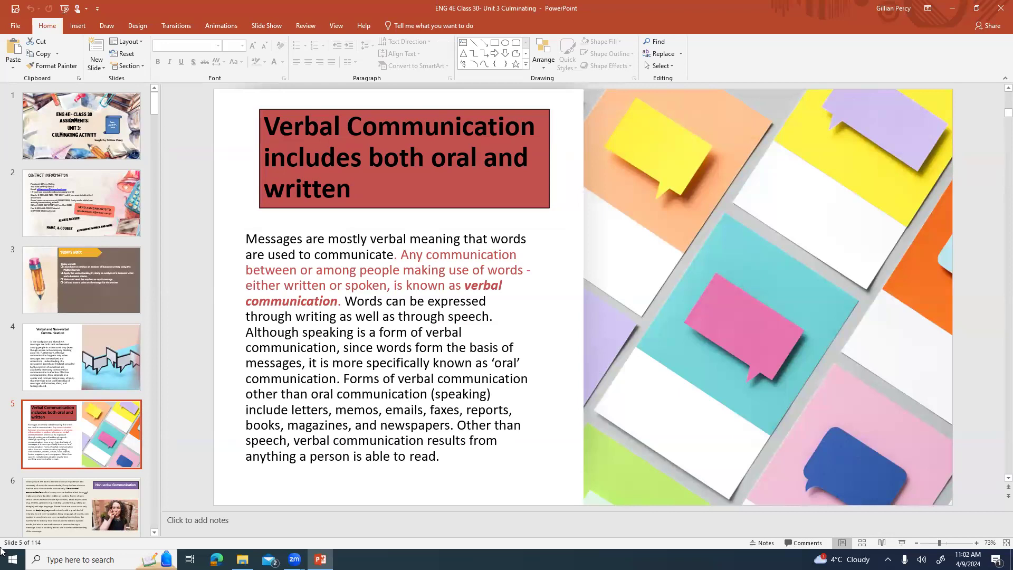
Go to slide 6, Non-verbal Communication, with the gesturing woman photo.
{"action": "left_click", "coordinate": [80, 433]}
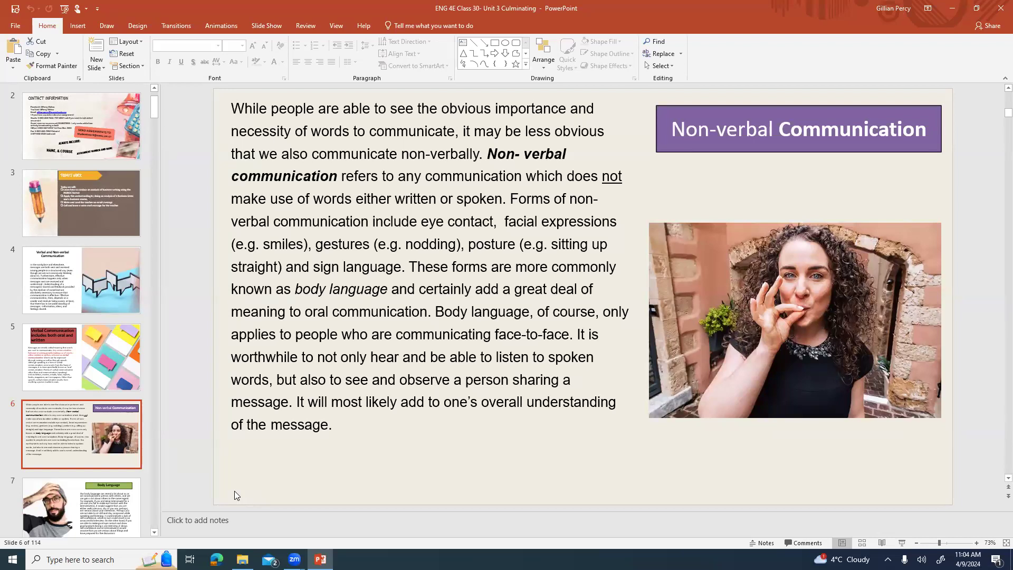
{"action": "mouse_move", "coordinate": [515, 466]}
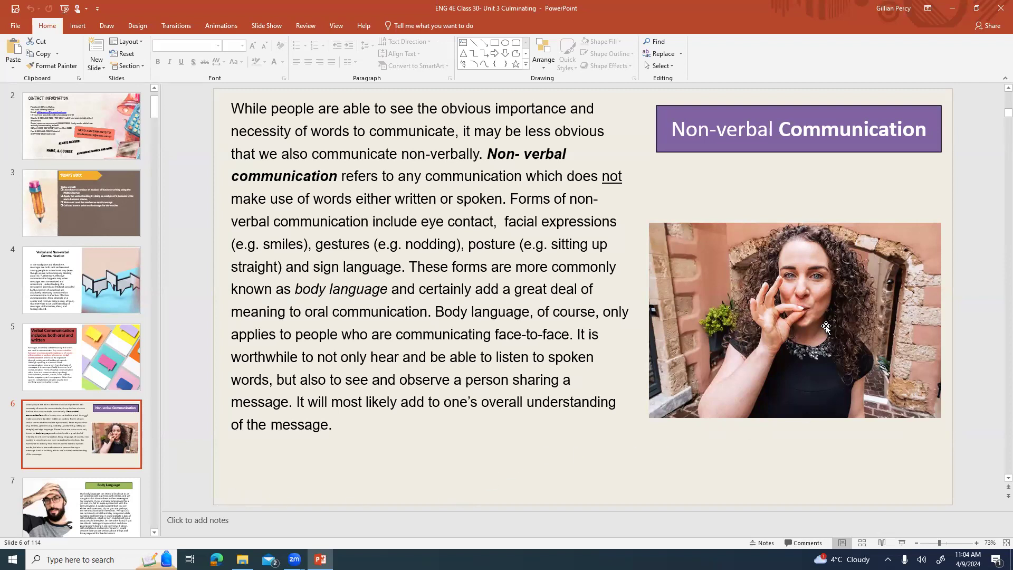
Select the photo of the gesturing woman, deselect it, then reselect it.
{"action": "left_click", "coordinate": [795, 319]}
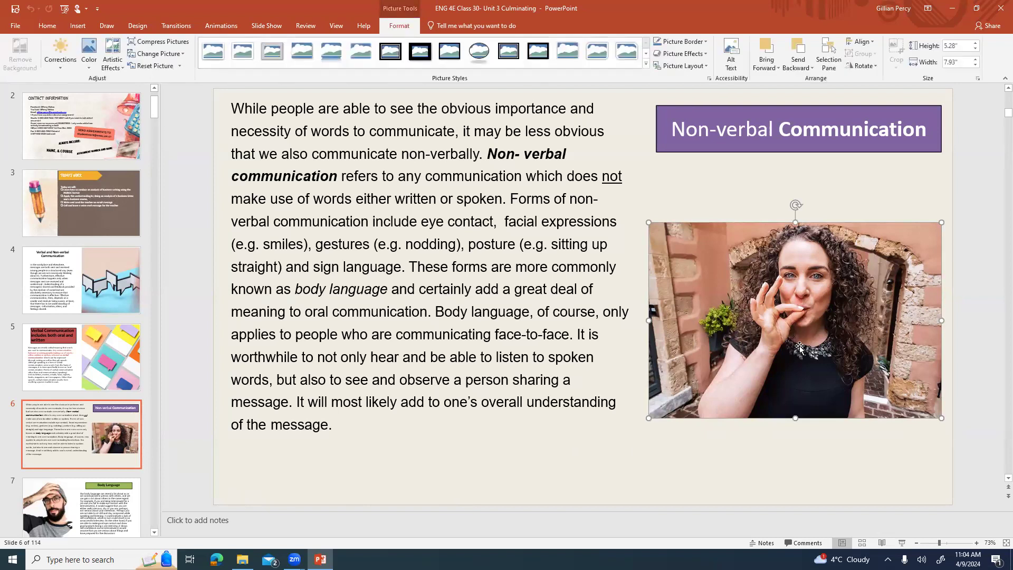
{"action": "mouse_move", "coordinate": [794, 321]}
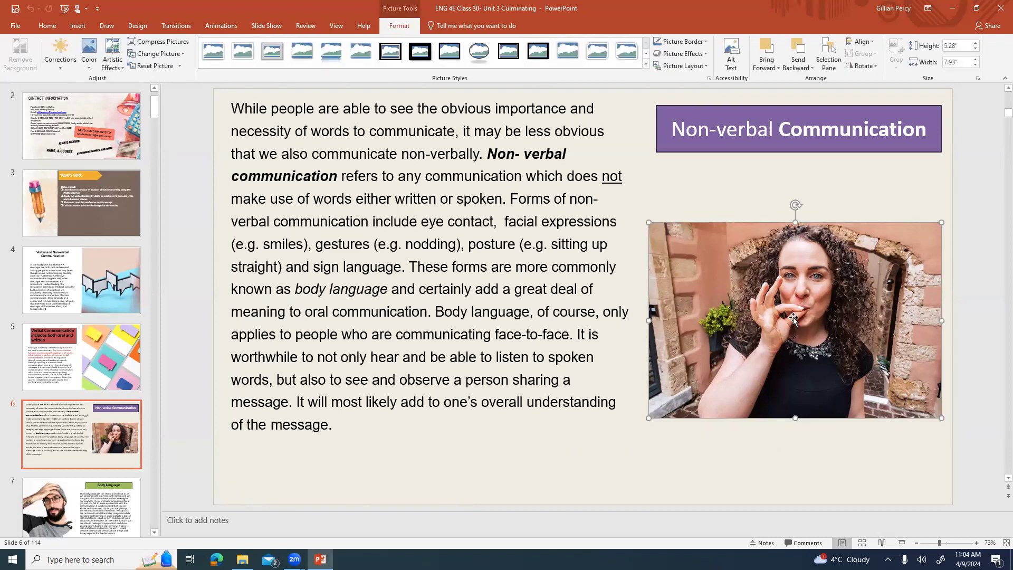
{"action": "left_click", "coordinate": [795, 183]}
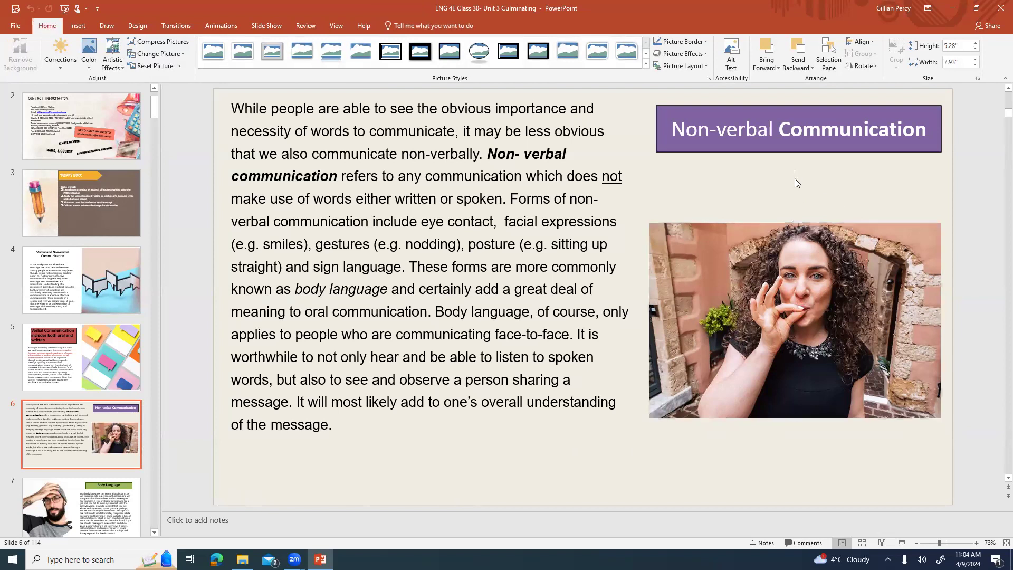
{"action": "left_click", "coordinate": [794, 319]}
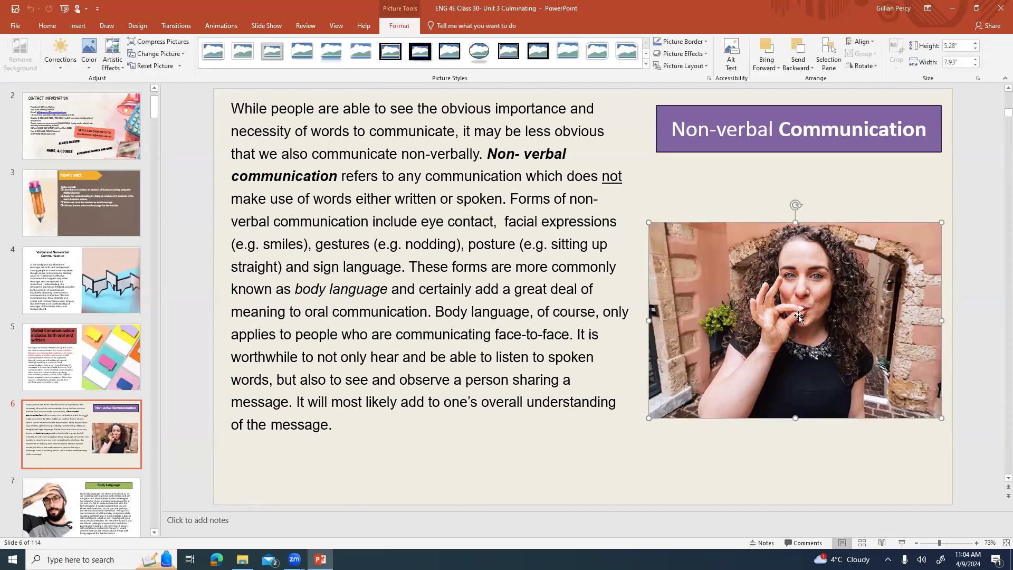
{"action": "mouse_move", "coordinate": [800, 323]}
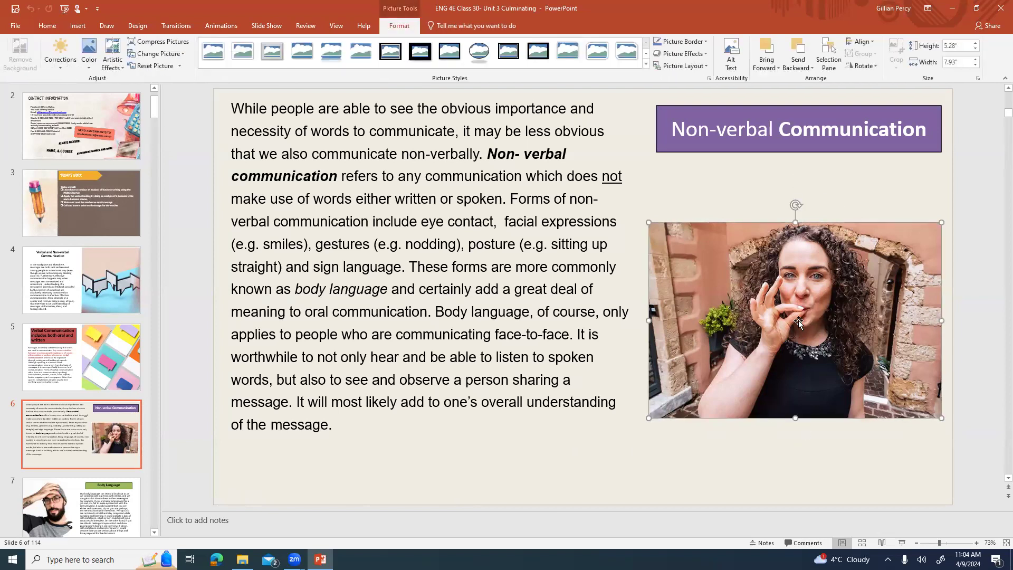
{"action": "mouse_move", "coordinate": [779, 328]}
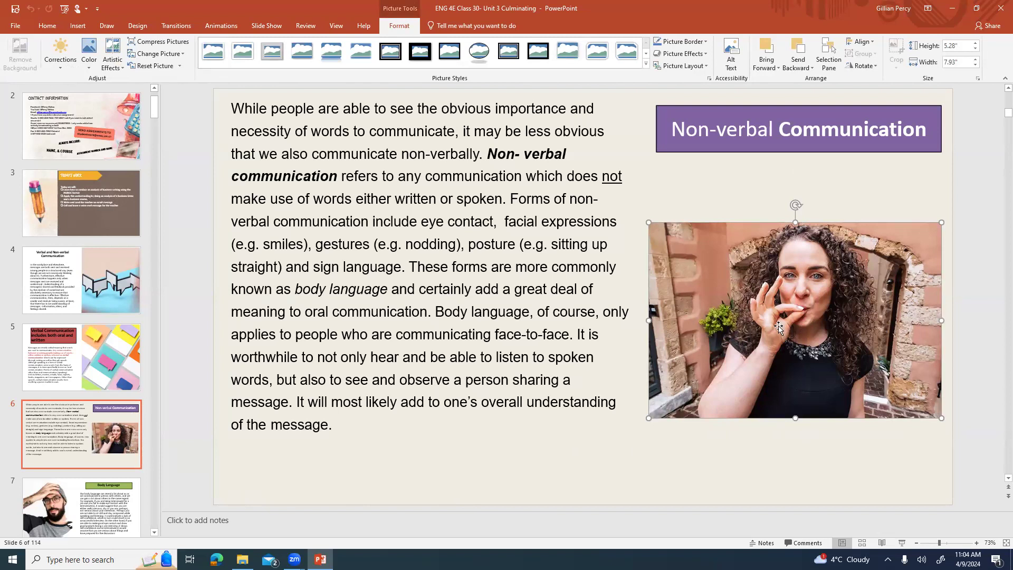
{"action": "mouse_move", "coordinate": [808, 278]}
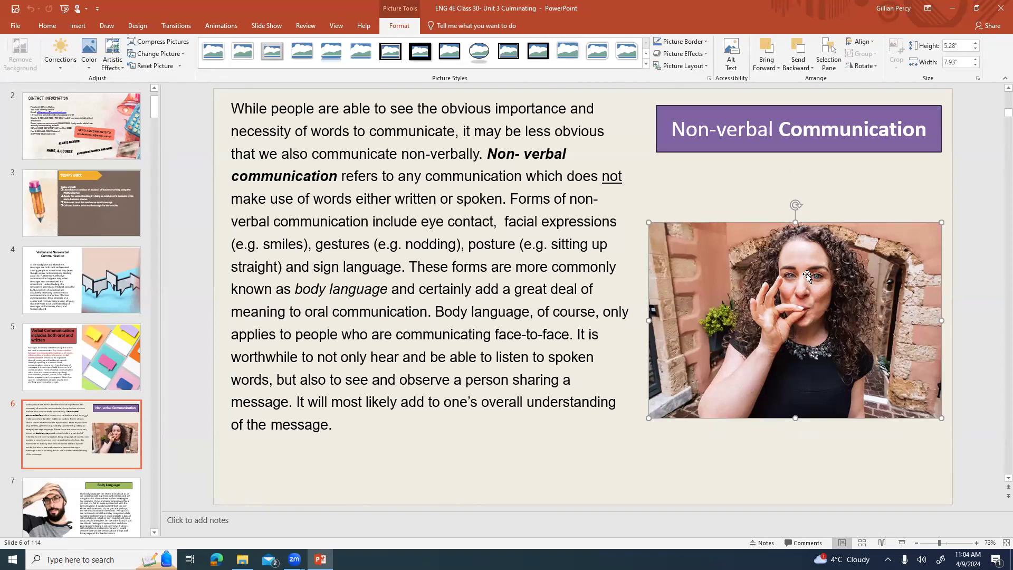
{"action": "mouse_move", "coordinate": [831, 212]}
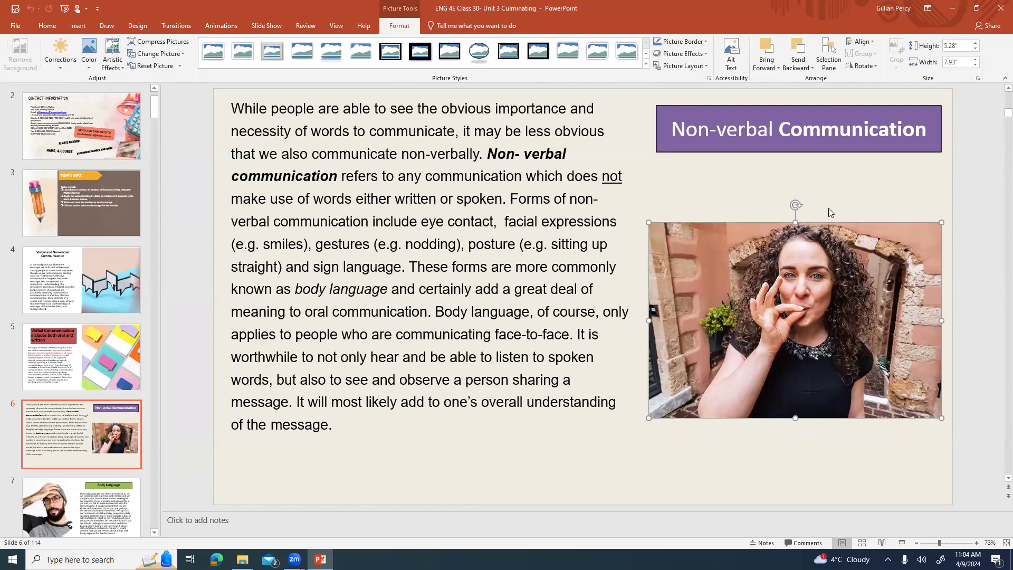
{"action": "mouse_move", "coordinate": [705, 238]}
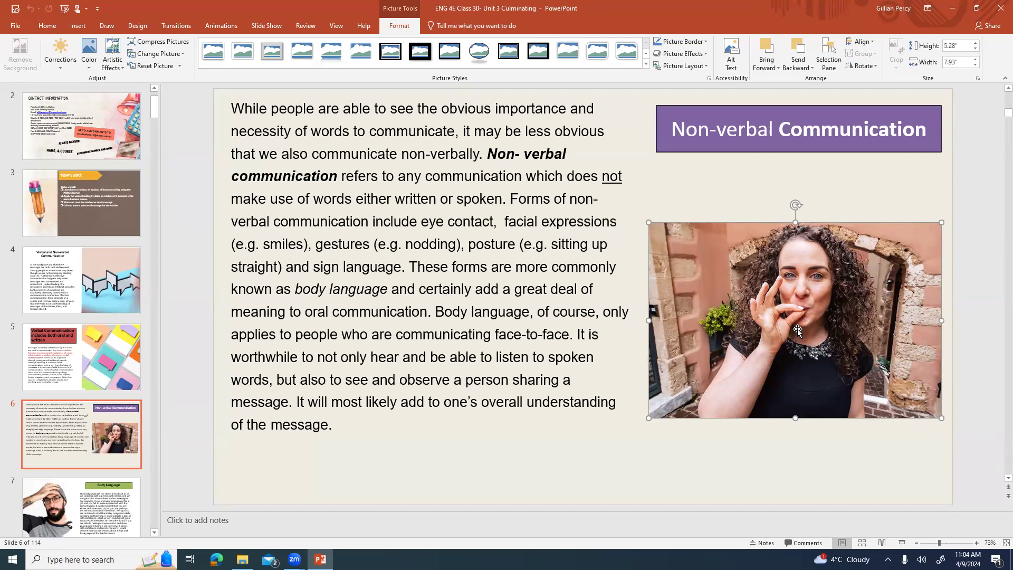
{"action": "mouse_move", "coordinate": [806, 323]}
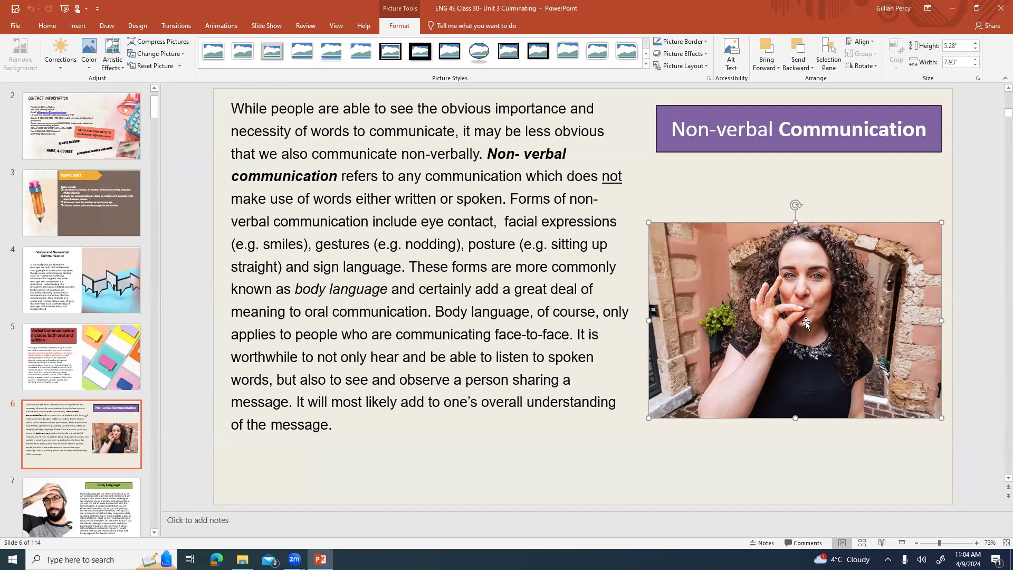
{"action": "mouse_move", "coordinate": [803, 328]}
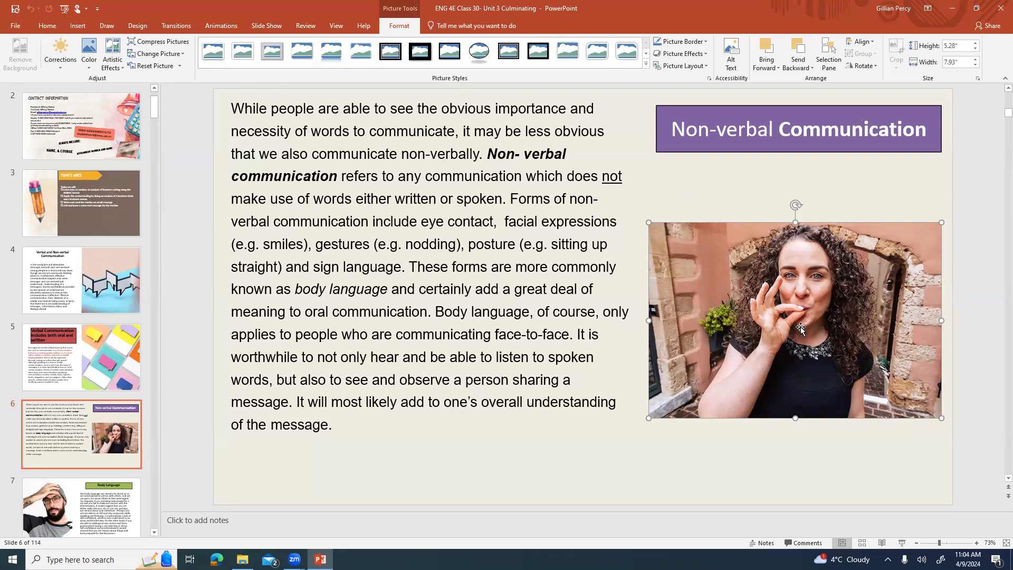
{"action": "mouse_move", "coordinate": [825, 255]}
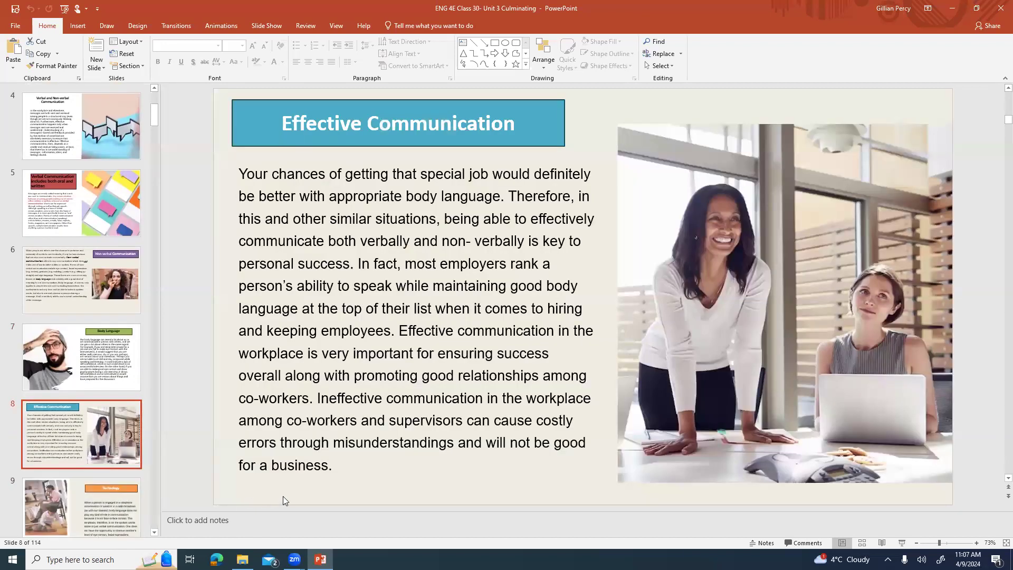
{"action": "mouse_move", "coordinate": [443, 487]}
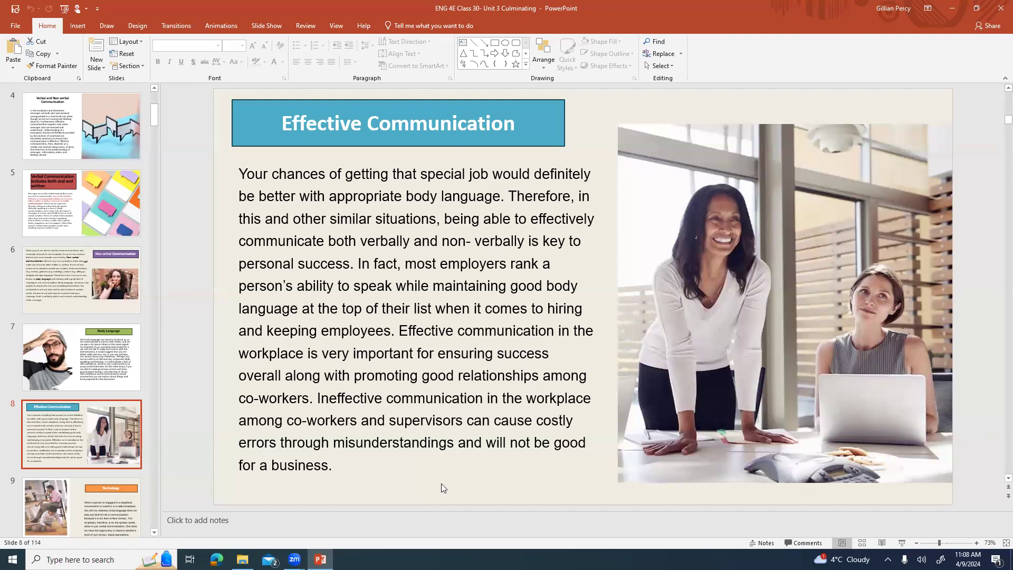
{"action": "mouse_move", "coordinate": [300, 512]}
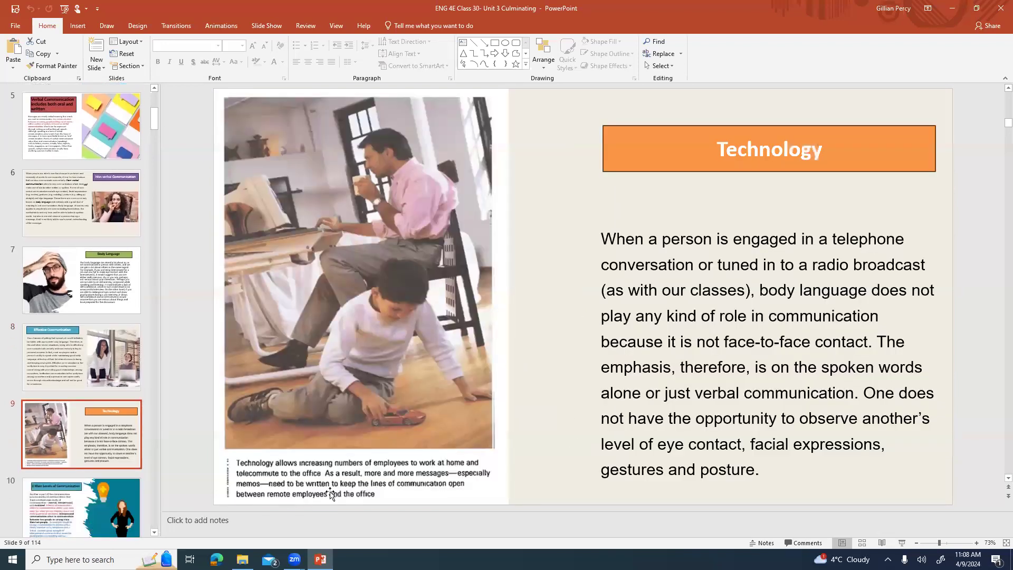
{"action": "mouse_move", "coordinate": [446, 318]}
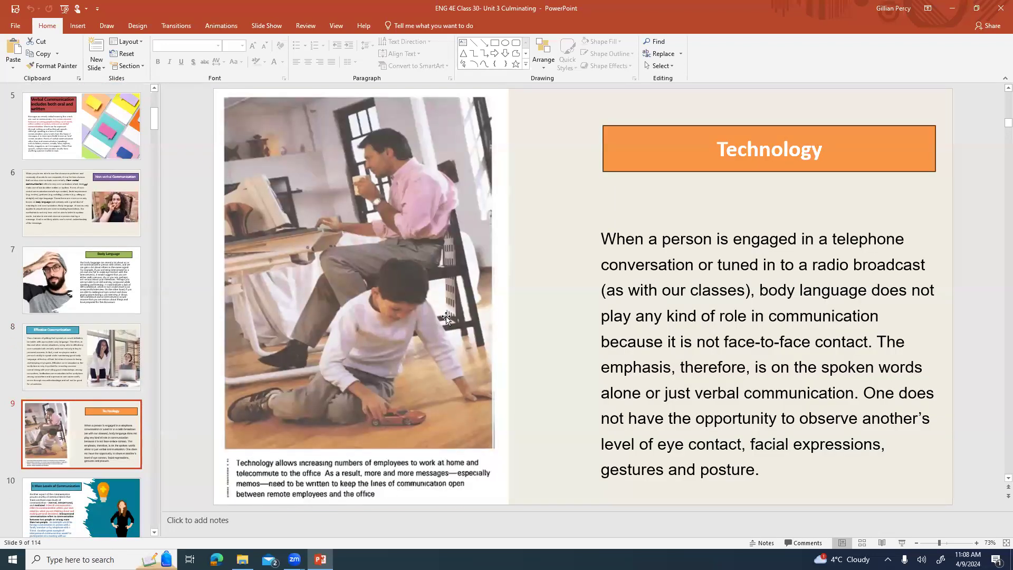
{"action": "mouse_move", "coordinate": [470, 421]}
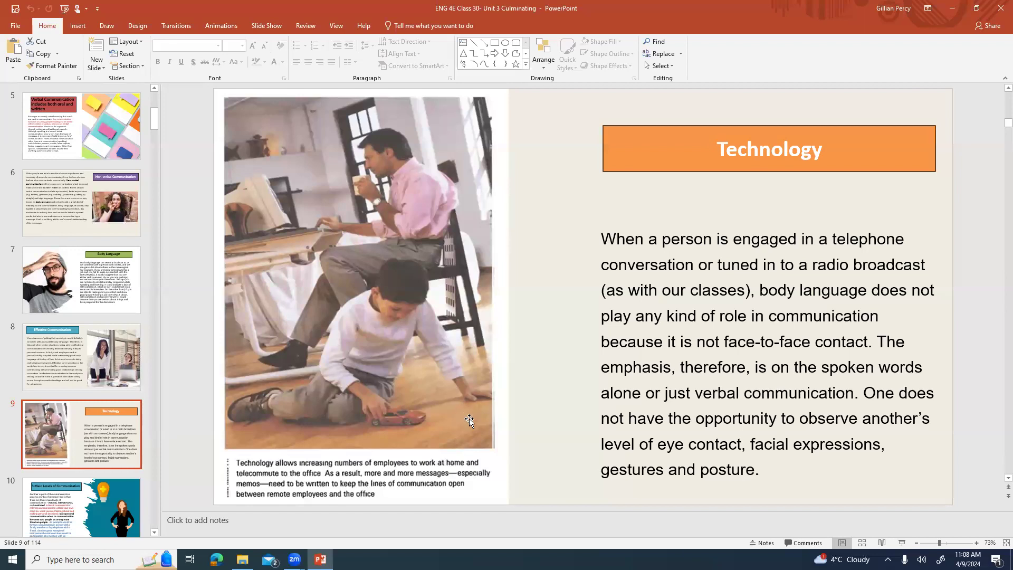
{"action": "mouse_move", "coordinate": [257, 218]}
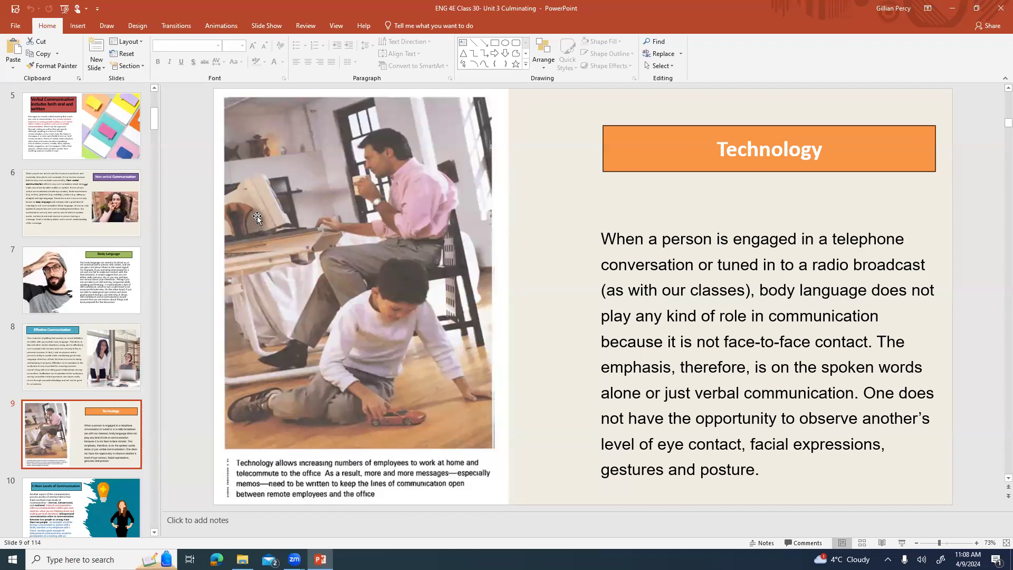
{"action": "mouse_move", "coordinate": [452, 423]}
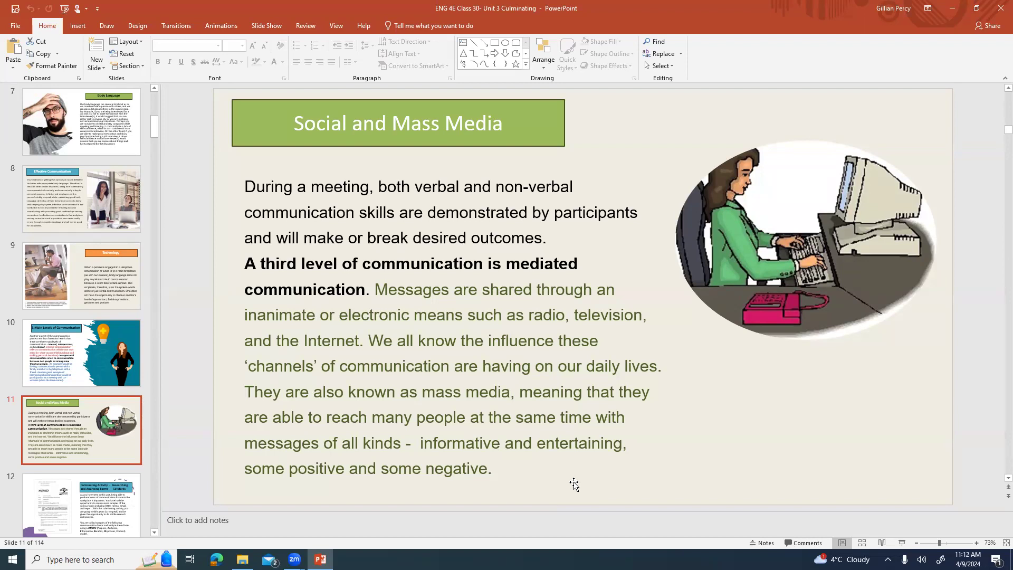
{"action": "mouse_move", "coordinate": [574, 483]}
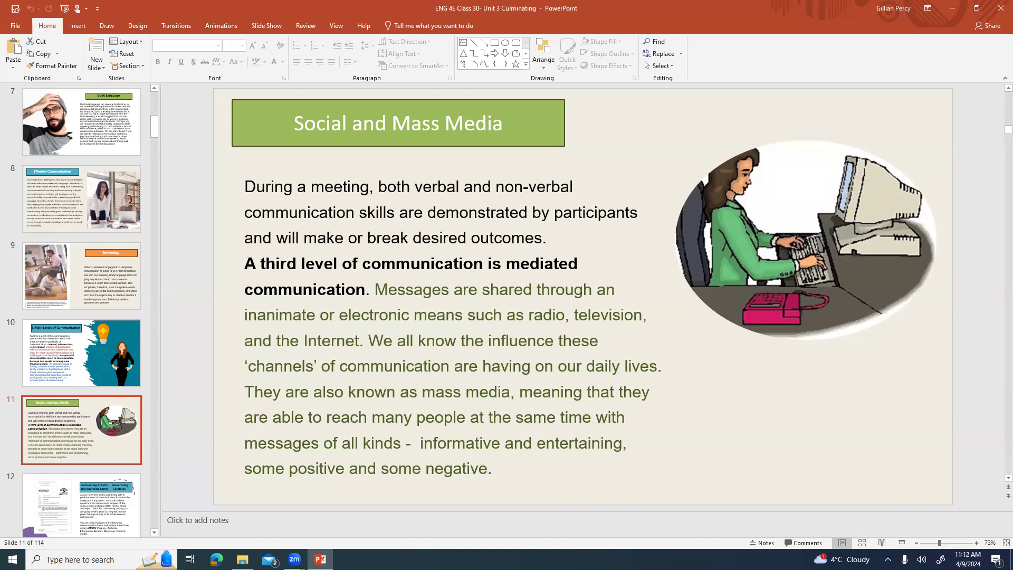
Go to the Culminating Activity slide, scroll the thumbnails, then select the Assignment slide.
{"action": "left_click", "coordinate": [80, 468]}
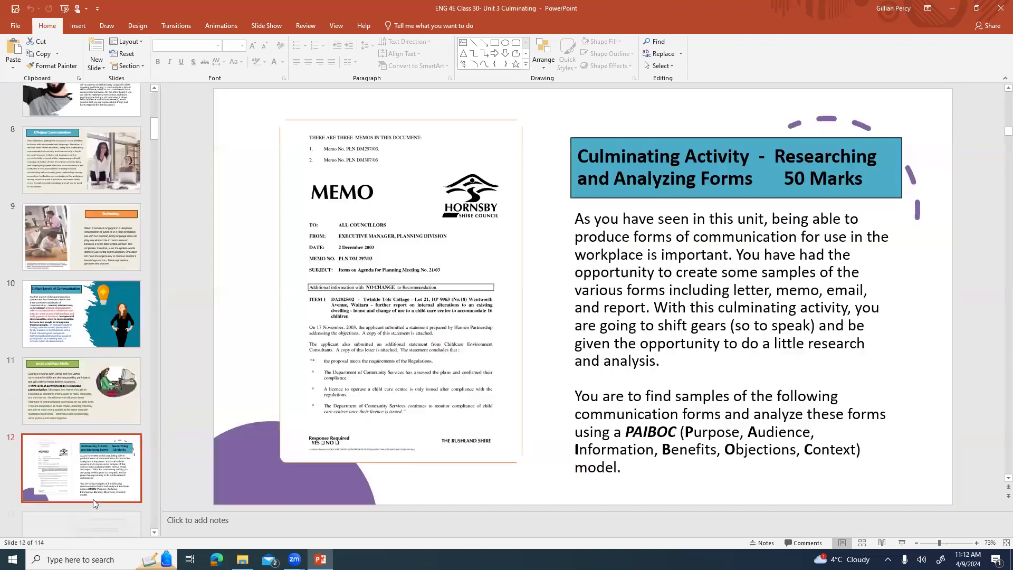
{"action": "scroll", "scroll_direction": "down", "scroll_amount": 3}
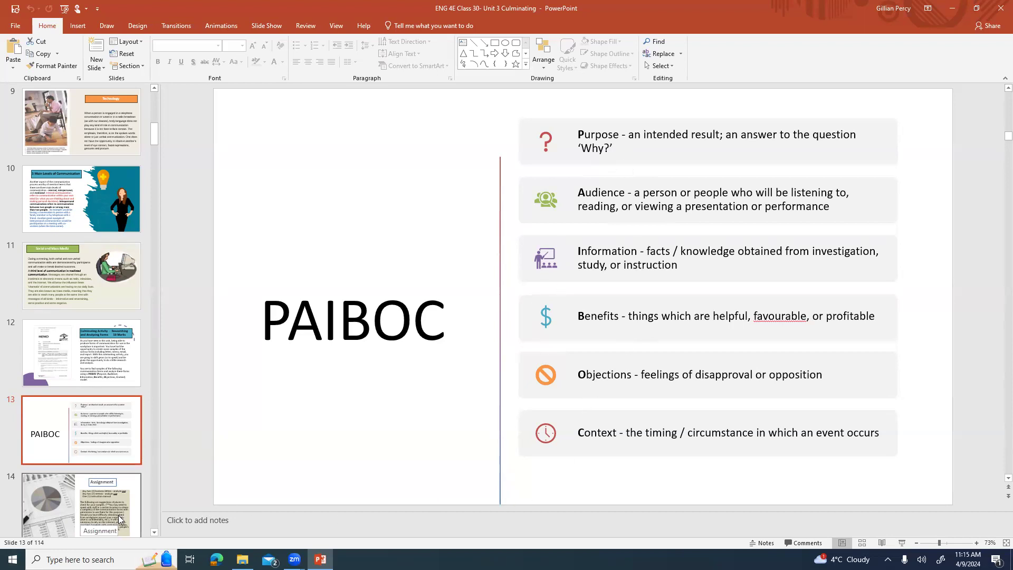
{"action": "left_click", "coordinate": [81, 504]}
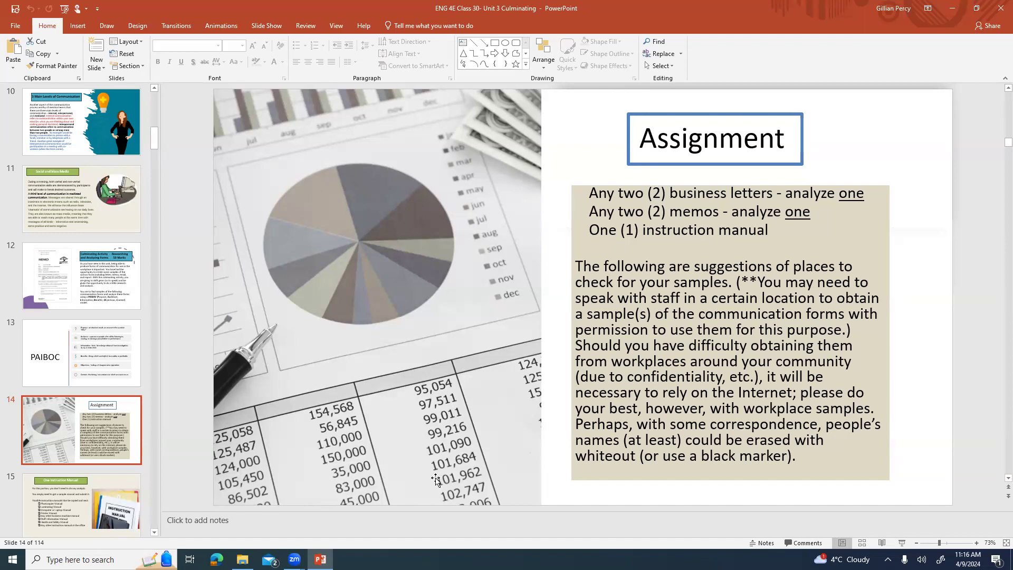
{"action": "mouse_move", "coordinate": [120, 498]}
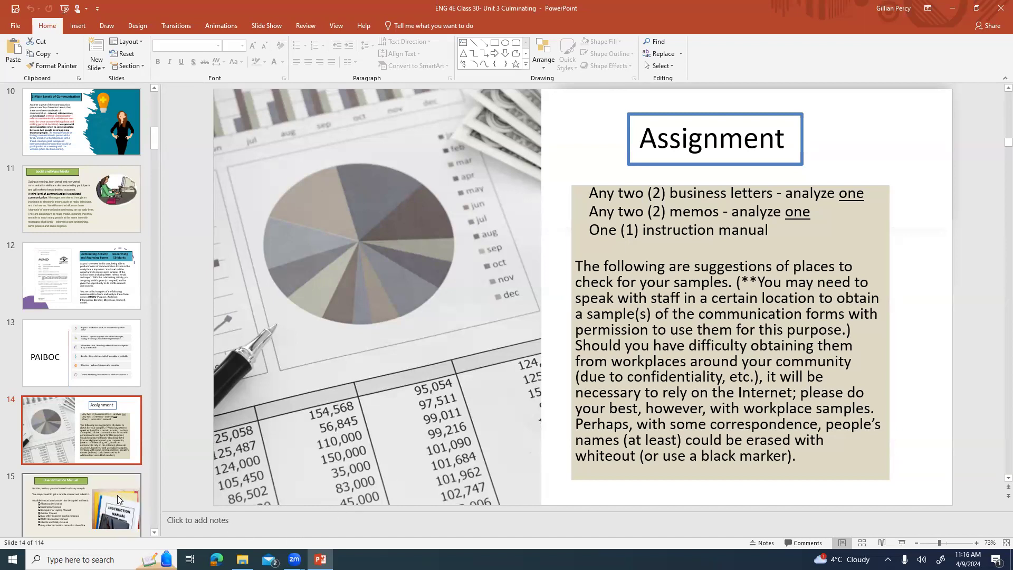
Move from the Assignment slide toward the One Instruction Manual slide.
{"action": "left_click", "coordinate": [81, 503]}
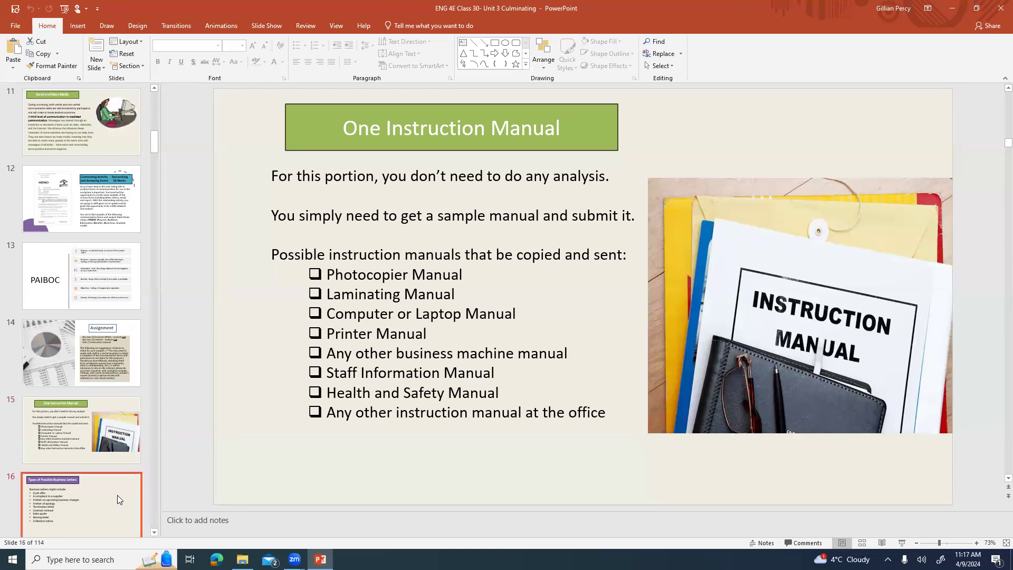
Advance to slide 16, Types of Possible Business Letters.
{"action": "left_click", "coordinate": [80, 506]}
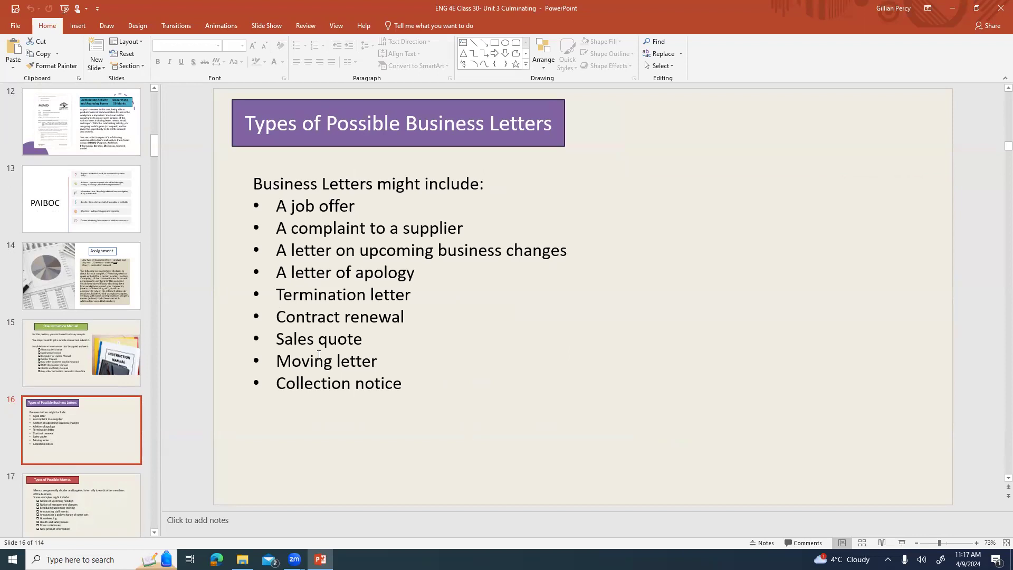
{"action": "mouse_move", "coordinate": [172, 308]}
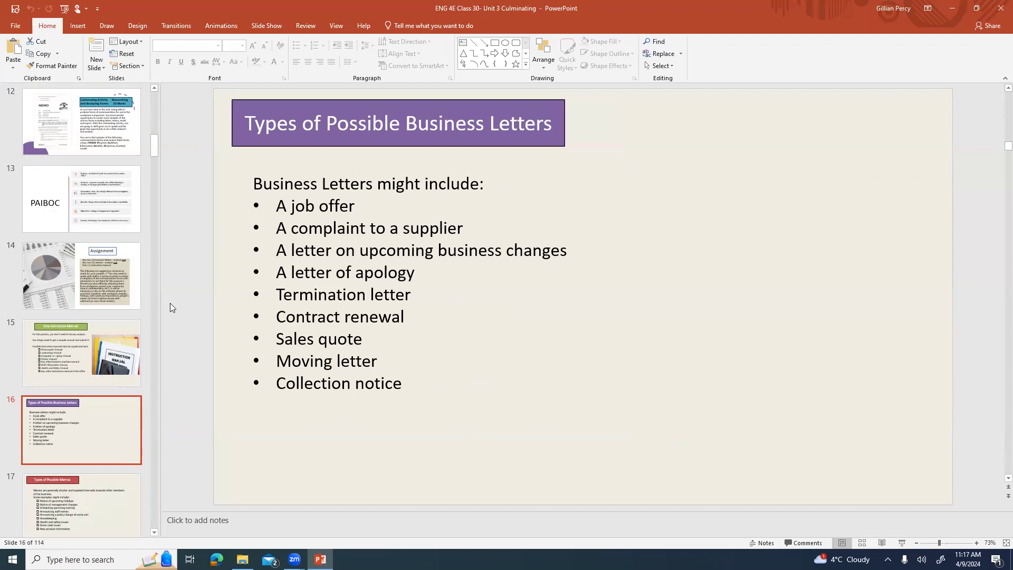
{"action": "mouse_move", "coordinate": [142, 291]}
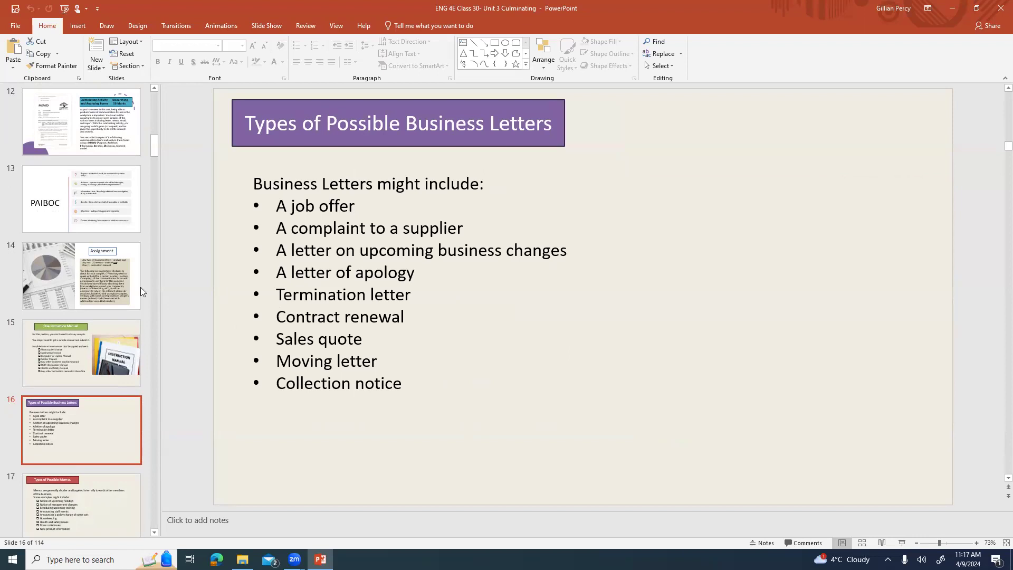
{"action": "mouse_move", "coordinate": [2, 122]}
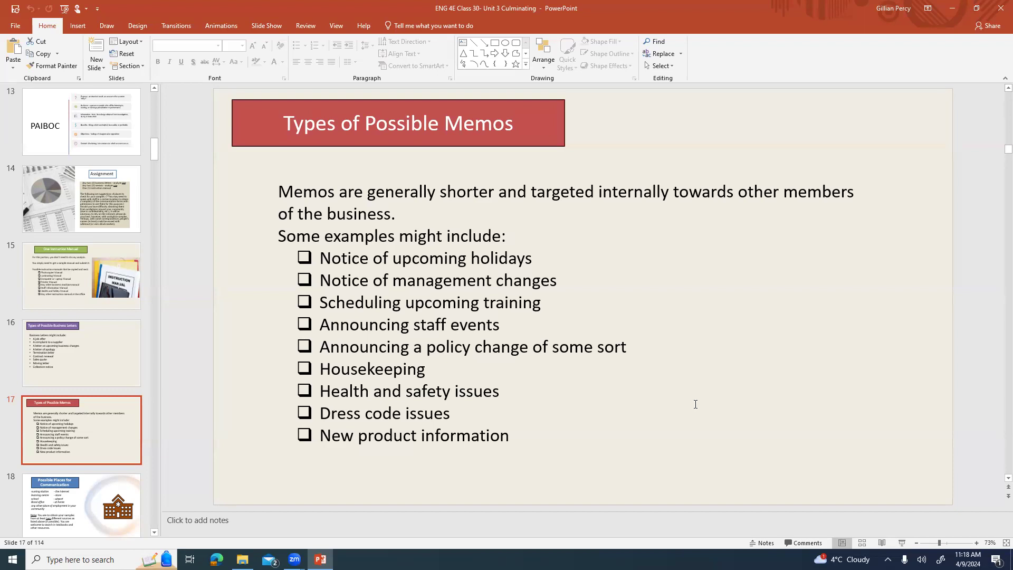
{"action": "mouse_move", "coordinate": [290, 498]}
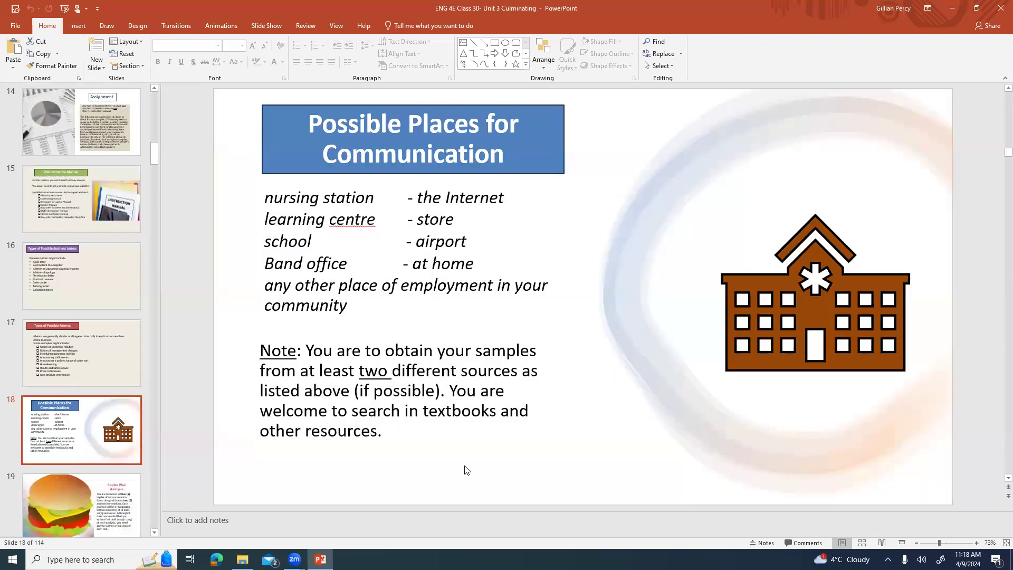
{"action": "mouse_move", "coordinate": [522, 470]}
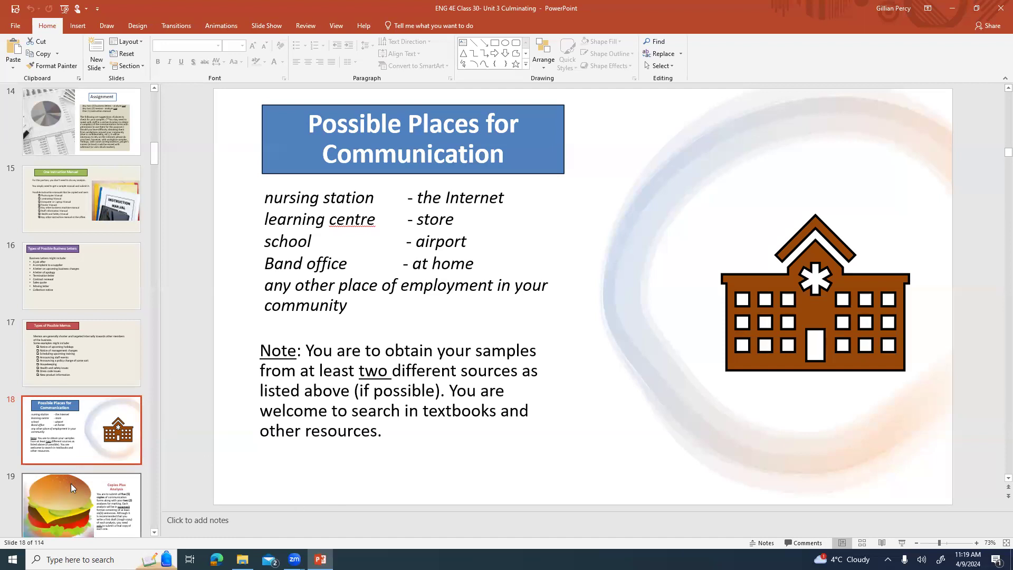
Select a slide thumbnail in the slide pane.
{"action": "left_click", "coordinate": [82, 431]}
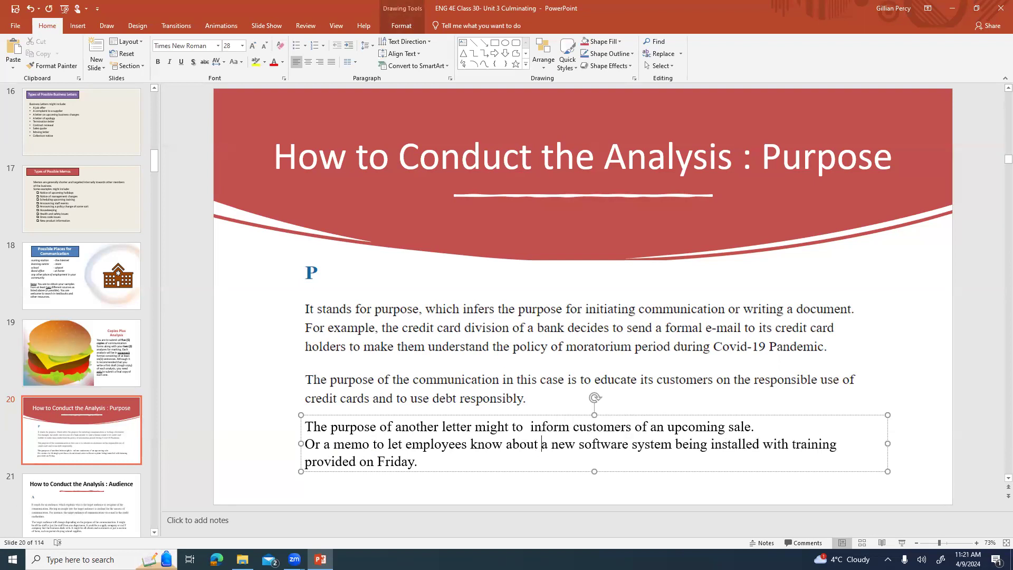
Move to slide 21, How to Conduct the Analysis: Audience.
{"action": "left_click", "coordinate": [81, 431]}
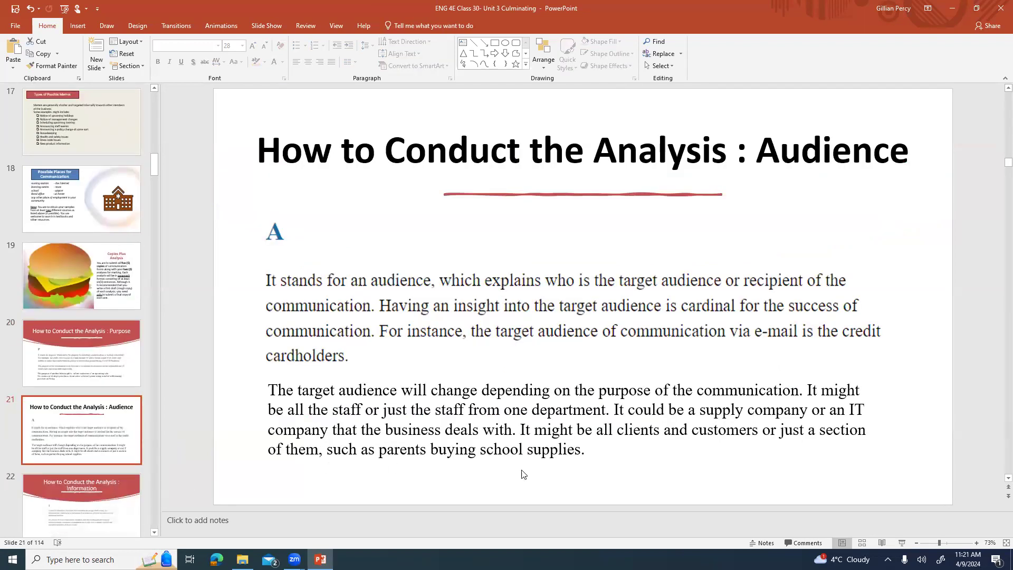
{"action": "mouse_move", "coordinate": [544, 472]}
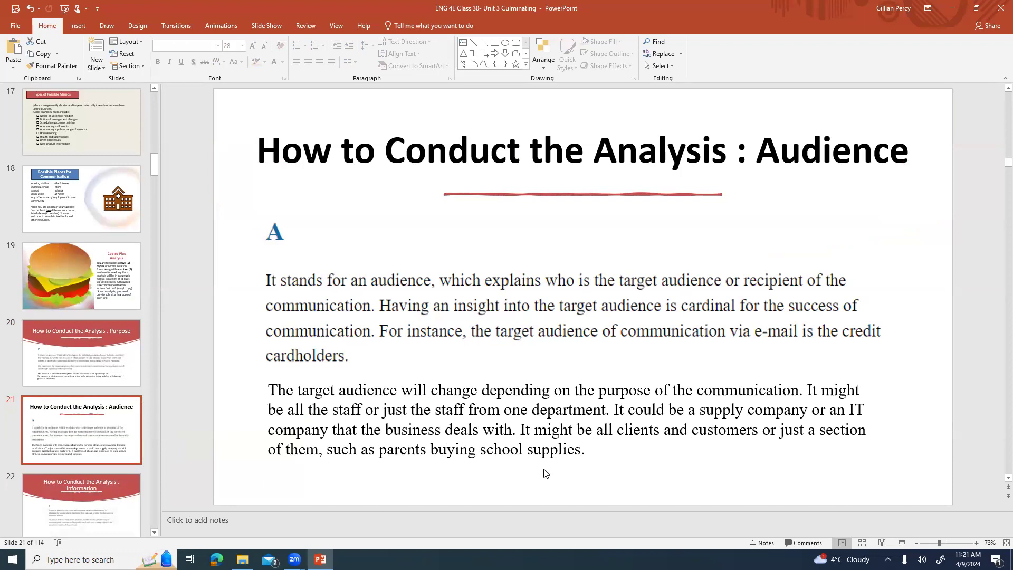
{"action": "mouse_move", "coordinate": [615, 483]}
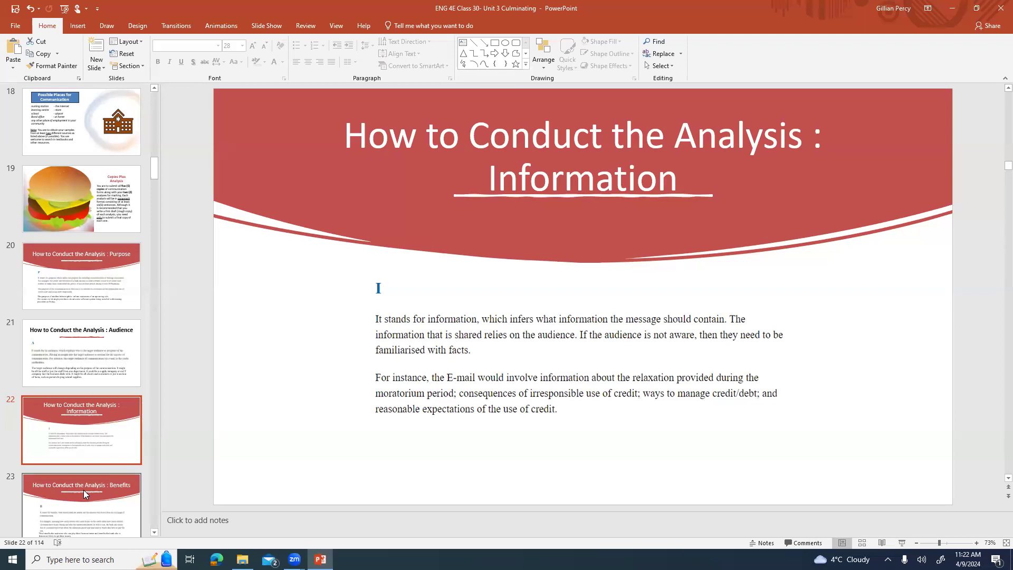
{"action": "mouse_move", "coordinate": [156, 244]}
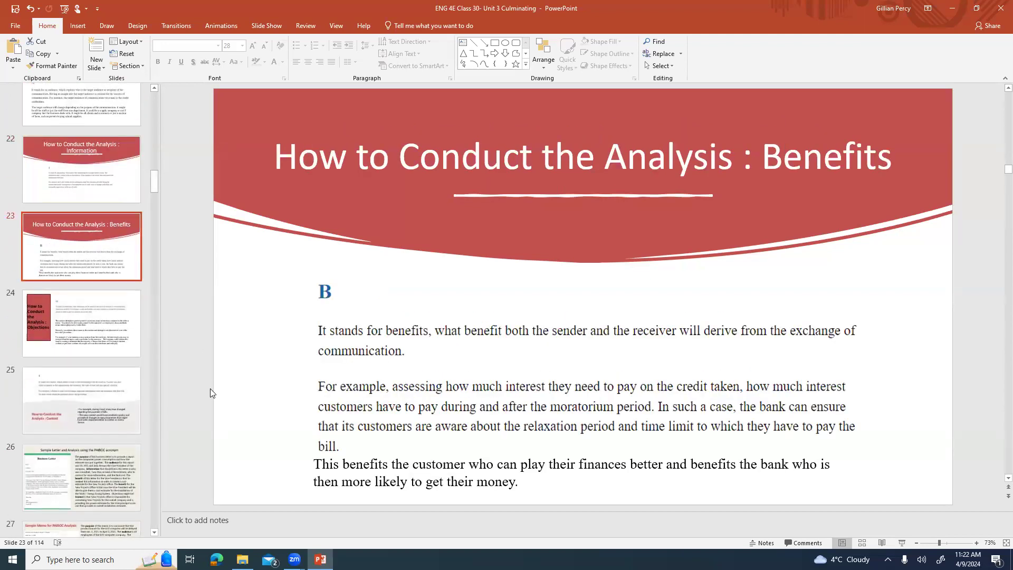
{"action": "mouse_move", "coordinate": [246, 418]}
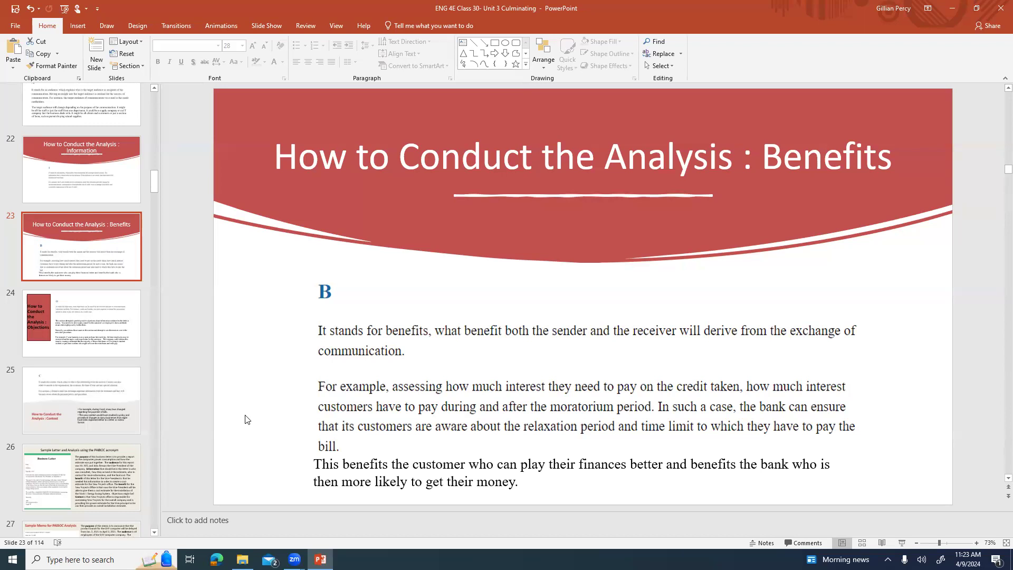
{"action": "mouse_move", "coordinate": [524, 433]}
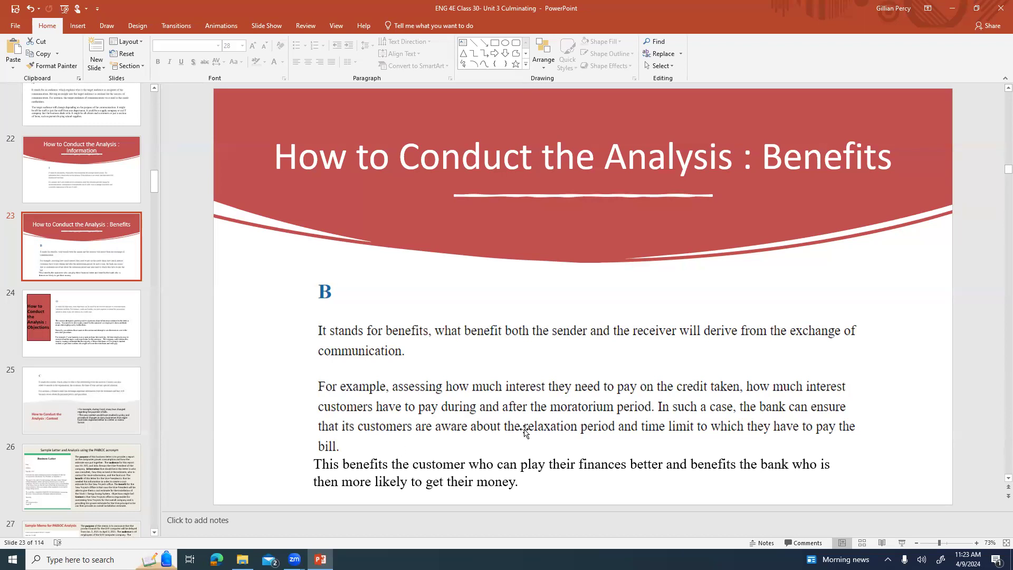
{"action": "mouse_move", "coordinate": [541, 463]}
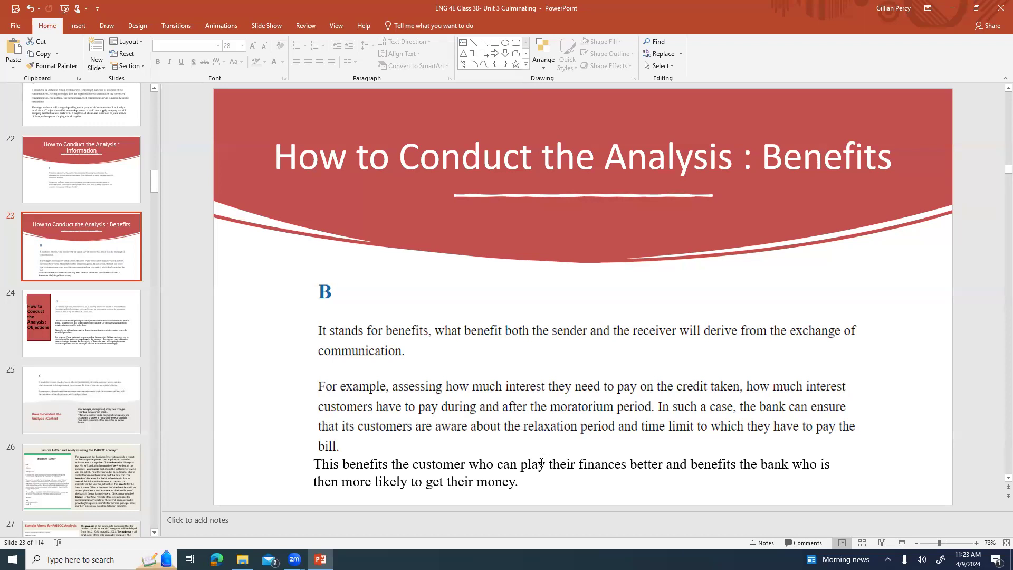
Correct 'play' to 'plan' on the Benefits slide, then view the Objections and Context slides.
{"action": "left_click", "coordinate": [544, 464]}
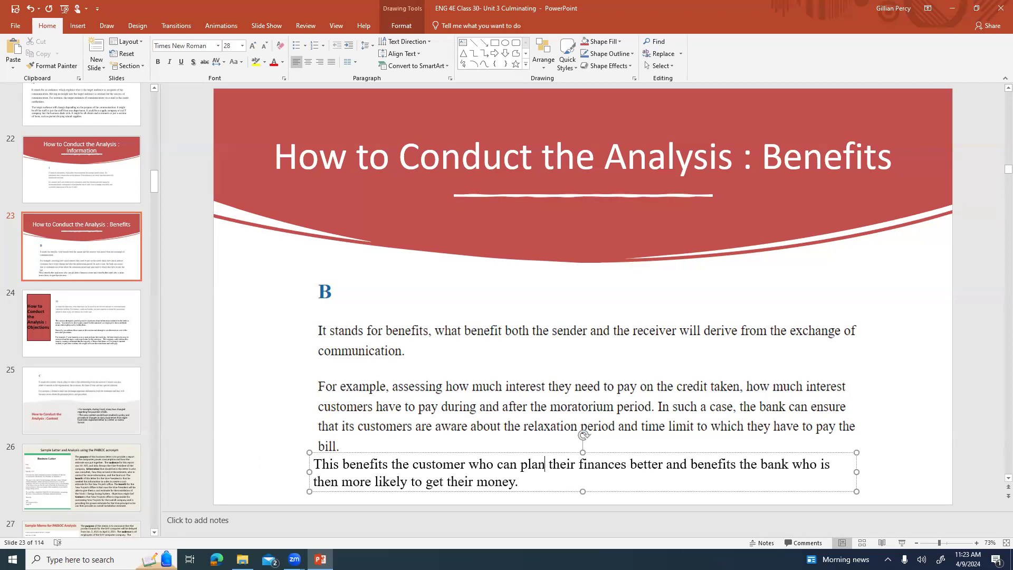
{"action": "mouse_move", "coordinate": [124, 348]}
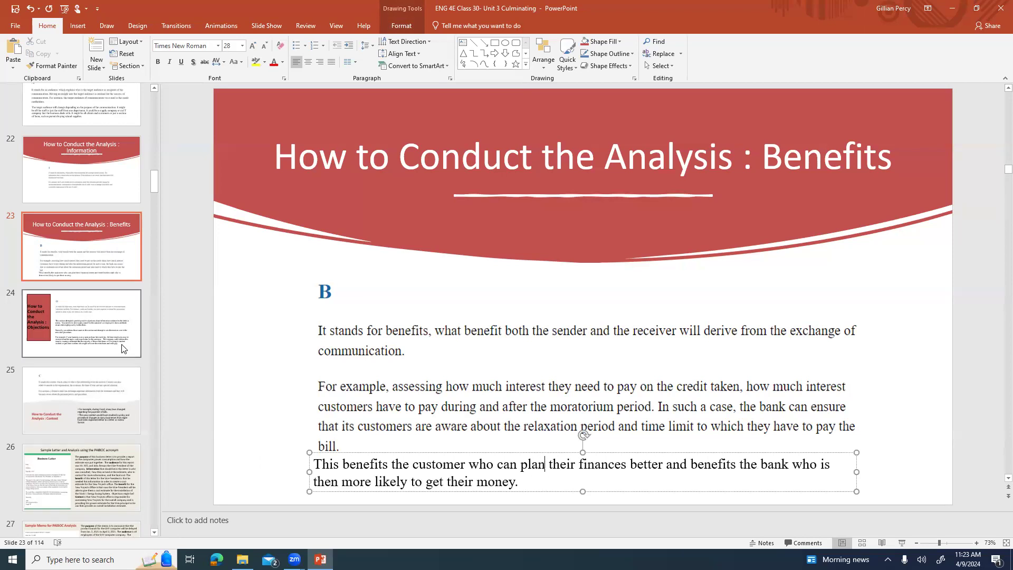
{"action": "left_click", "coordinate": [81, 323]}
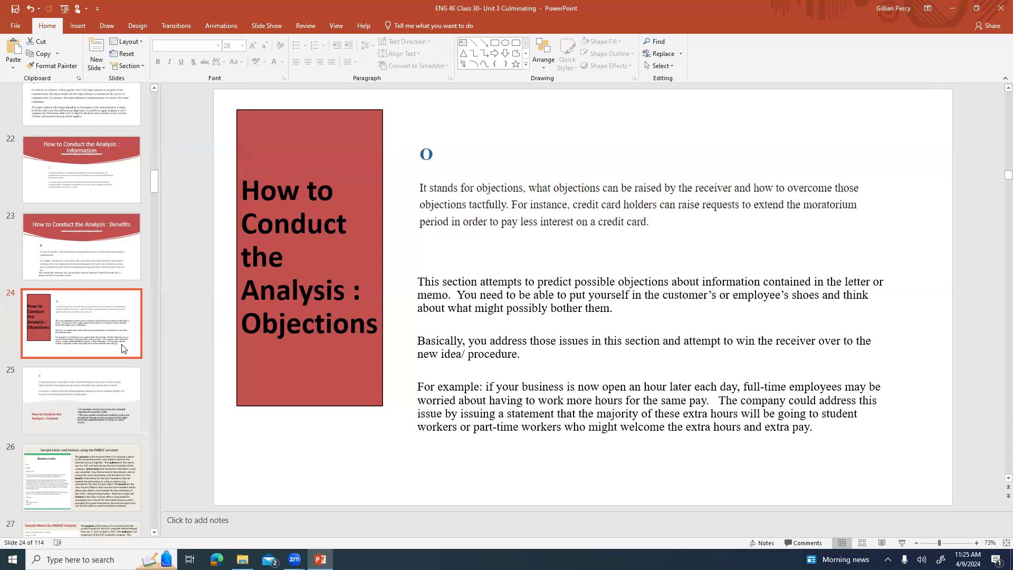
{"action": "left_click", "coordinate": [81, 399]}
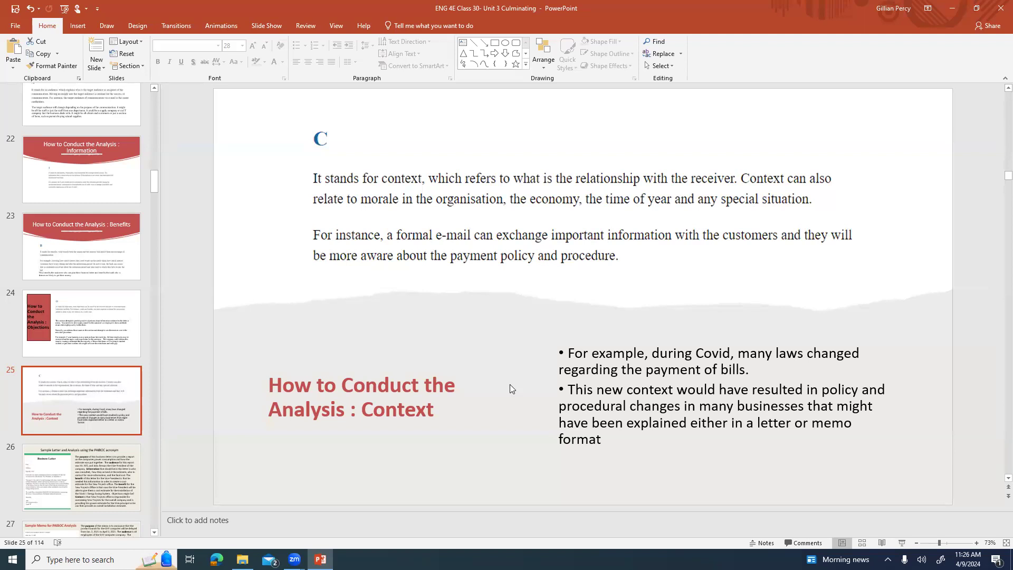
{"action": "mouse_move", "coordinate": [275, 454]}
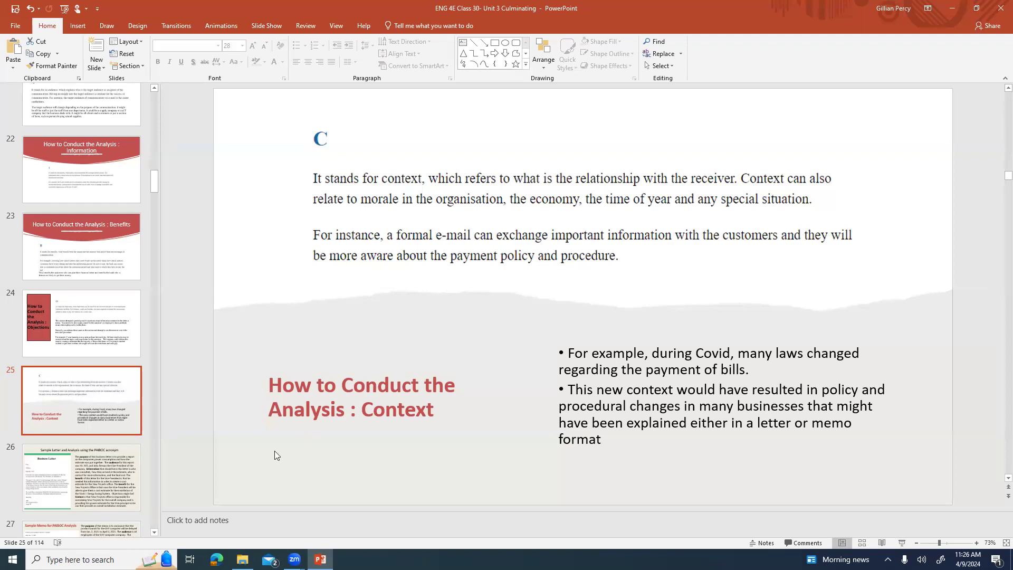
Display slide 26, Sample Letter and Analysis using the PAIBOC acronym.
{"action": "left_click", "coordinate": [80, 477]}
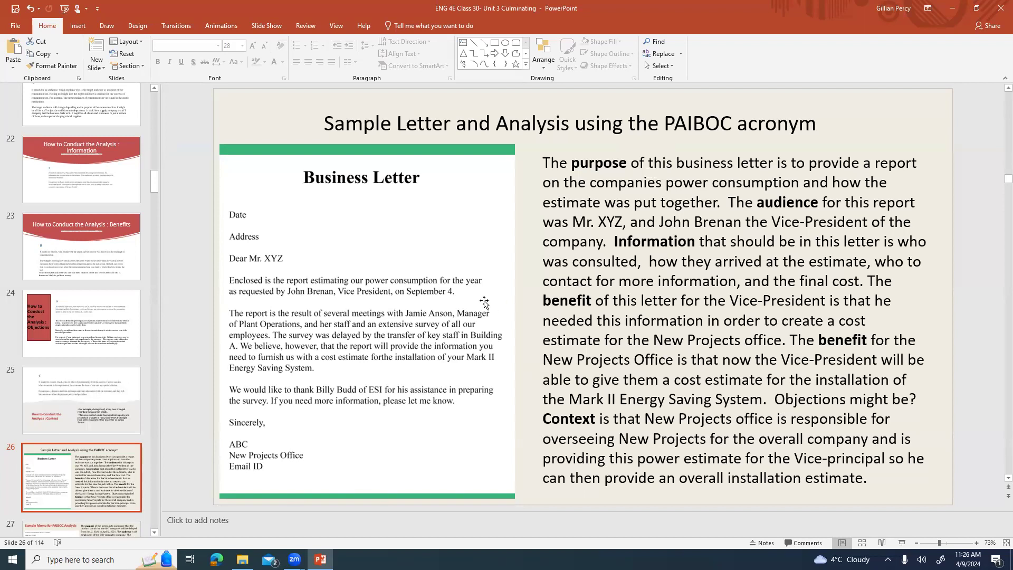
{"action": "mouse_move", "coordinate": [303, 255]}
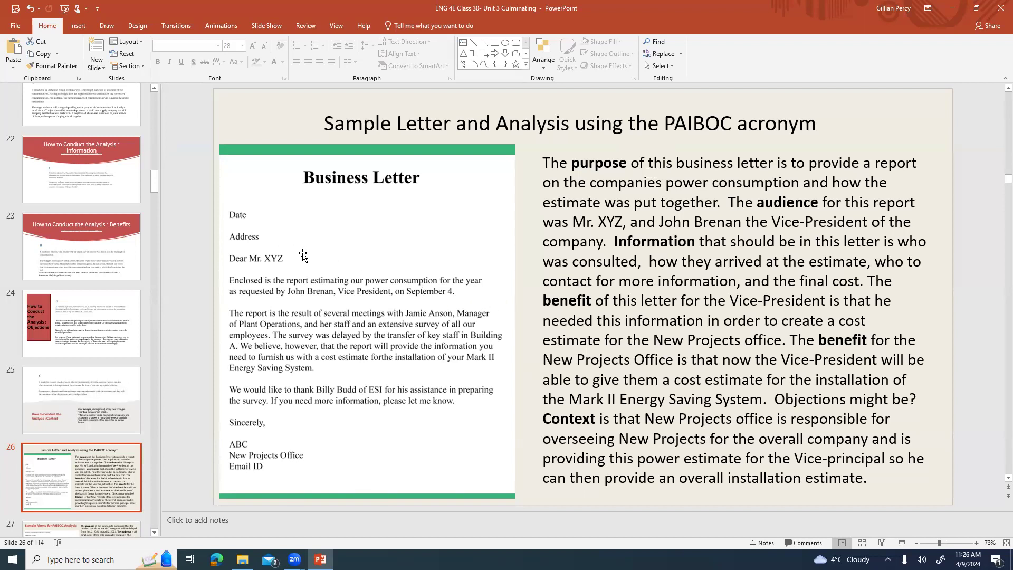
{"action": "mouse_move", "coordinate": [380, 303]}
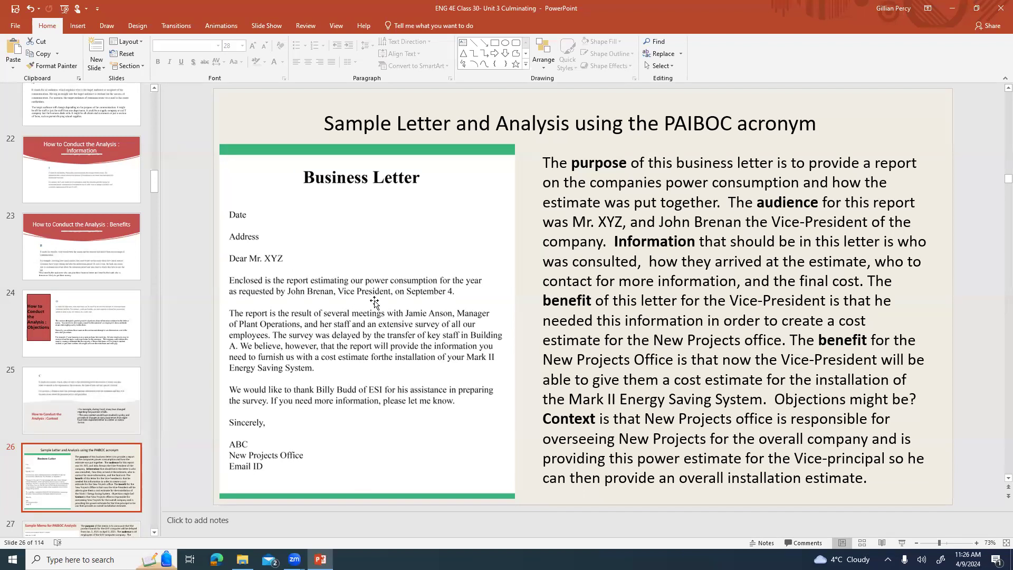
{"action": "mouse_move", "coordinate": [469, 299]}
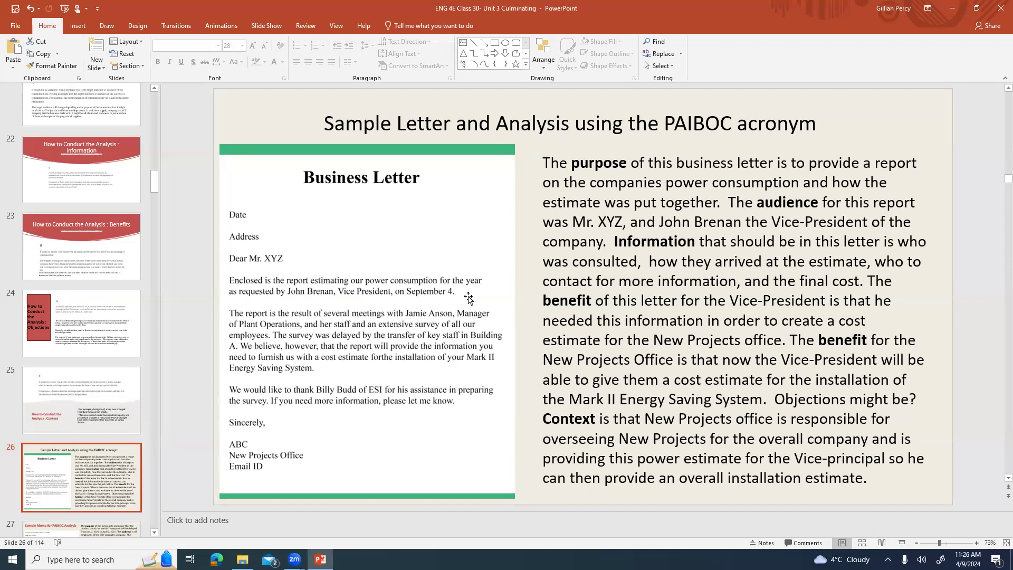
{"action": "mouse_move", "coordinate": [461, 294]}
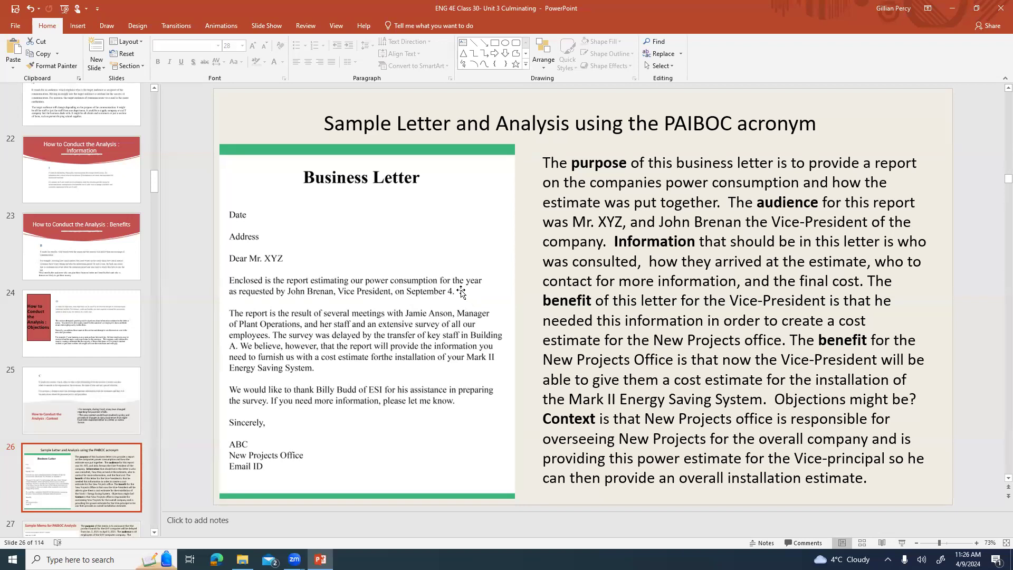
{"action": "mouse_move", "coordinate": [450, 312]}
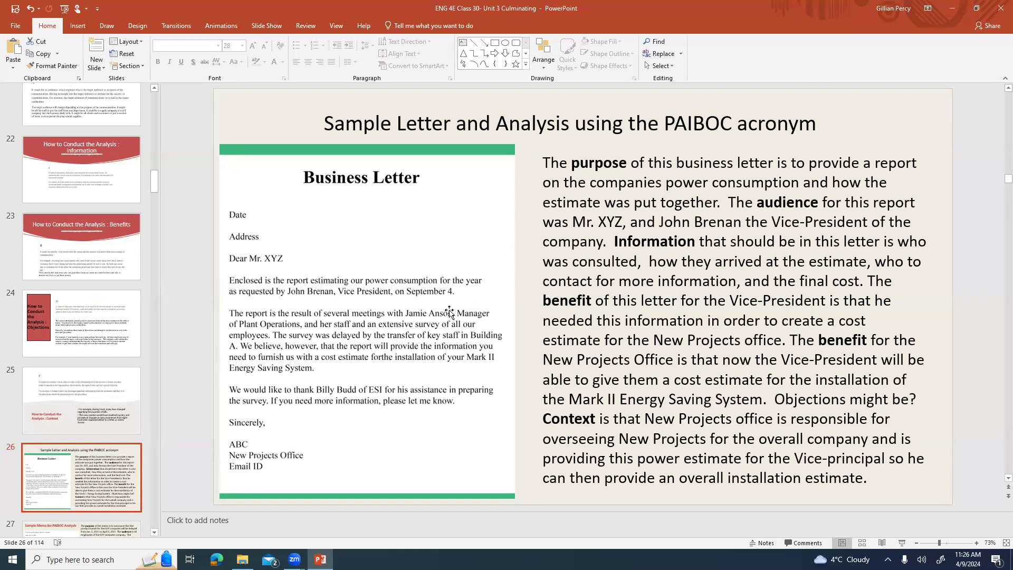
{"action": "mouse_move", "coordinate": [388, 364]}
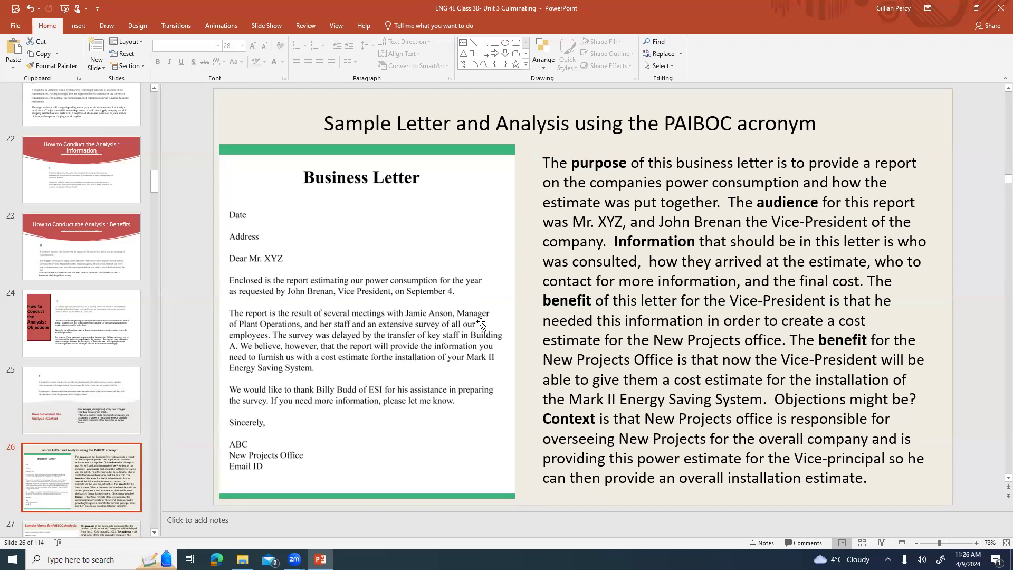
{"action": "mouse_move", "coordinate": [376, 340]}
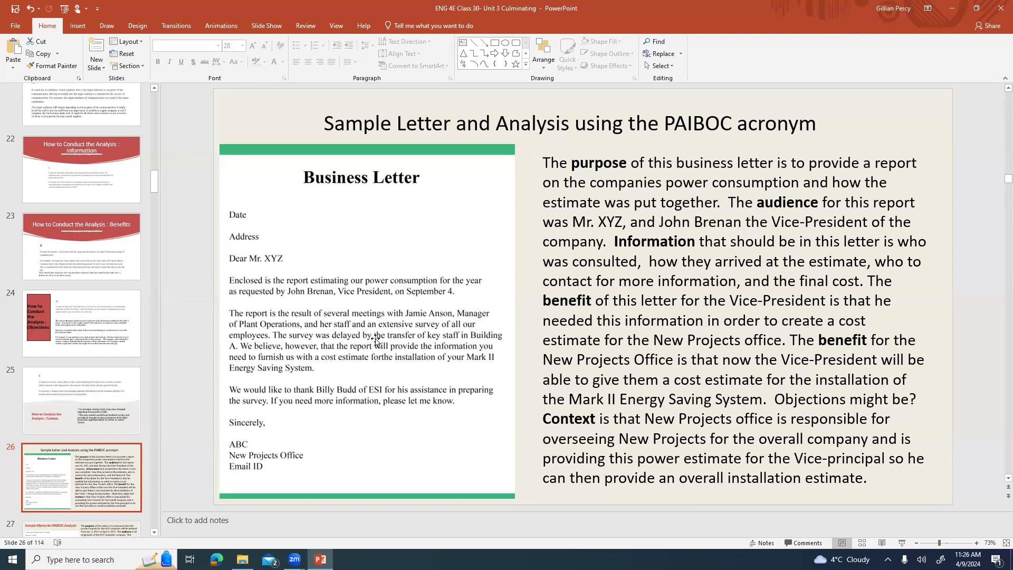
{"action": "mouse_move", "coordinate": [489, 330]}
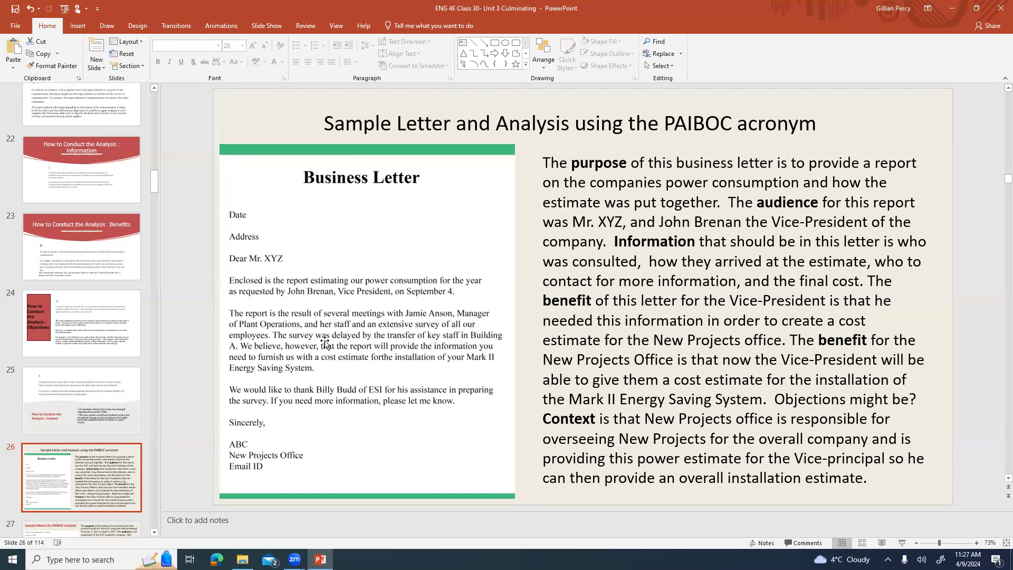
{"action": "mouse_move", "coordinate": [446, 346]}
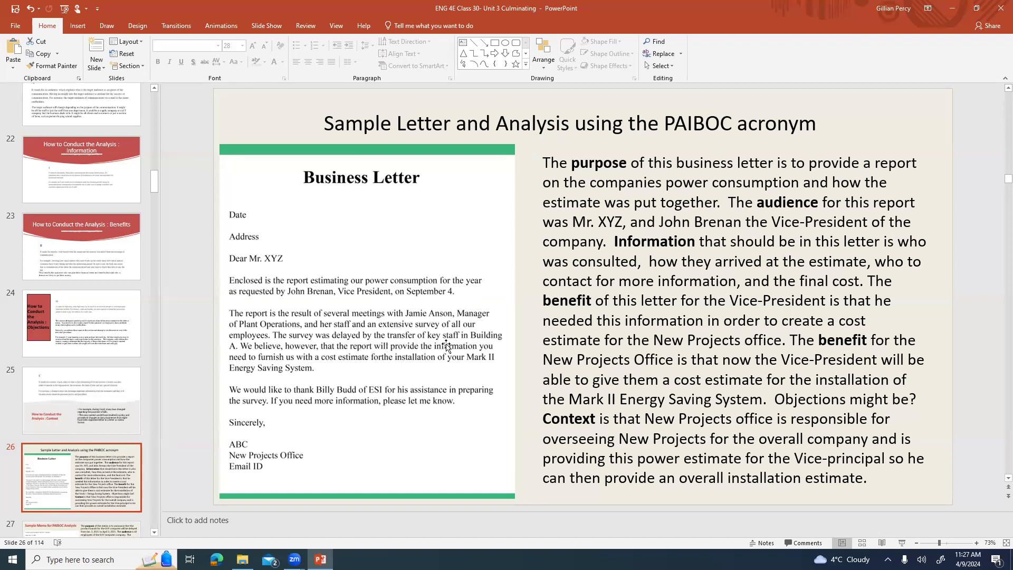
{"action": "mouse_move", "coordinate": [303, 362]}
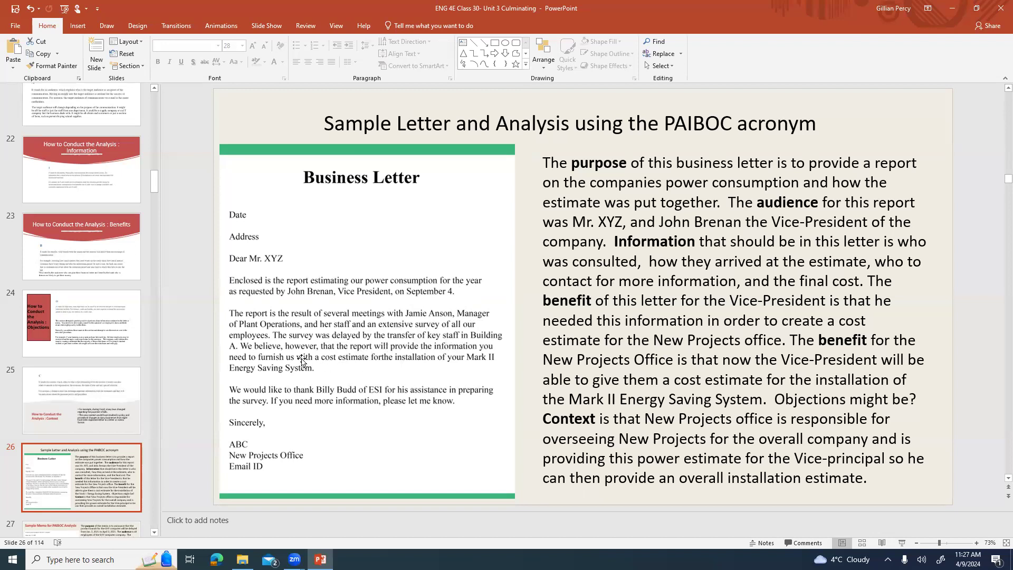
{"action": "mouse_move", "coordinate": [394, 358]}
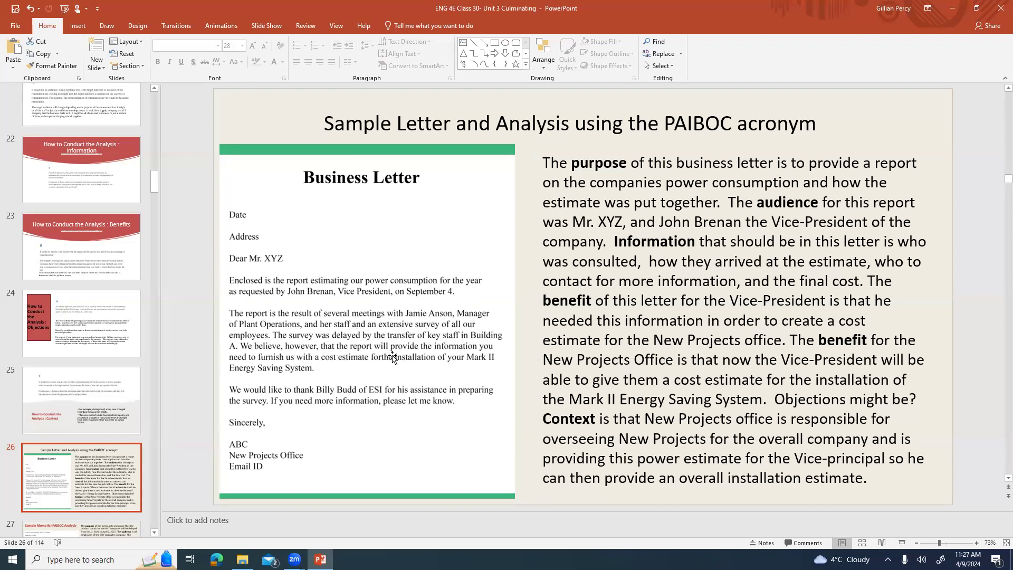
{"action": "mouse_move", "coordinate": [323, 371]}
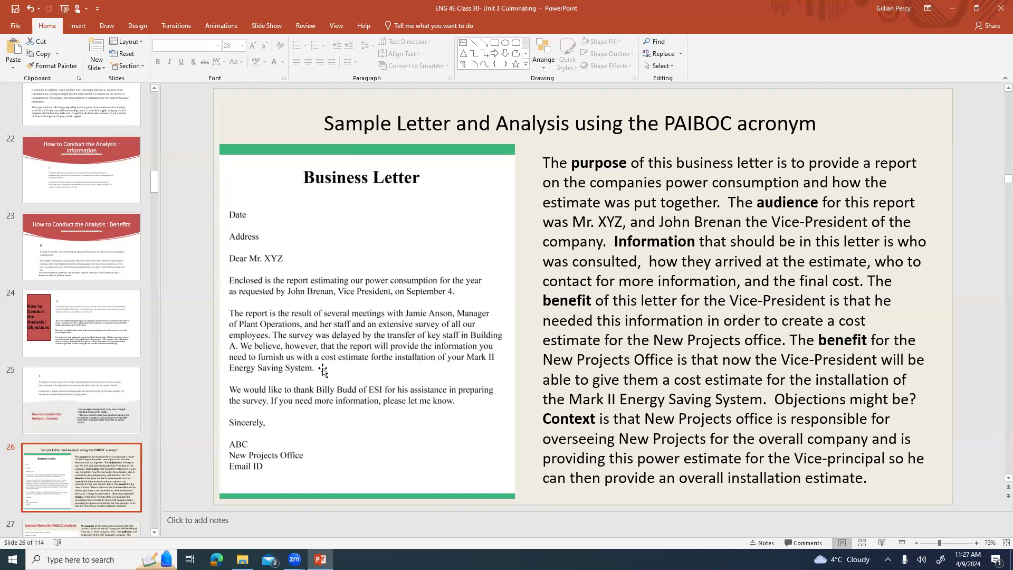
{"action": "mouse_move", "coordinate": [375, 364]}
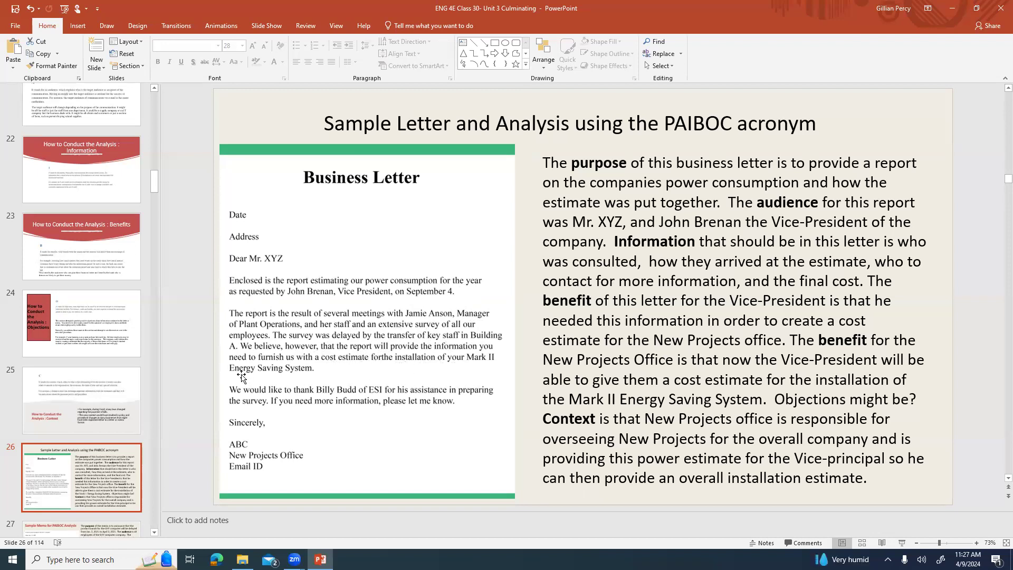
{"action": "mouse_move", "coordinate": [268, 394]}
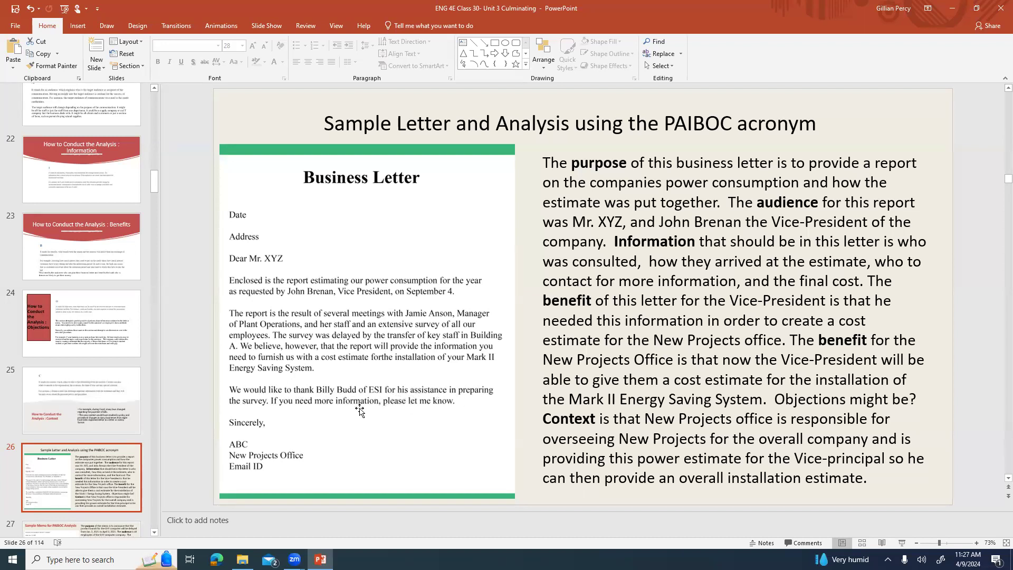
{"action": "mouse_move", "coordinate": [348, 417]}
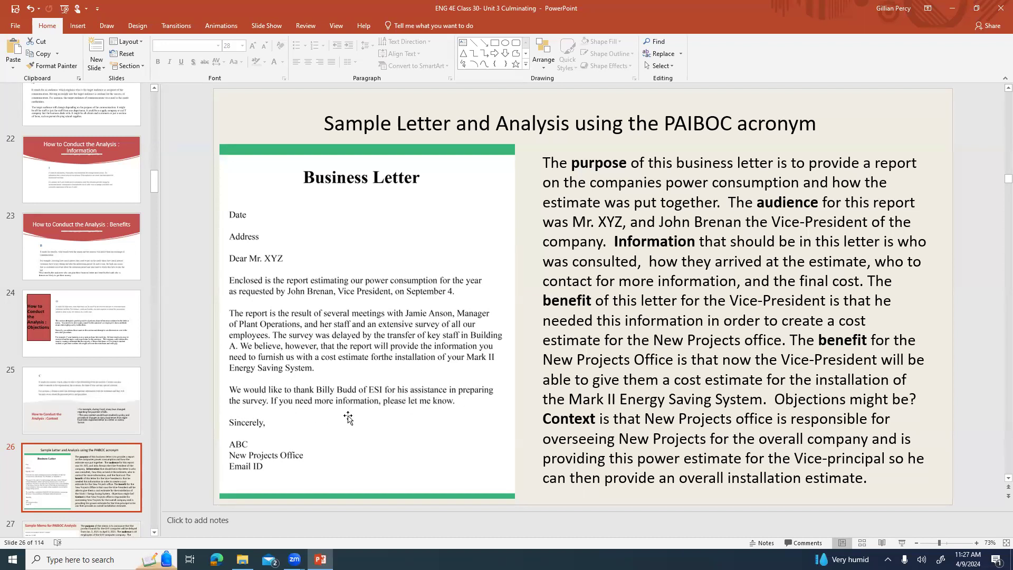
{"action": "mouse_move", "coordinate": [261, 436]}
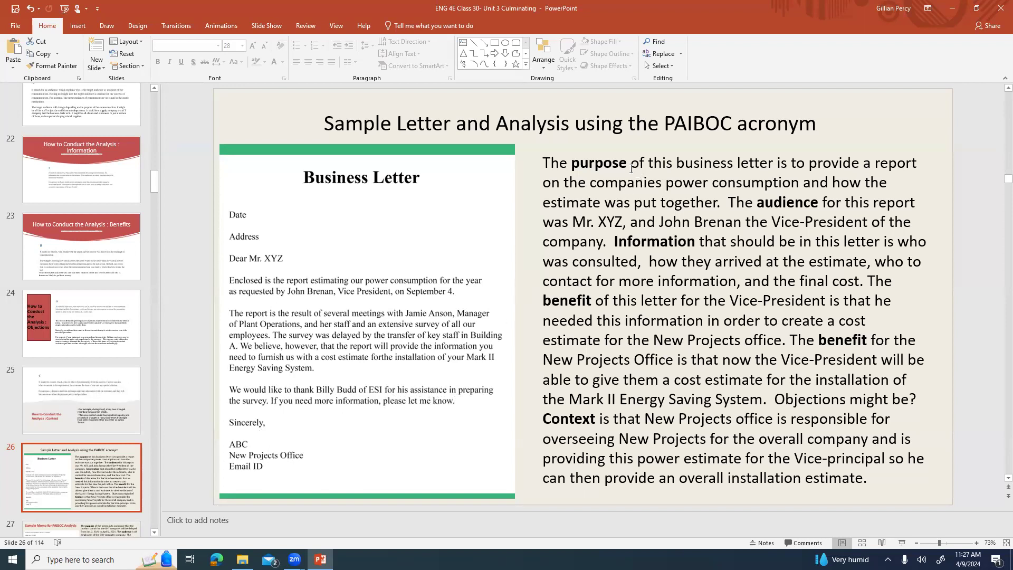
{"action": "mouse_move", "coordinate": [657, 182]}
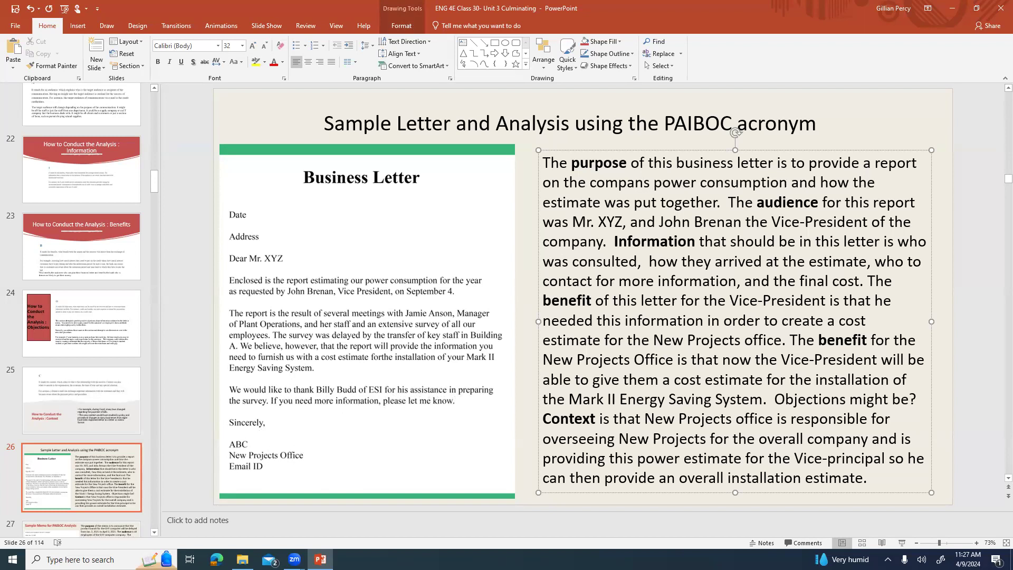
Fix 'companies' to 'company's' and delete the unfinished 'might be?' objections question.
{"action": "type", "text": "company's"}
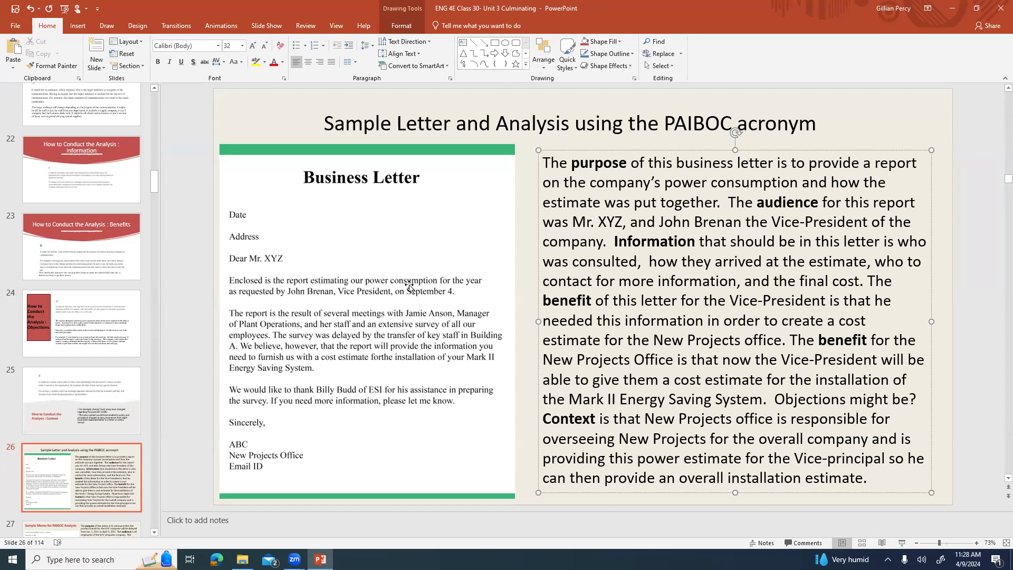
{"action": "mouse_move", "coordinate": [503, 370]}
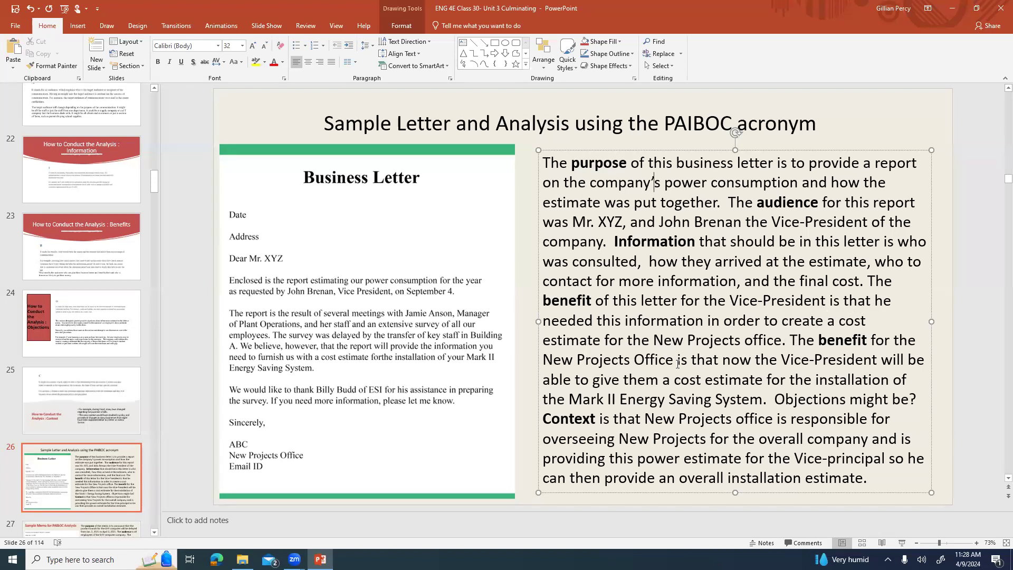
{"action": "mouse_move", "coordinate": [816, 385]}
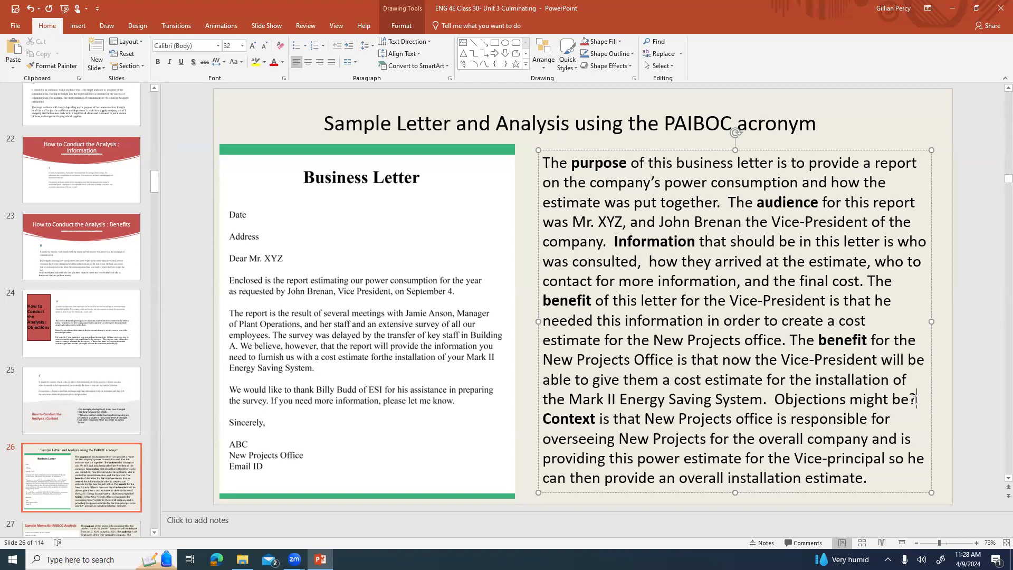
{"action": "key", "text": "Backspace"}
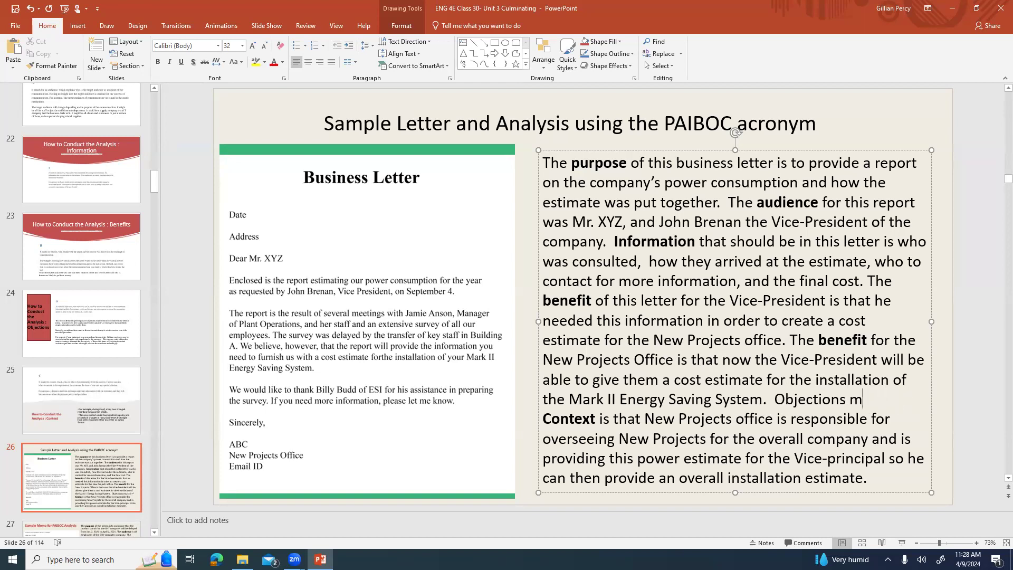
{"action": "key", "text": "backspace"}
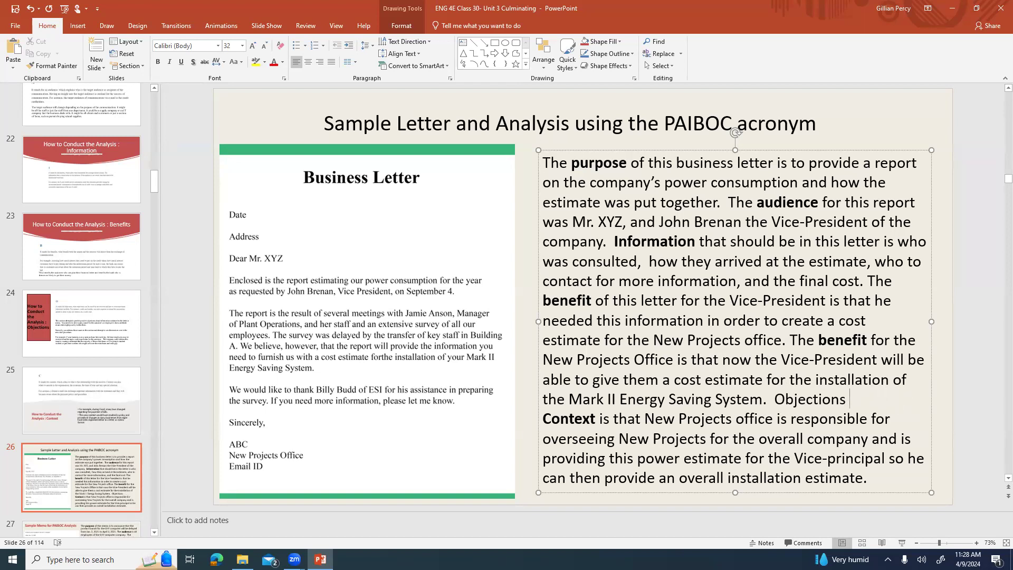
{"action": "type", "text": "that"}
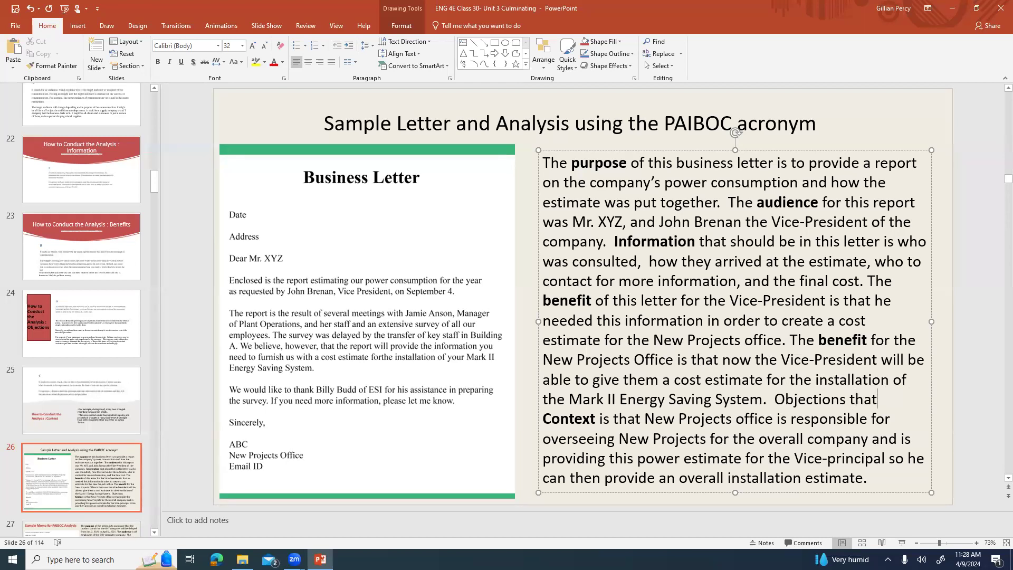
{"action": "type", "text": "are address"}
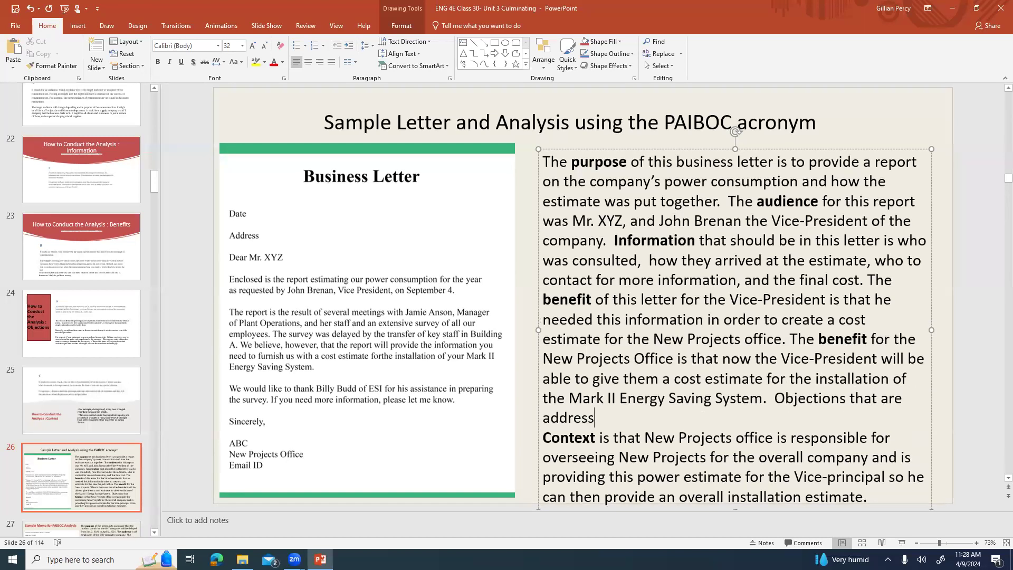
{"action": "type", "text": "ed"}
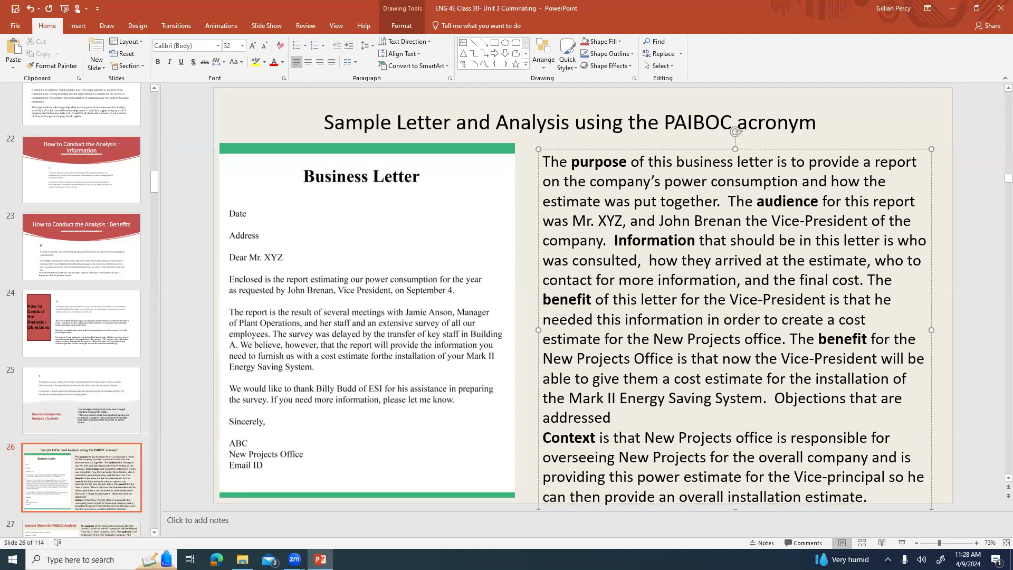
{"action": "type", "text": "a"}
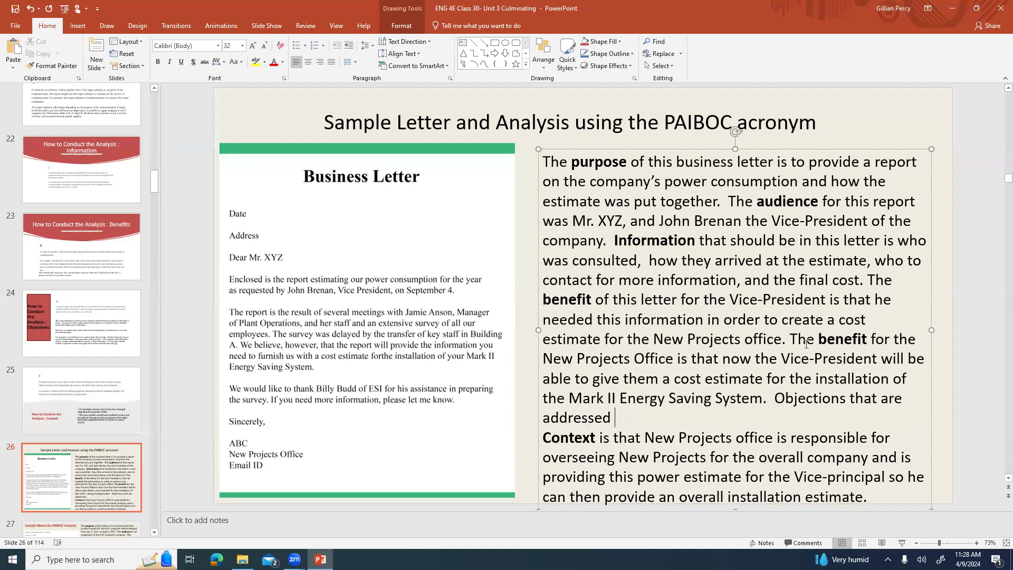
Write the objections sentence noting awareness that the estimate is late, explaining the reasons why.
{"action": "left_click", "coordinate": [771, 397]}
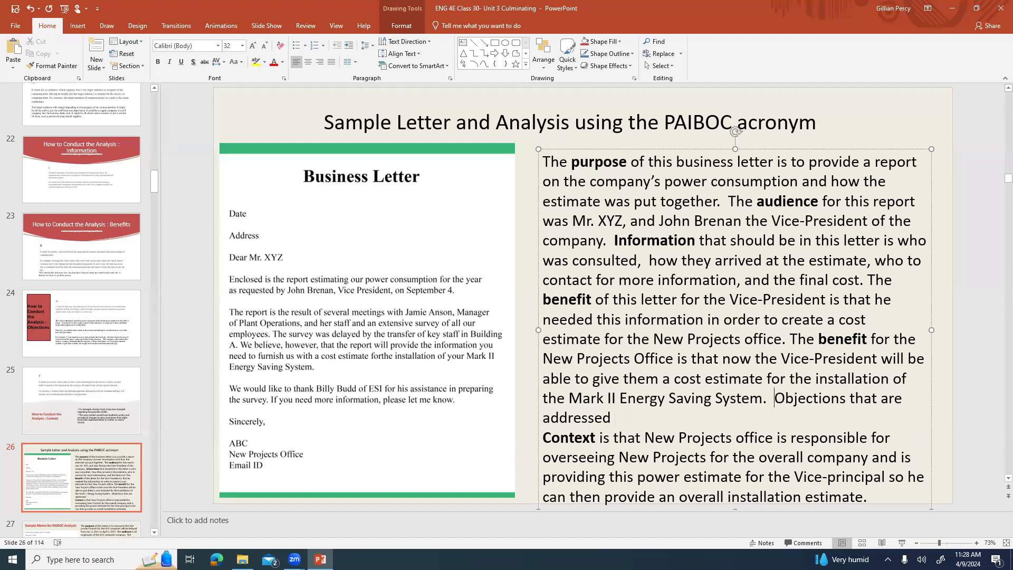
{"action": "type", "text": "One o"}
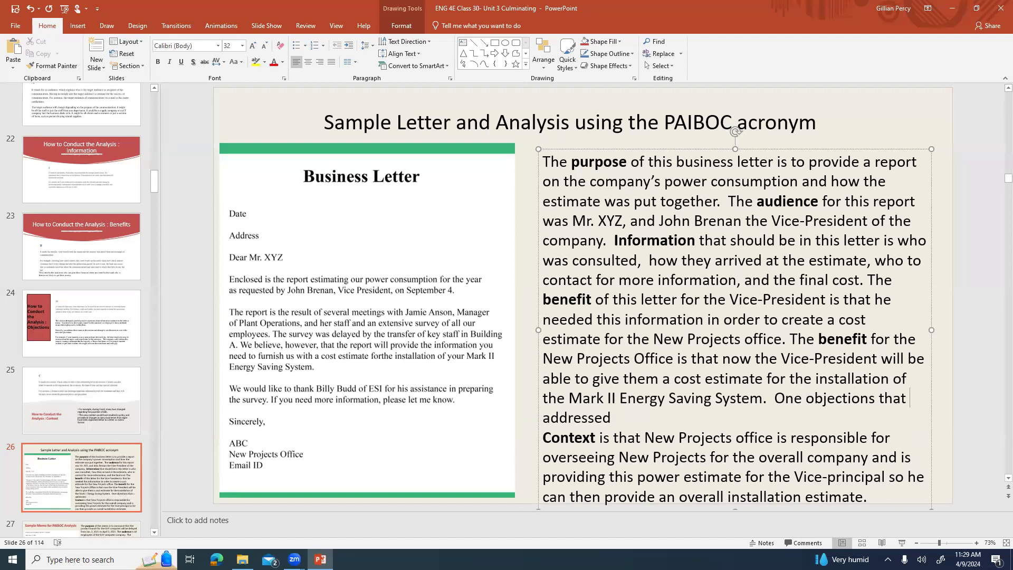
{"action": "type", "text": "is"}
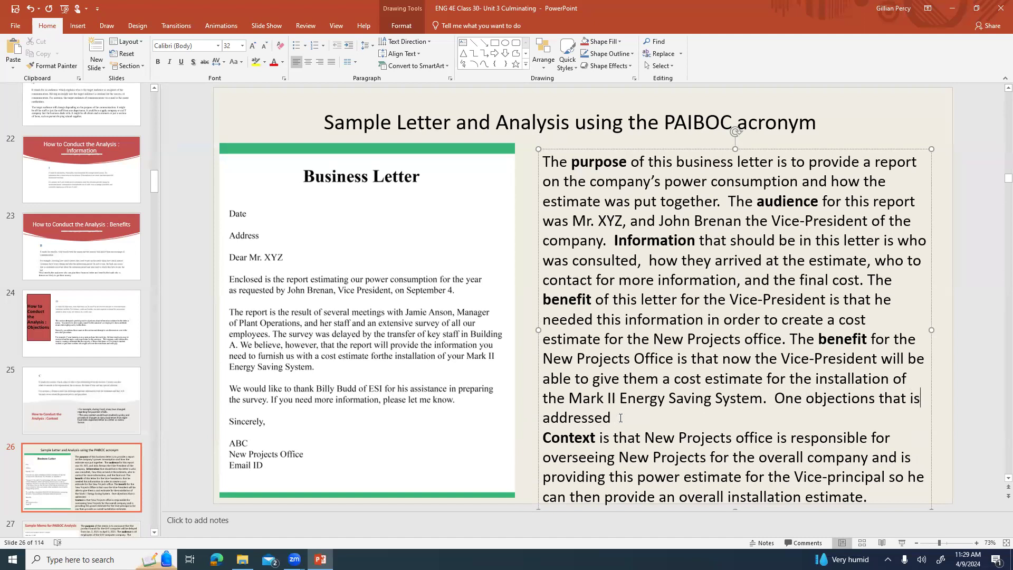
{"action": "type", "text": "is tha"}
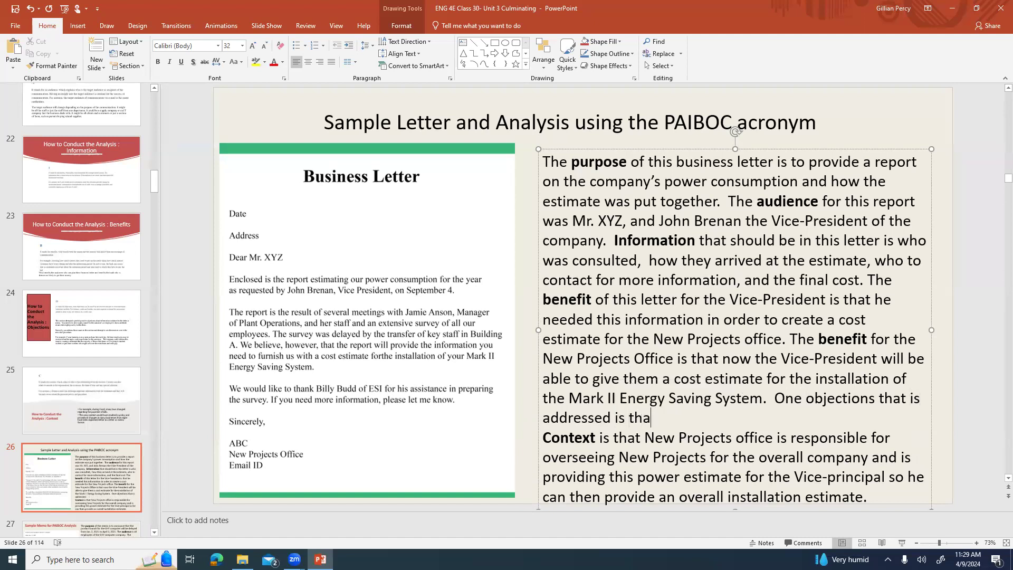
{"action": "key", "text": "BackSpace"}
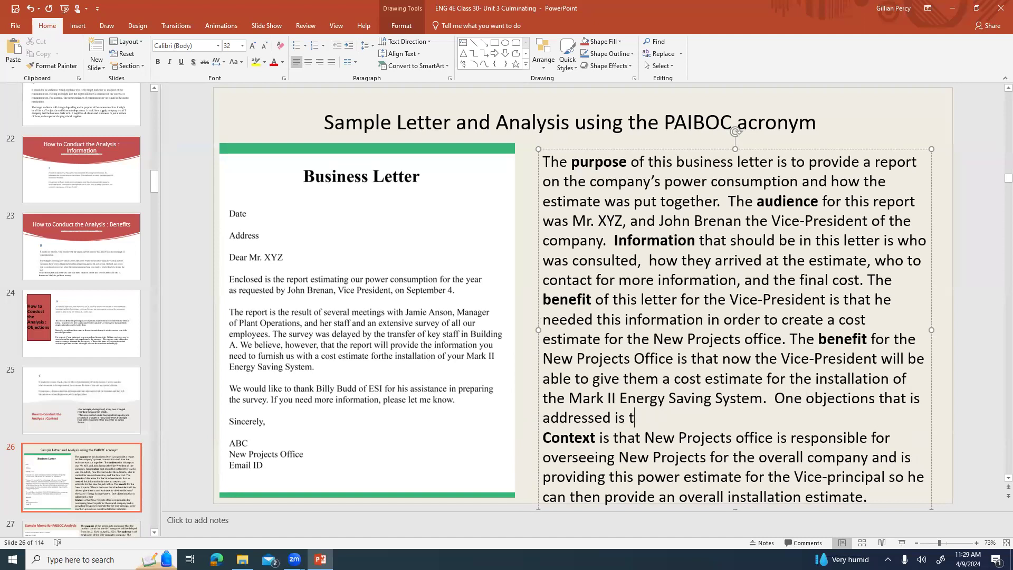
{"action": "type", "text": "an awaren"}
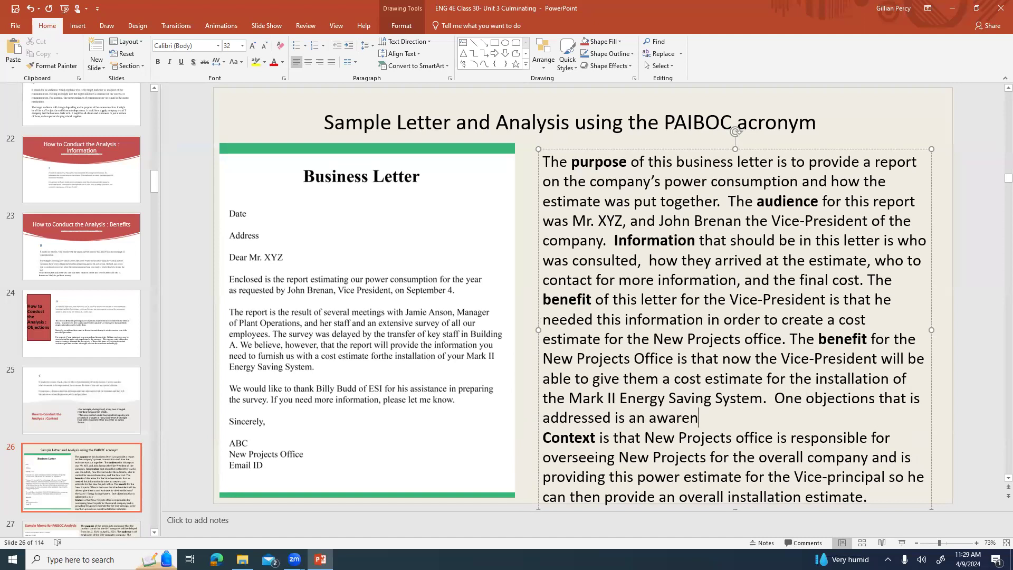
{"action": "type", "text": "ess that this"}
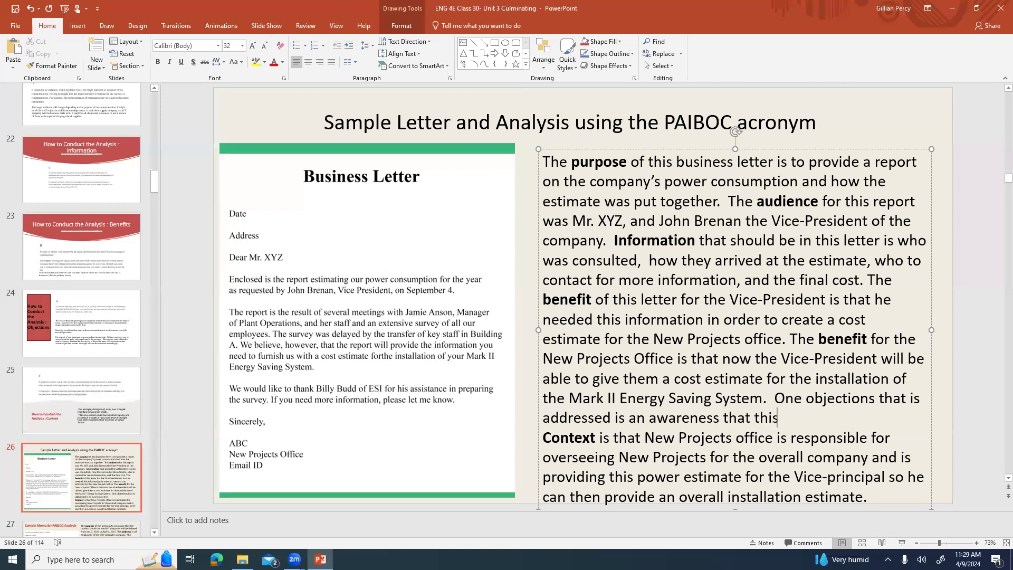
{"action": "type", "text": "estimate is late"}
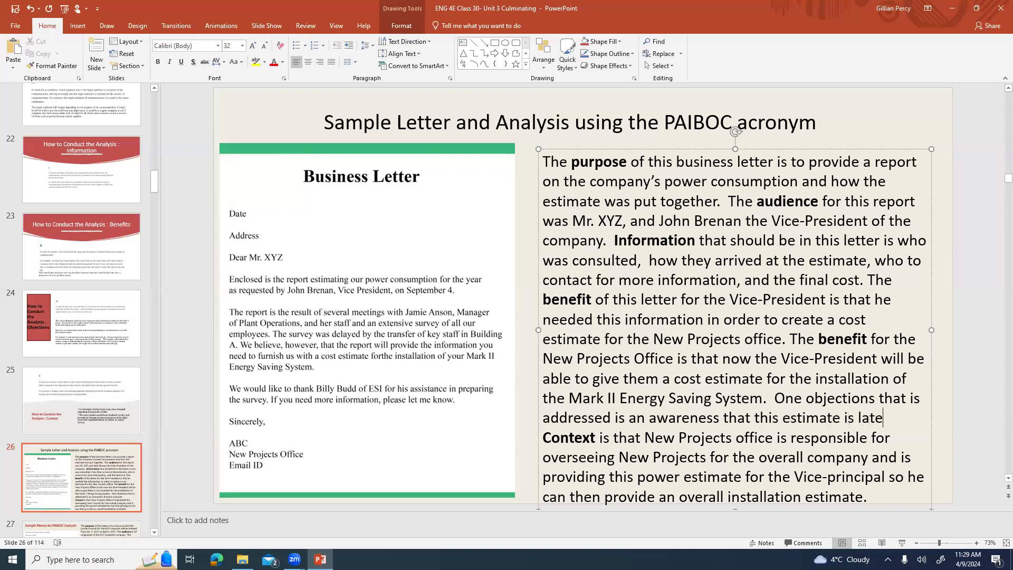
{"action": "type", "text": ", and"}
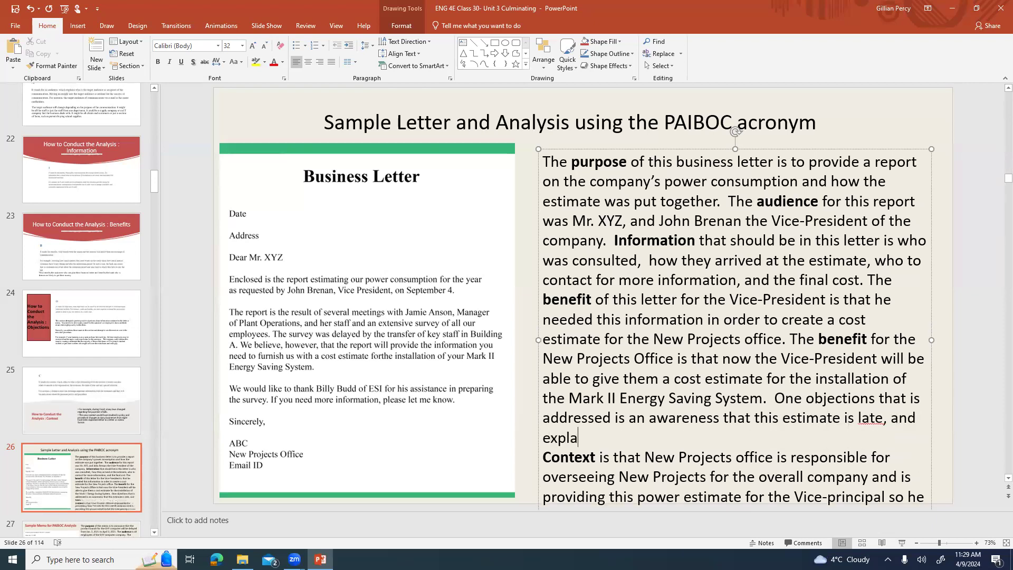
{"action": "type", "text": "ining the reso"}
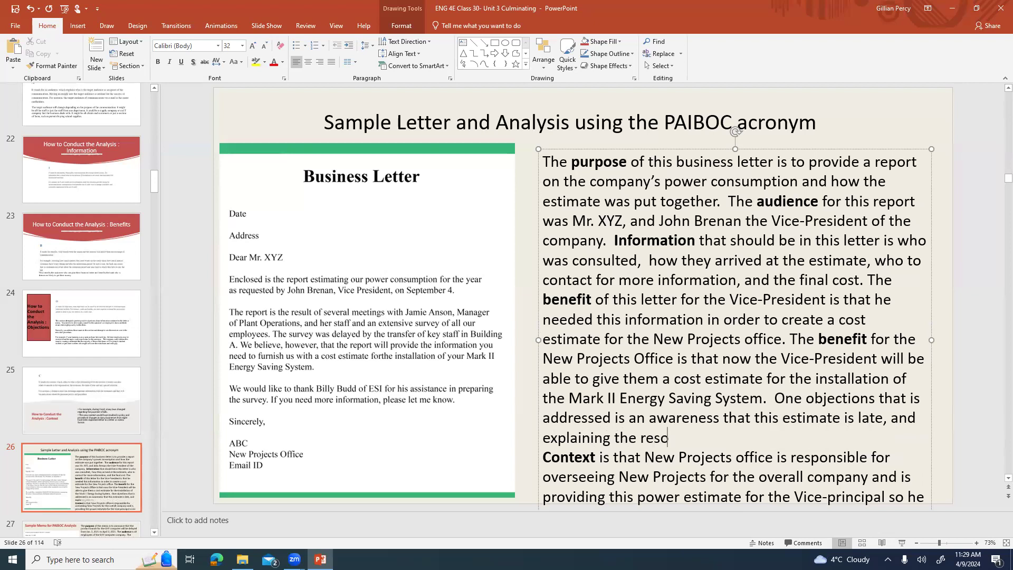
{"action": "type", "text": "ns w"}
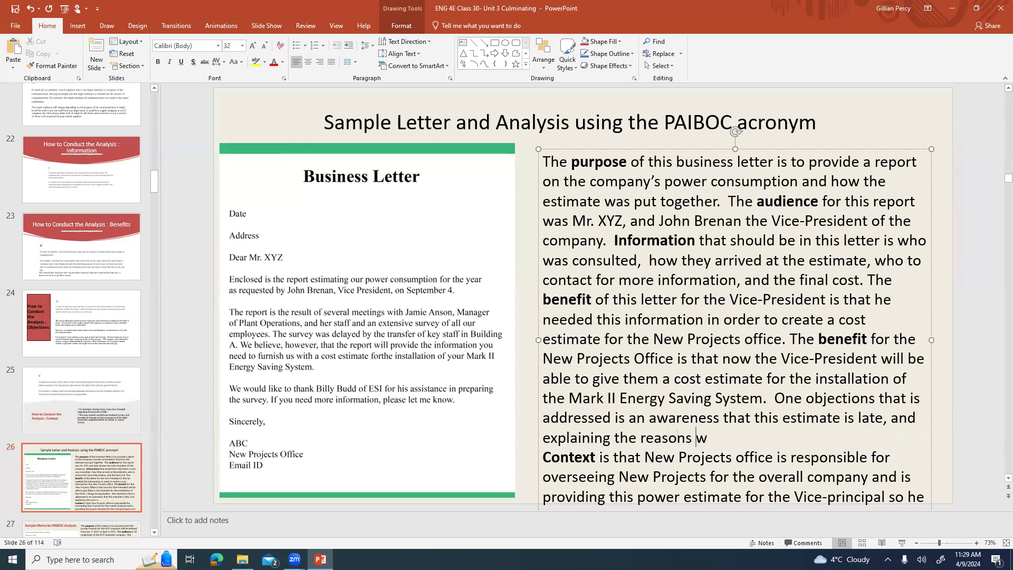
{"action": "type", "text": "hy. Context is that New Projects"}
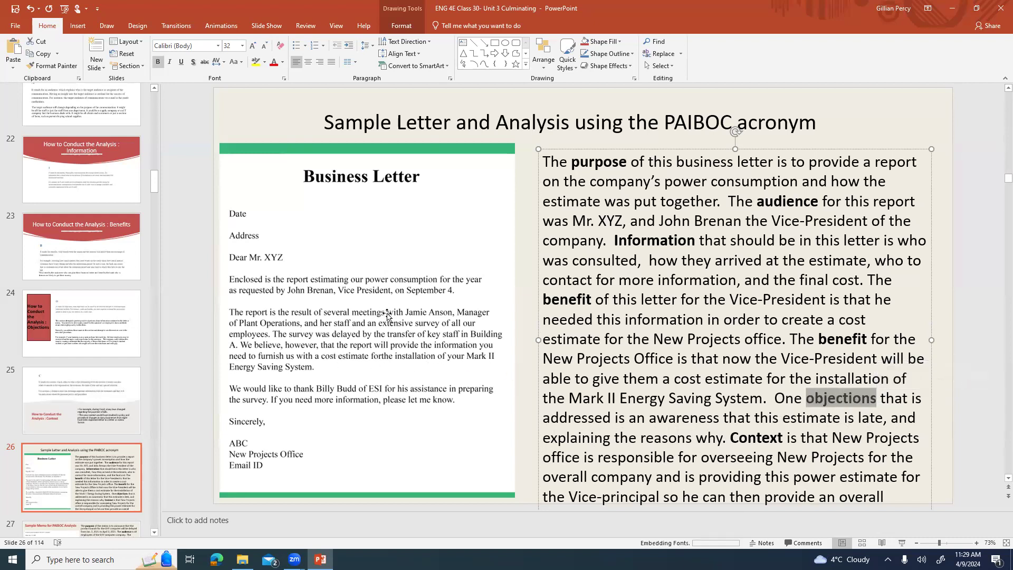
{"action": "mouse_move", "coordinate": [779, 460]}
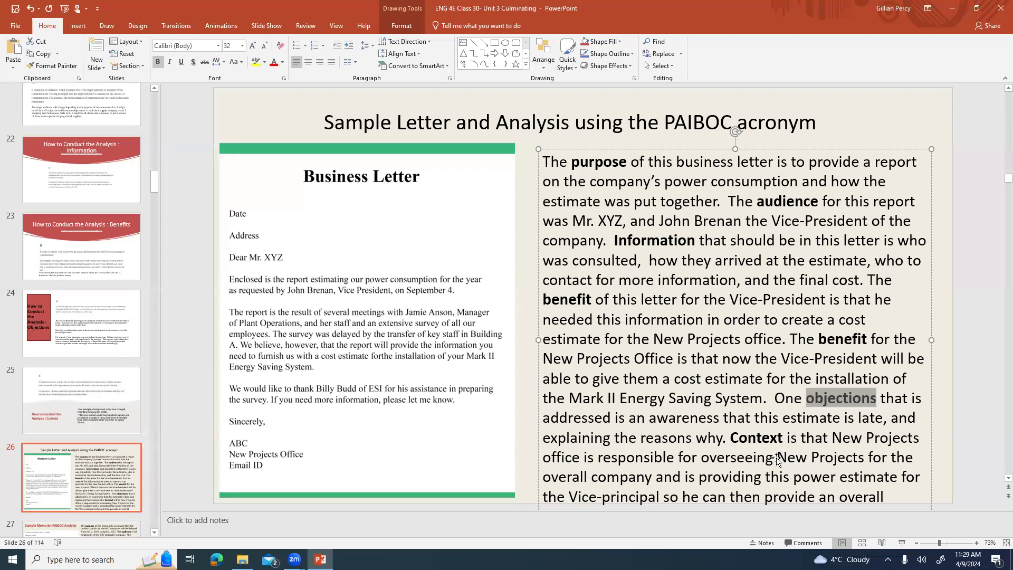
{"action": "mouse_move", "coordinate": [782, 442]}
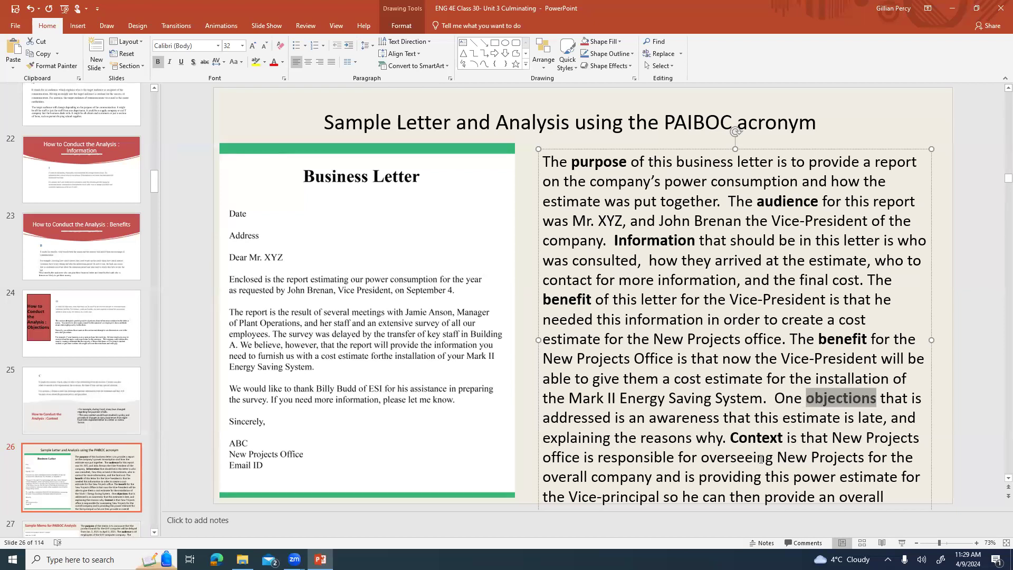
{"action": "mouse_move", "coordinate": [843, 461]}
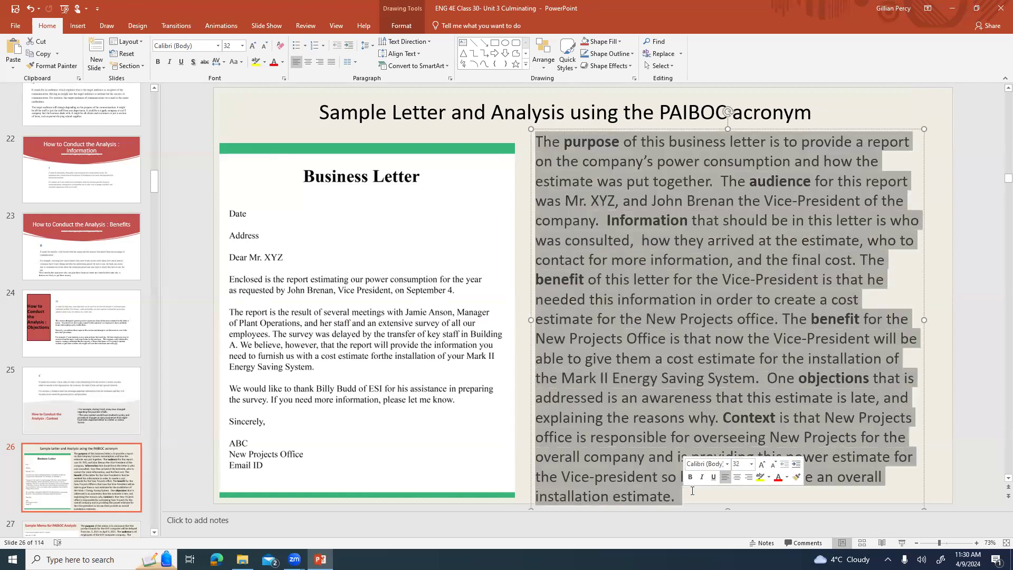
Reduce the letter analysis text from 32 to 28 points so it fits.
{"action": "left_click", "coordinate": [751, 464]}
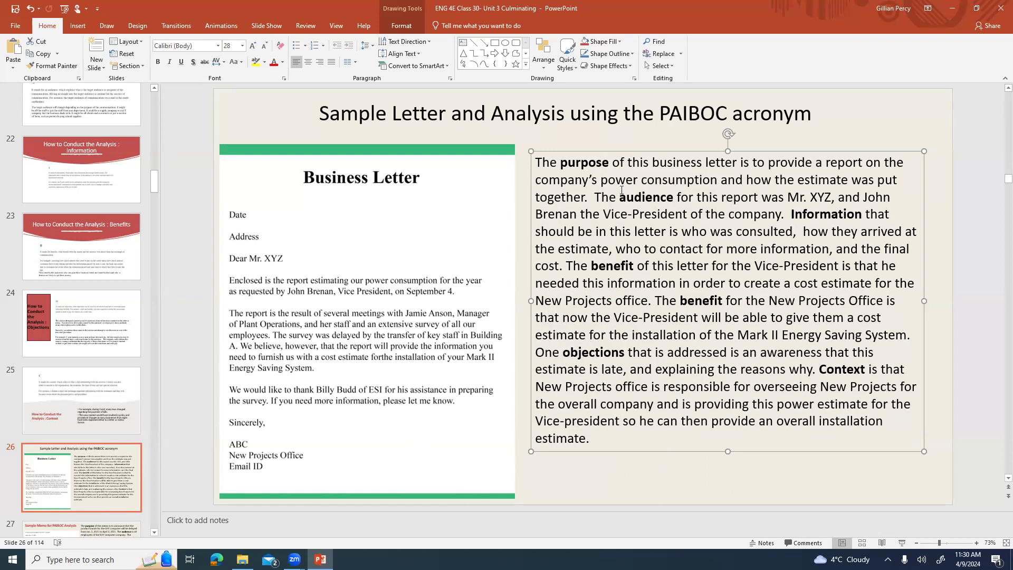
{"action": "mouse_move", "coordinate": [446, 192]}
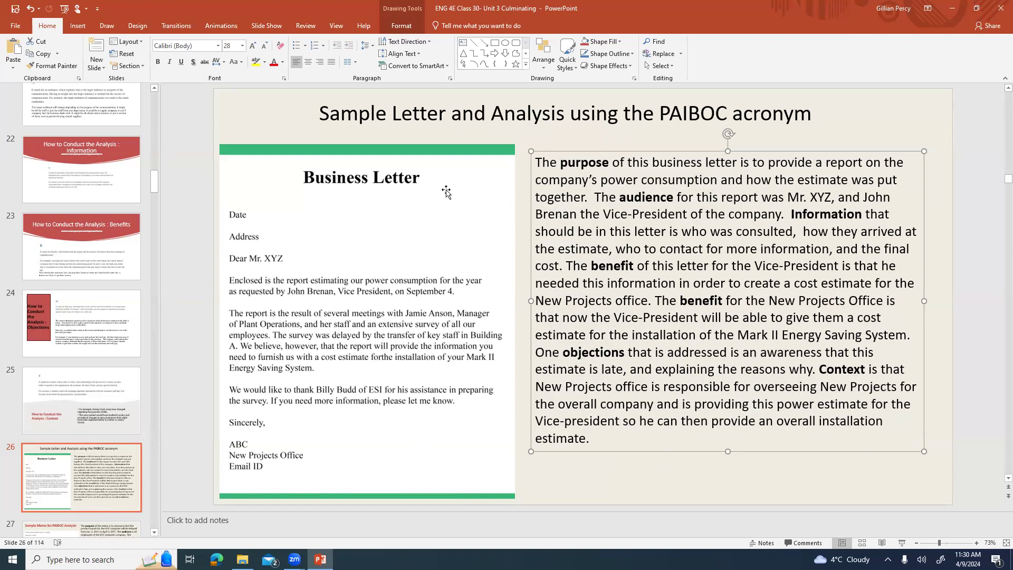
{"action": "mouse_move", "coordinate": [452, 233]}
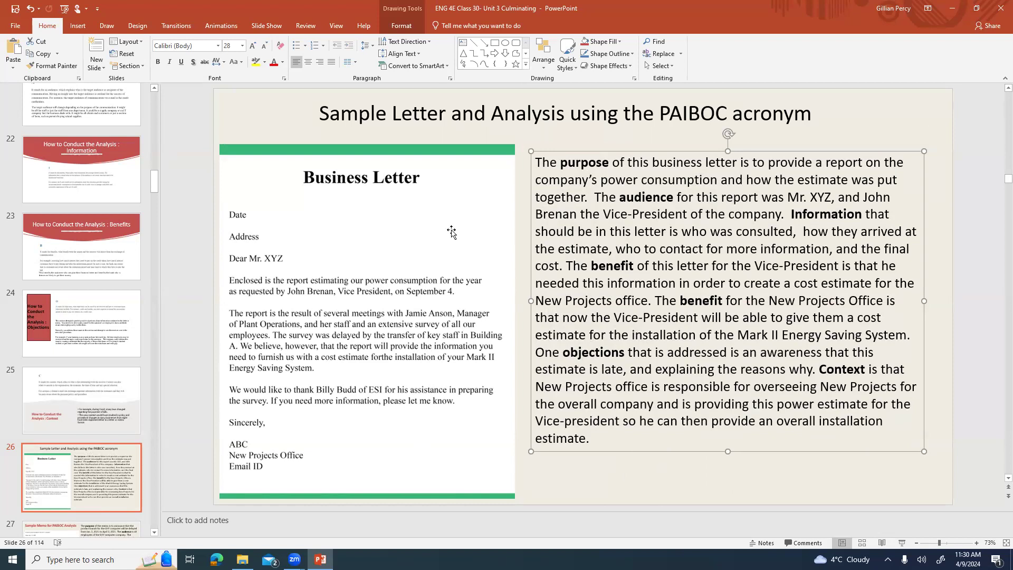
{"action": "mouse_move", "coordinate": [448, 234]}
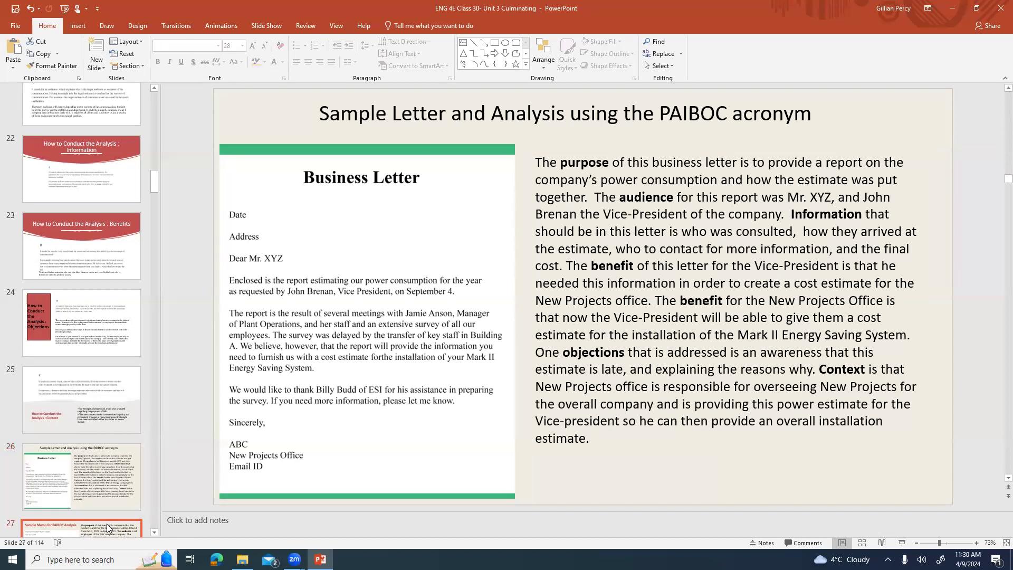
{"action": "left_click", "coordinate": [81, 524]}
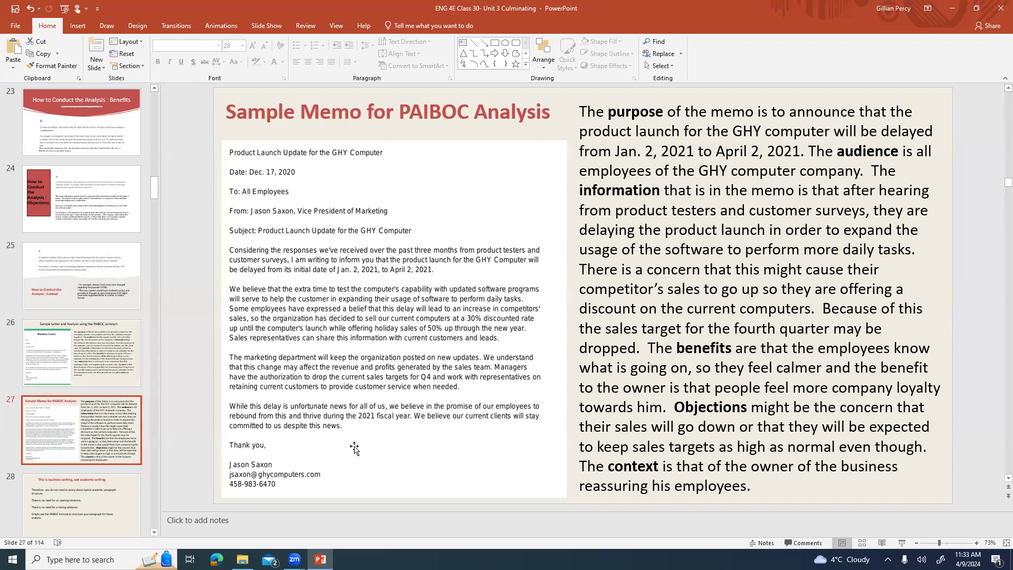
{"action": "mouse_move", "coordinate": [461, 222]}
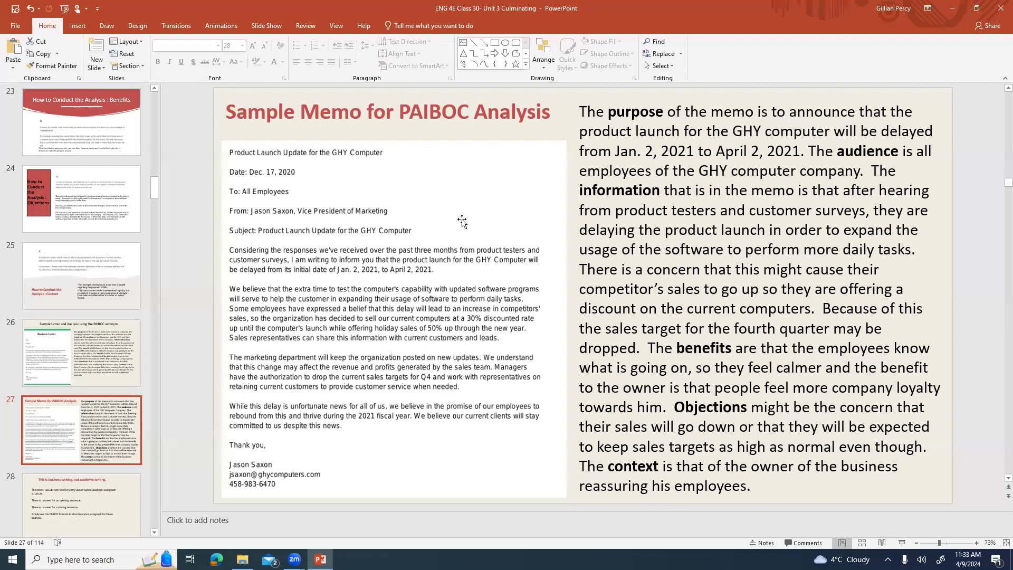
{"action": "mouse_move", "coordinate": [418, 242]}
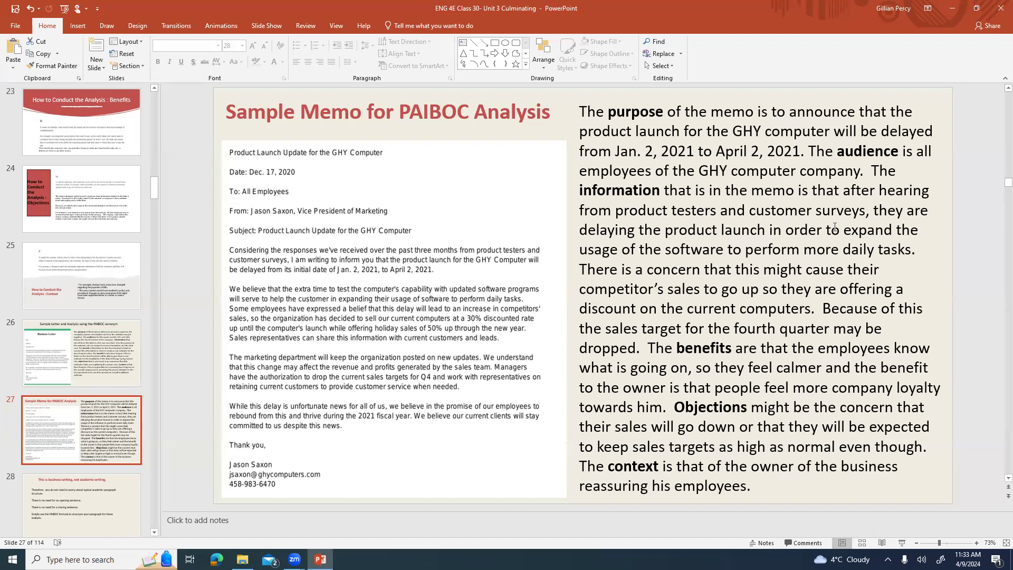
{"action": "mouse_move", "coordinate": [875, 229]}
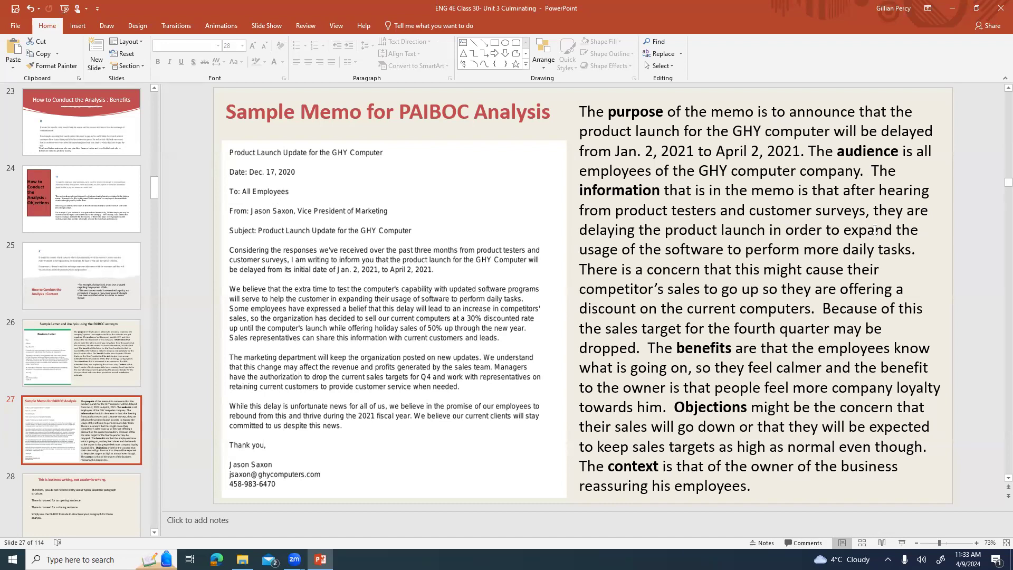
{"action": "mouse_move", "coordinate": [803, 248]}
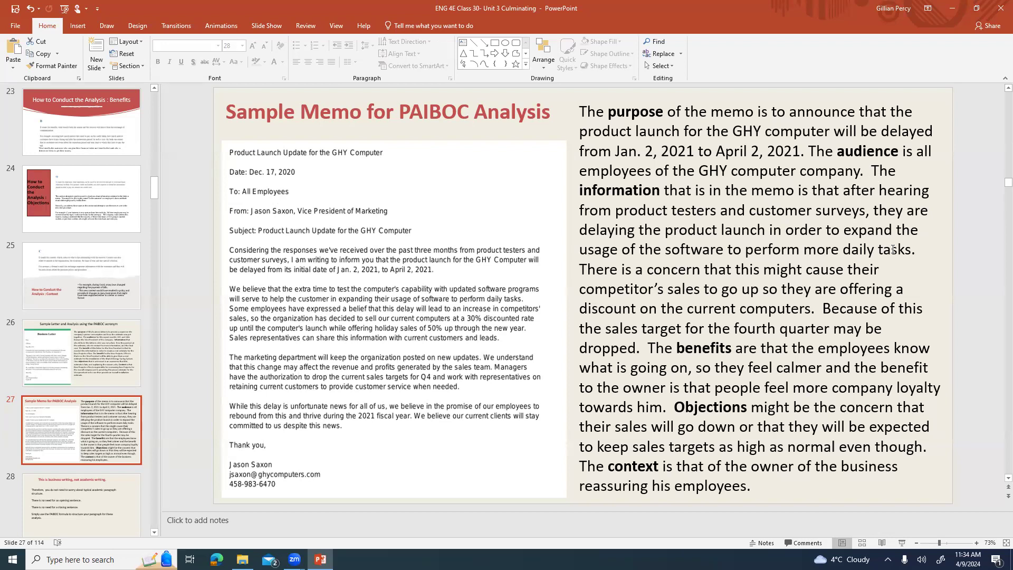
{"action": "mouse_move", "coordinate": [918, 250]}
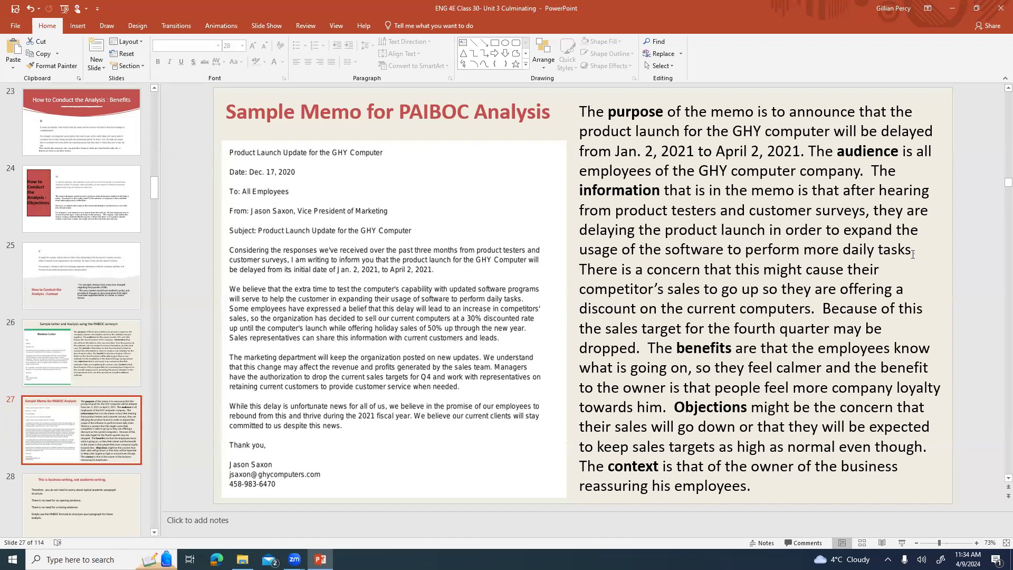
{"action": "mouse_move", "coordinate": [884, 276]}
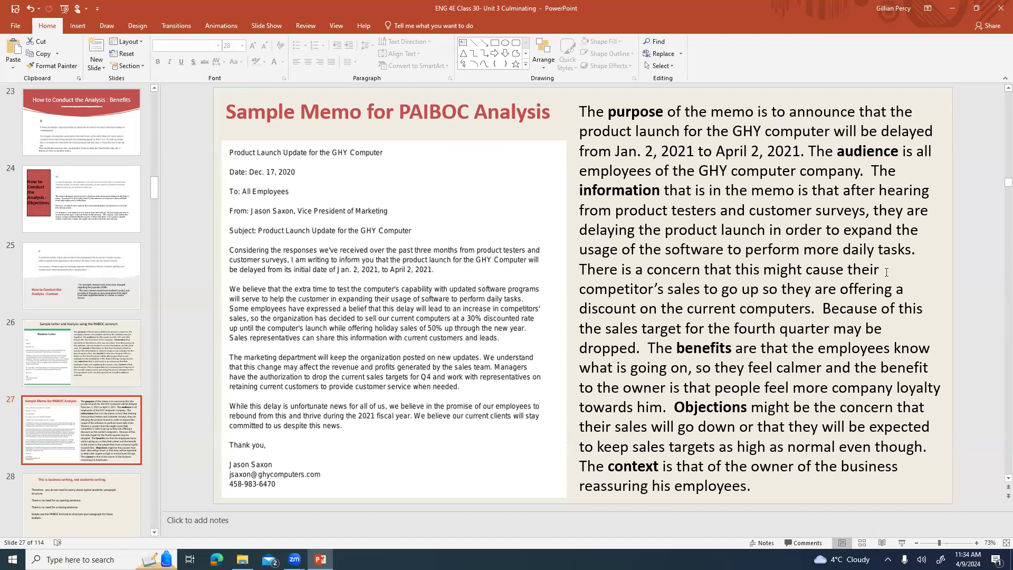
{"action": "mouse_move", "coordinate": [886, 325]}
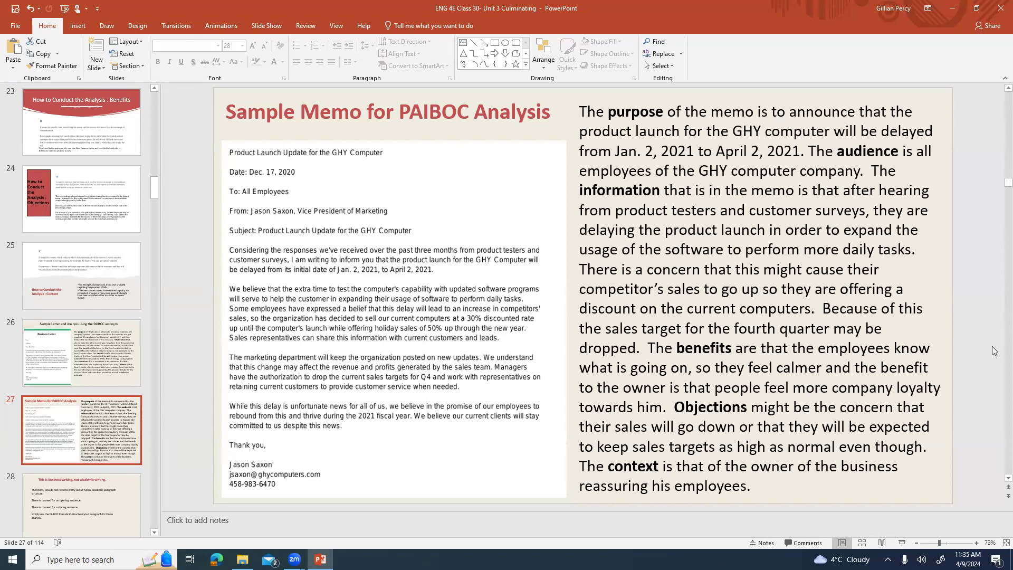
{"action": "left_click", "coordinate": [749, 290]}
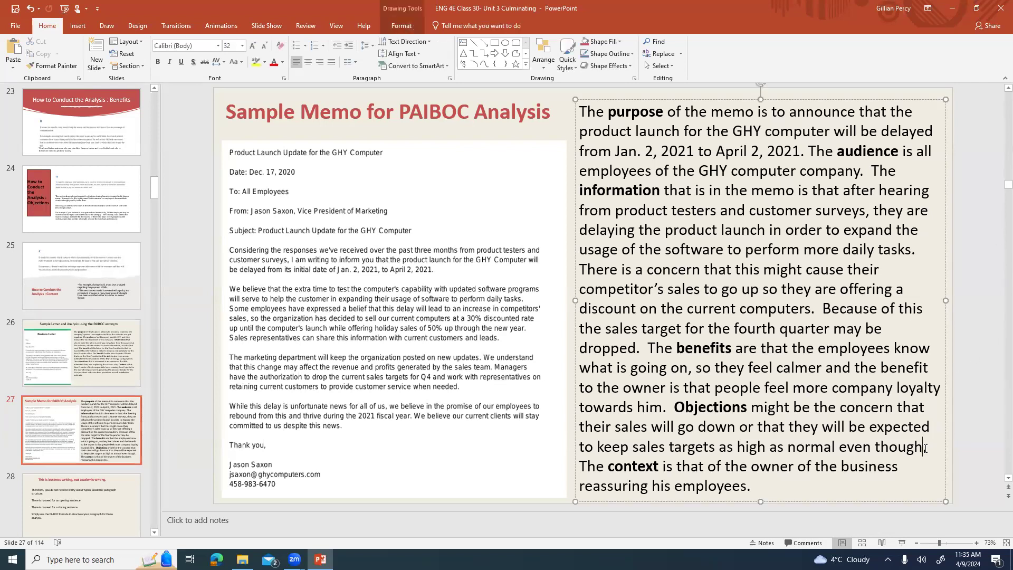
{"action": "type", "text": "prices ."}
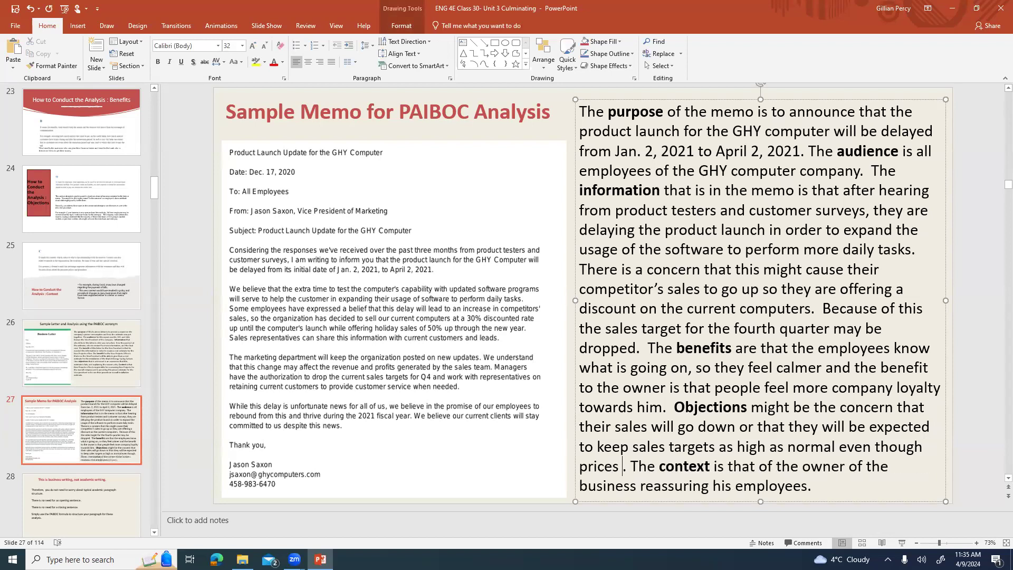
{"action": "type", "text": "are reduced"}
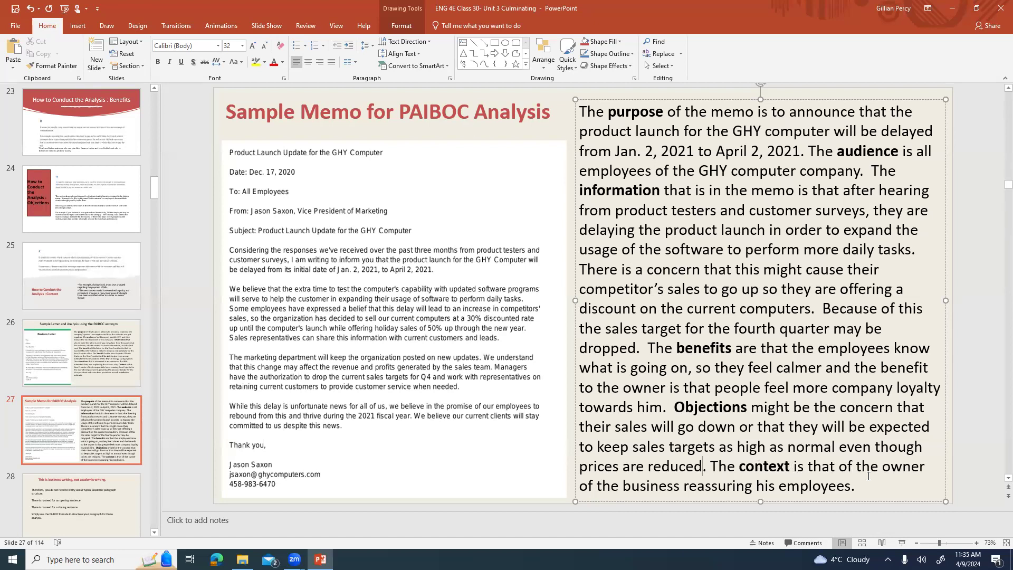
{"action": "left_click", "coordinate": [853, 486]}
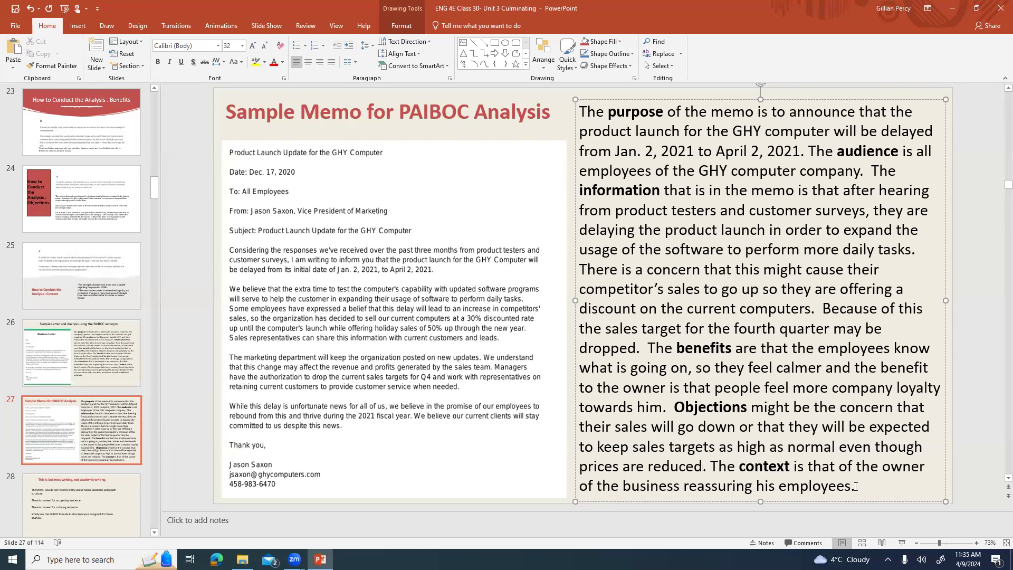
{"action": "type", "text": "that they"}
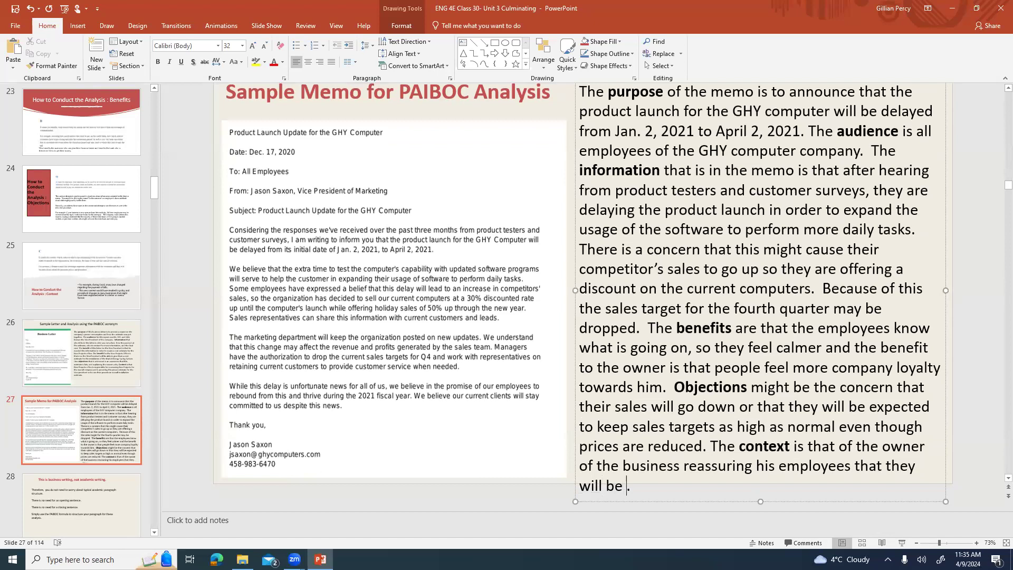
{"action": "type", "text": "successful"}
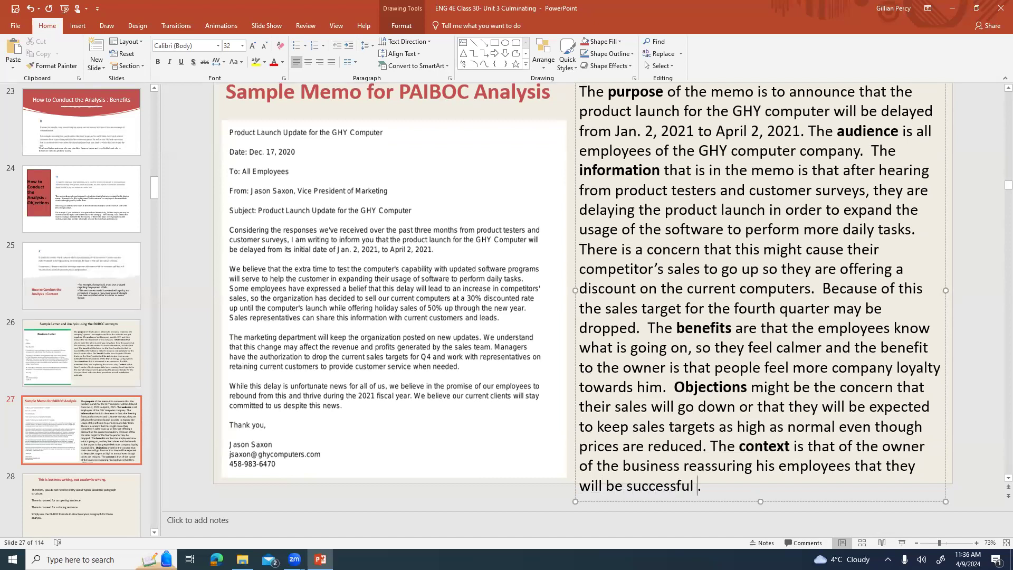
{"action": "type", "text": "despite the"}
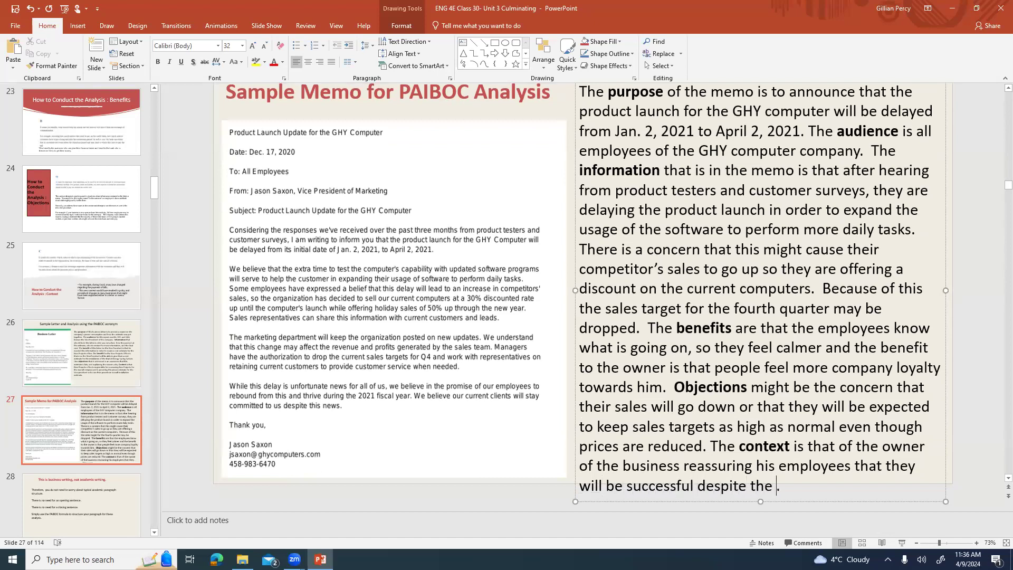
{"action": "type", "text": "delay in the"}
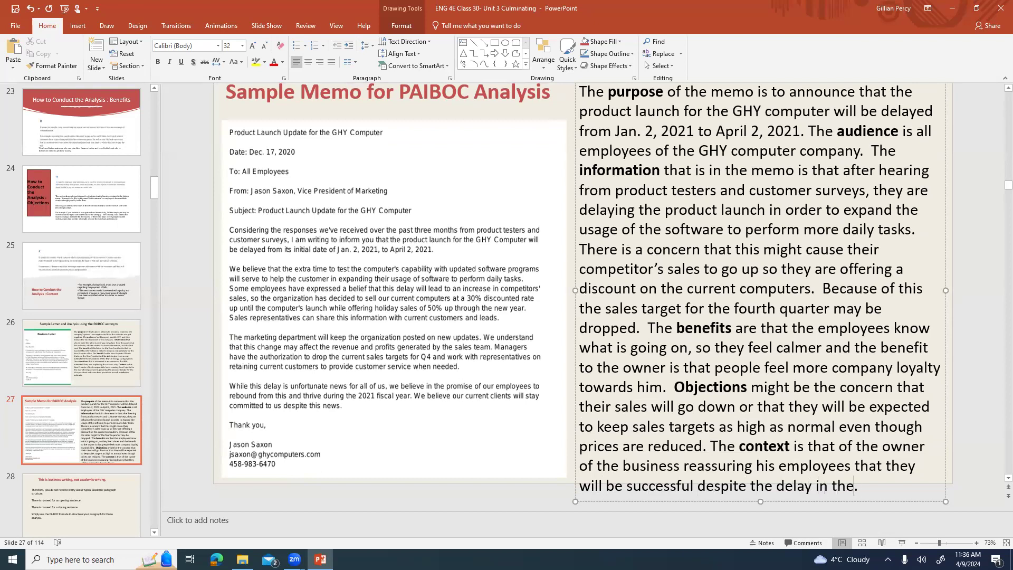
{"action": "type", "text": "product lua"}
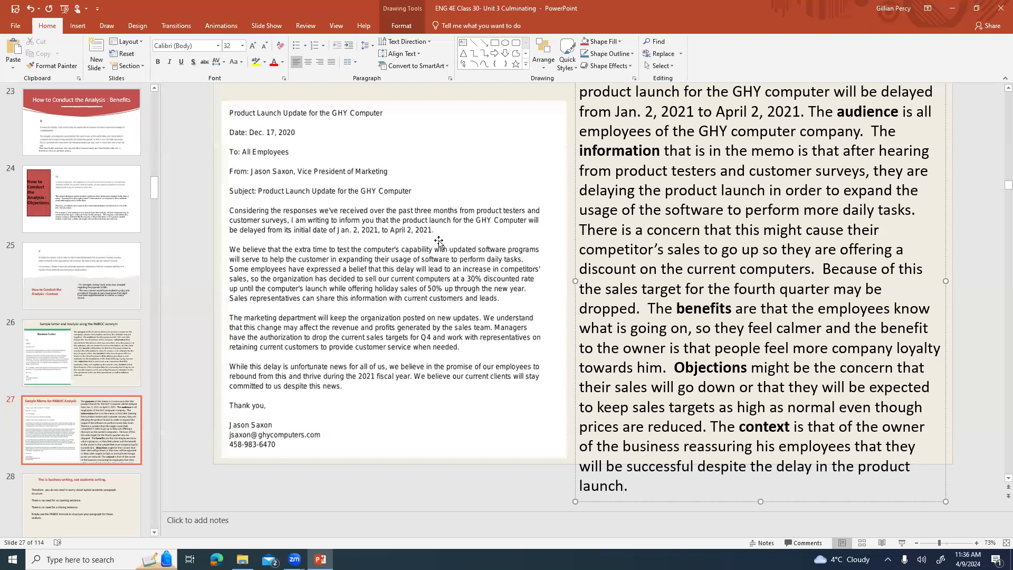
{"action": "mouse_move", "coordinate": [406, 410]}
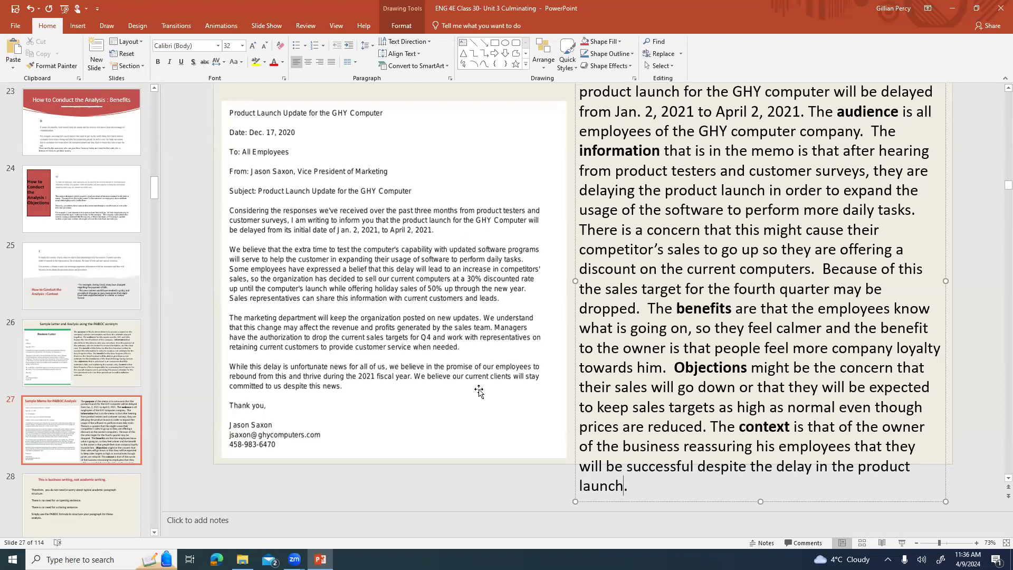
{"action": "mouse_move", "coordinate": [393, 406]}
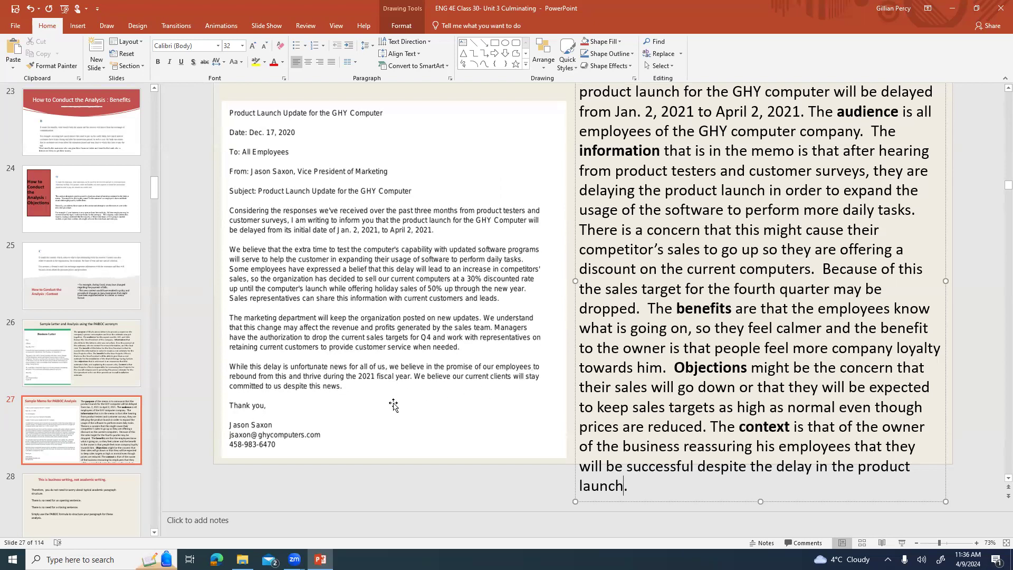
{"action": "mouse_move", "coordinate": [468, 322]}
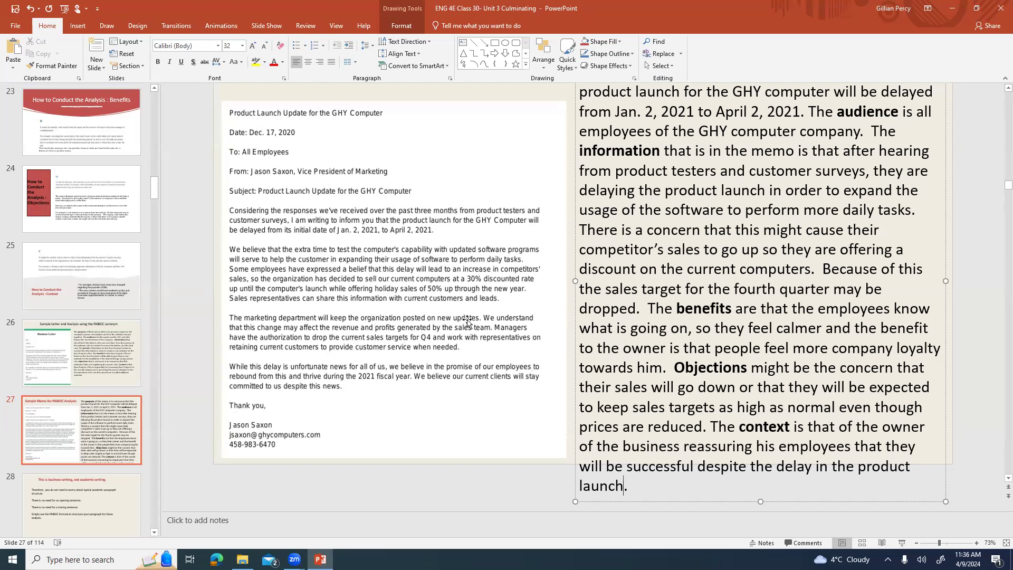
{"action": "mouse_move", "coordinate": [487, 348]}
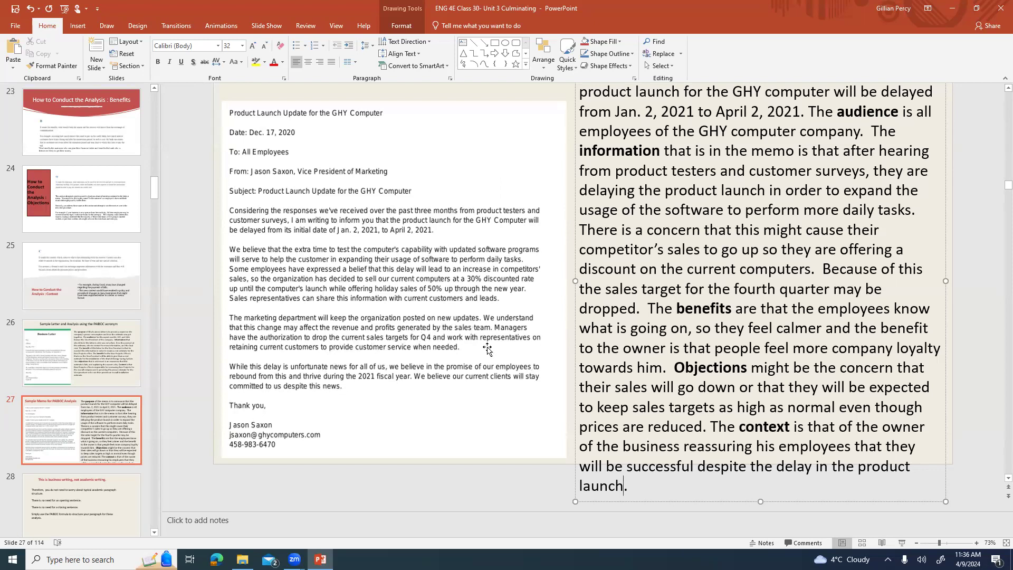
{"action": "mouse_move", "coordinate": [492, 345]}
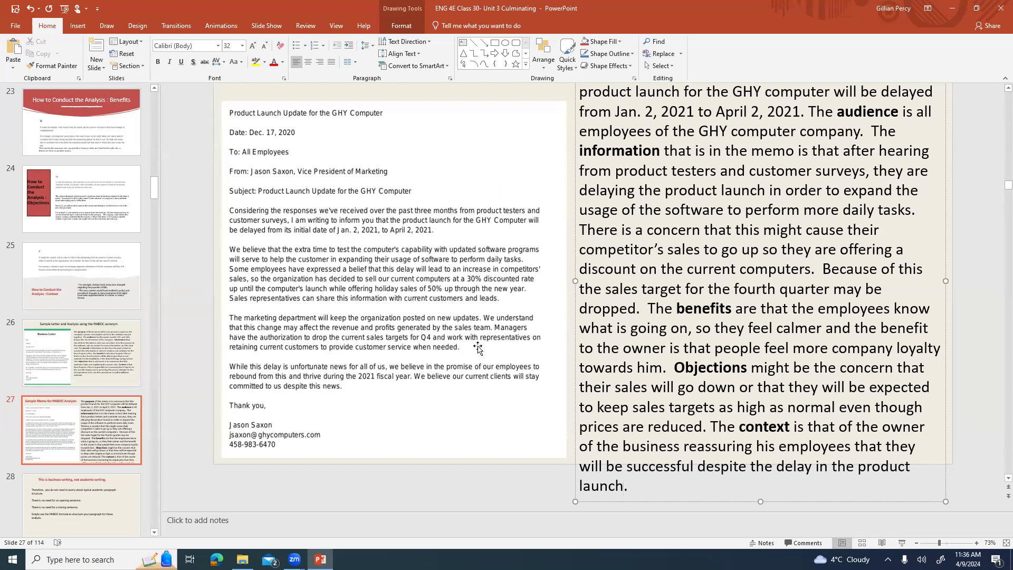
{"action": "mouse_move", "coordinate": [920, 355]}
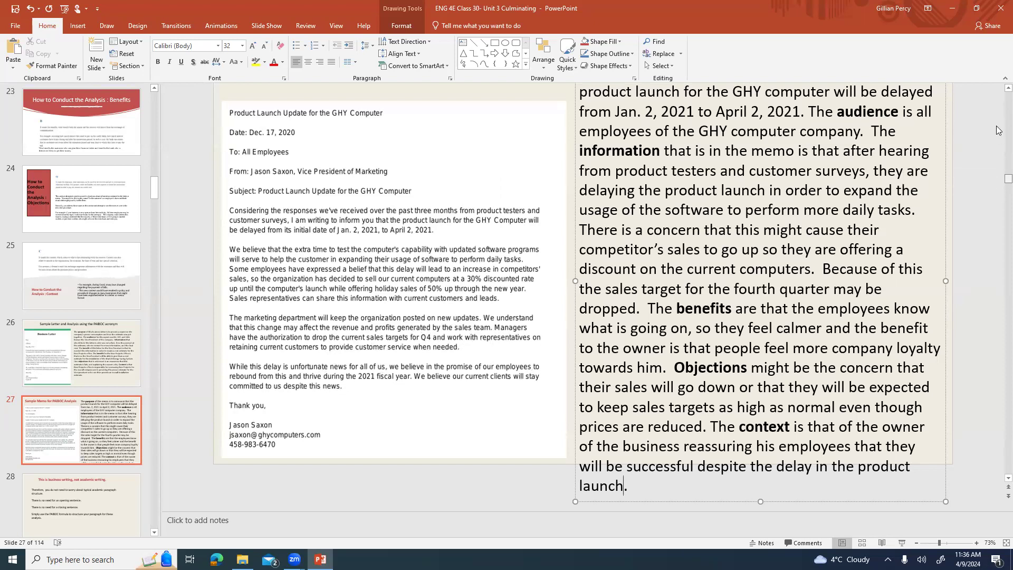
Shrink slide 27's memo analysis text to 28 points, then show slide 28.
{"action": "left_click", "coordinate": [81, 352]}
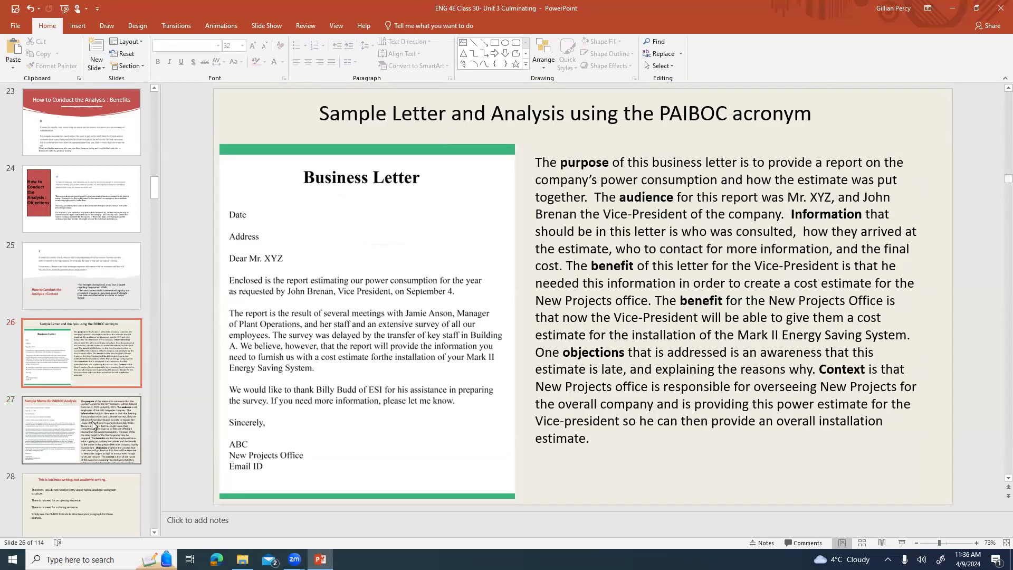
{"action": "left_click", "coordinate": [81, 429]}
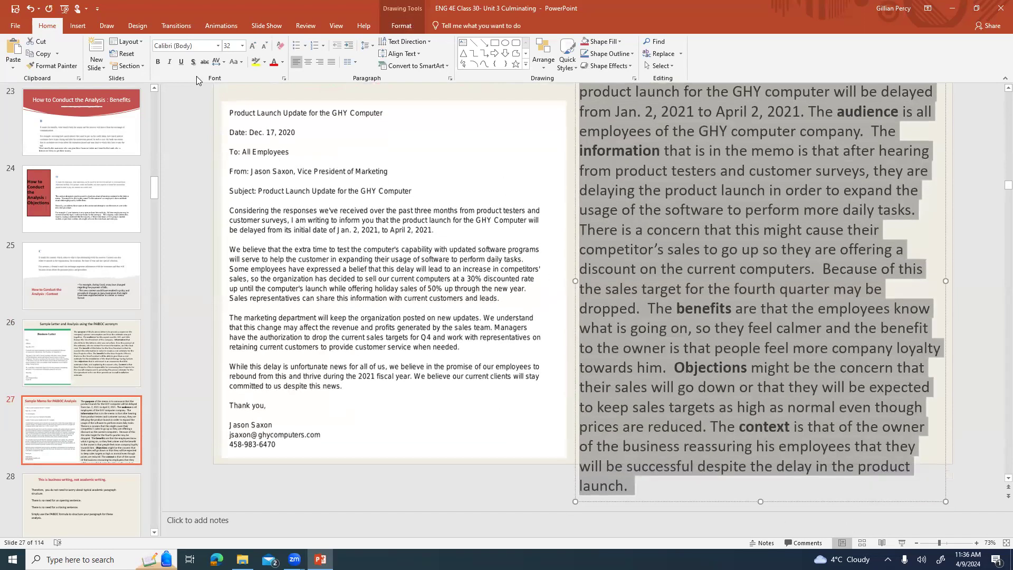
{"action": "left_click", "coordinate": [242, 45]}
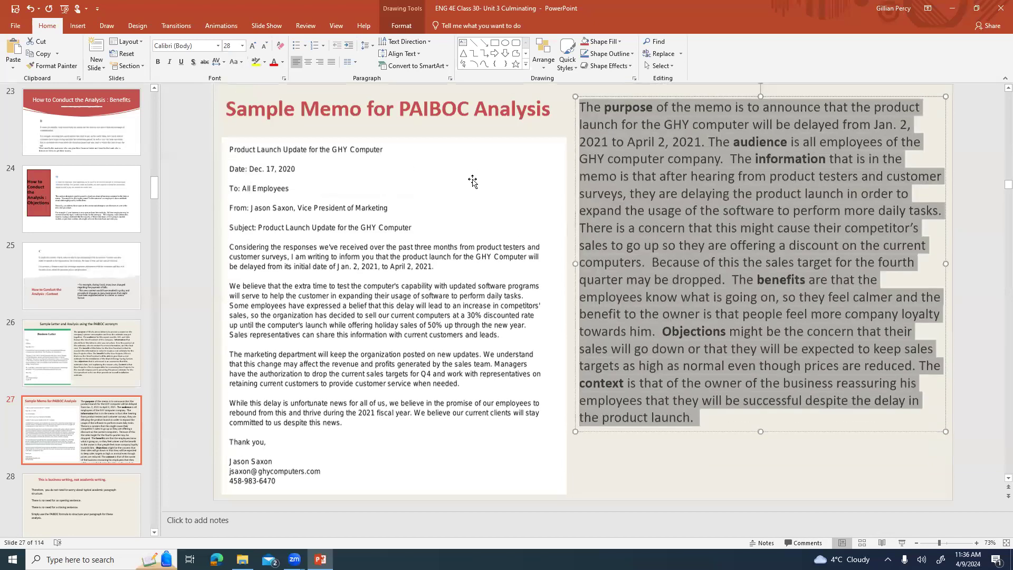
{"action": "left_click", "coordinate": [81, 441]}
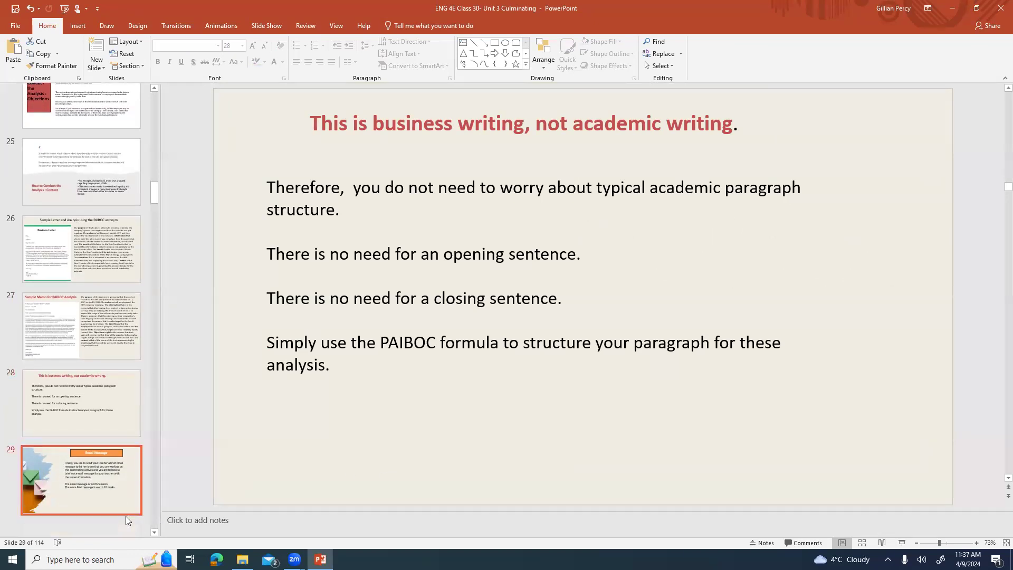
Open slide 29, Email Message, requesting a brief email and voicemail.
{"action": "left_click", "coordinate": [81, 480]}
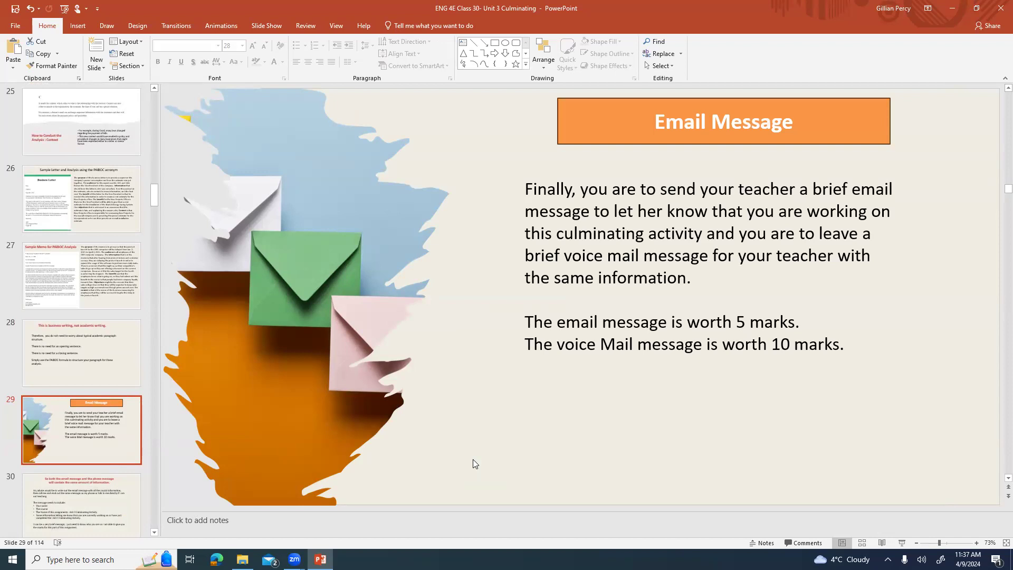
{"action": "mouse_move", "coordinate": [444, 458]}
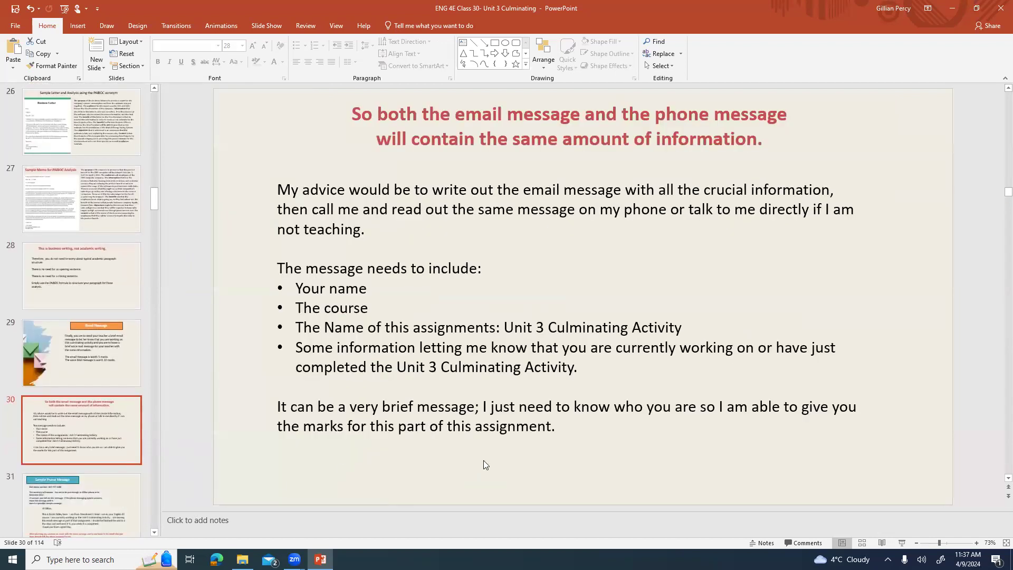
{"action": "mouse_move", "coordinate": [534, 461]}
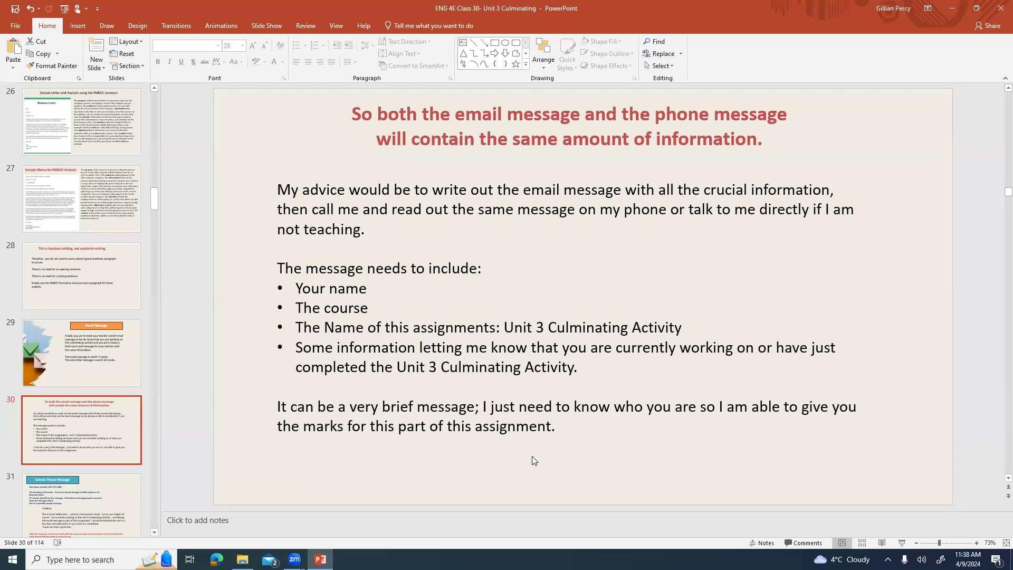
On slide 31, change 'well send' to 'will send', then show slide 32's contact information.
{"action": "left_click", "coordinate": [81, 507]}
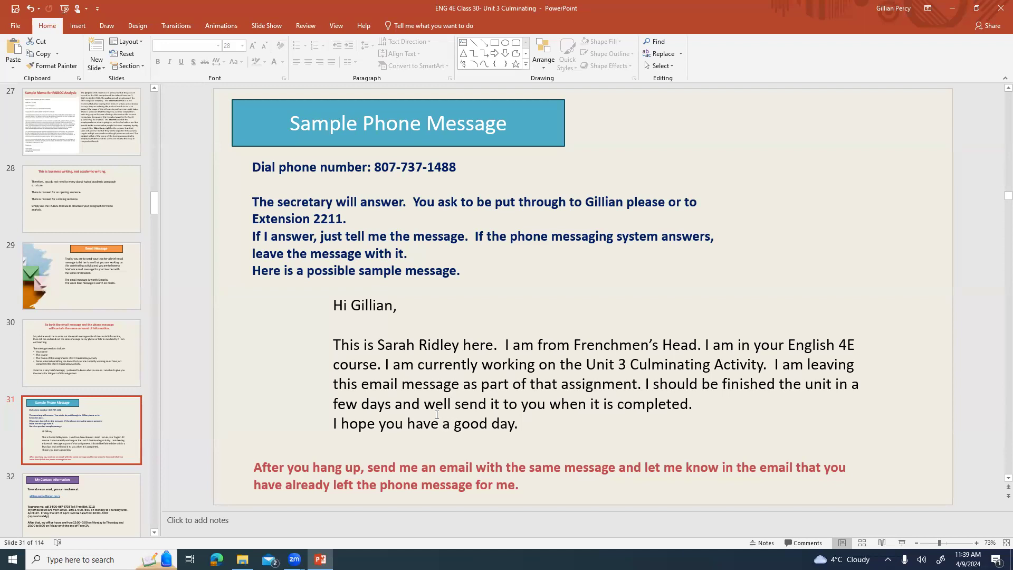
{"action": "left_click", "coordinate": [437, 414]}
{"action": "type", "text": "i"}
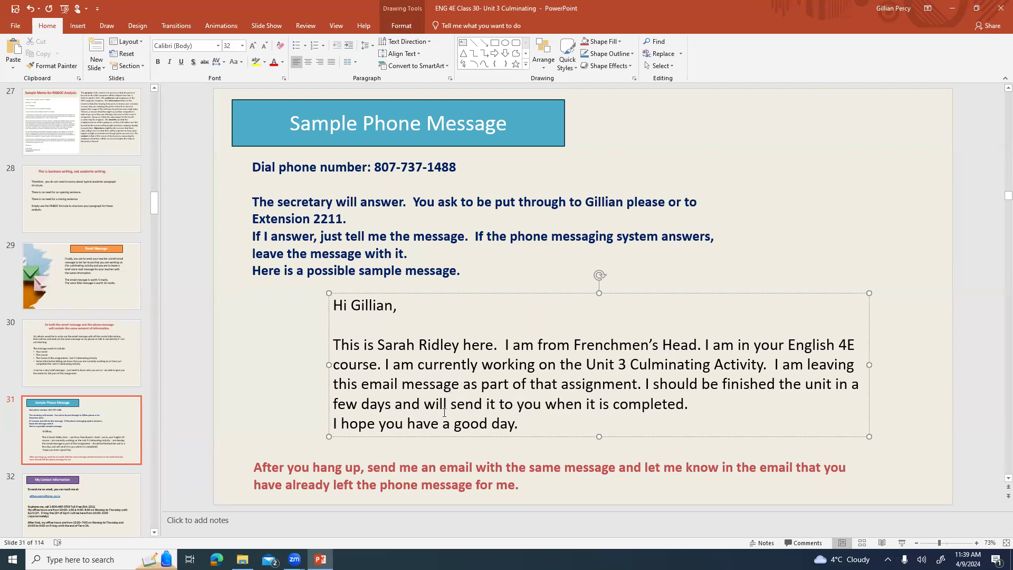
{"action": "mouse_move", "coordinate": [780, 470]}
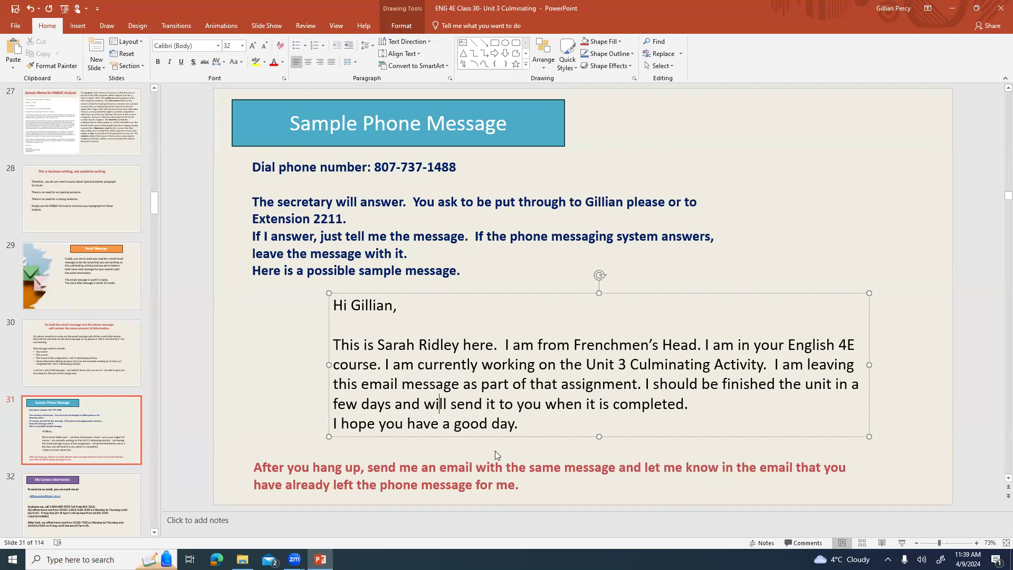
{"action": "mouse_move", "coordinate": [406, 411]}
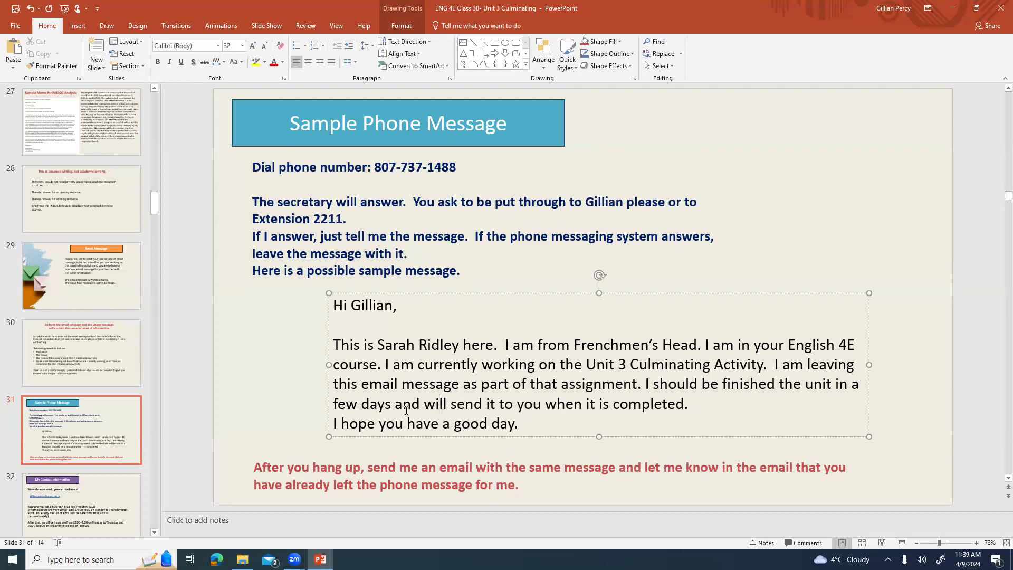
{"action": "mouse_move", "coordinate": [431, 449]}
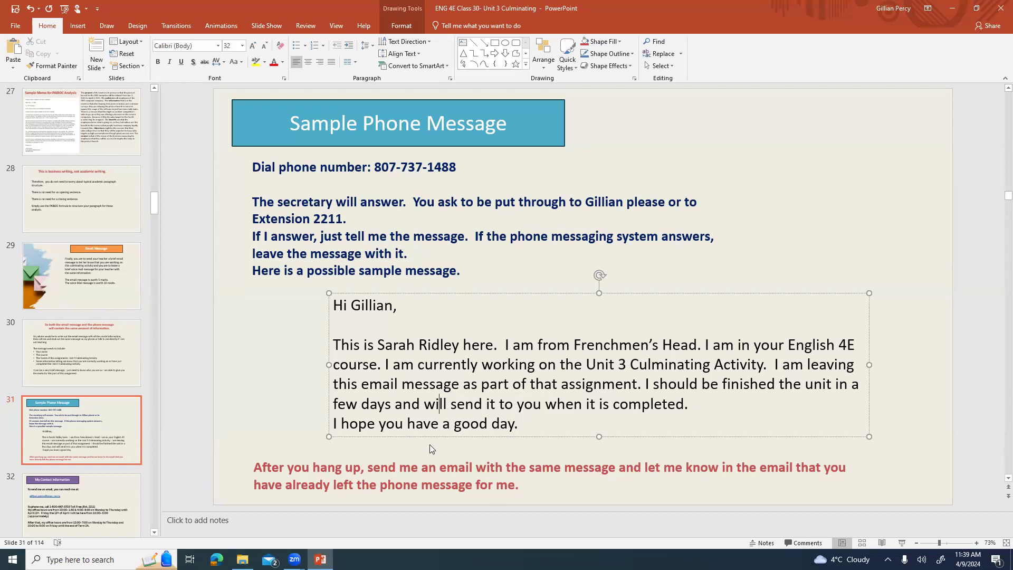
{"action": "mouse_move", "coordinate": [136, 484]}
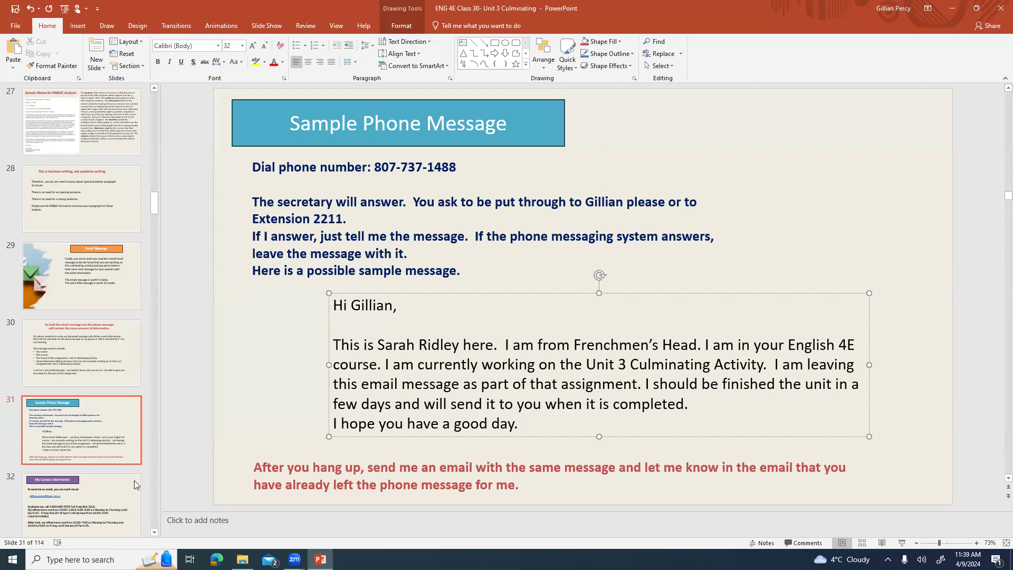
{"action": "left_click", "coordinate": [81, 430]}
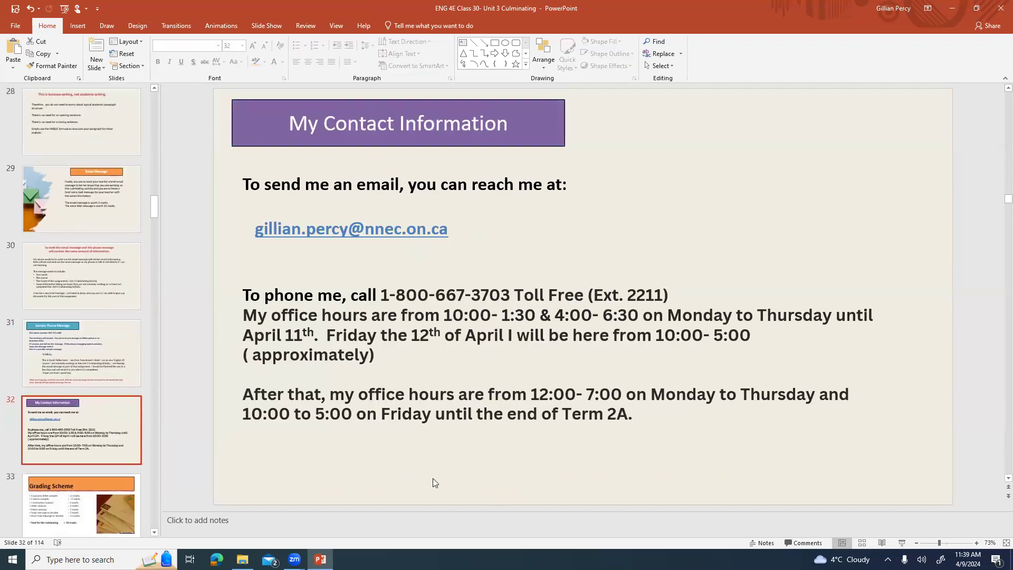
{"action": "mouse_move", "coordinate": [471, 475]}
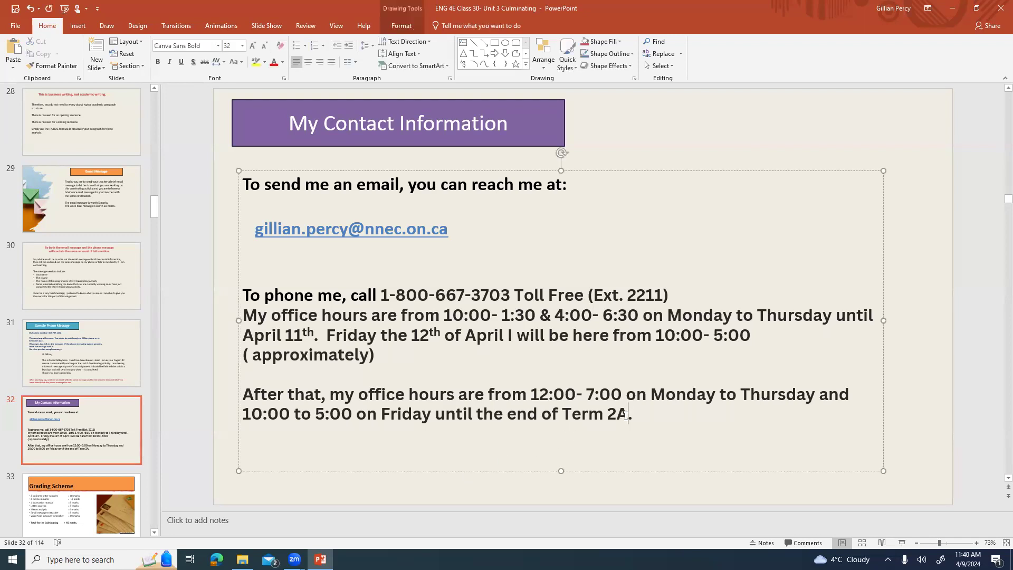
Change the office hours to end at Term 2B and open the Grading Scheme slide.
{"action": "key", "text": "Backspace"}
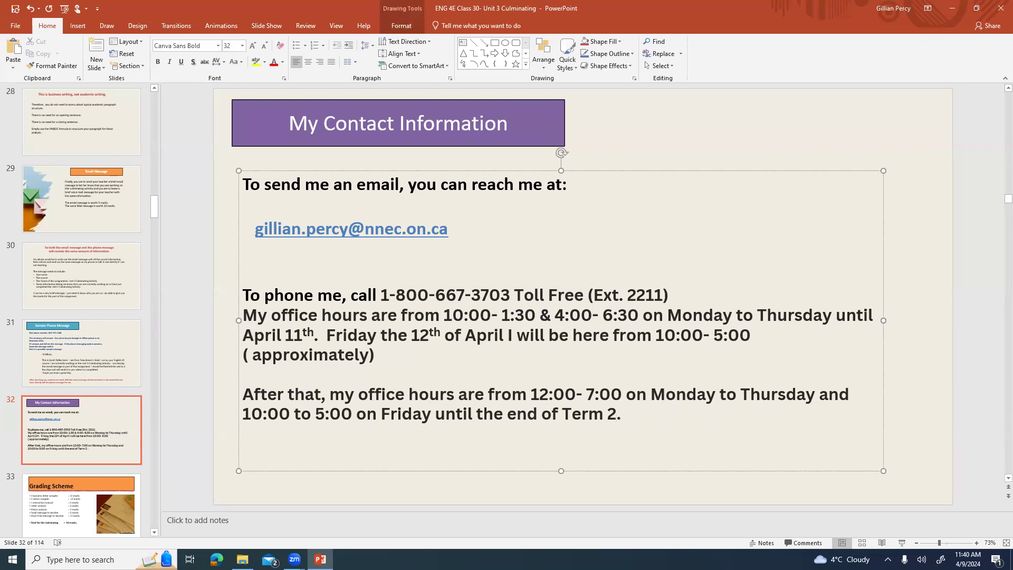
{"action": "type", "text": "B"}
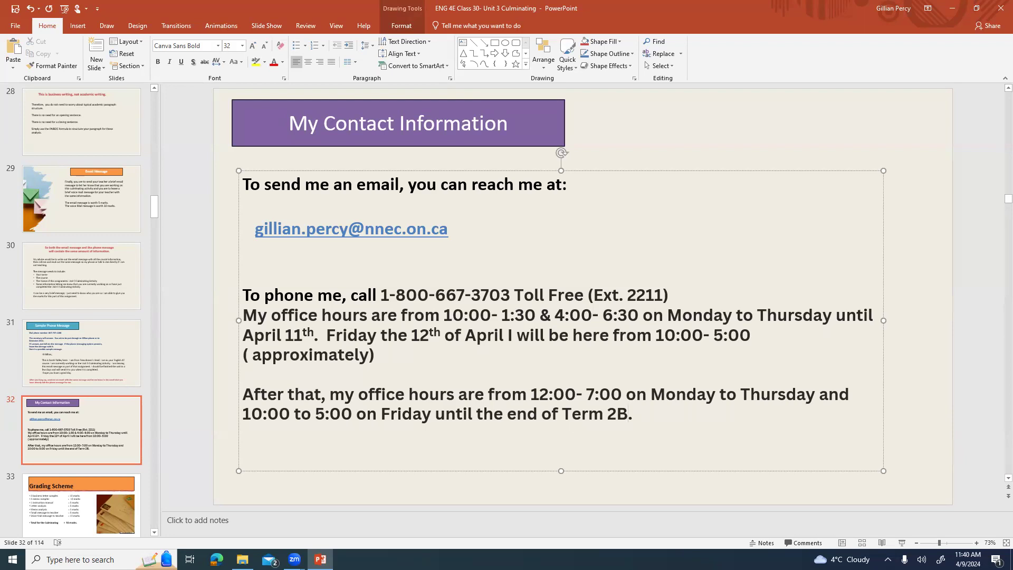
{"action": "left_click", "coordinate": [628, 413]}
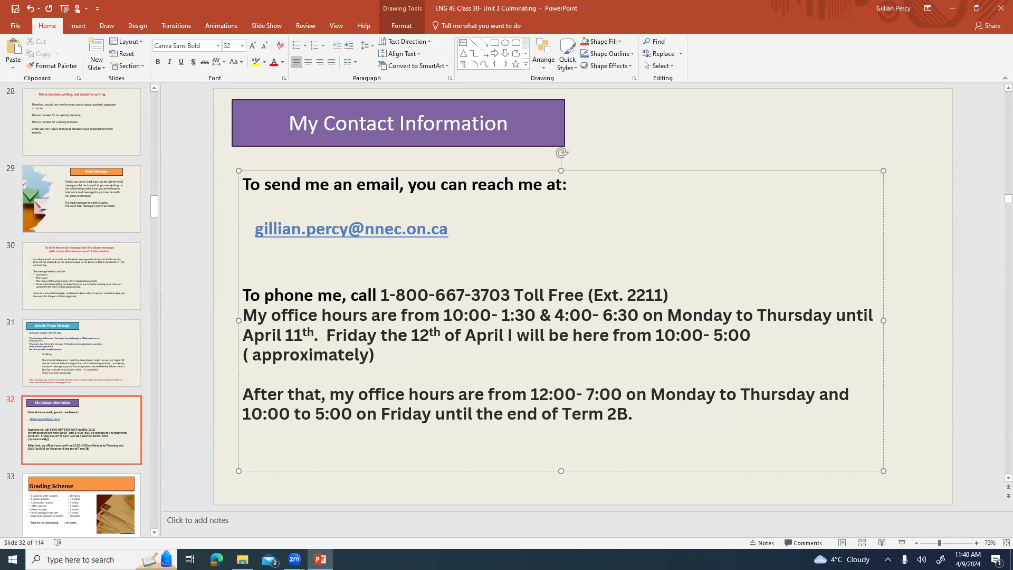
{"action": "left_click", "coordinate": [628, 413]}
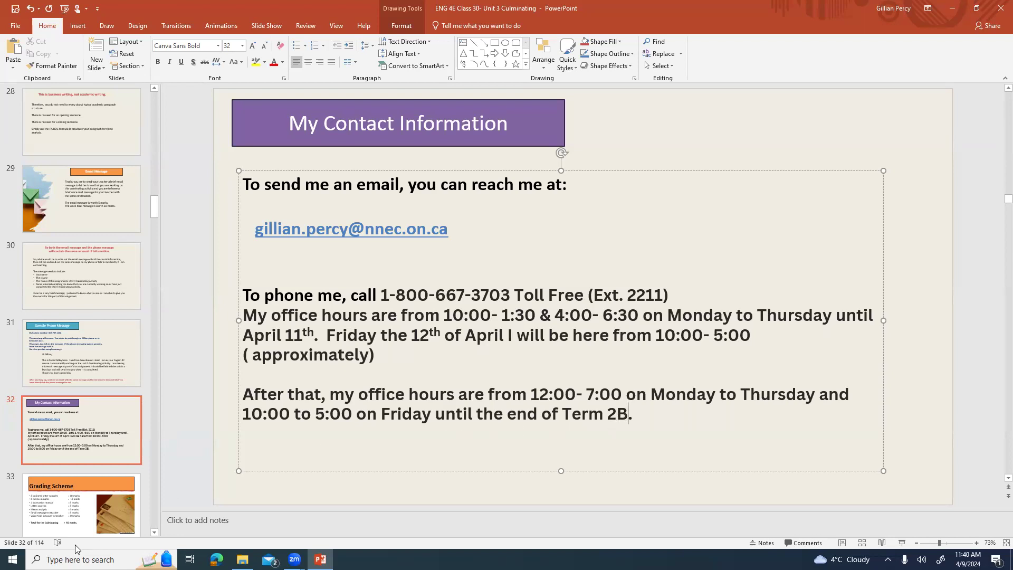
{"action": "left_click", "coordinate": [81, 504]}
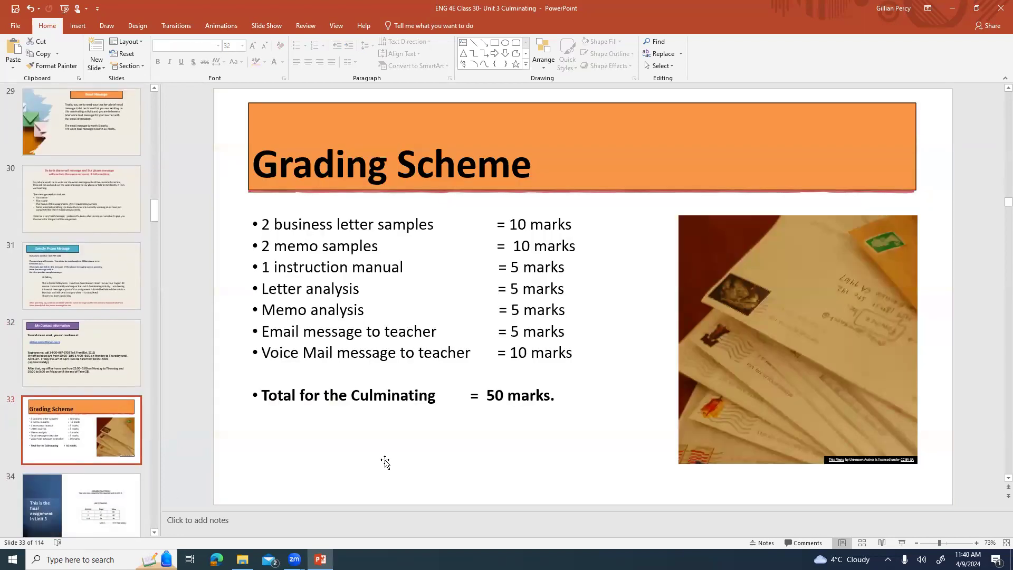
{"action": "mouse_move", "coordinate": [455, 245]}
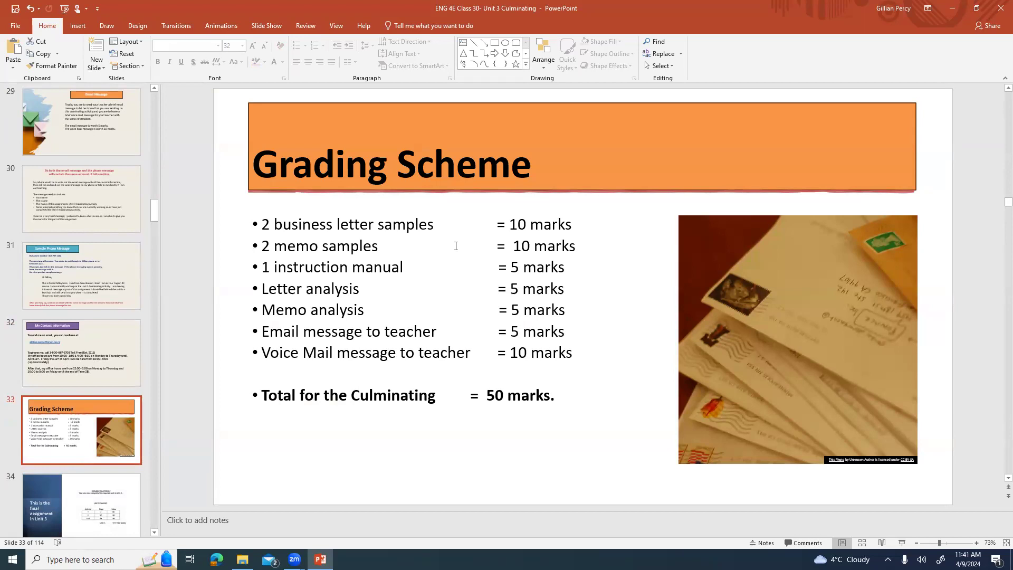
{"action": "mouse_move", "coordinate": [438, 230]}
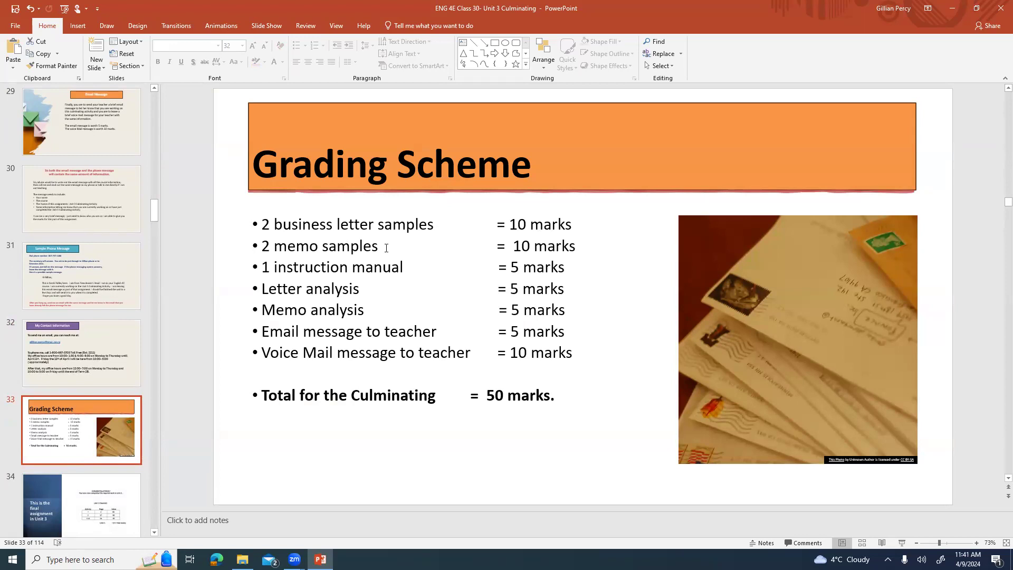
{"action": "mouse_move", "coordinate": [438, 244]}
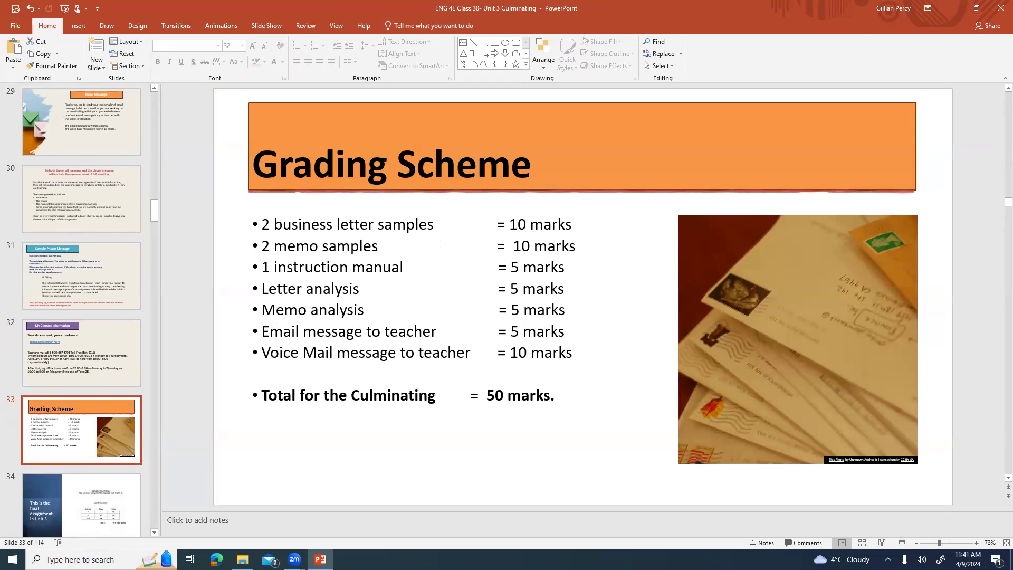
{"action": "mouse_move", "coordinate": [467, 260]}
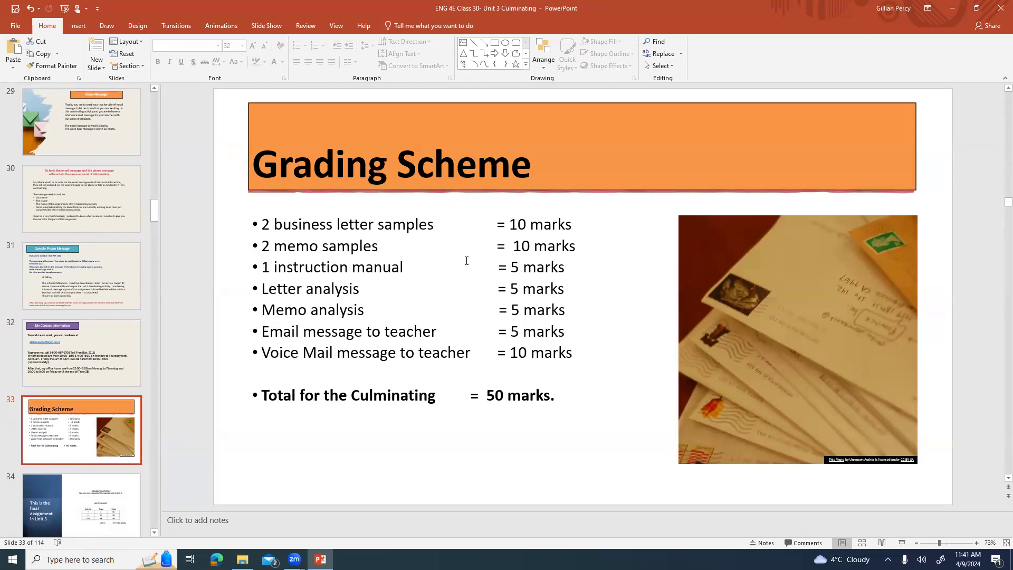
{"action": "mouse_move", "coordinate": [426, 266]}
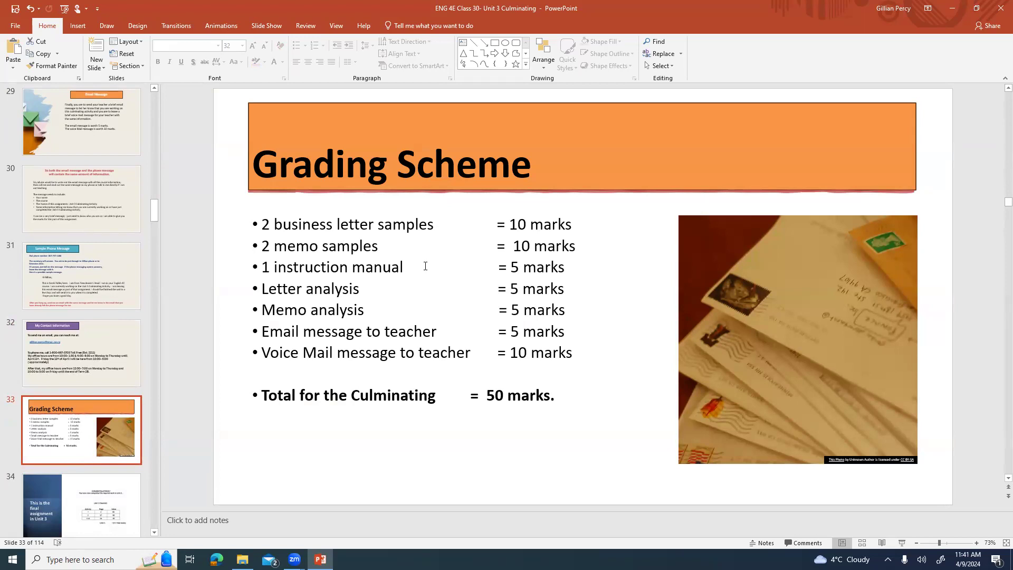
{"action": "mouse_move", "coordinate": [364, 294]}
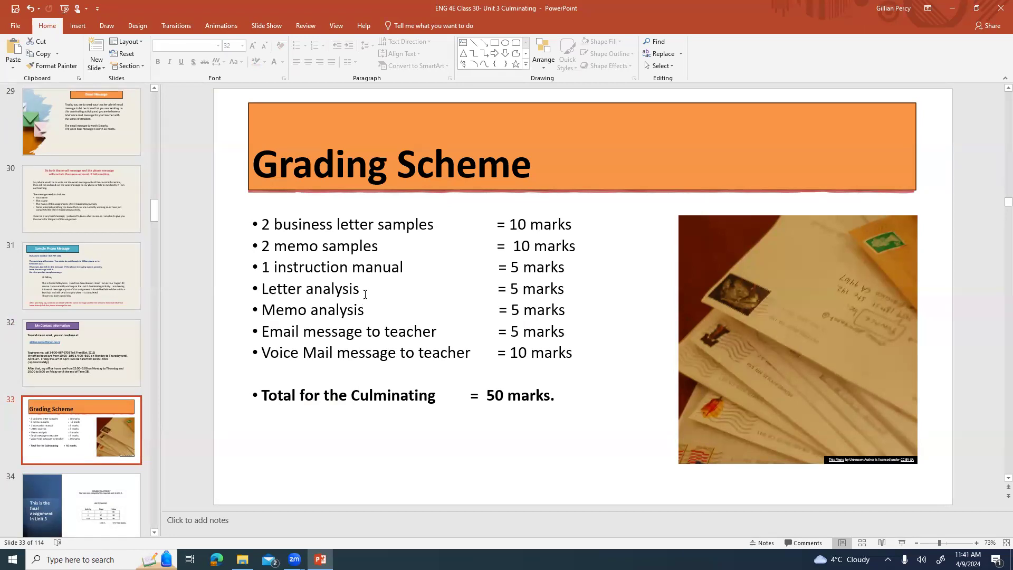
{"action": "mouse_move", "coordinate": [382, 302]}
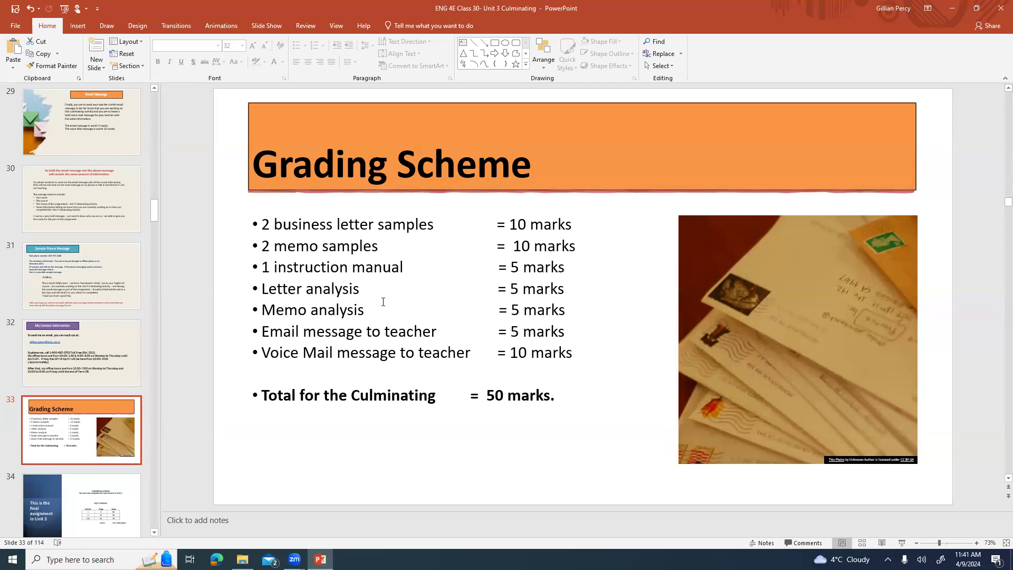
{"action": "mouse_move", "coordinate": [526, 313]}
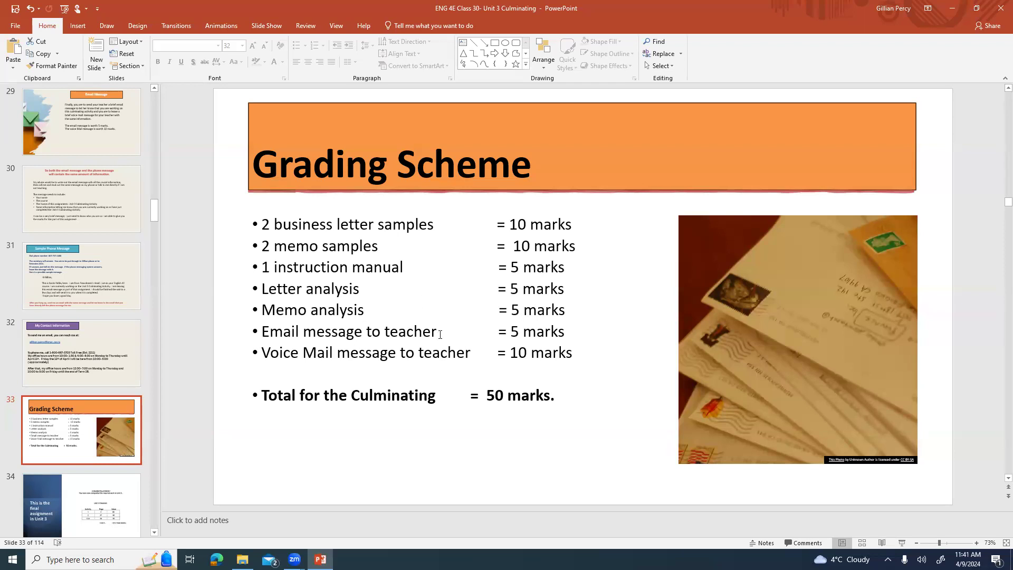
{"action": "mouse_move", "coordinate": [483, 372]}
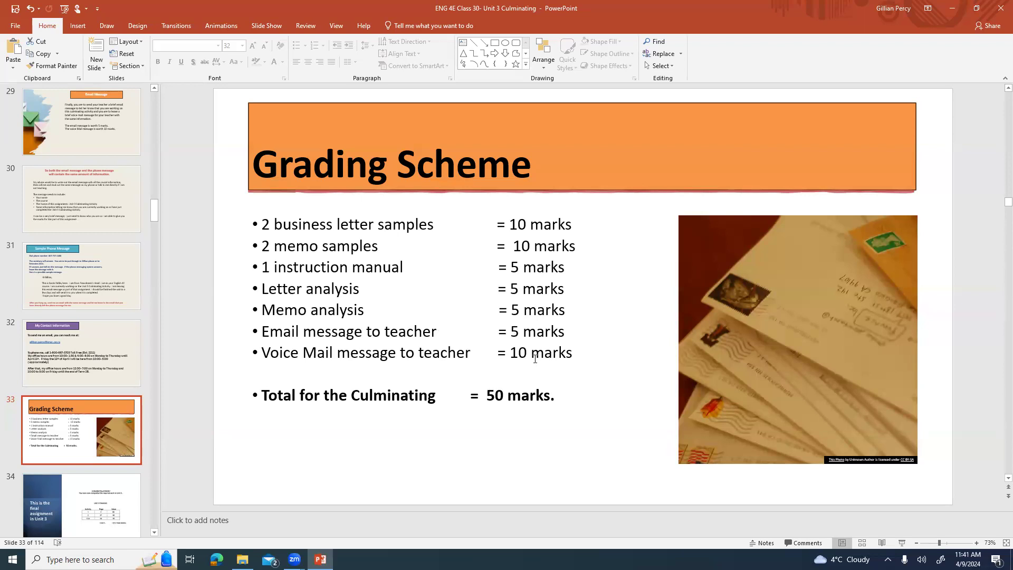
{"action": "mouse_move", "coordinate": [652, 258]}
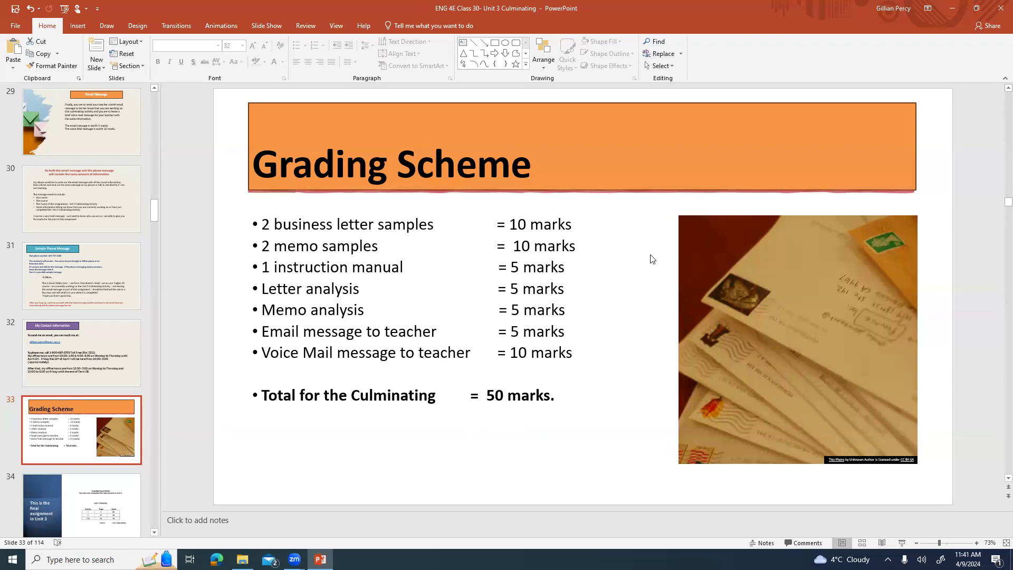
{"action": "mouse_move", "coordinate": [405, 224]}
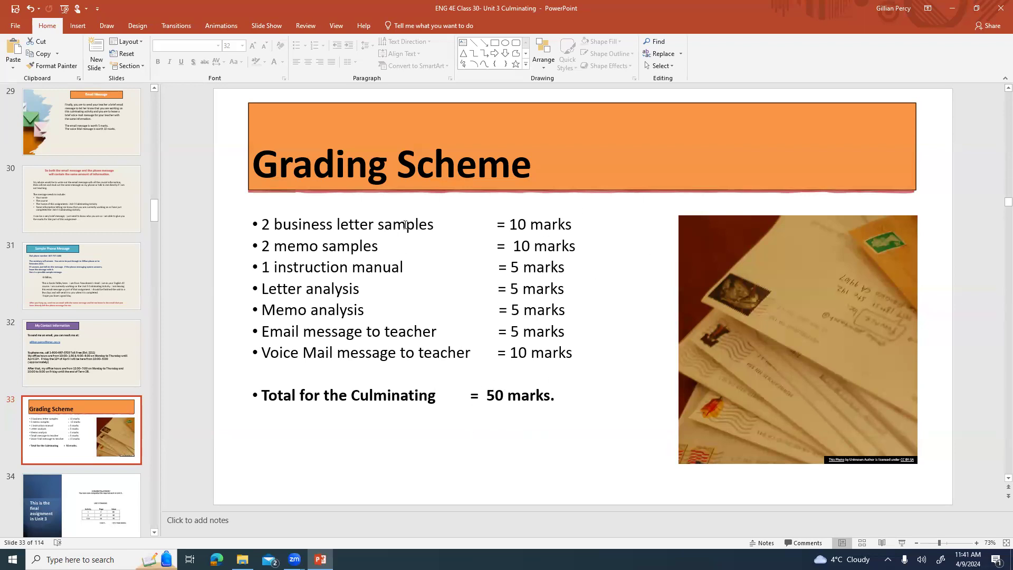
{"action": "mouse_move", "coordinate": [471, 355]}
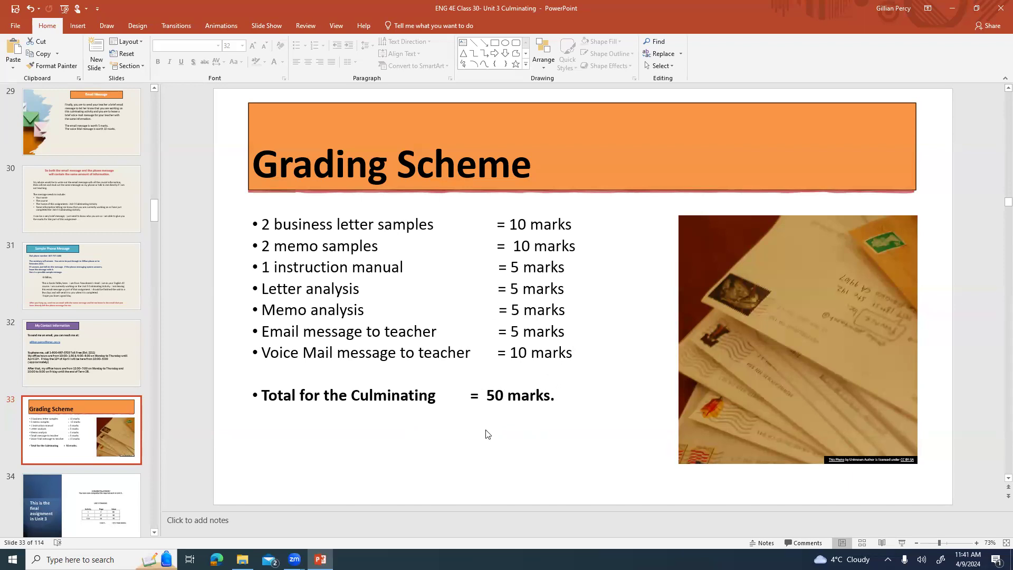
{"action": "mouse_move", "coordinate": [427, 443]}
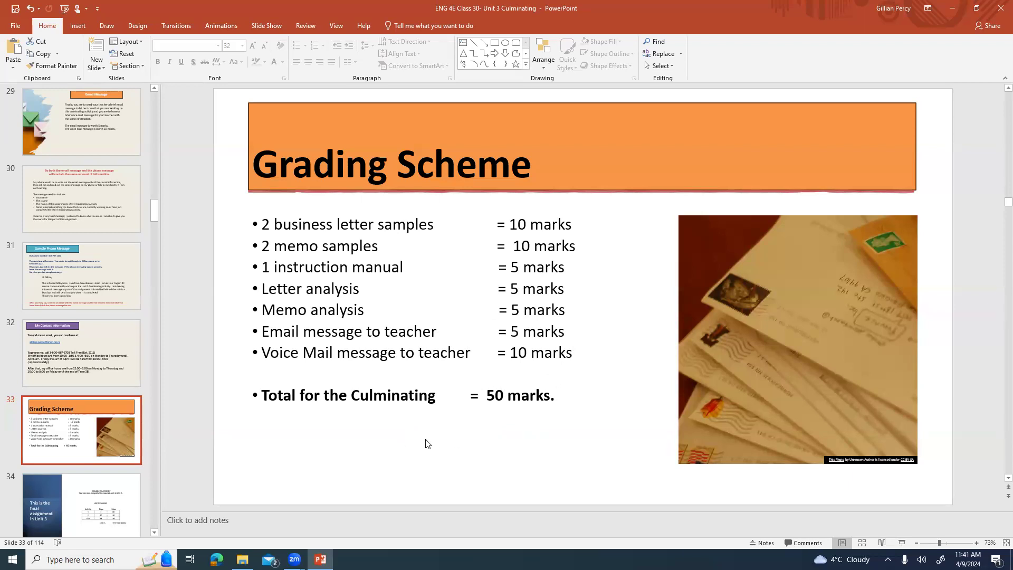
{"action": "mouse_move", "coordinate": [184, 481]}
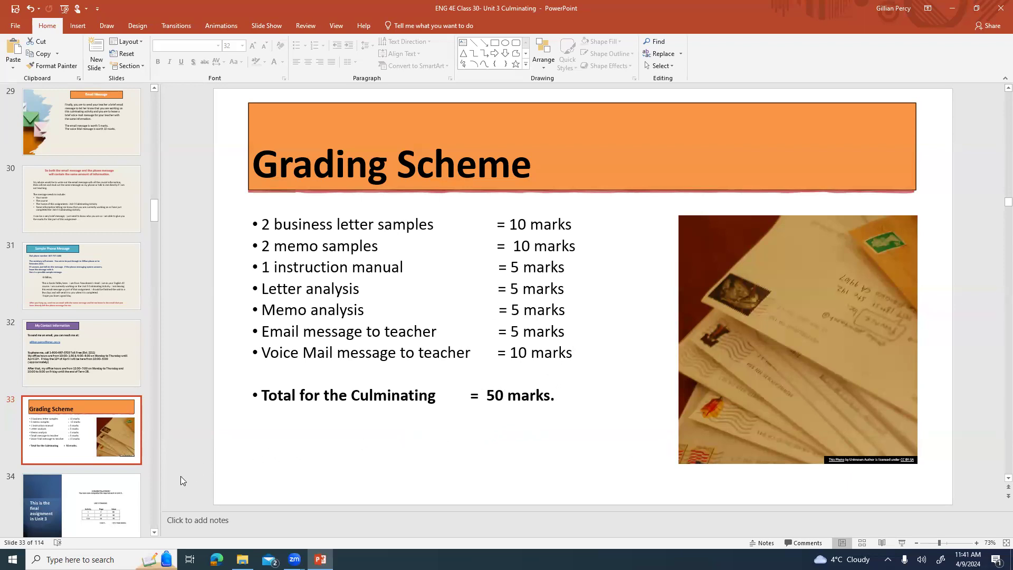
{"action": "left_click", "coordinate": [80, 504]}
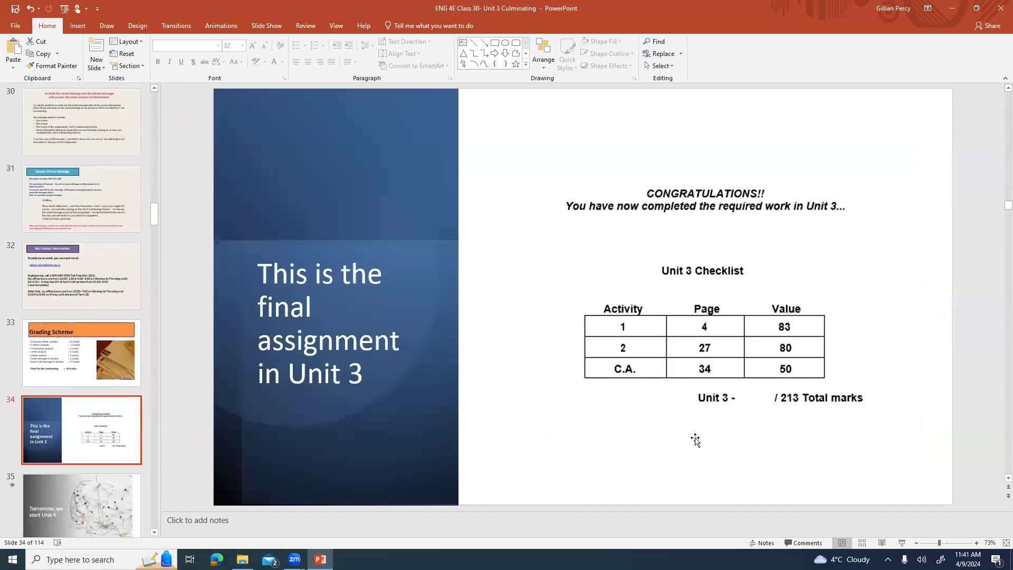
{"action": "mouse_move", "coordinate": [714, 331]}
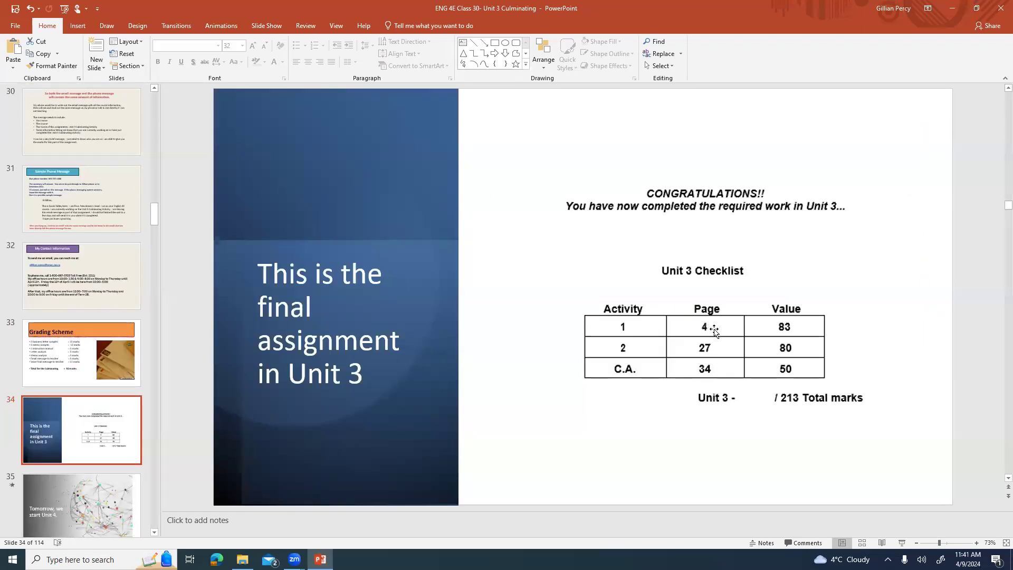
{"action": "mouse_move", "coordinate": [804, 325]}
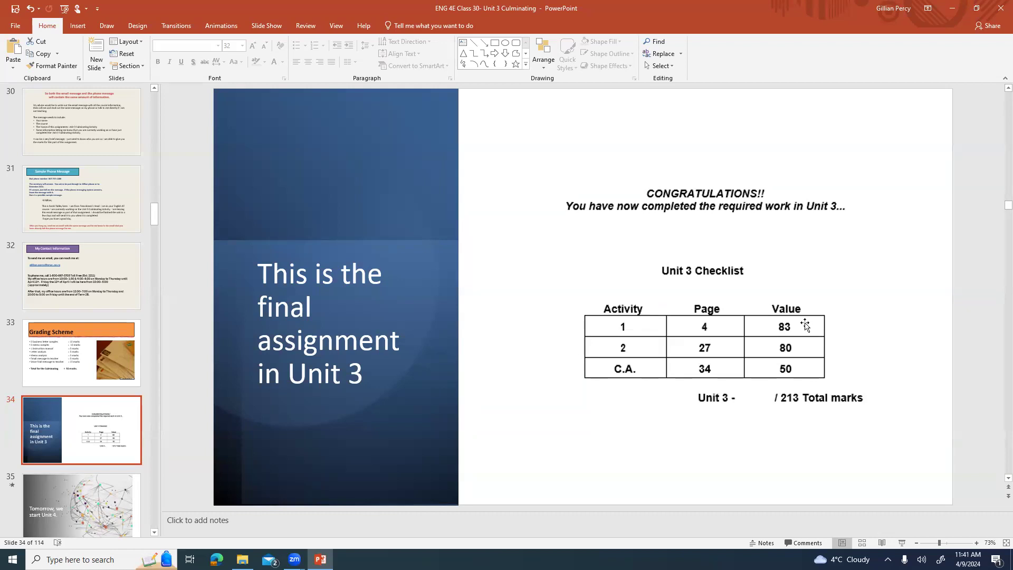
{"action": "mouse_move", "coordinate": [638, 349]}
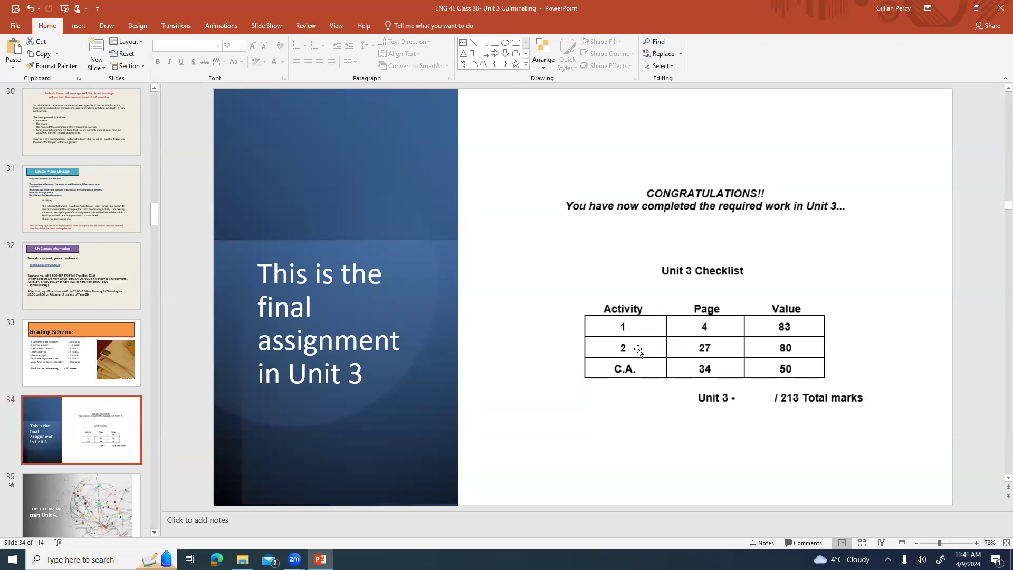
{"action": "mouse_move", "coordinate": [716, 348]}
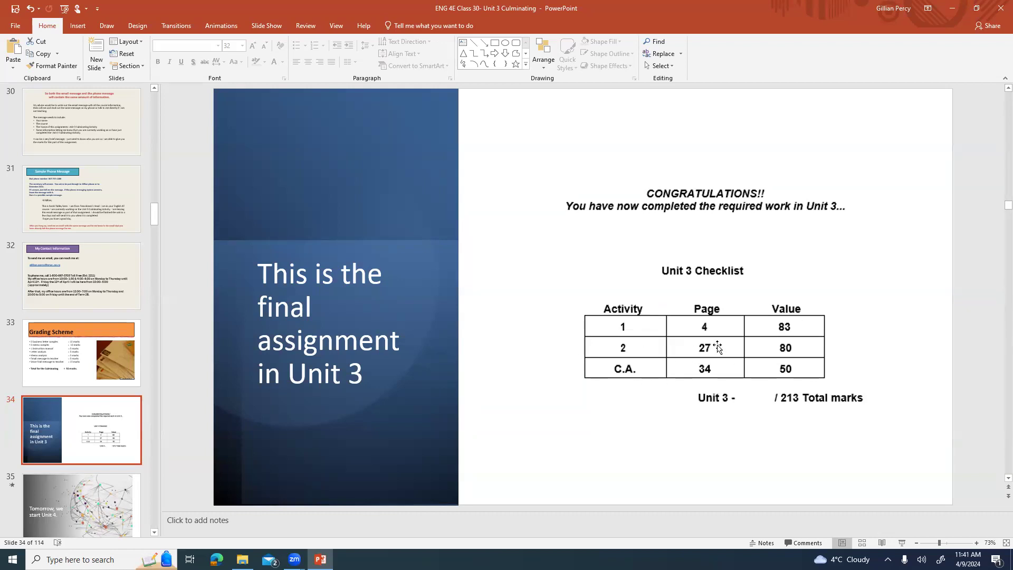
{"action": "mouse_move", "coordinate": [798, 347]}
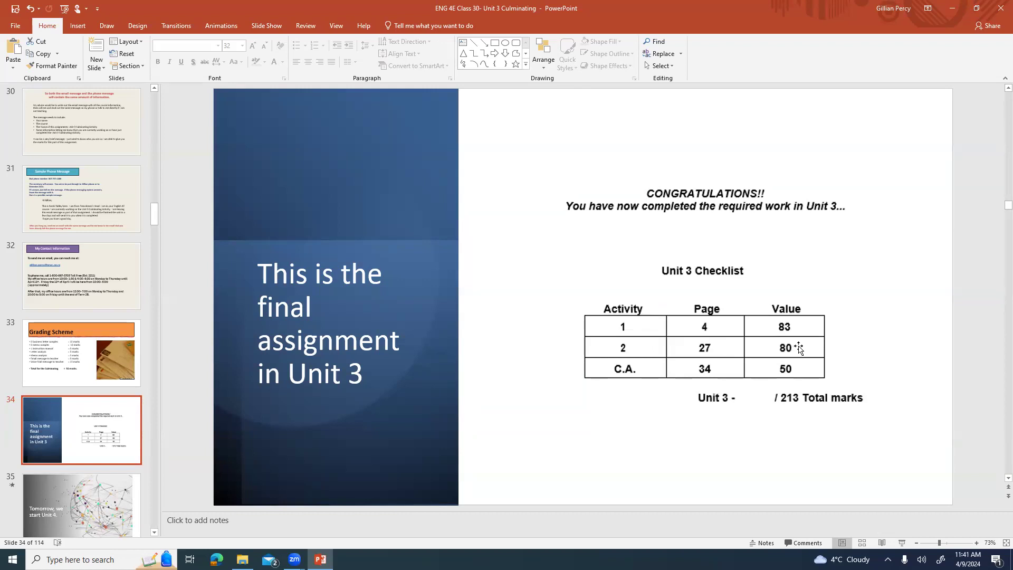
{"action": "mouse_move", "coordinate": [630, 388]}
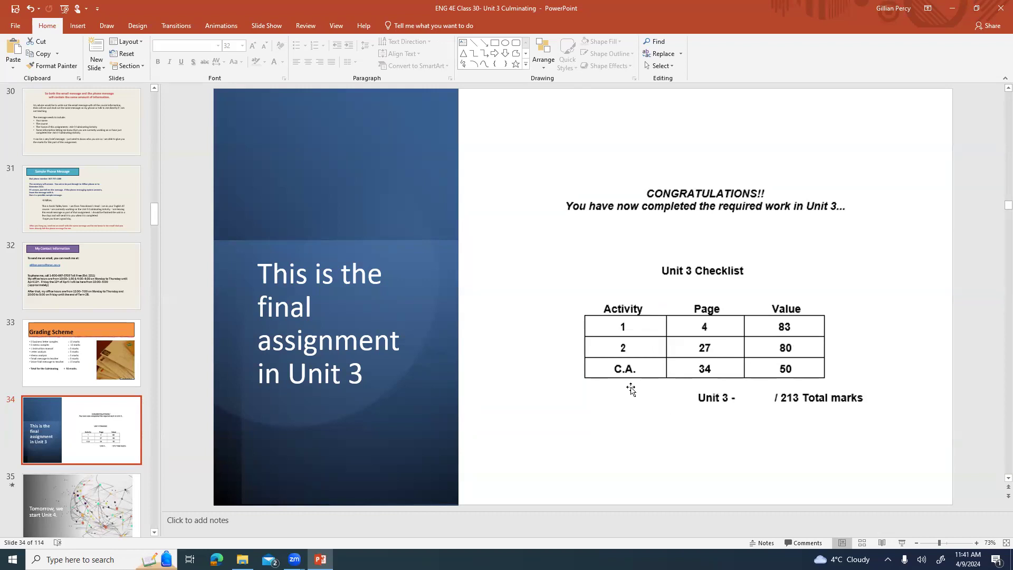
{"action": "mouse_move", "coordinate": [720, 381]}
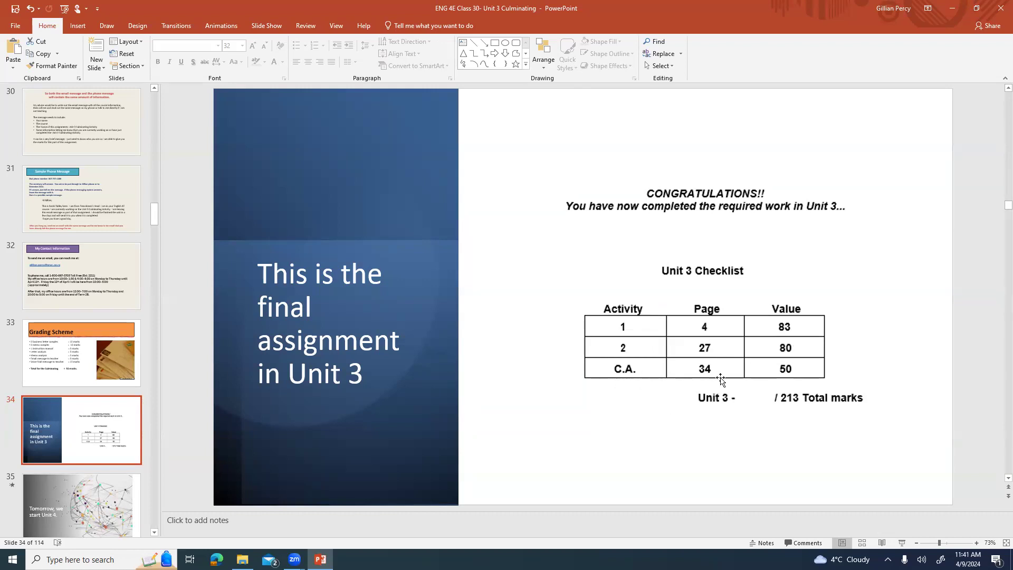
{"action": "mouse_move", "coordinate": [779, 378]}
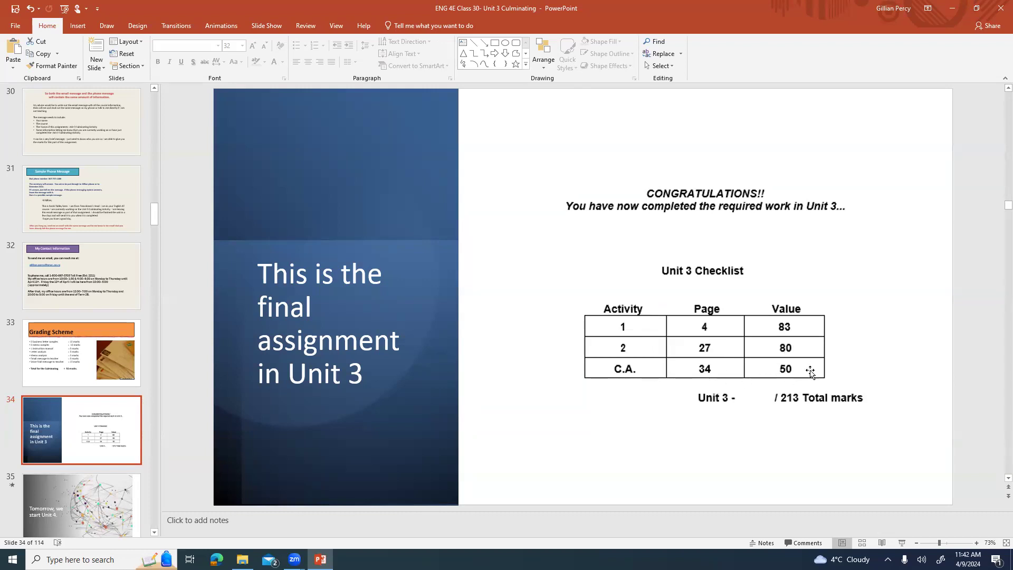
{"action": "mouse_move", "coordinate": [799, 416]}
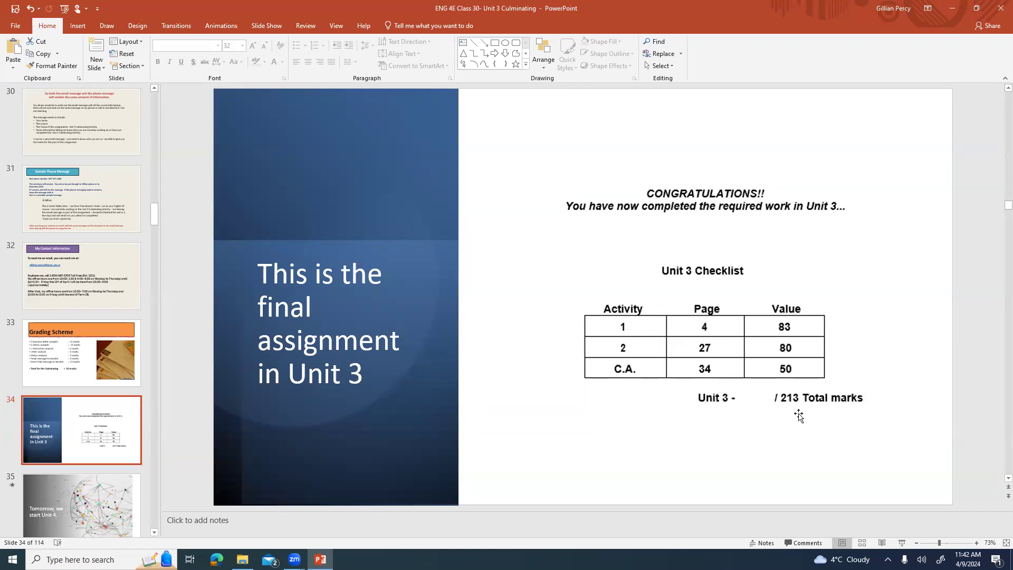
{"action": "mouse_move", "coordinate": [805, 391]}
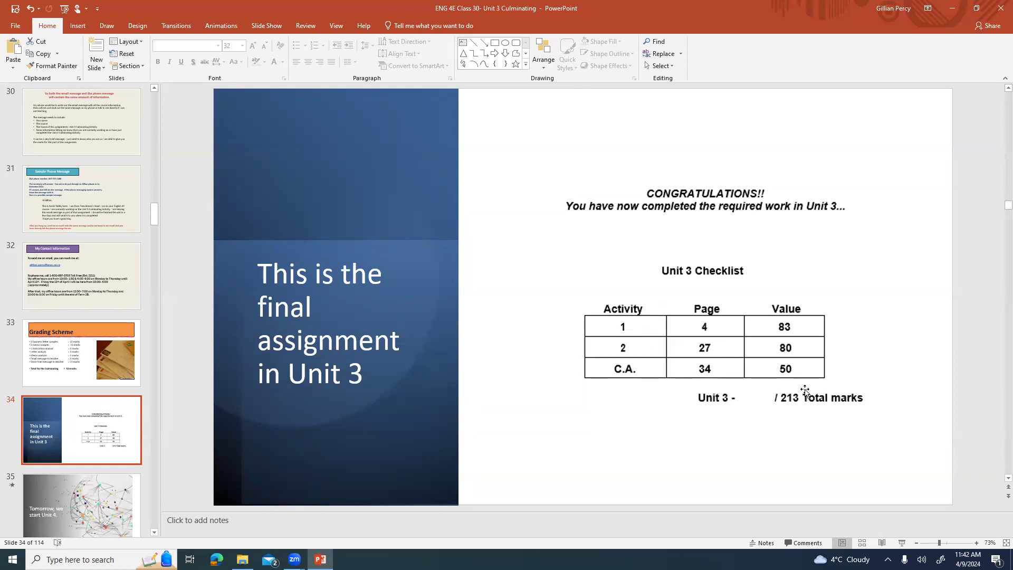
{"action": "mouse_move", "coordinate": [805, 374]}
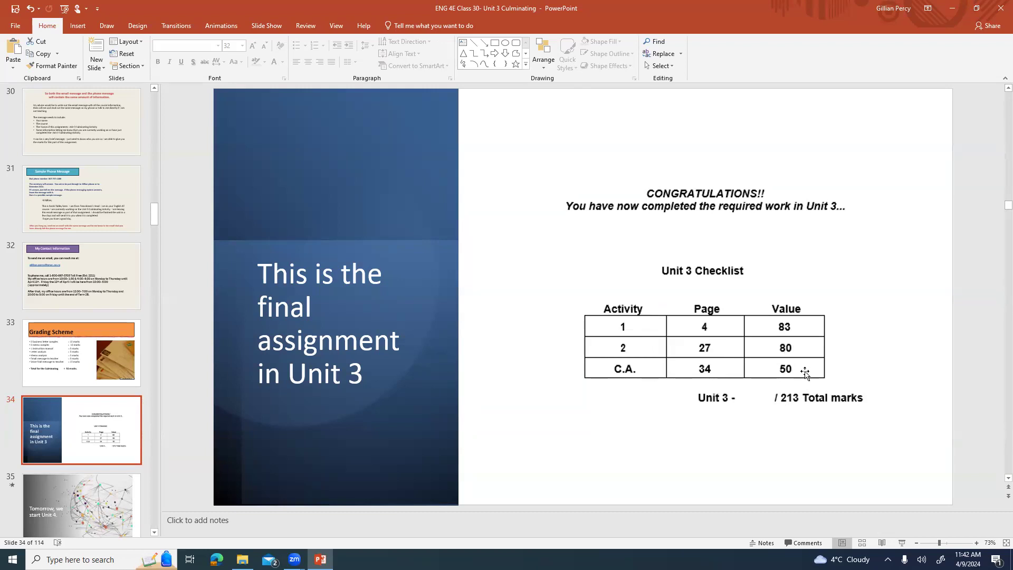
{"action": "mouse_move", "coordinate": [812, 422]}
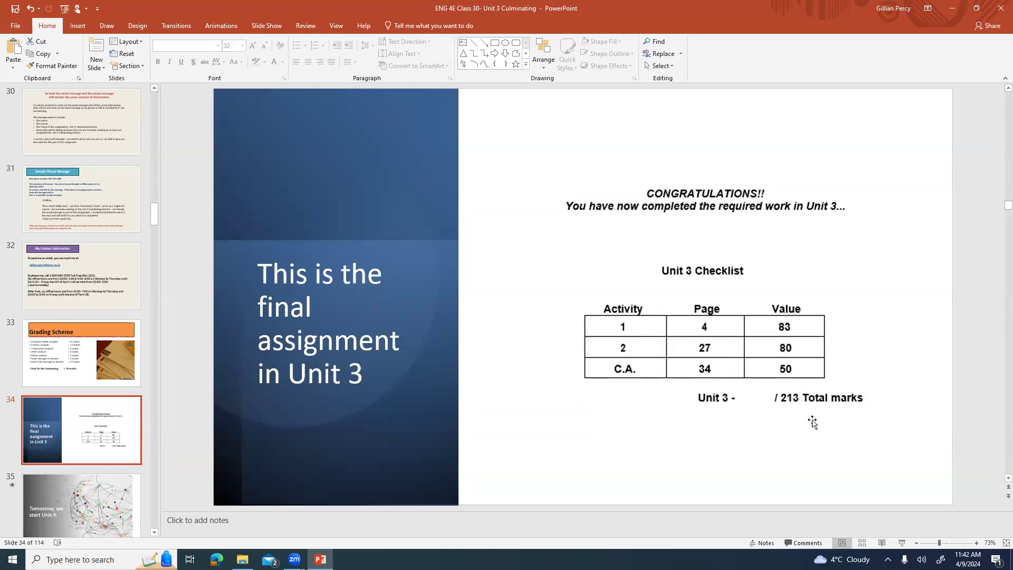
{"action": "mouse_move", "coordinate": [803, 440]}
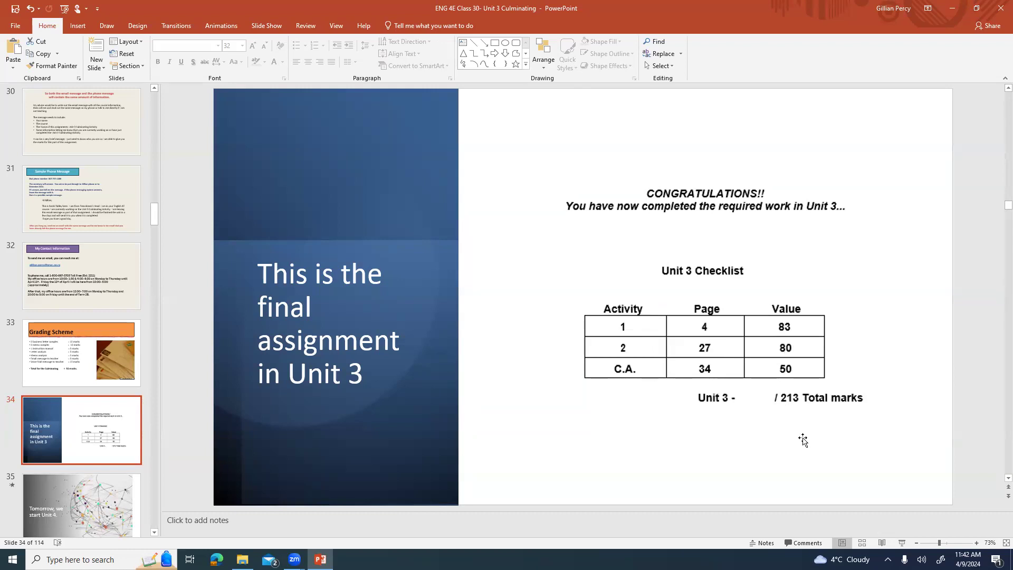
{"action": "mouse_move", "coordinate": [735, 452]}
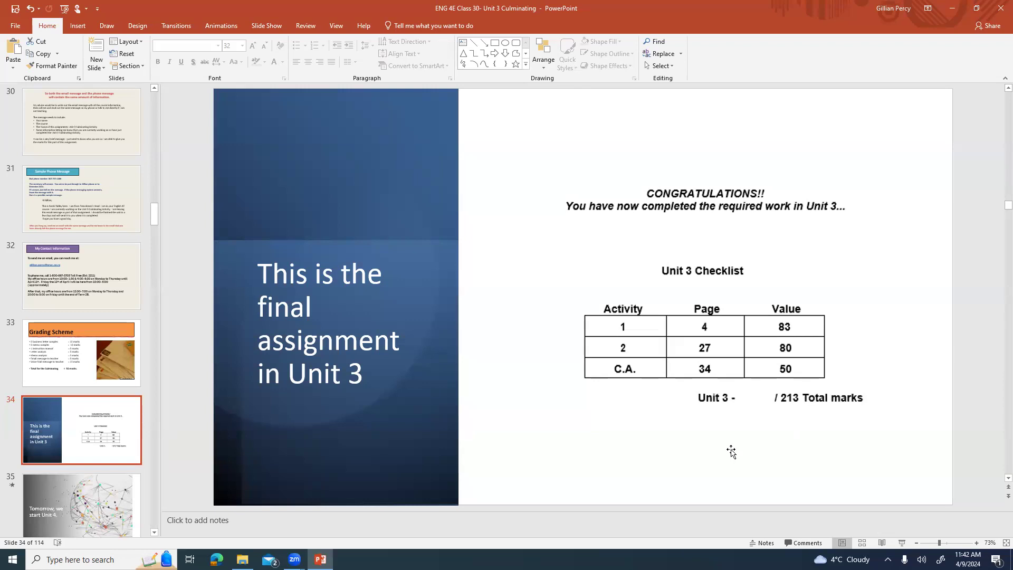
{"action": "mouse_move", "coordinate": [155, 212]}
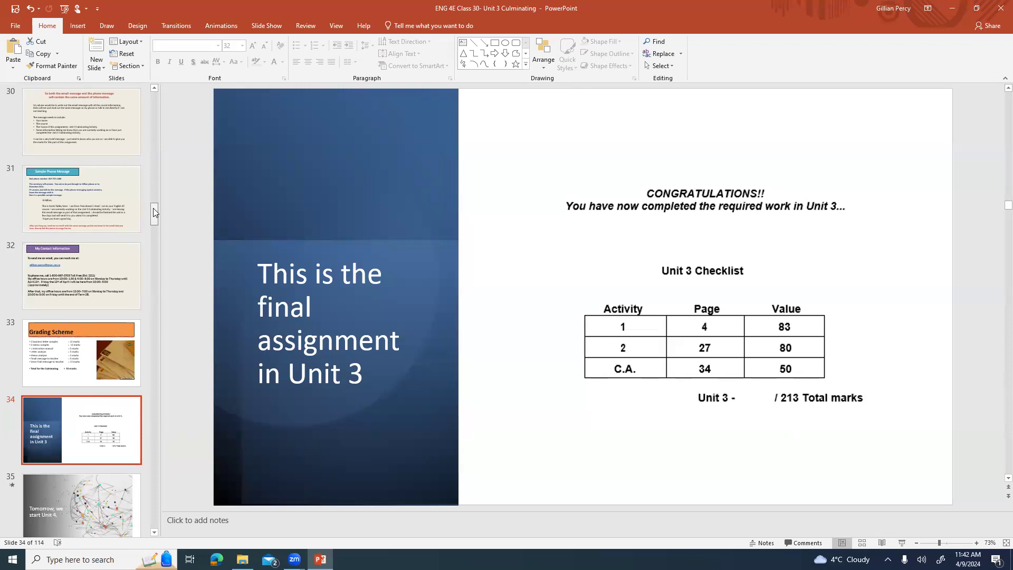
{"action": "scroll", "scroll_direction": "up", "scroll_amount": 3}
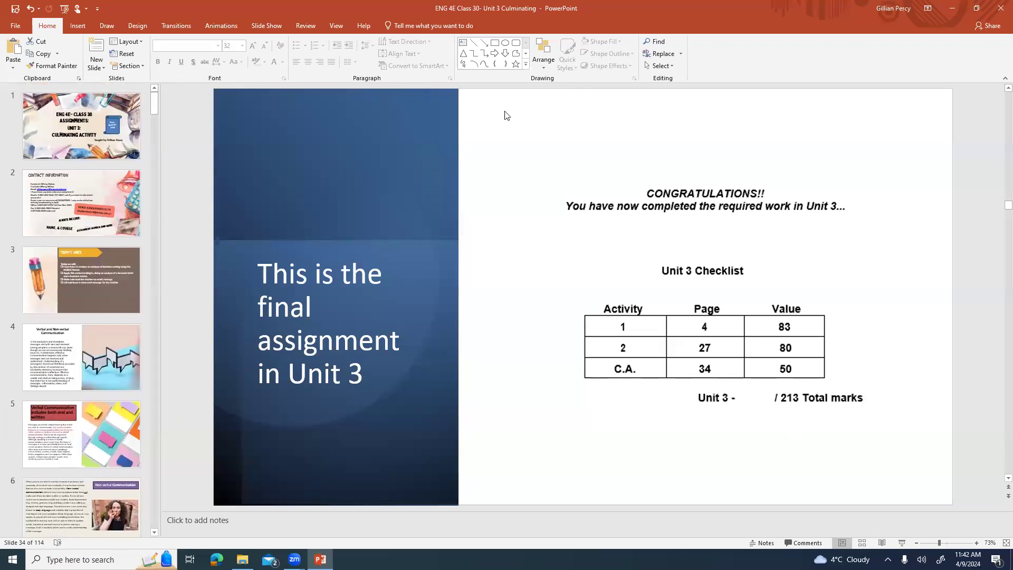
{"action": "mouse_move", "coordinate": [546, 118]}
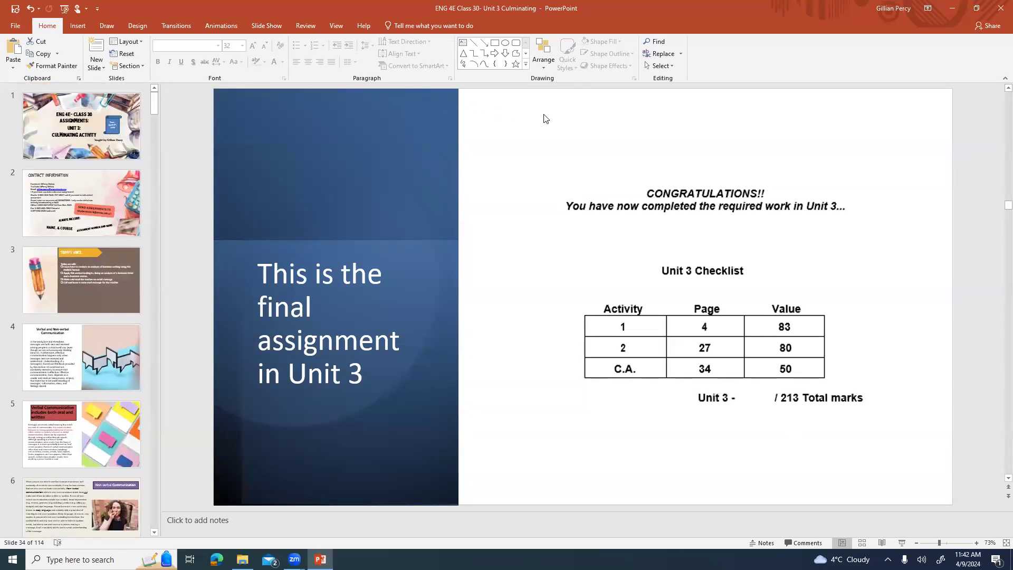
{"action": "mouse_move", "coordinate": [552, 129]}
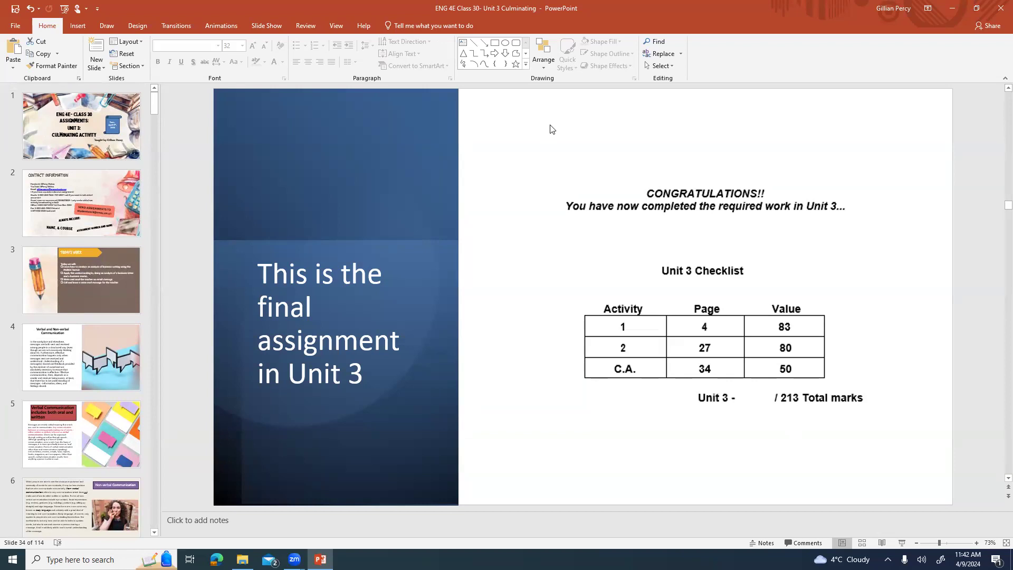
{"action": "mouse_move", "coordinate": [512, 354]}
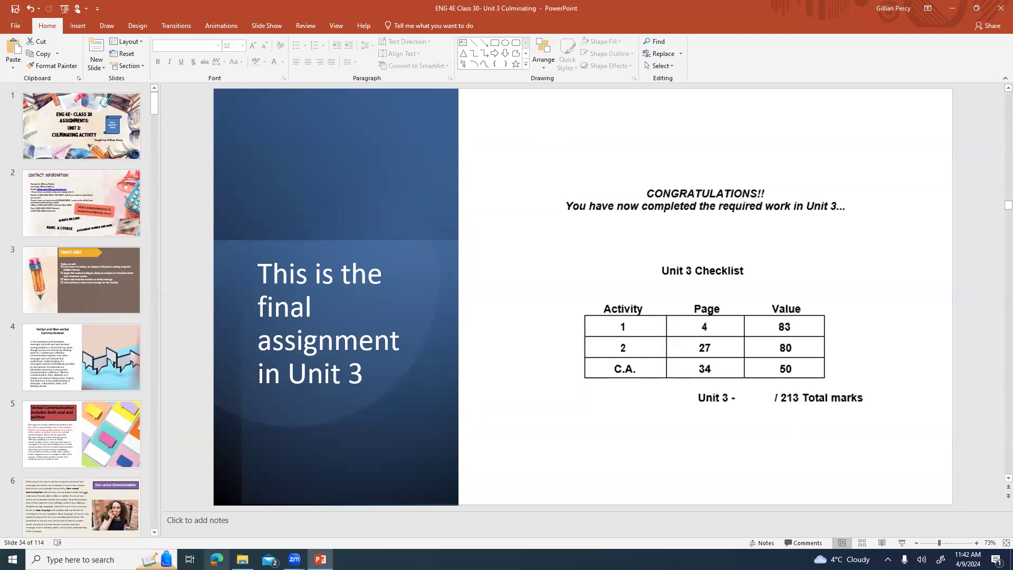
{"action": "left_click", "coordinate": [216, 560]}
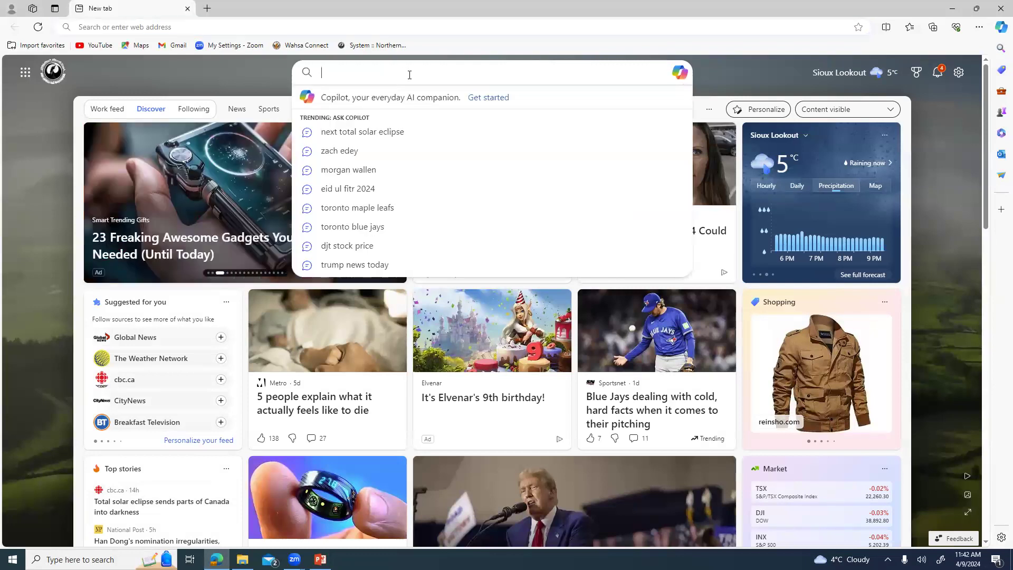
Search Bing for 'business memo sample' in a new Edge tab.
{"action": "type", "text": "bu"}
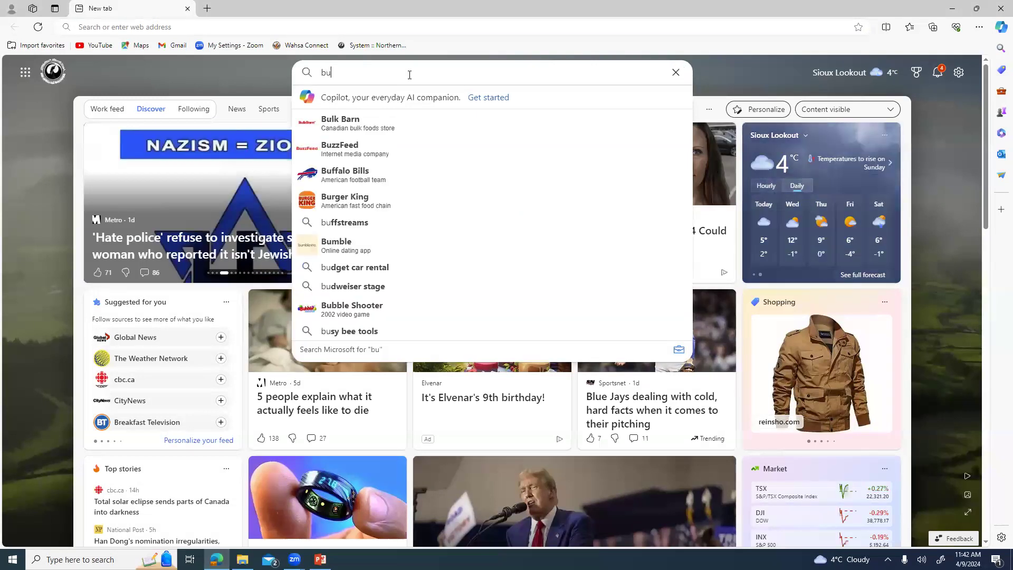
{"action": "type", "text": "si"}
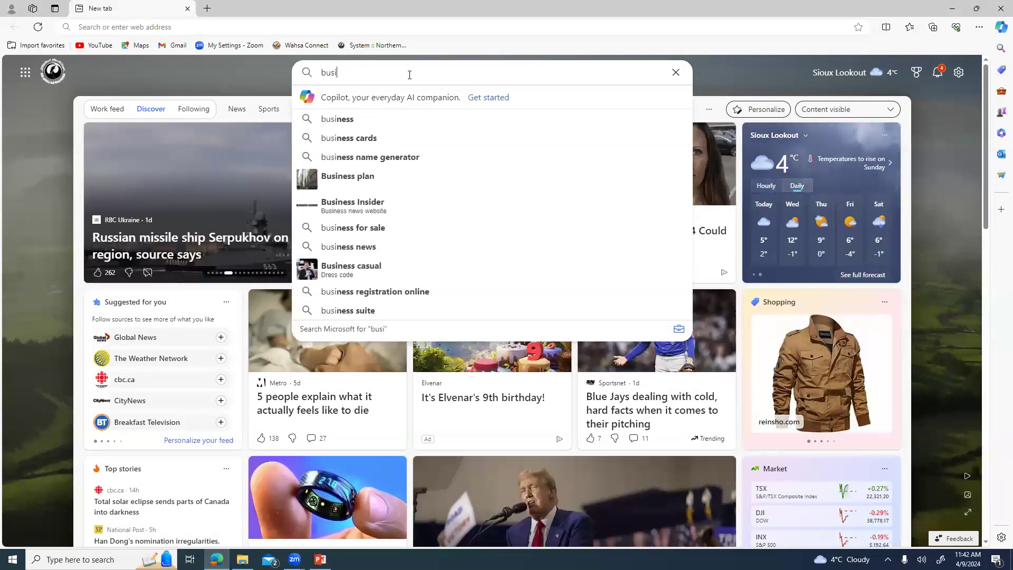
{"action": "type", "text": "ness memo s"}
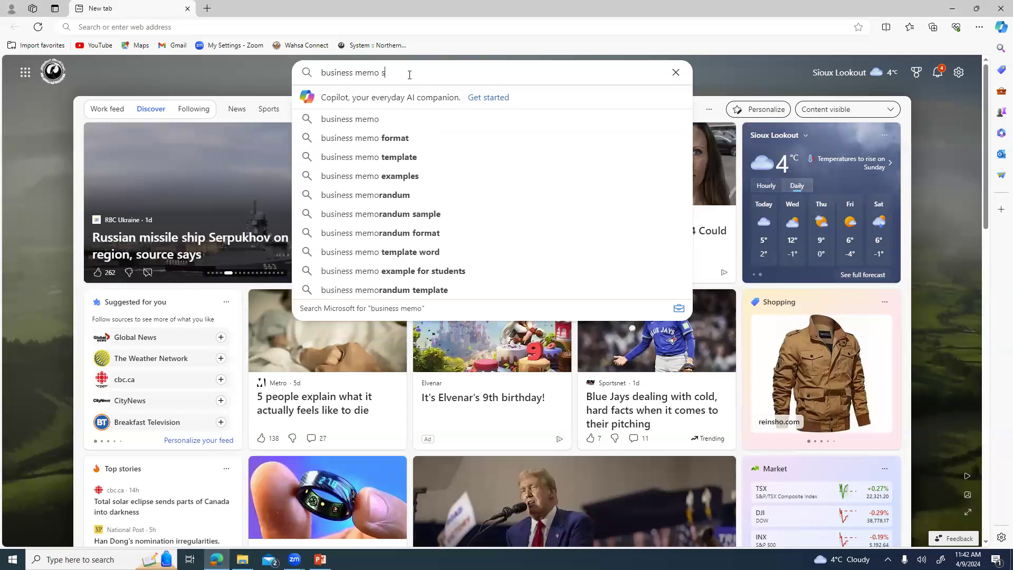
{"action": "left_click", "coordinate": [393, 213]}
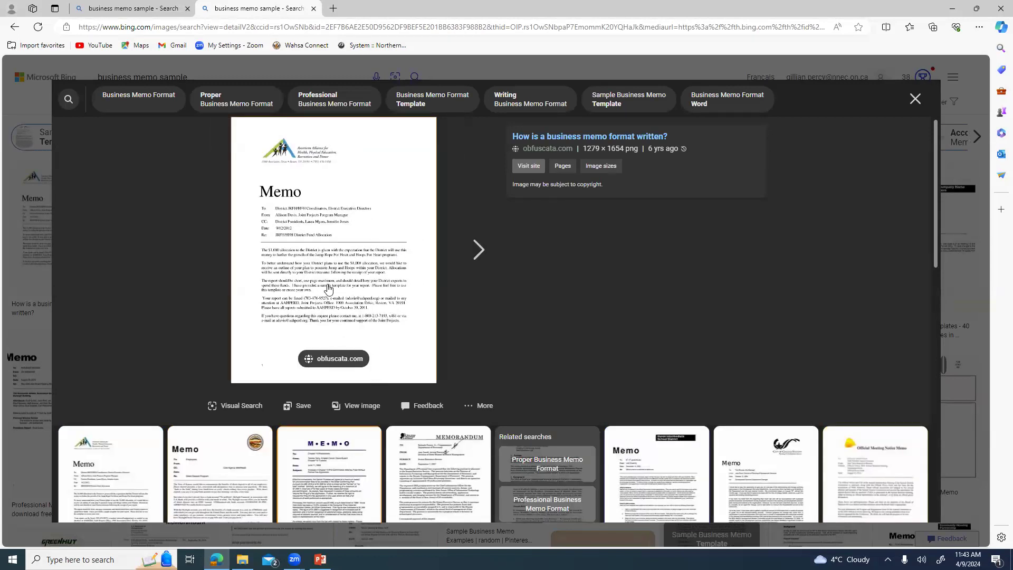
{"action": "mouse_move", "coordinate": [374, 323]}
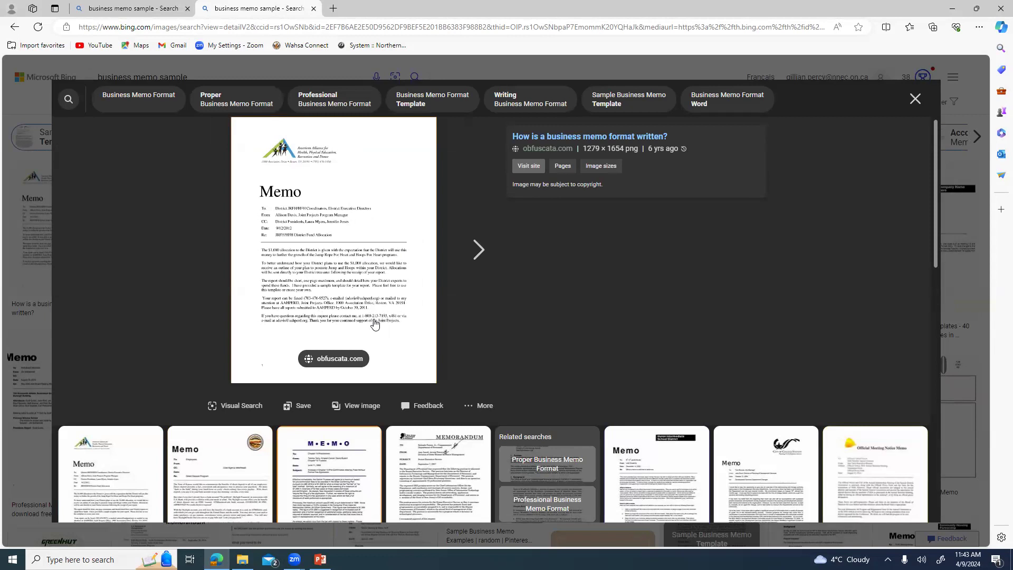
{"action": "mouse_move", "coordinate": [359, 347]}
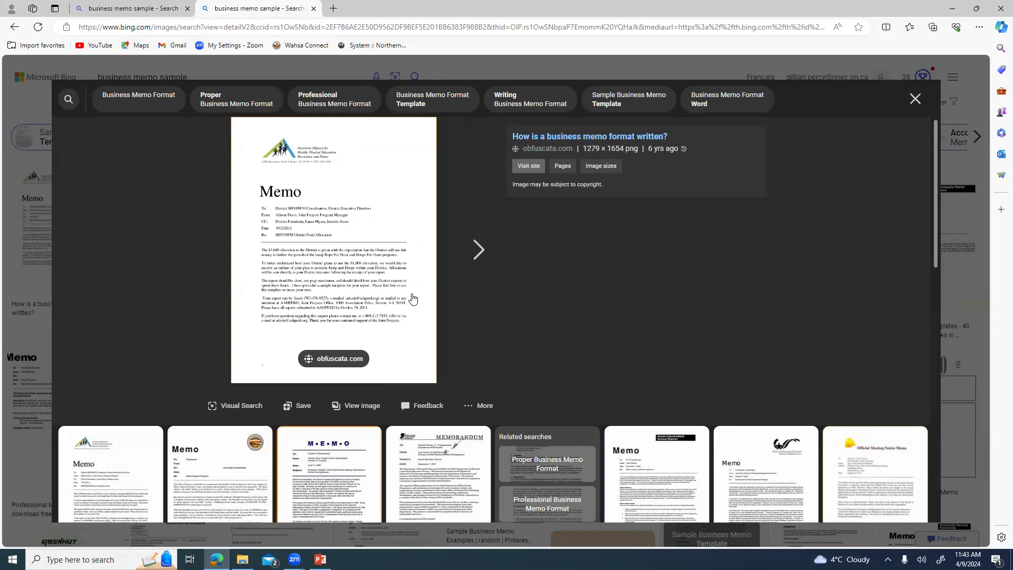
{"action": "mouse_move", "coordinate": [527, 381]}
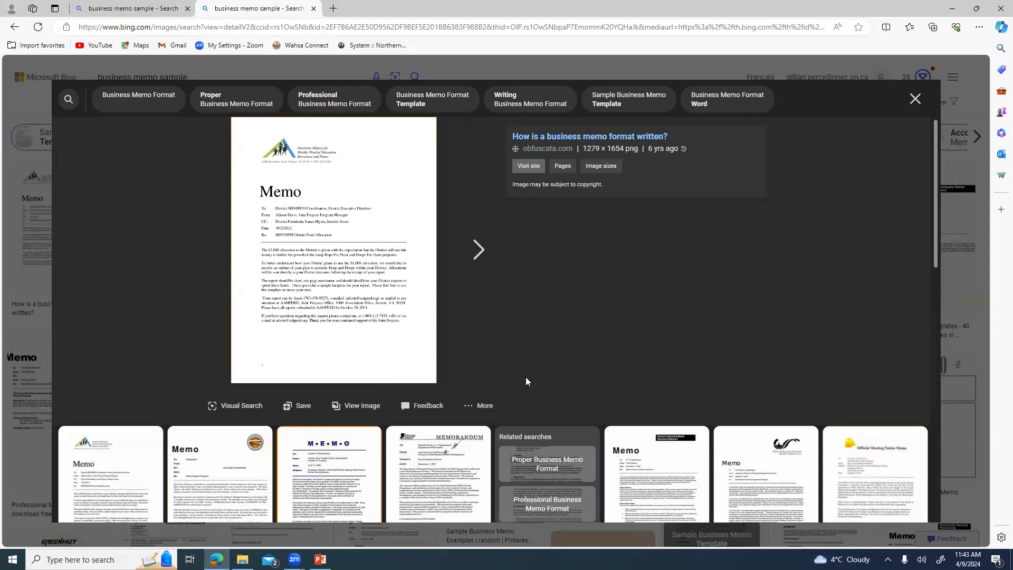
{"action": "mouse_move", "coordinate": [378, 302]}
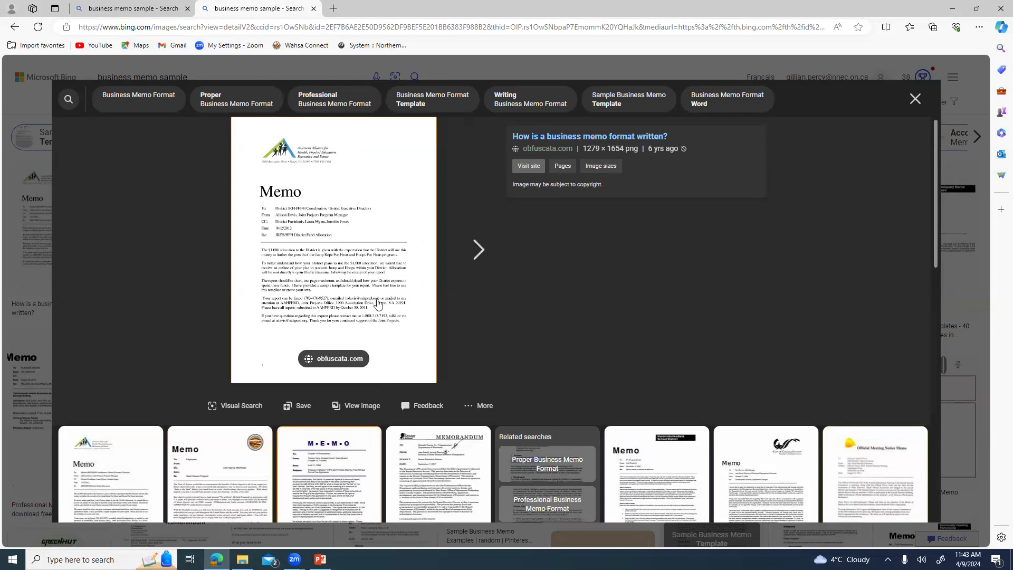
{"action": "mouse_move", "coordinate": [385, 327]}
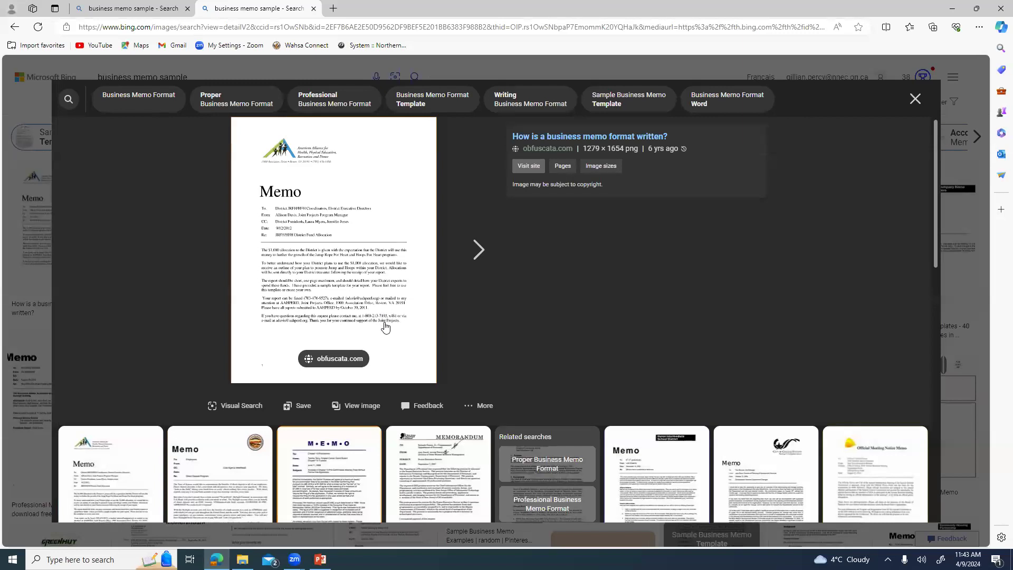
{"action": "mouse_move", "coordinate": [388, 303]}
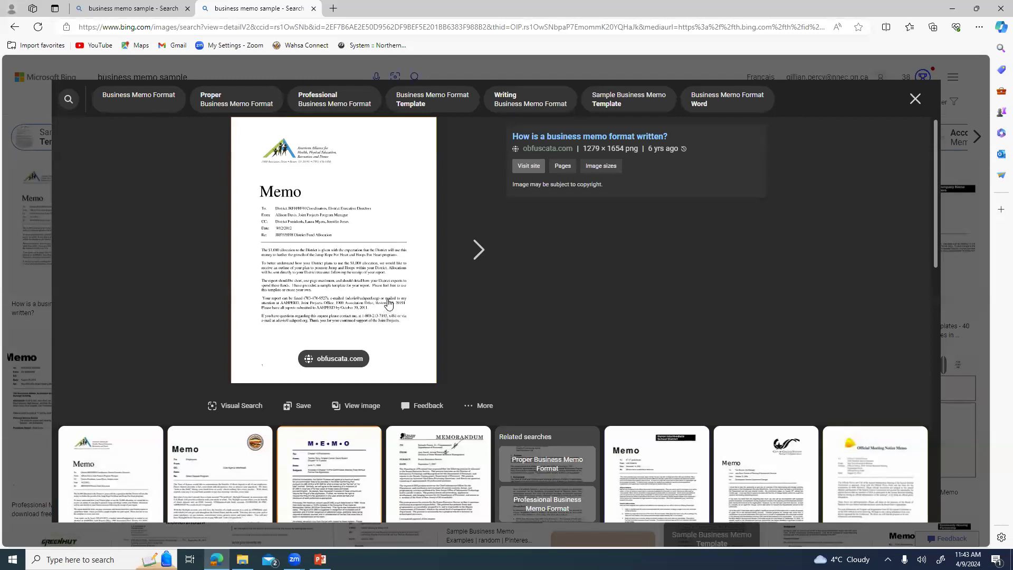
{"action": "mouse_move", "coordinate": [522, 317]}
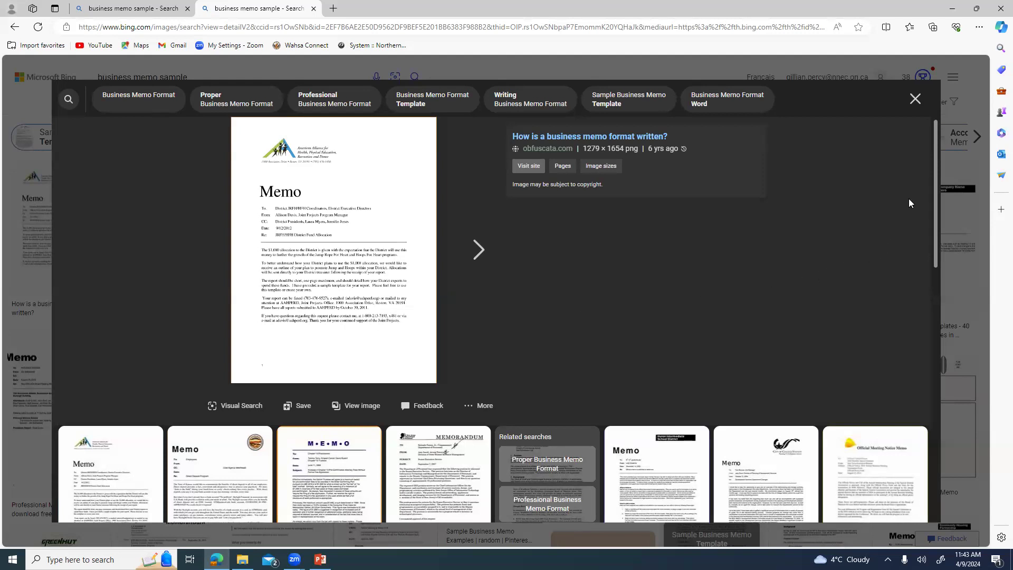
{"action": "mouse_move", "coordinate": [279, 257]}
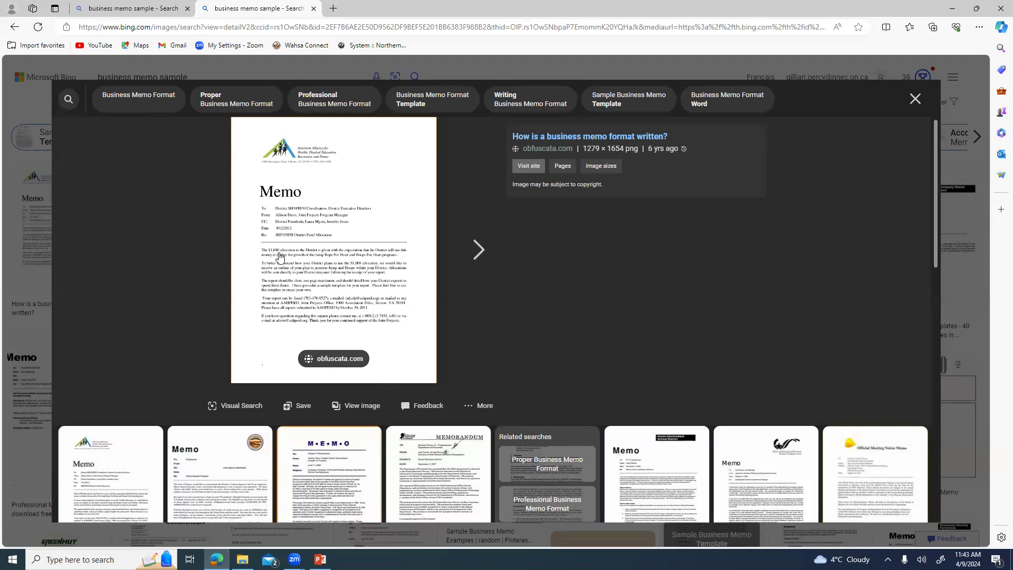
{"action": "mouse_move", "coordinate": [349, 276]}
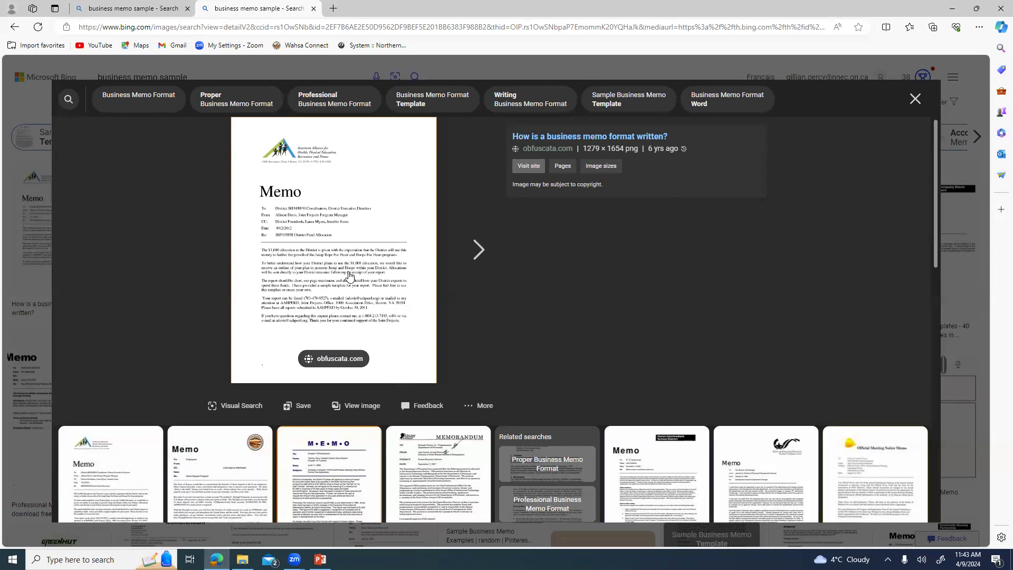
{"action": "mouse_move", "coordinate": [271, 293]}
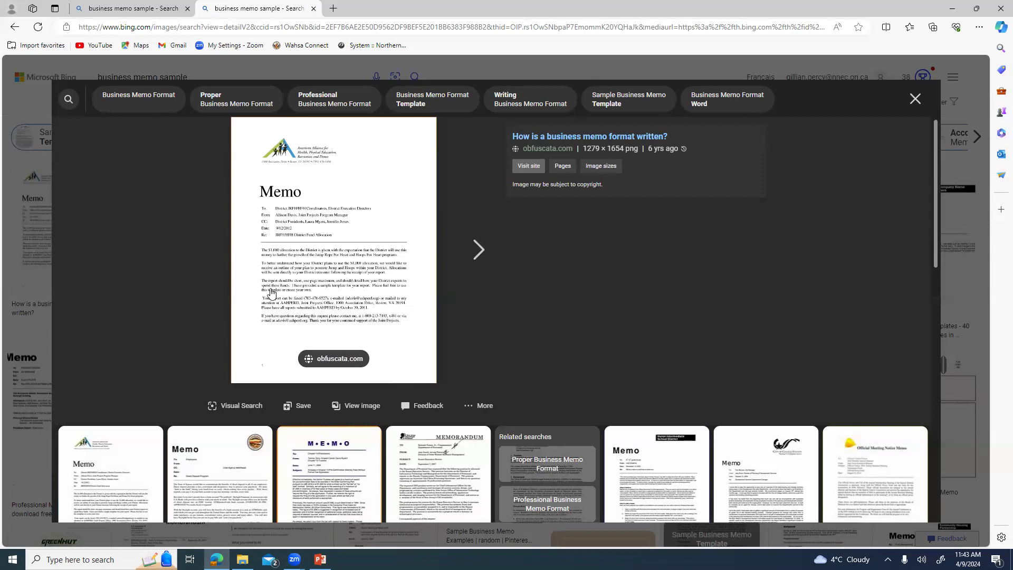
{"action": "mouse_move", "coordinate": [358, 327]}
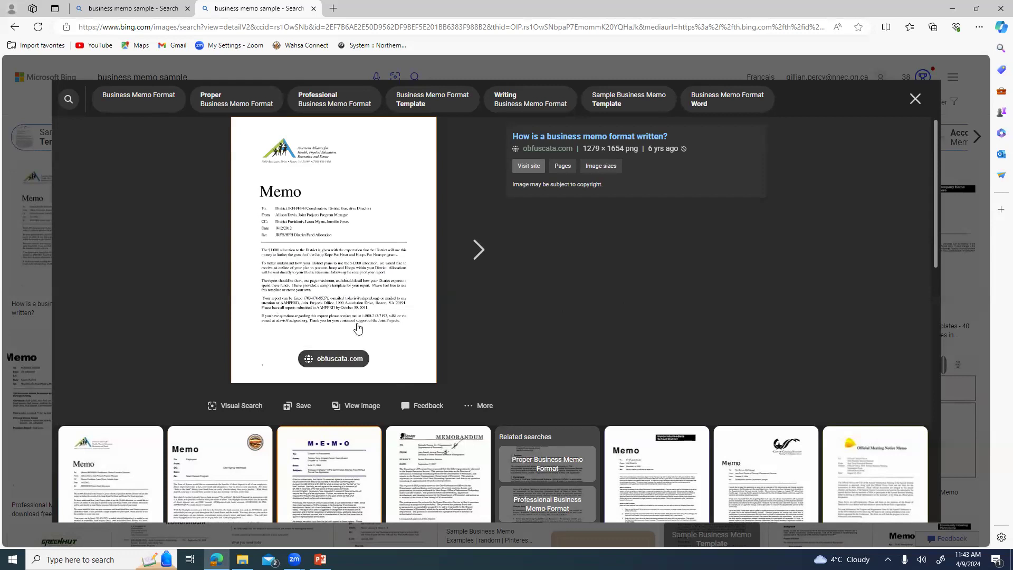
{"action": "mouse_move", "coordinate": [295, 252]}
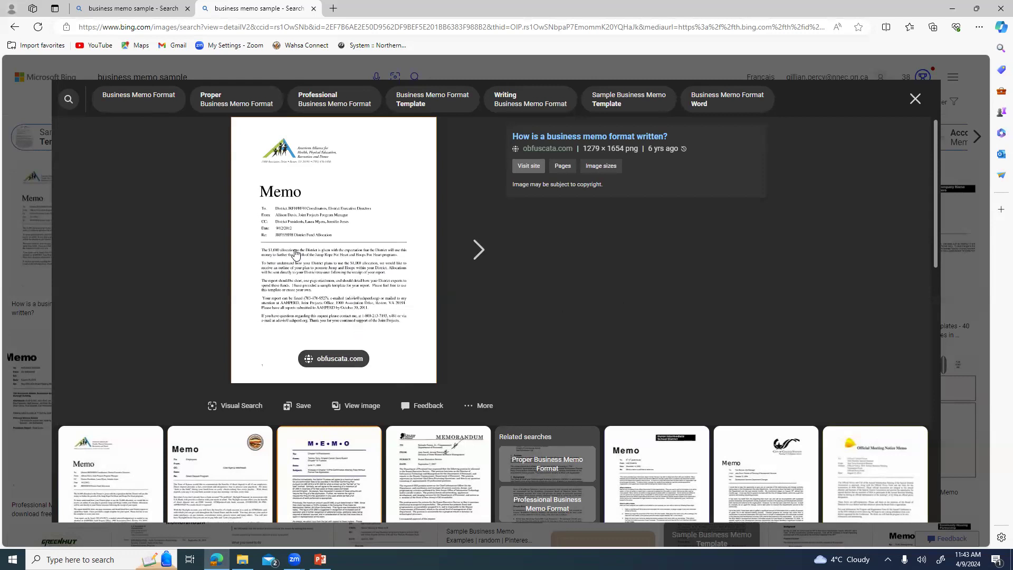
{"action": "mouse_move", "coordinate": [380, 308]}
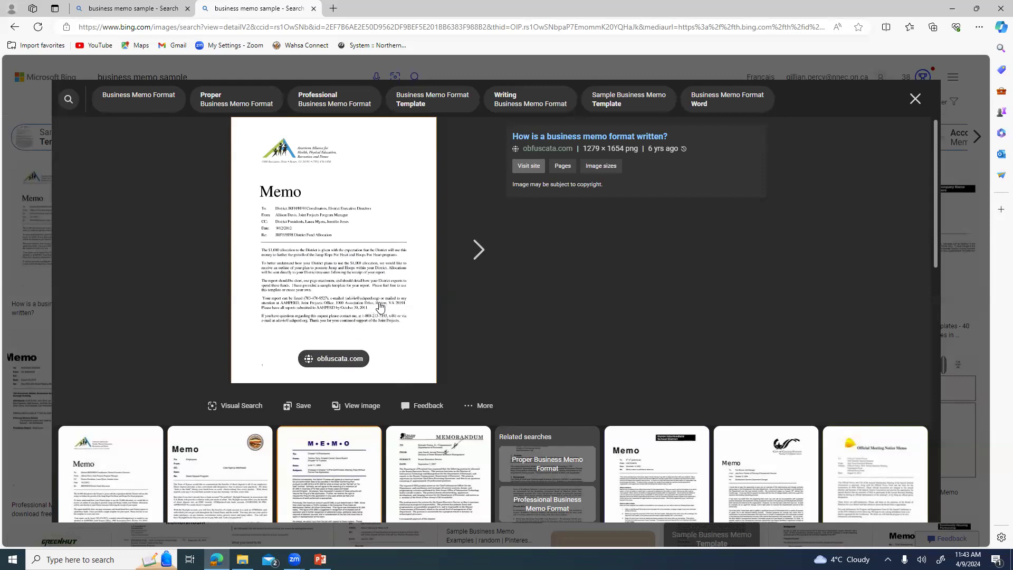
{"action": "mouse_move", "coordinate": [376, 303]}
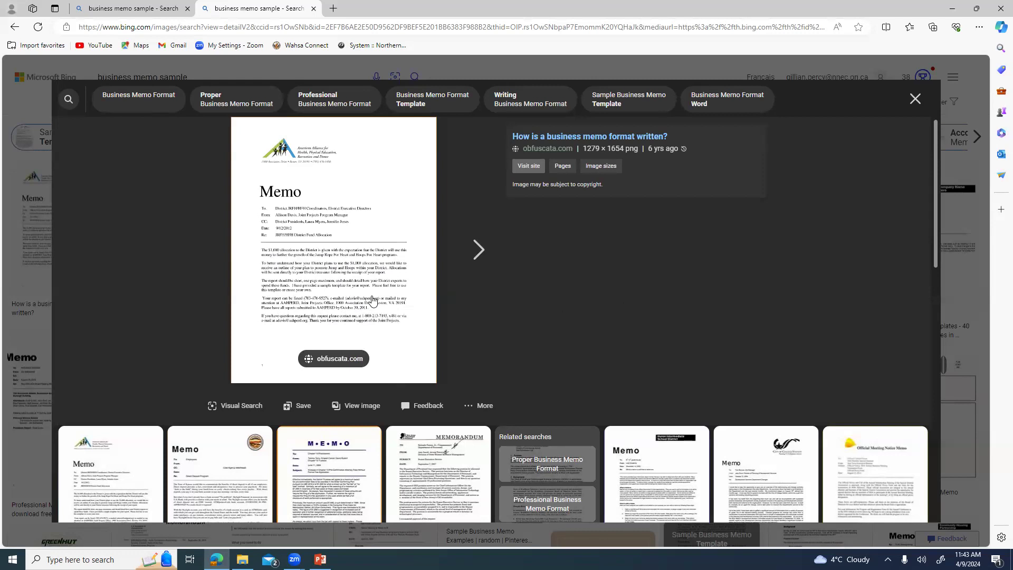
{"action": "mouse_move", "coordinate": [416, 346]}
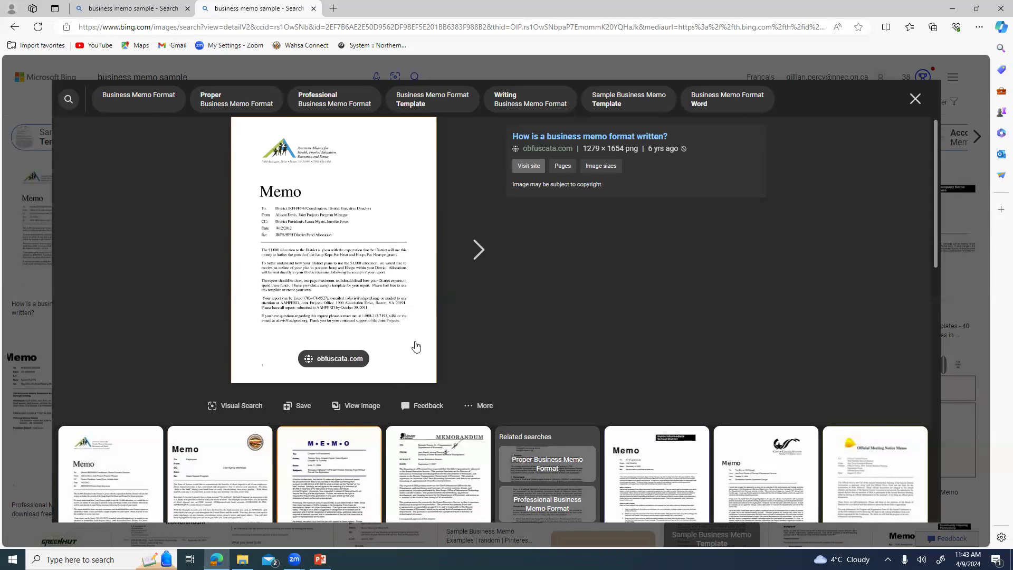
{"action": "mouse_move", "coordinate": [486, 348]}
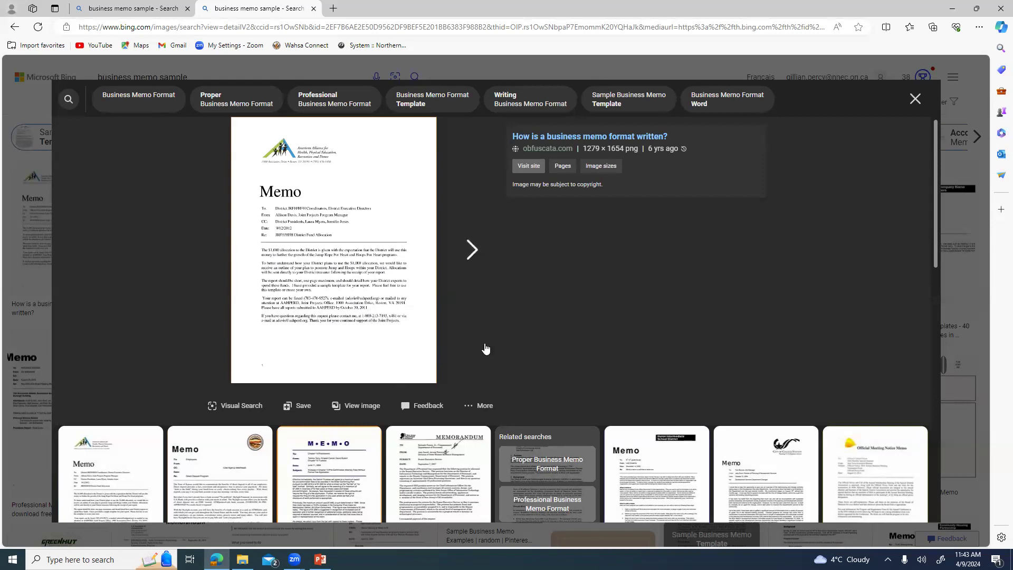
{"action": "mouse_move", "coordinate": [915, 98]}
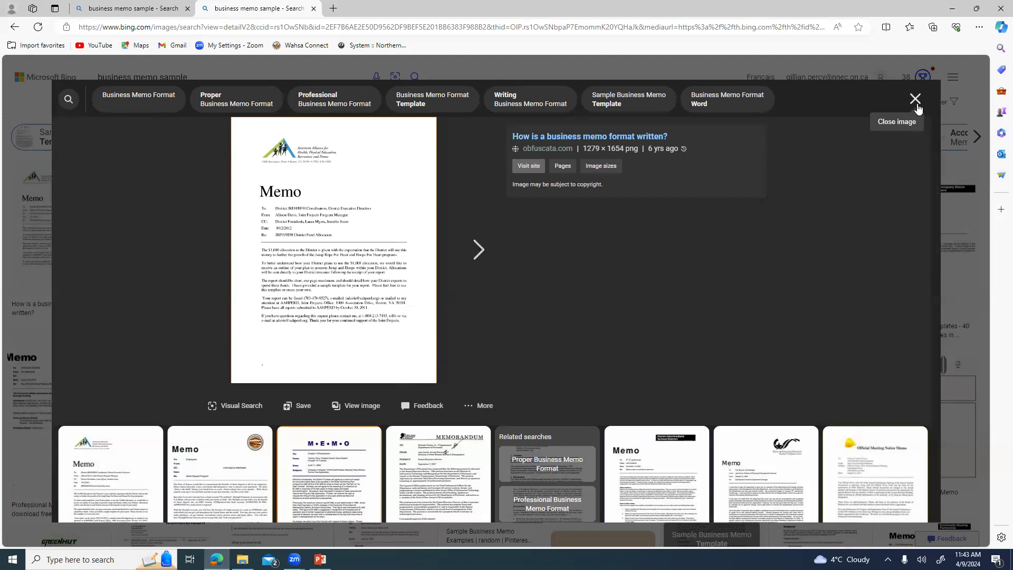
{"action": "mouse_move", "coordinate": [870, 149]}
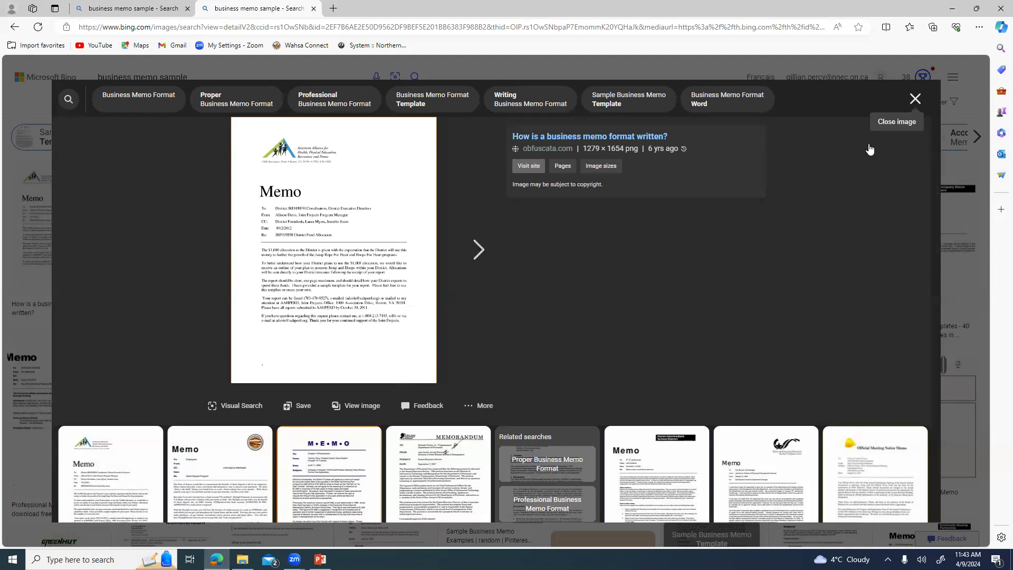
Close the enlarged obfuscata.com memo example in the Bing image viewer.
{"action": "left_click", "coordinate": [915, 98]}
{"action": "type", "text": "letter"}
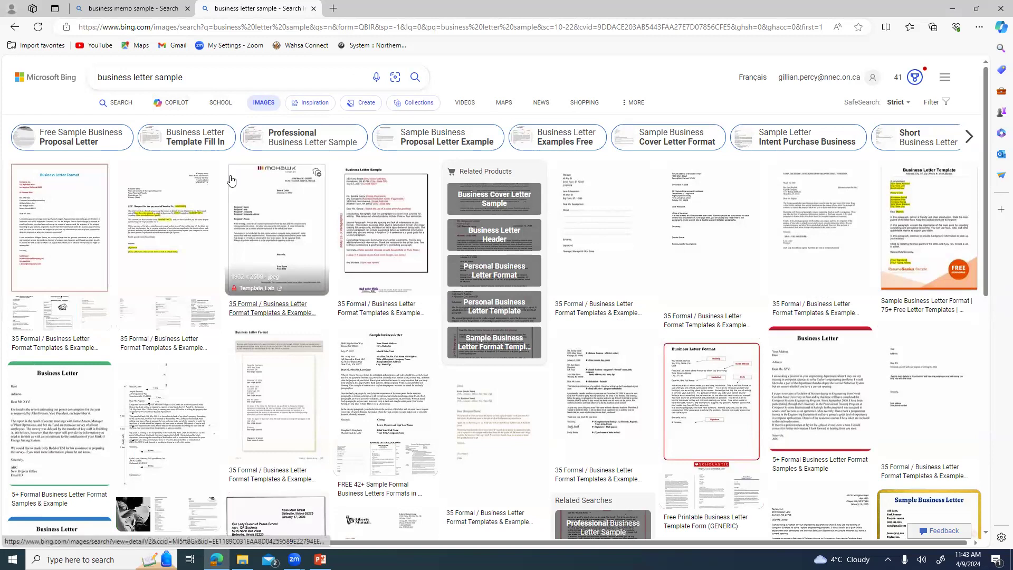
Show 'Business Letter Template Fill In' results and enlarge the Template Lab personal letter format.
{"action": "left_click", "coordinate": [186, 137]}
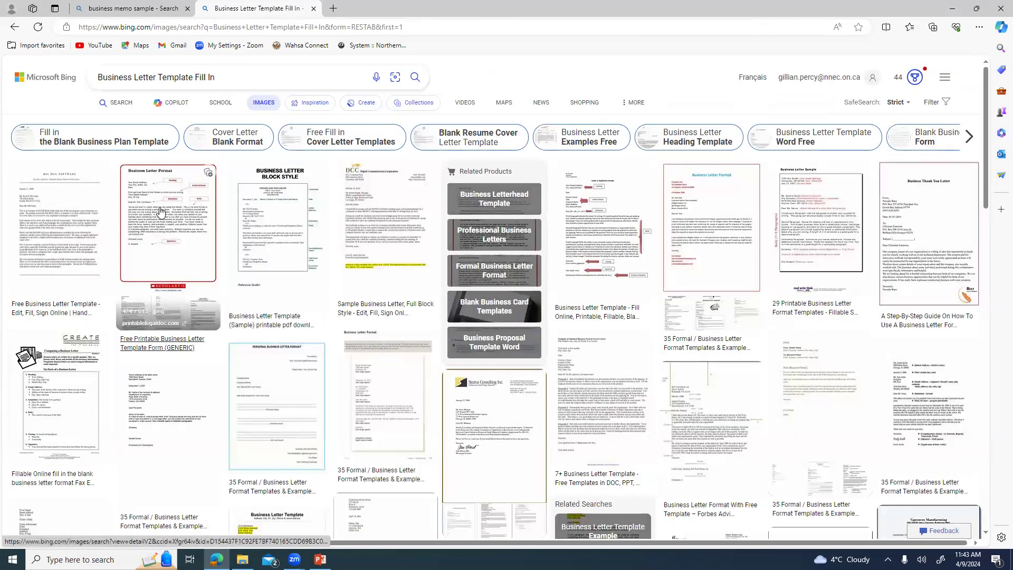
{"action": "mouse_move", "coordinate": [281, 219]}
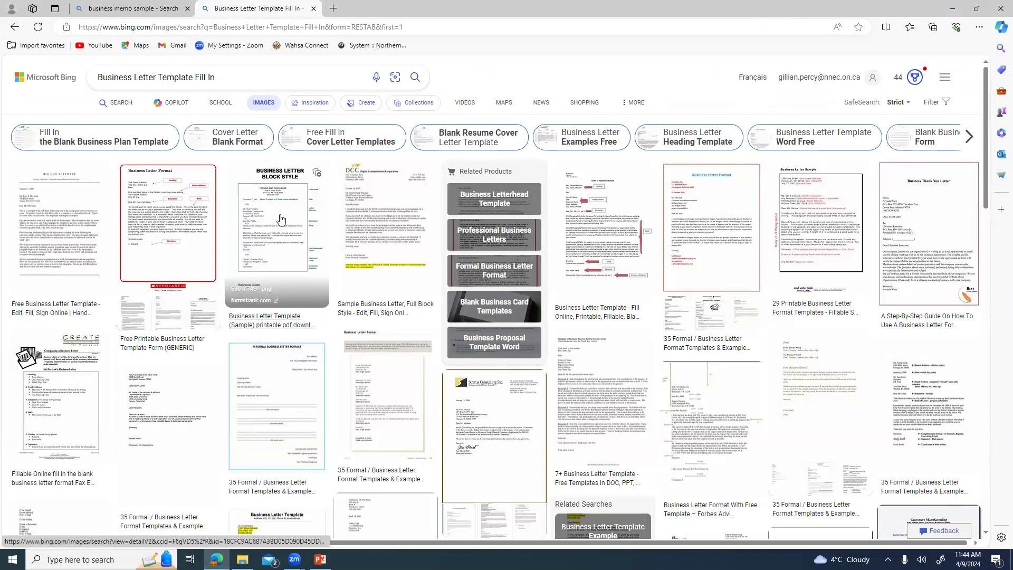
{"action": "left_click", "coordinate": [276, 406]}
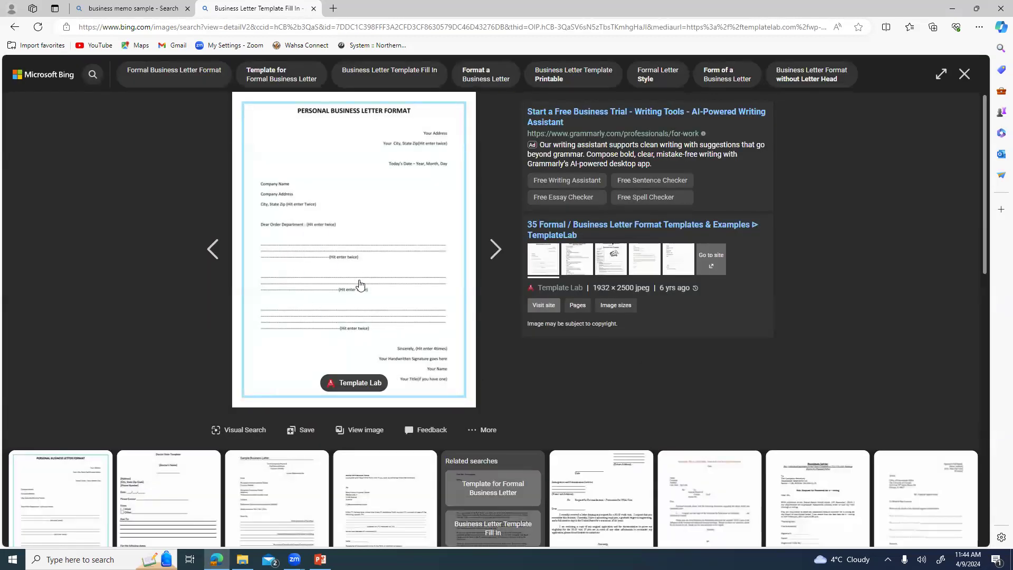
{"action": "mouse_move", "coordinate": [345, 316]}
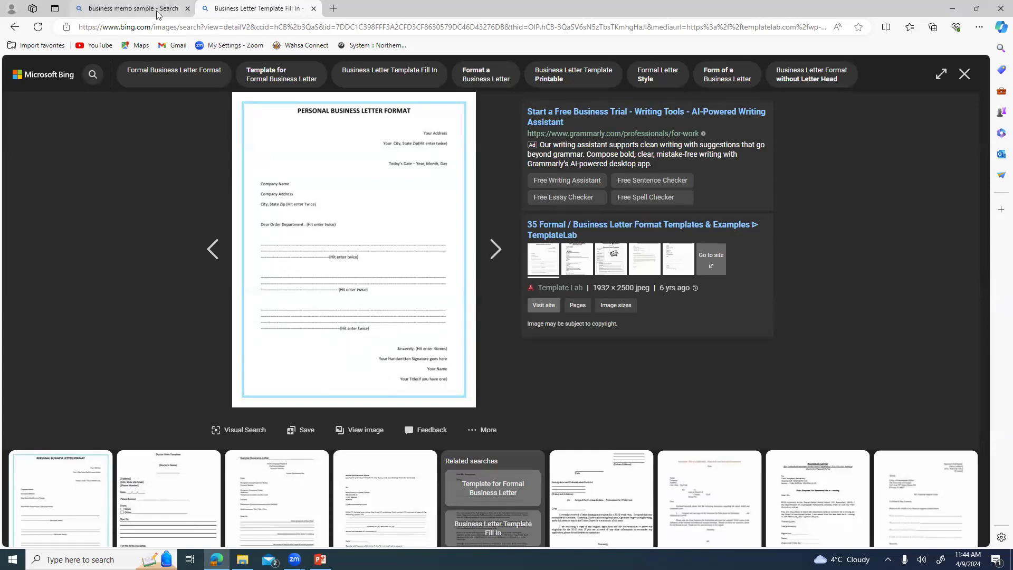
Glance at the memo tab, then enlarge the DCC full block sample letter from handypdf.com.
{"action": "left_click", "coordinate": [129, 7]}
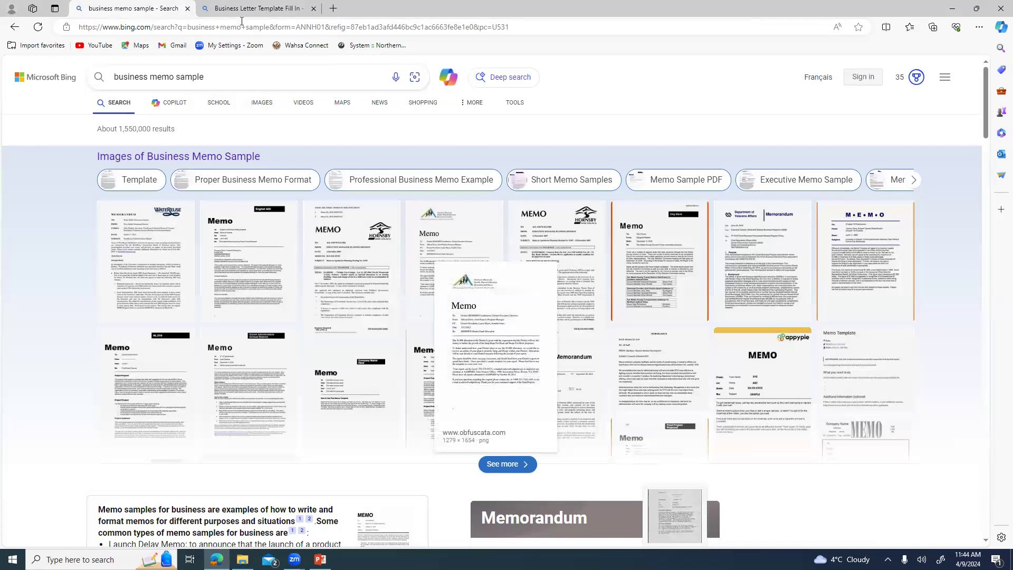
{"action": "left_click", "coordinate": [255, 8]}
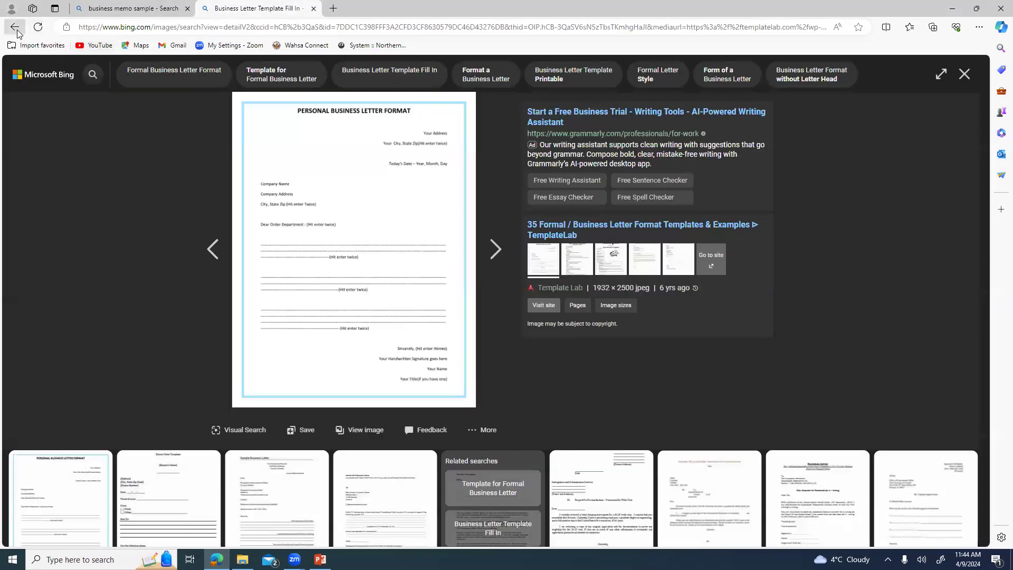
{"action": "left_click", "coordinate": [14, 27]}
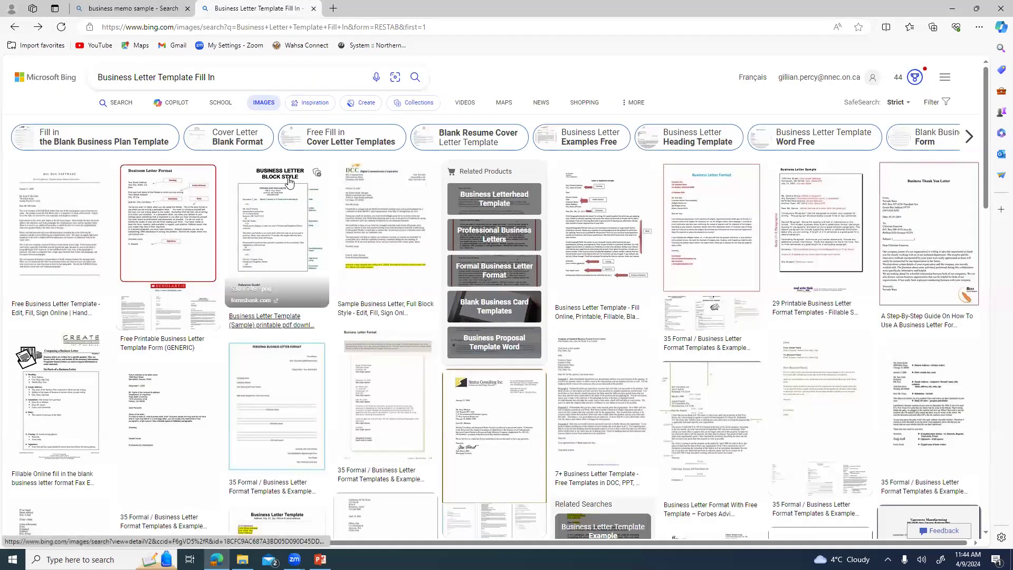
{"action": "left_click", "coordinate": [385, 223]}
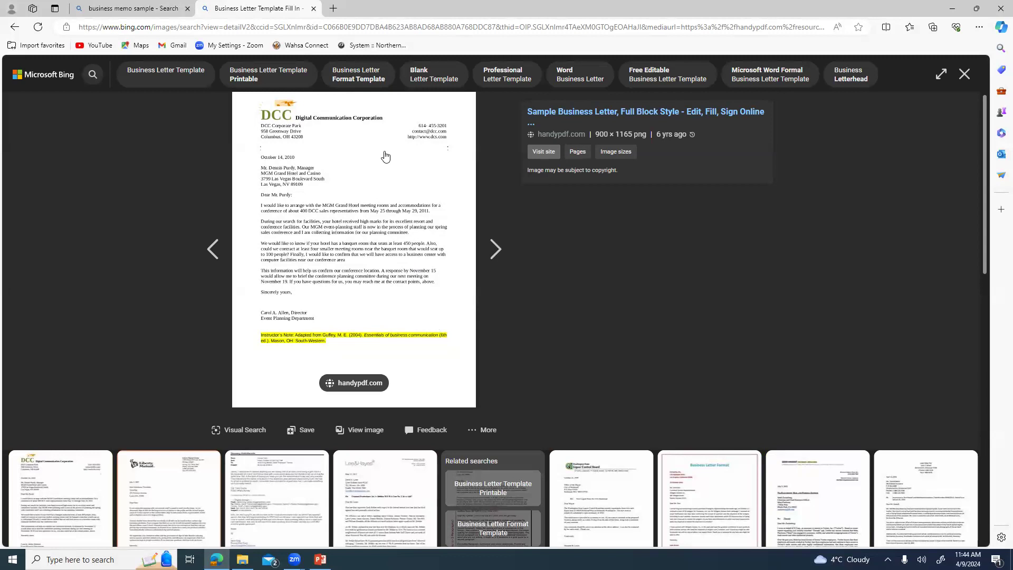
{"action": "mouse_move", "coordinate": [304, 124]}
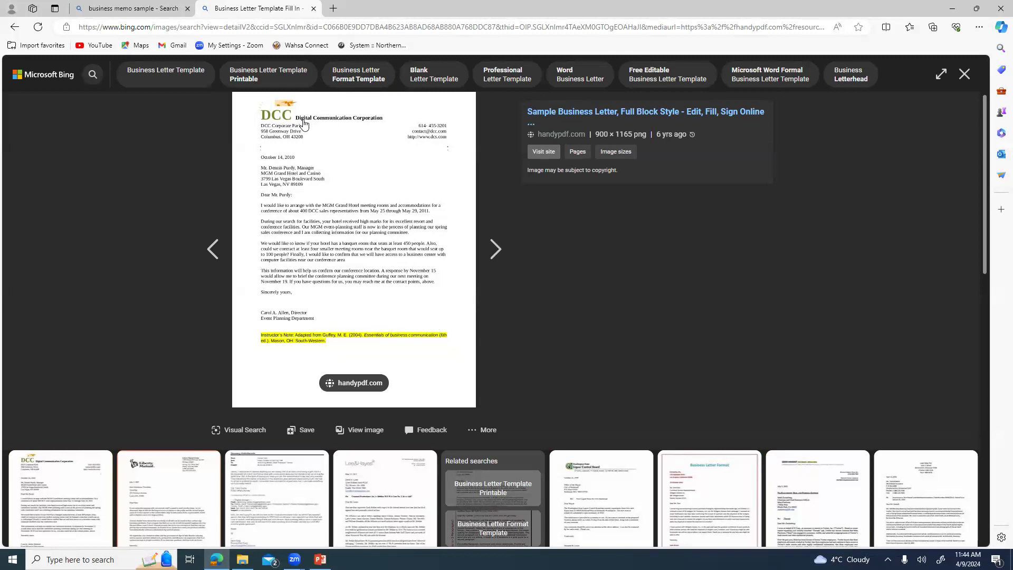
{"action": "mouse_move", "coordinate": [304, 161]}
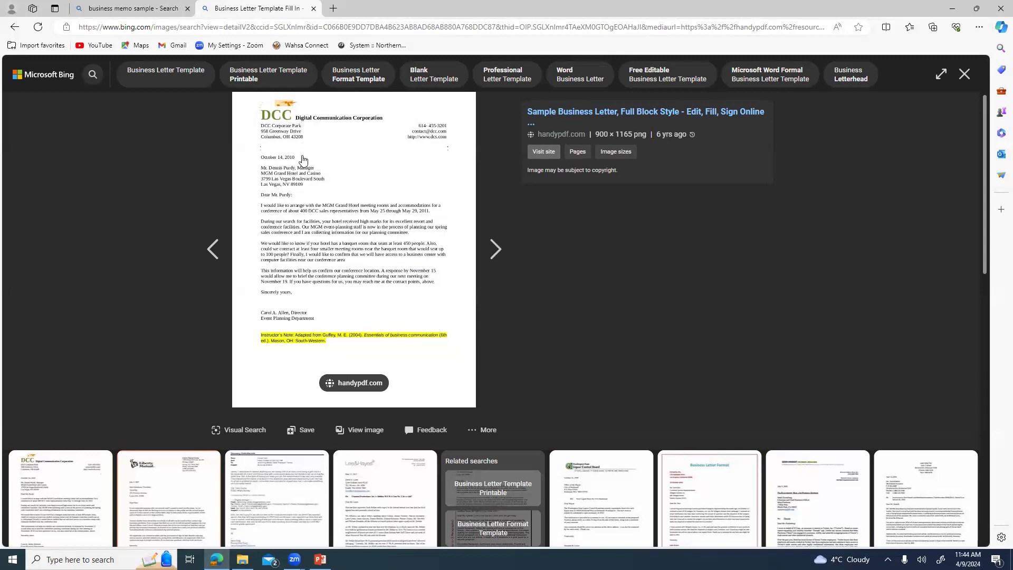
{"action": "mouse_move", "coordinate": [304, 214]}
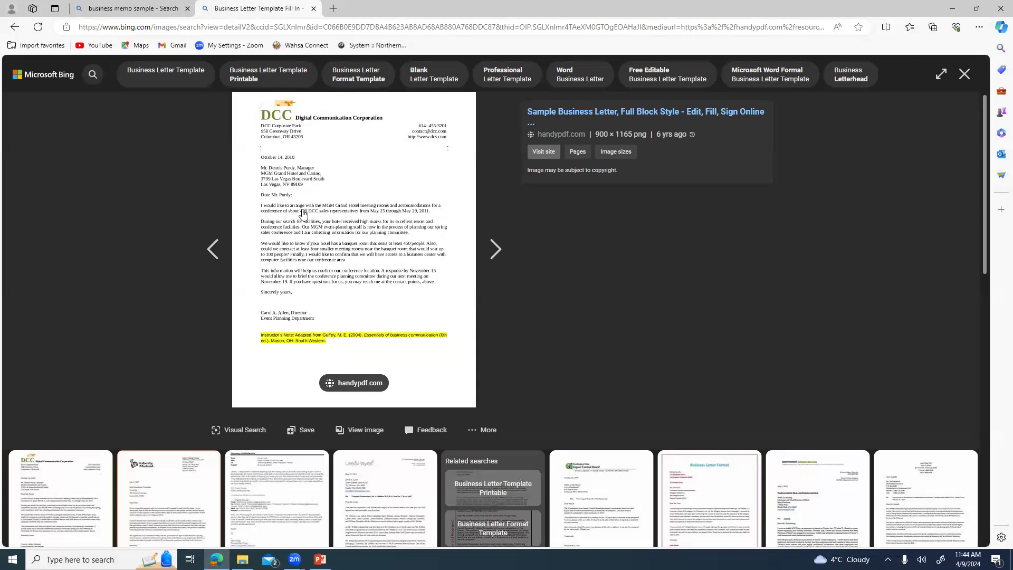
{"action": "mouse_move", "coordinate": [375, 291]}
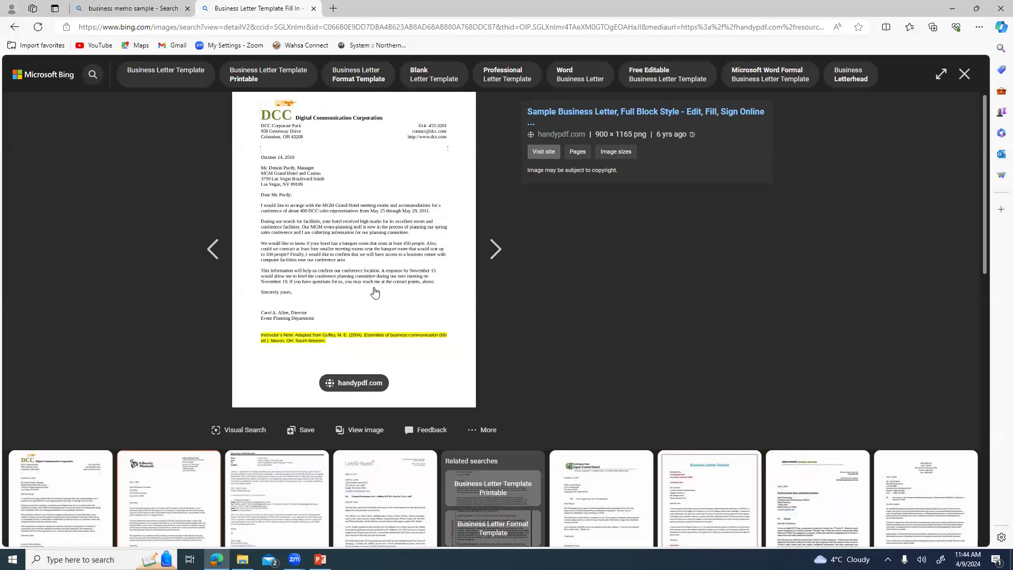
{"action": "mouse_move", "coordinate": [405, 254]}
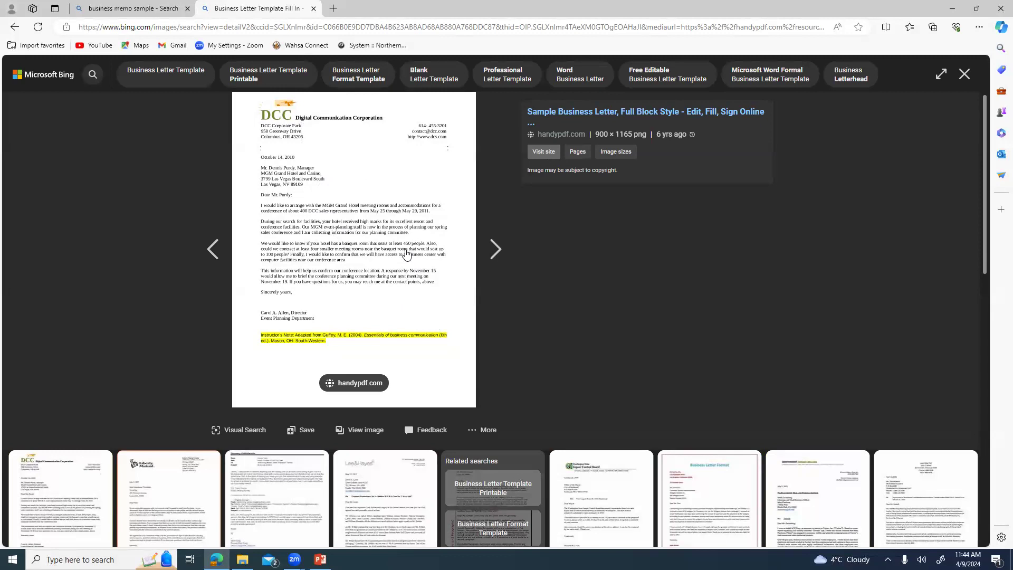
{"action": "mouse_move", "coordinate": [393, 197]}
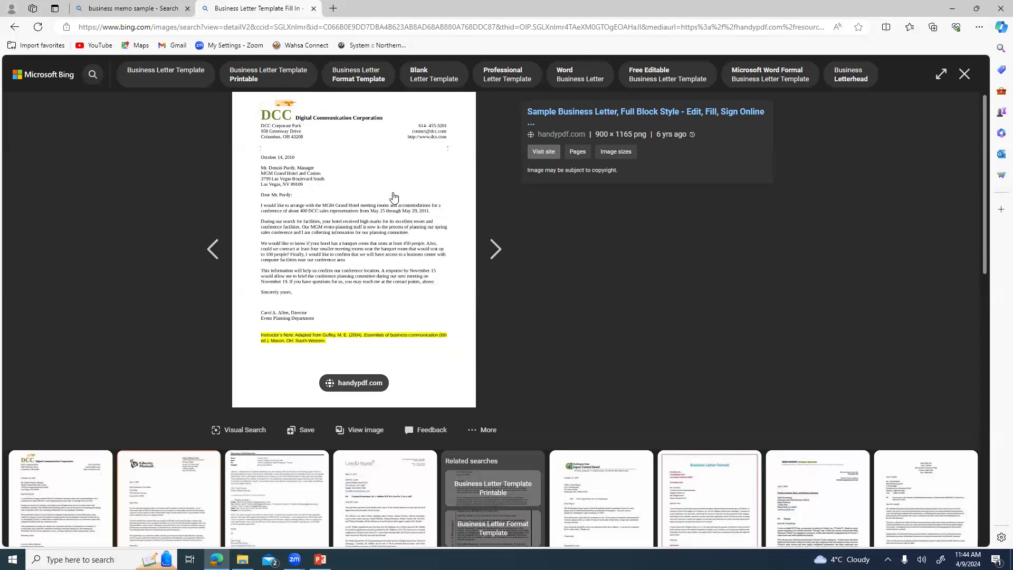
{"action": "mouse_move", "coordinate": [451, 290]}
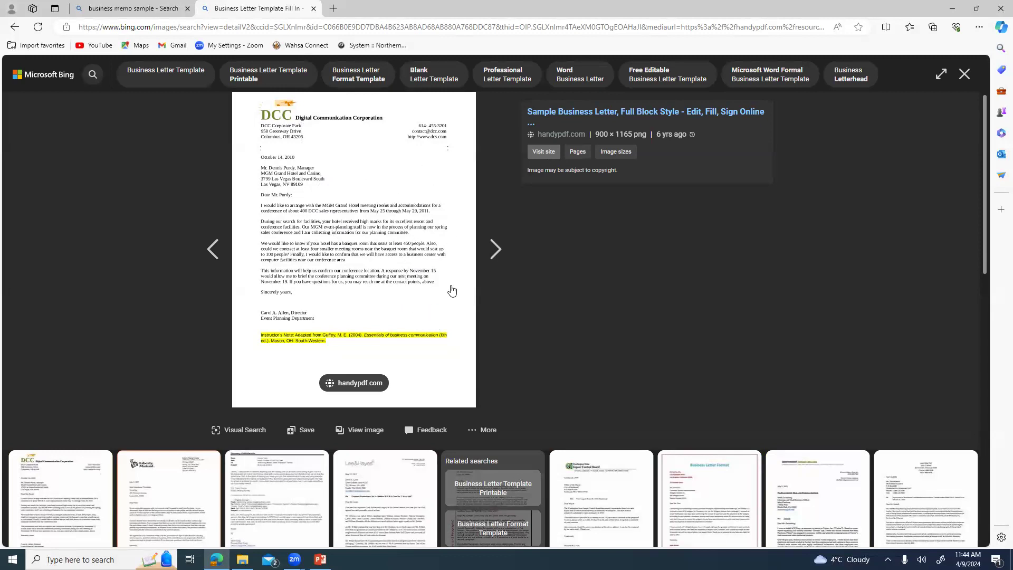
{"action": "mouse_move", "coordinate": [412, 252]}
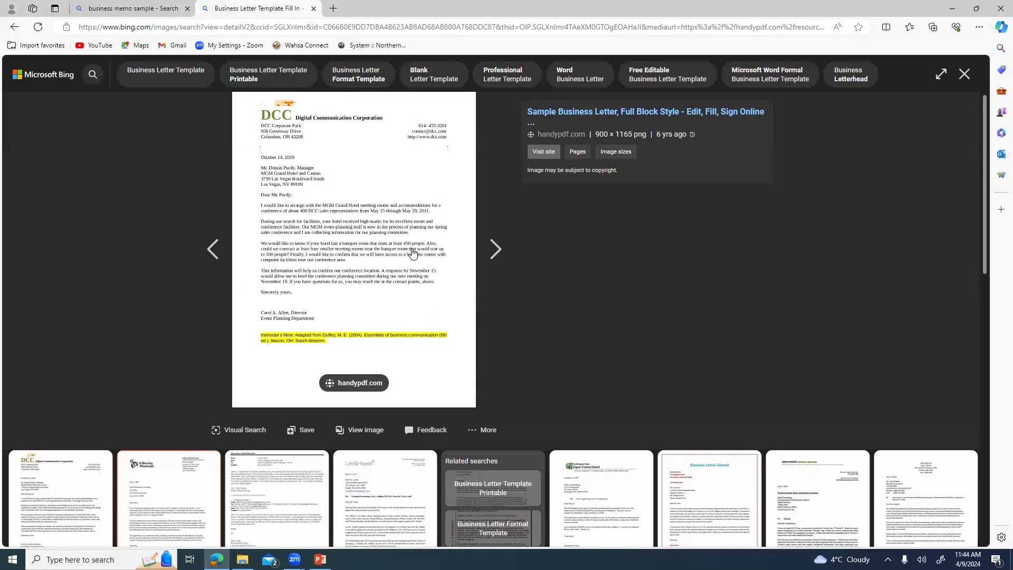
{"action": "mouse_move", "coordinate": [411, 254]}
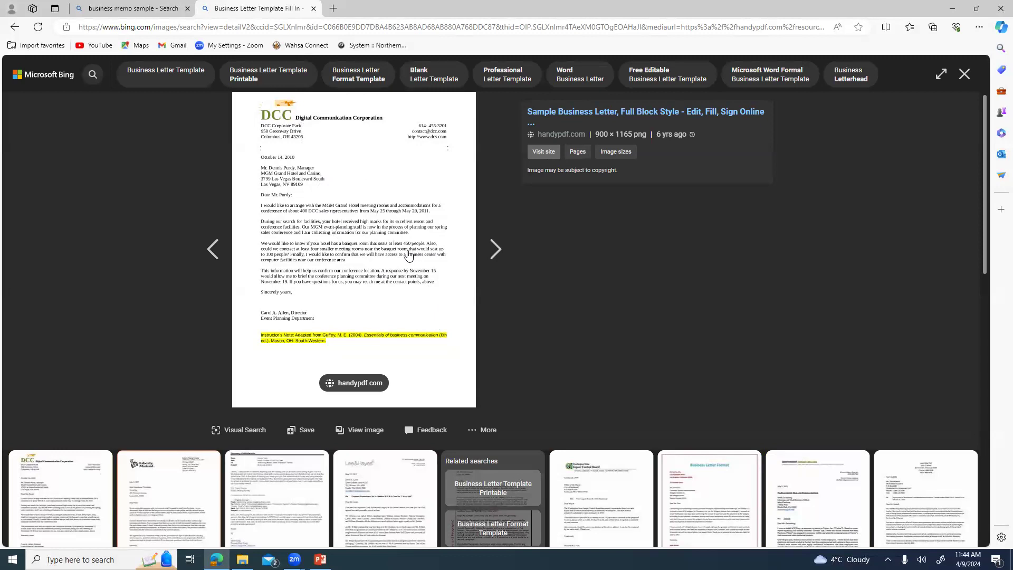
{"action": "mouse_move", "coordinate": [402, 234]}
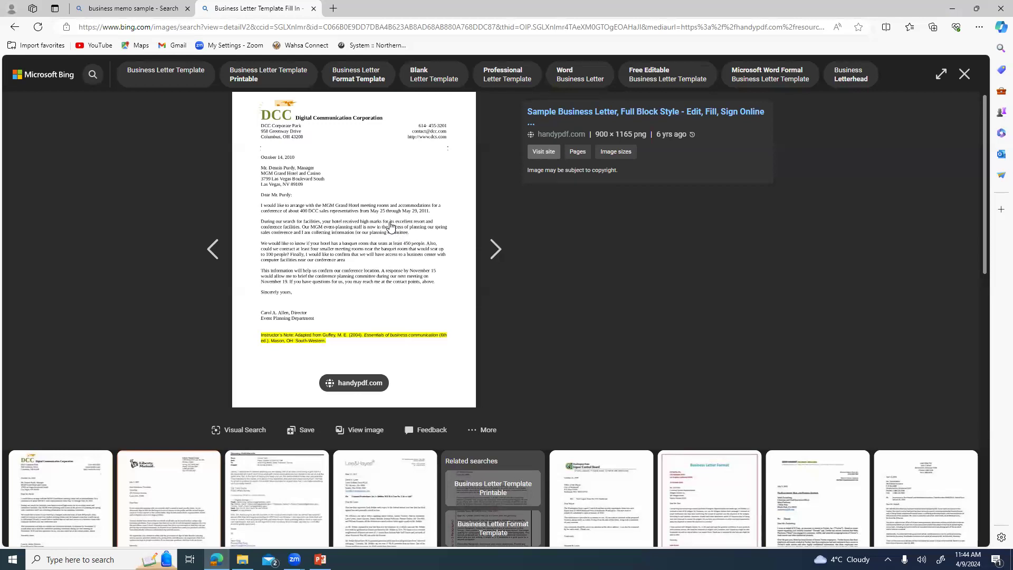
{"action": "mouse_move", "coordinate": [390, 228]}
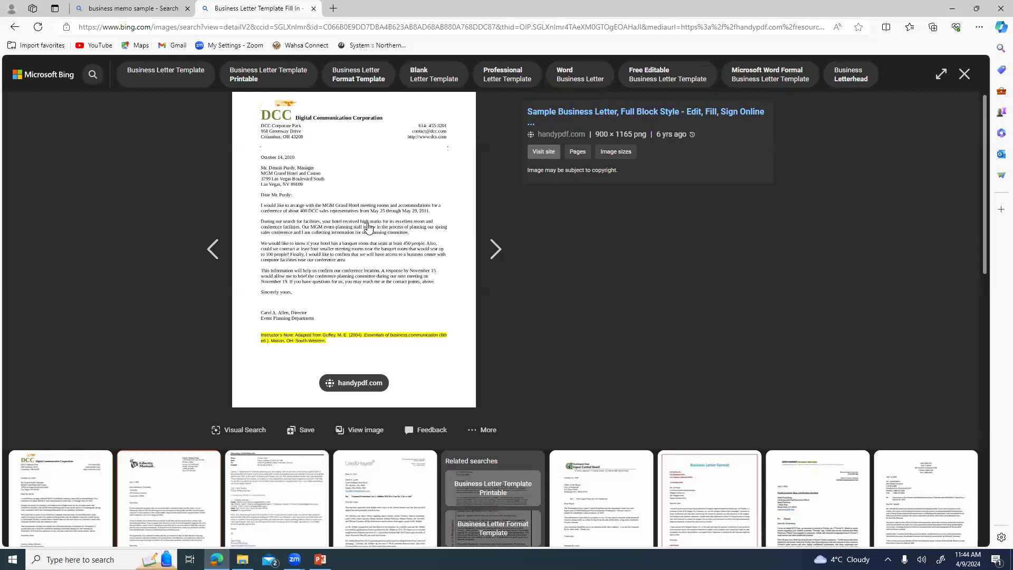
{"action": "mouse_move", "coordinate": [370, 181]}
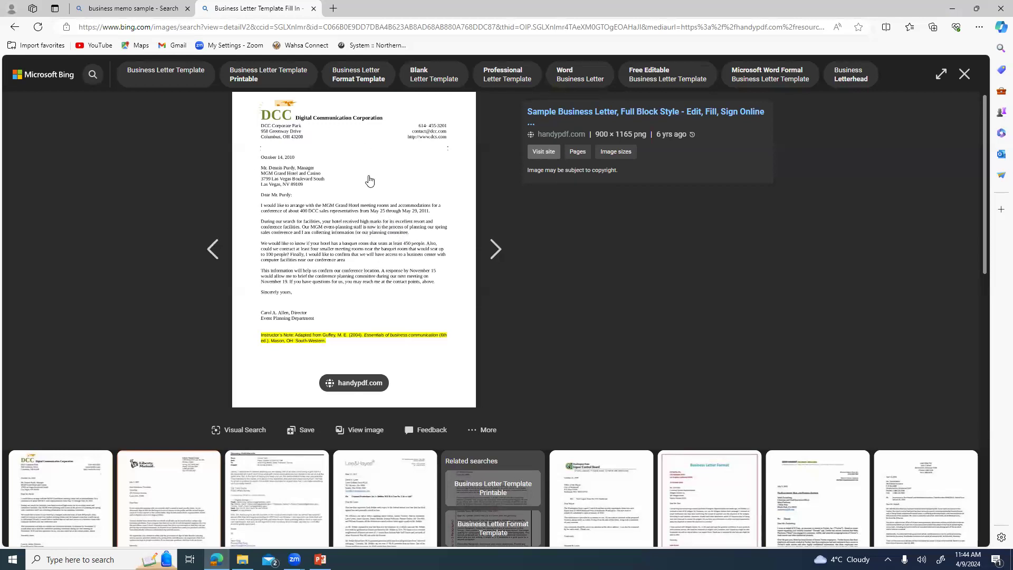
{"action": "mouse_move", "coordinate": [298, 84]}
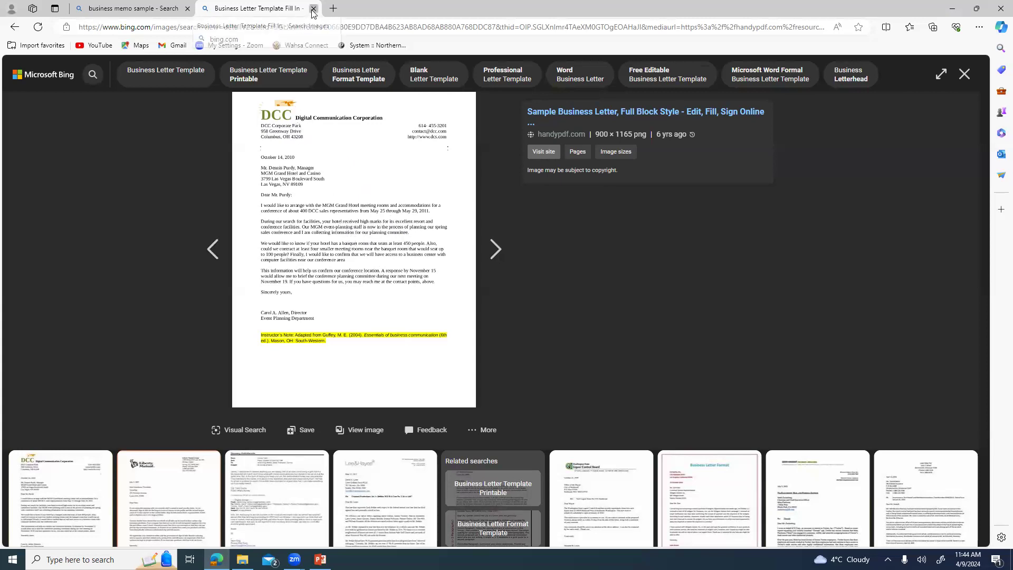
Close the Business Letter Template tab, returning to PowerPoint slide 34.
{"action": "left_click", "coordinate": [313, 7]}
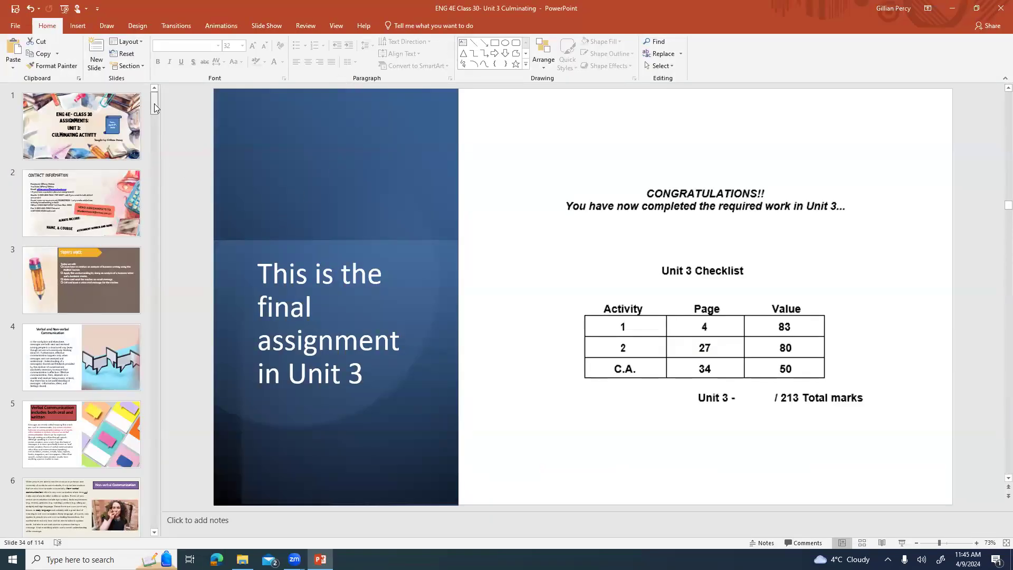
Return to slide 26, the Sample Letter and PAIBOC analysis slide.
{"action": "scroll", "scroll_direction": "down", "scroll_amount": 3}
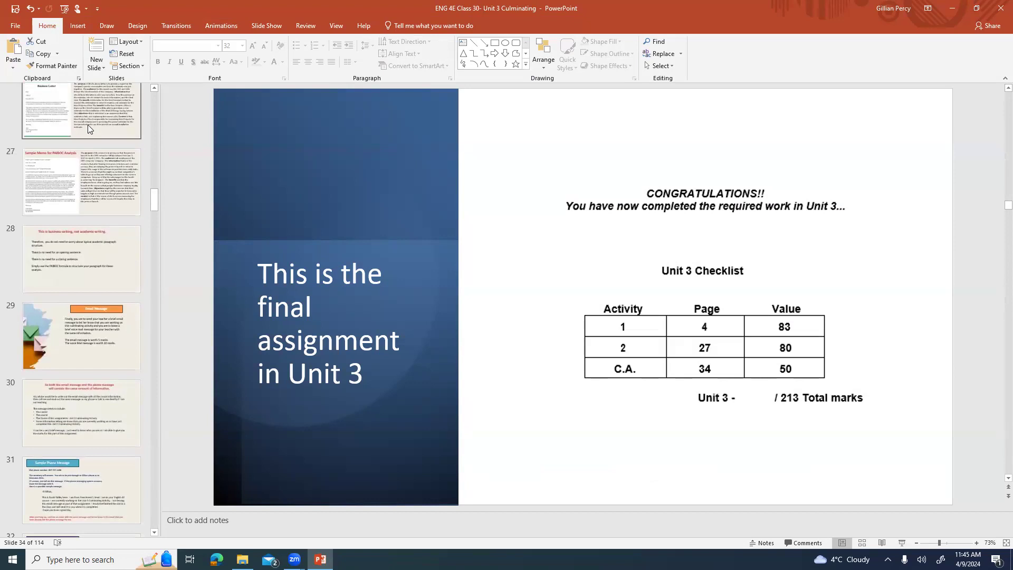
{"action": "left_click", "coordinate": [80, 120]}
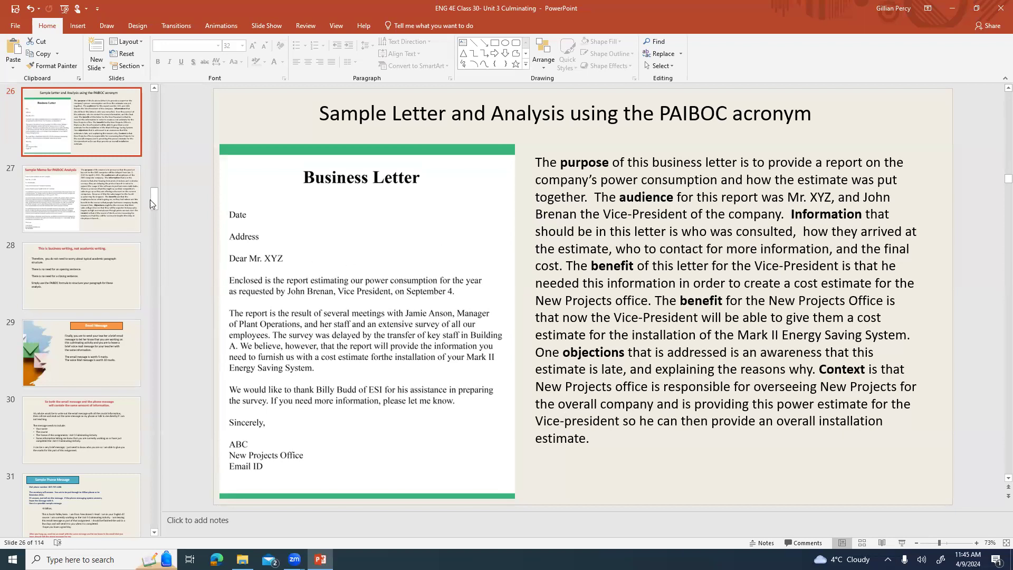
{"action": "scroll", "scroll_direction": "down", "scroll_amount": 3}
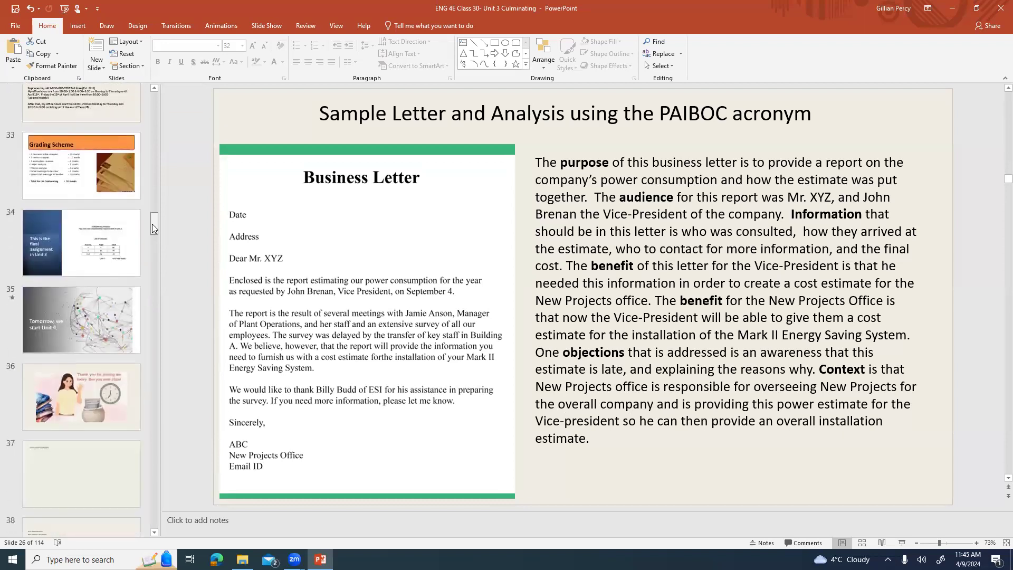
{"action": "mouse_move", "coordinate": [183, 264]}
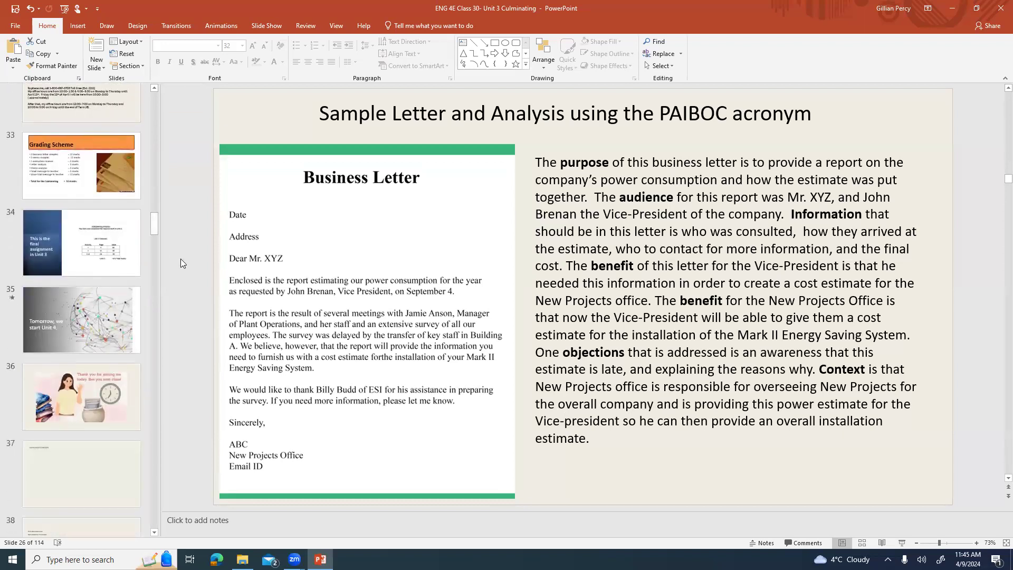
{"action": "mouse_move", "coordinate": [660, 21]}
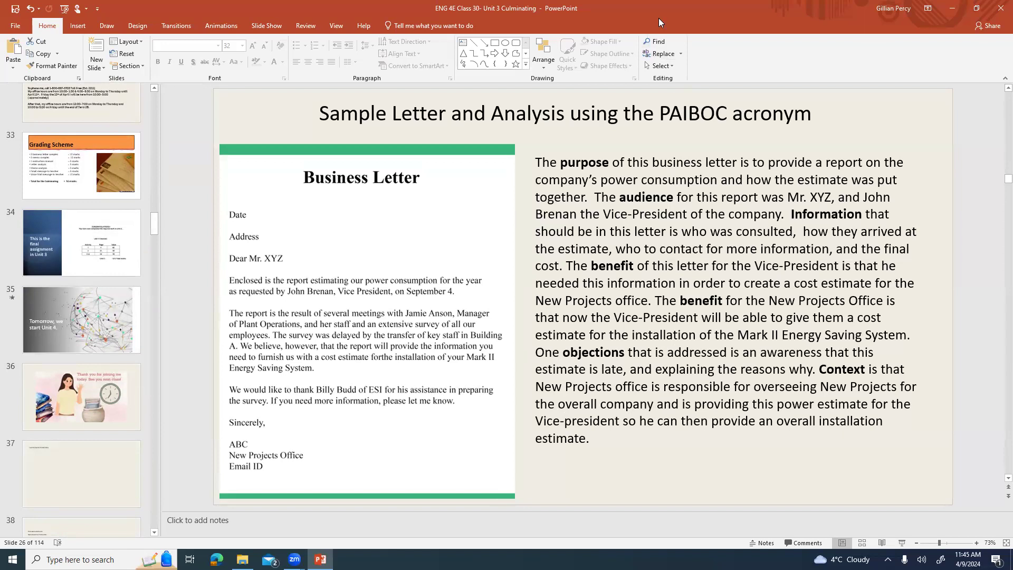
{"action": "mouse_move", "coordinate": [632, 100]}
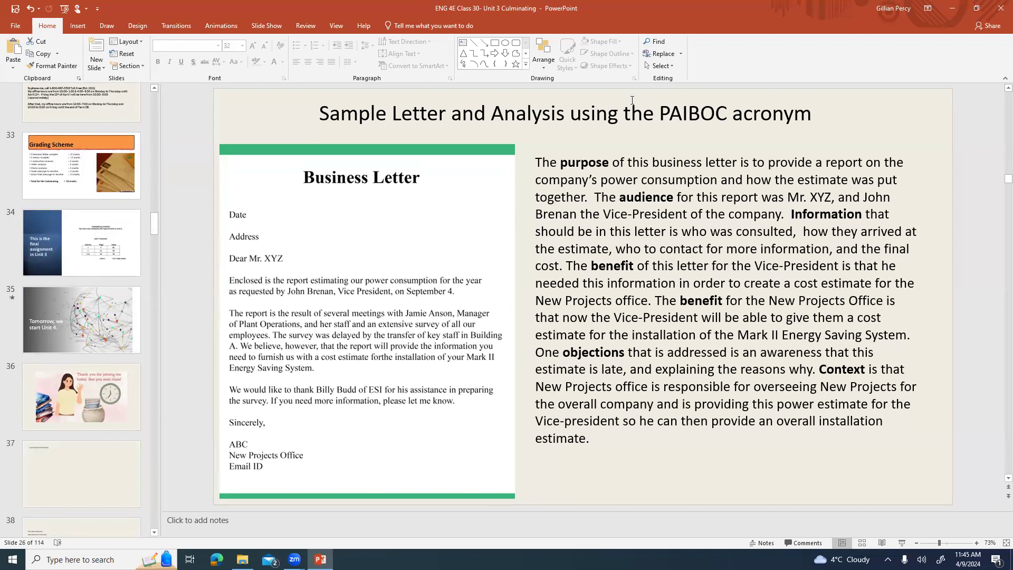
{"action": "mouse_move", "coordinate": [848, 109]}
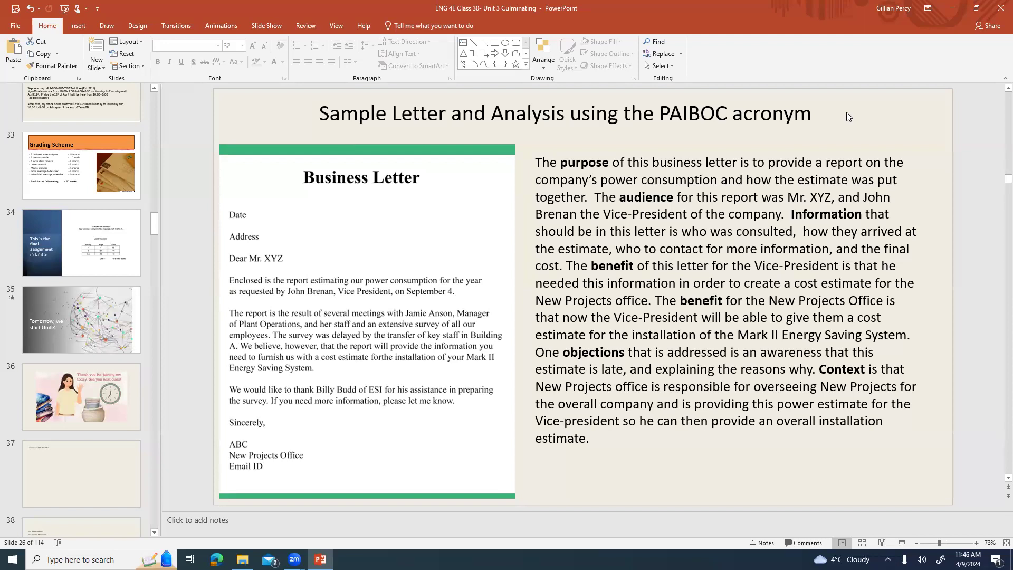
{"action": "mouse_move", "coordinate": [84, 336]}
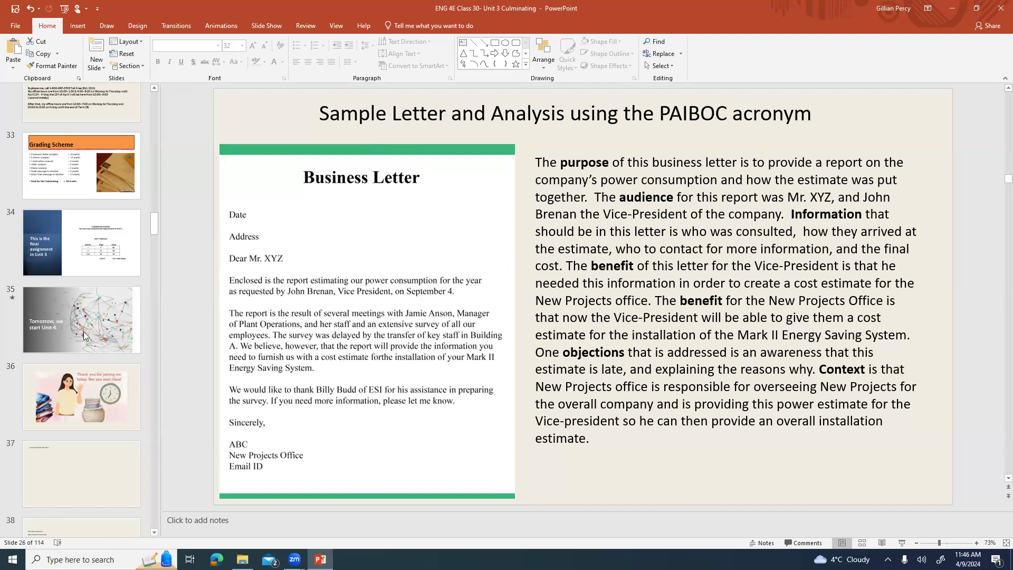
Select slide 36, 'Thank you for joining me today. See you next class!'.
{"action": "left_click", "coordinate": [81, 396]}
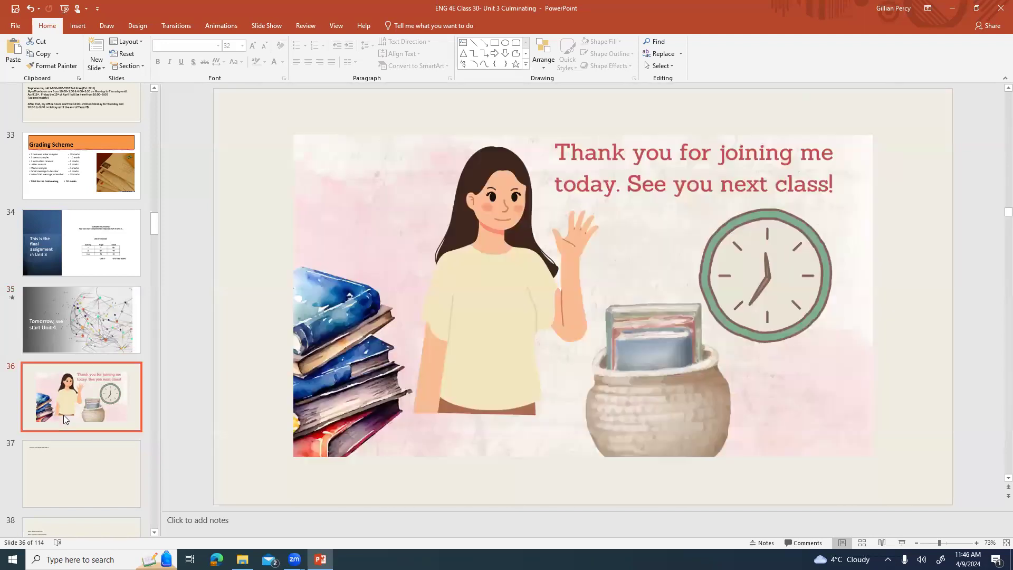
{"action": "mouse_move", "coordinate": [818, 420]}
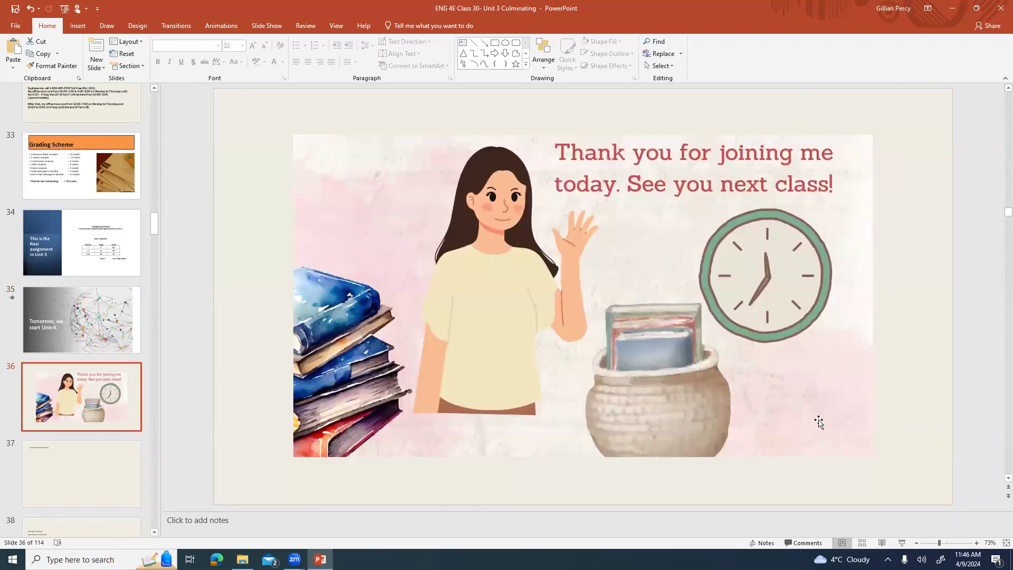
{"action": "mouse_move", "coordinate": [820, 20]}
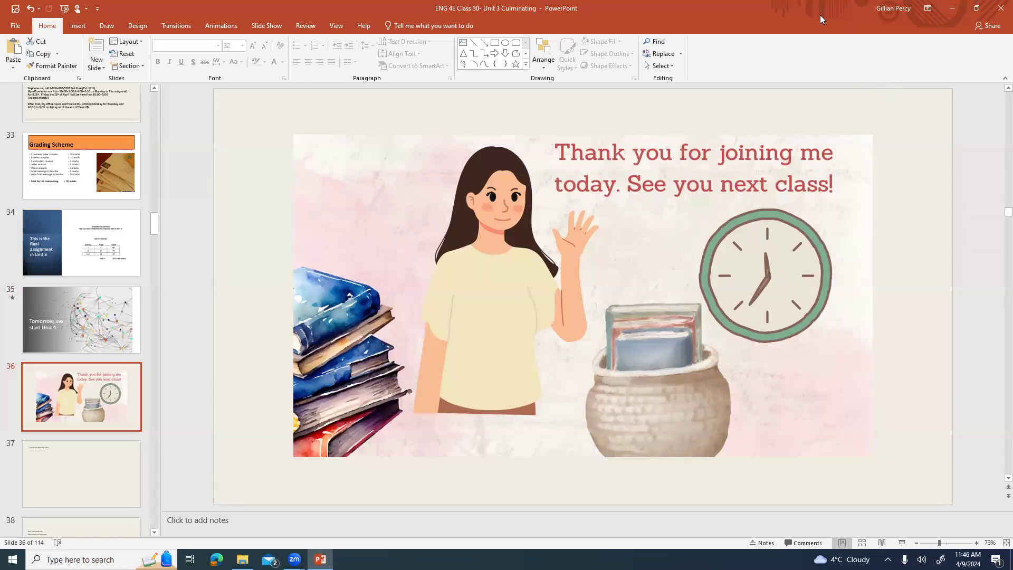